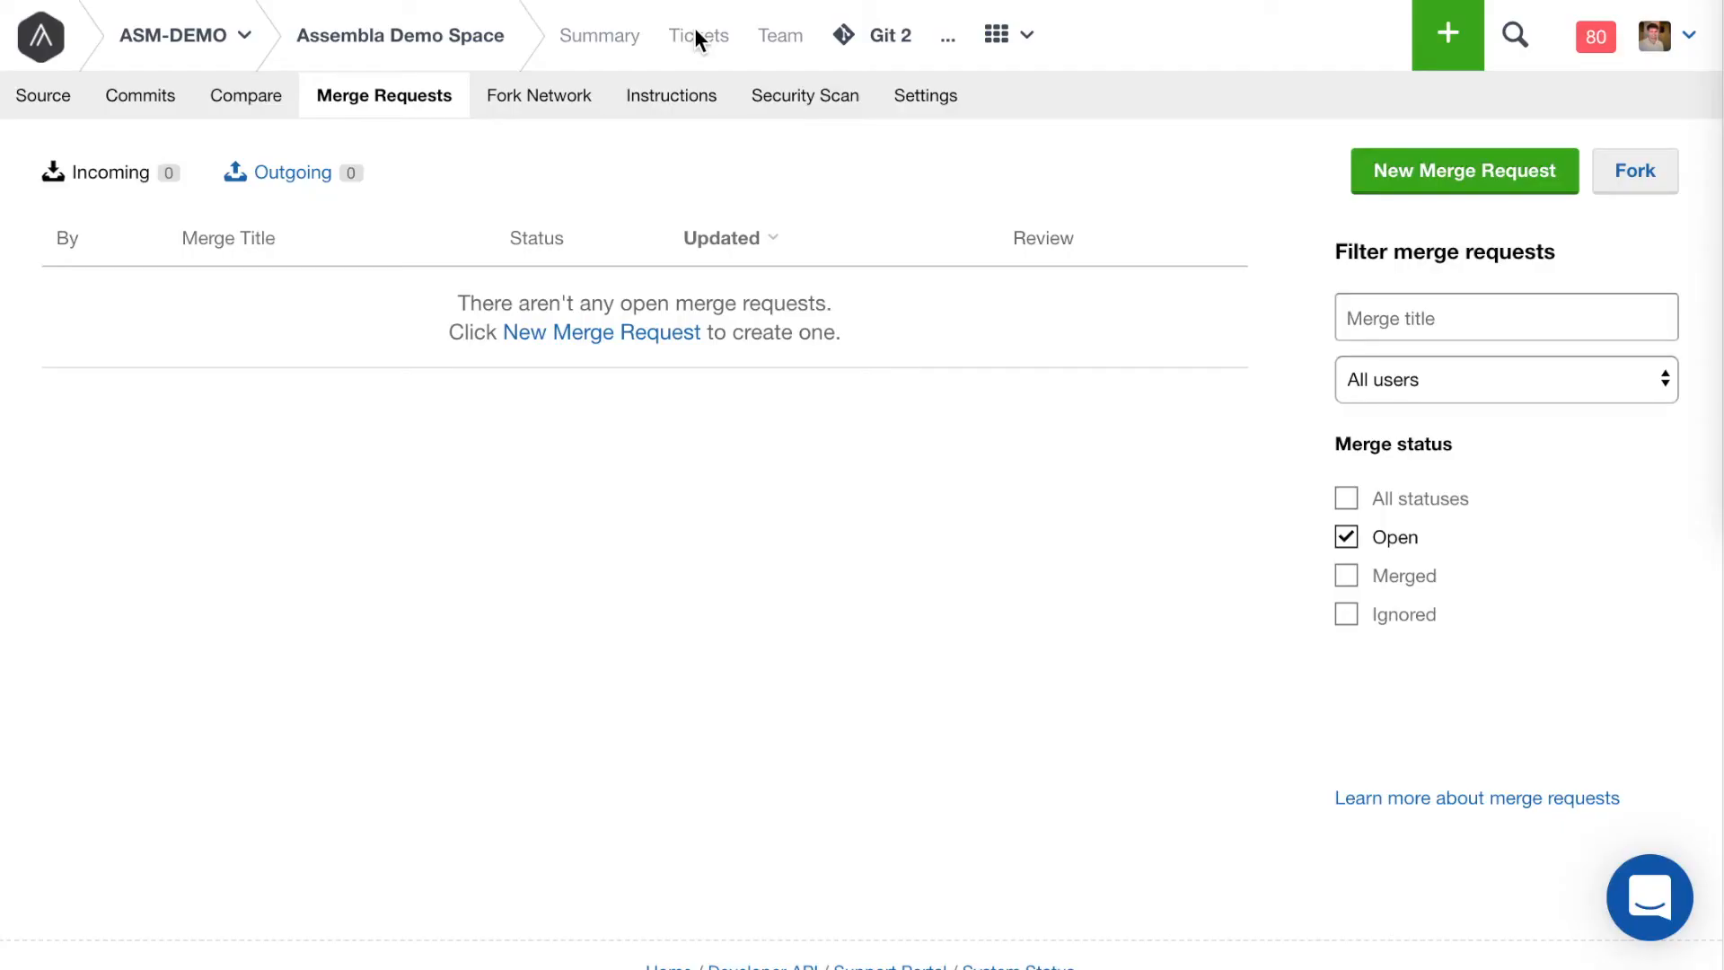
mouse_move(1228, 179)
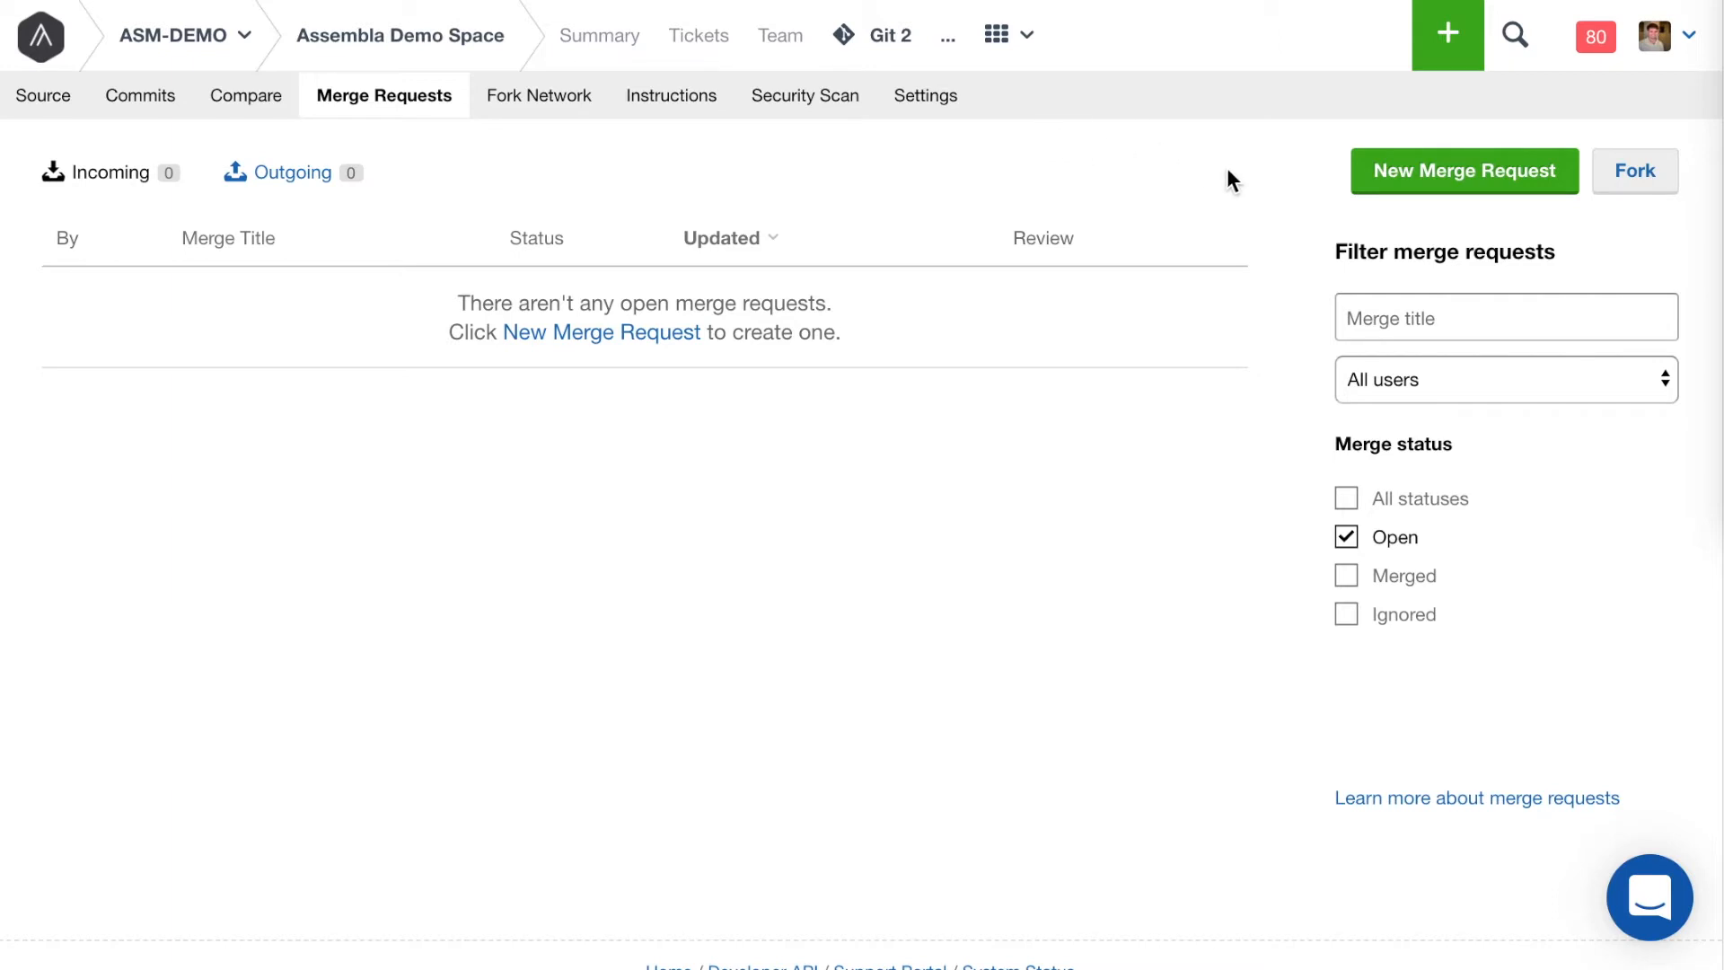
mouse_move(1281, 184)
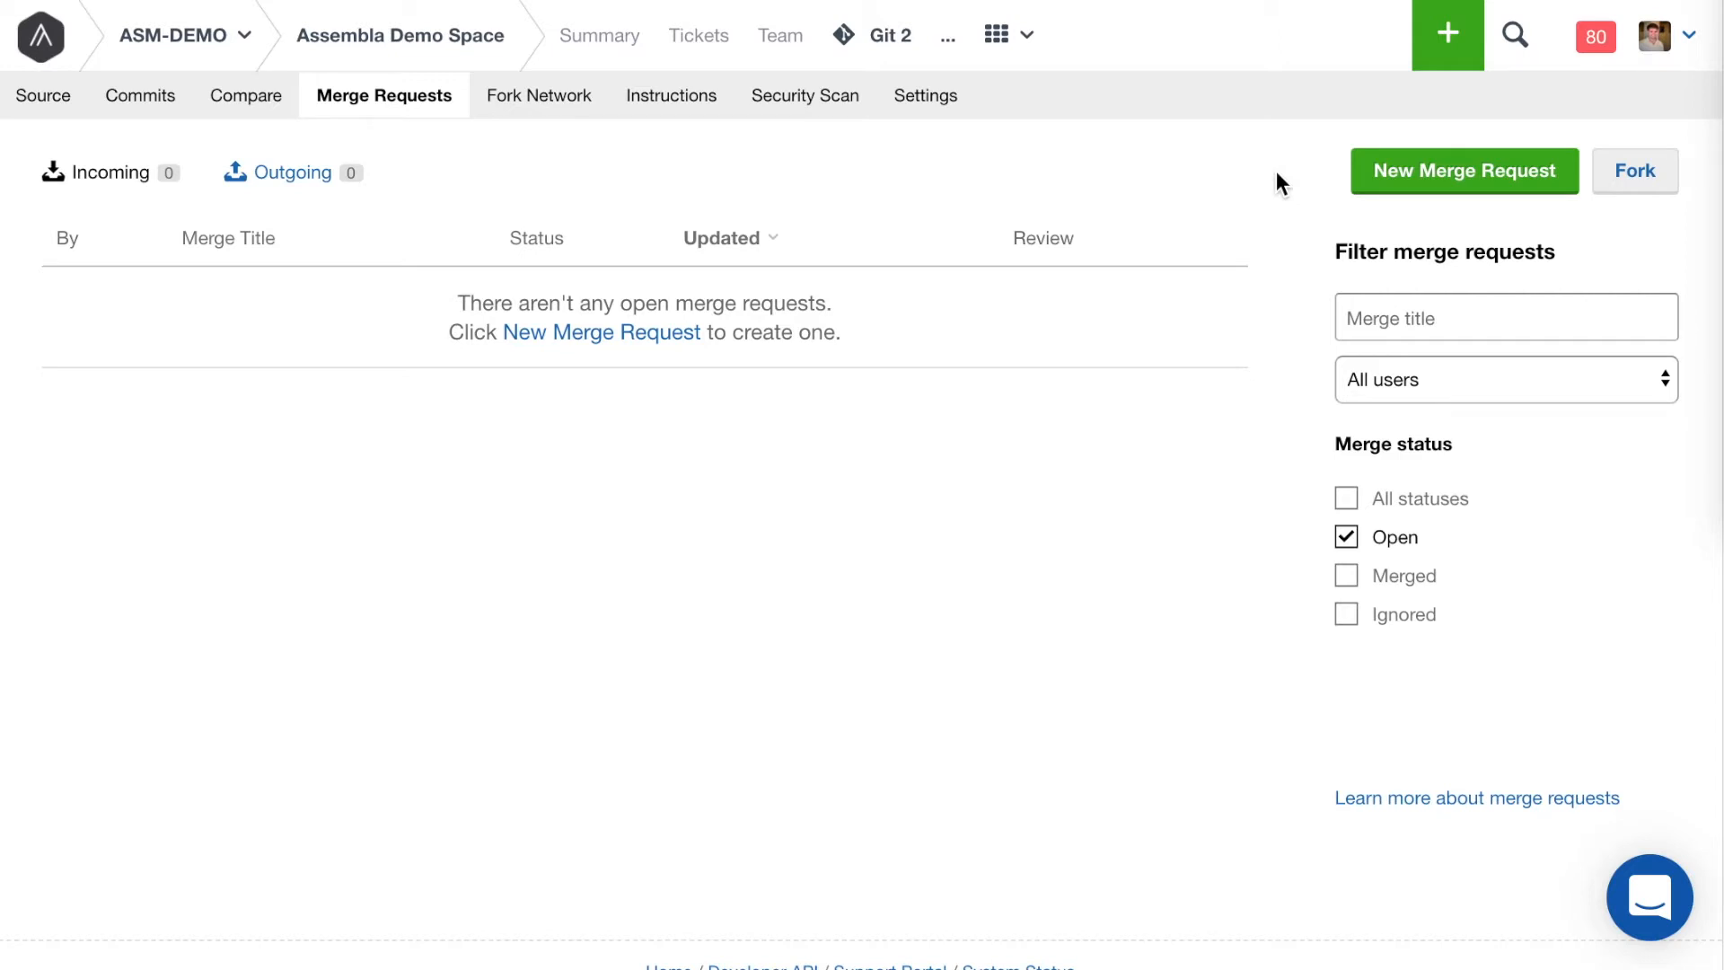
mouse_move(1413, 187)
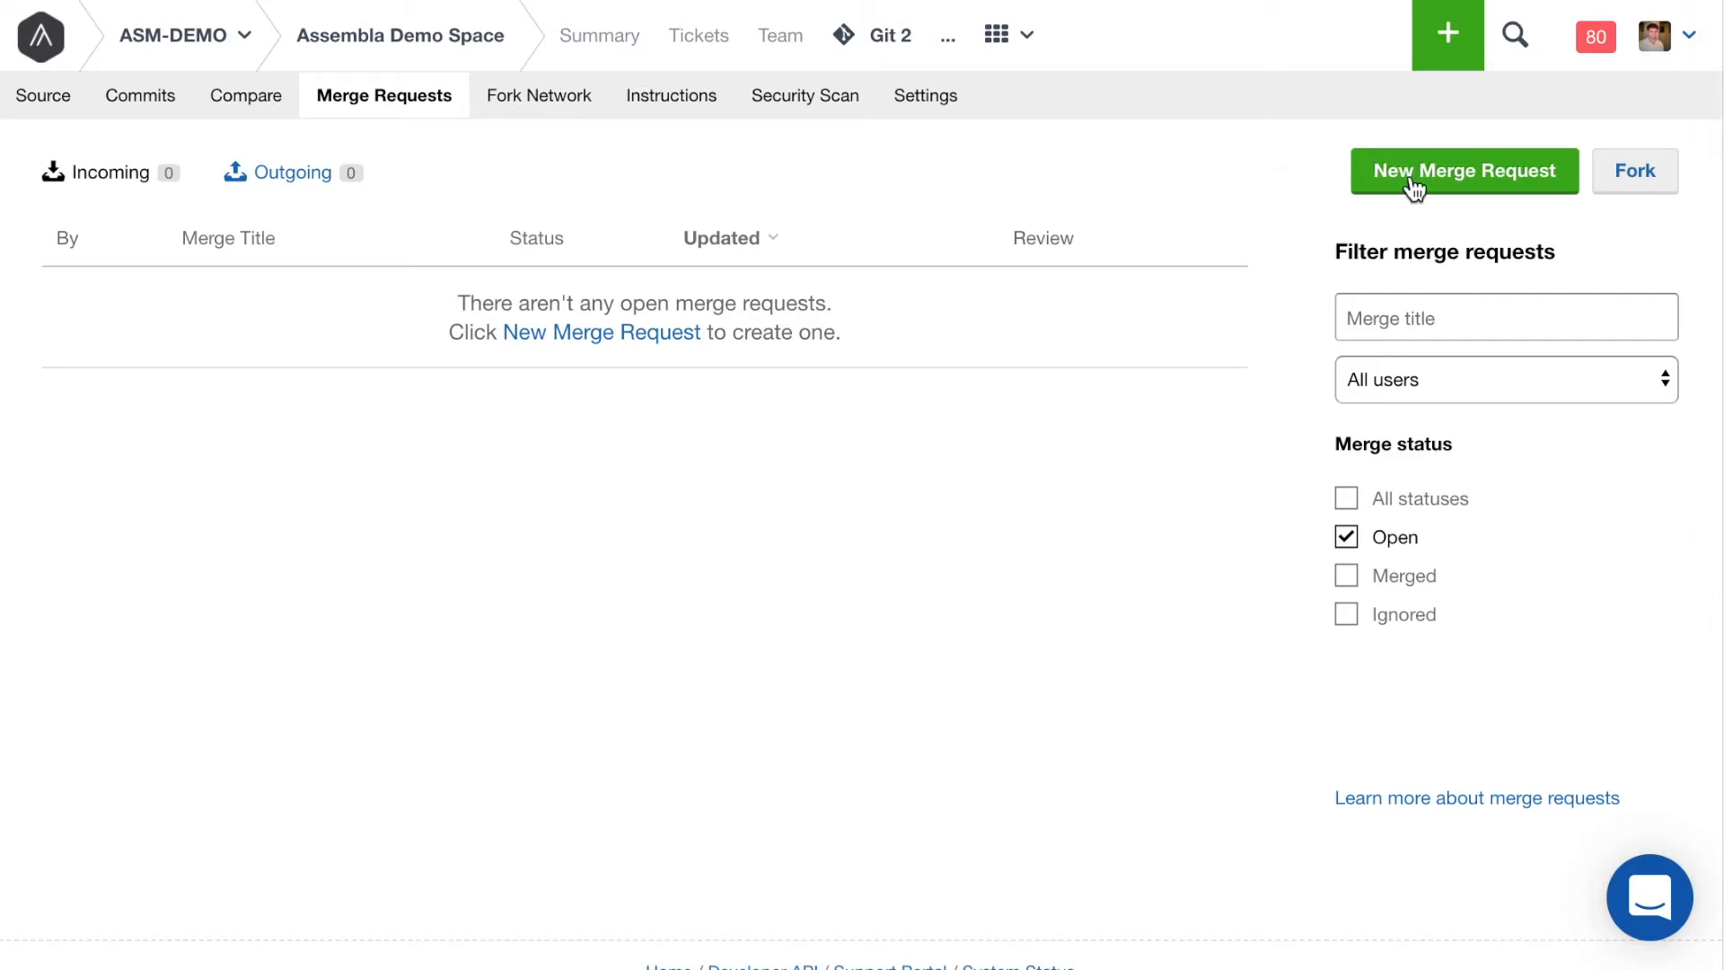
mouse_move(1463, 171)
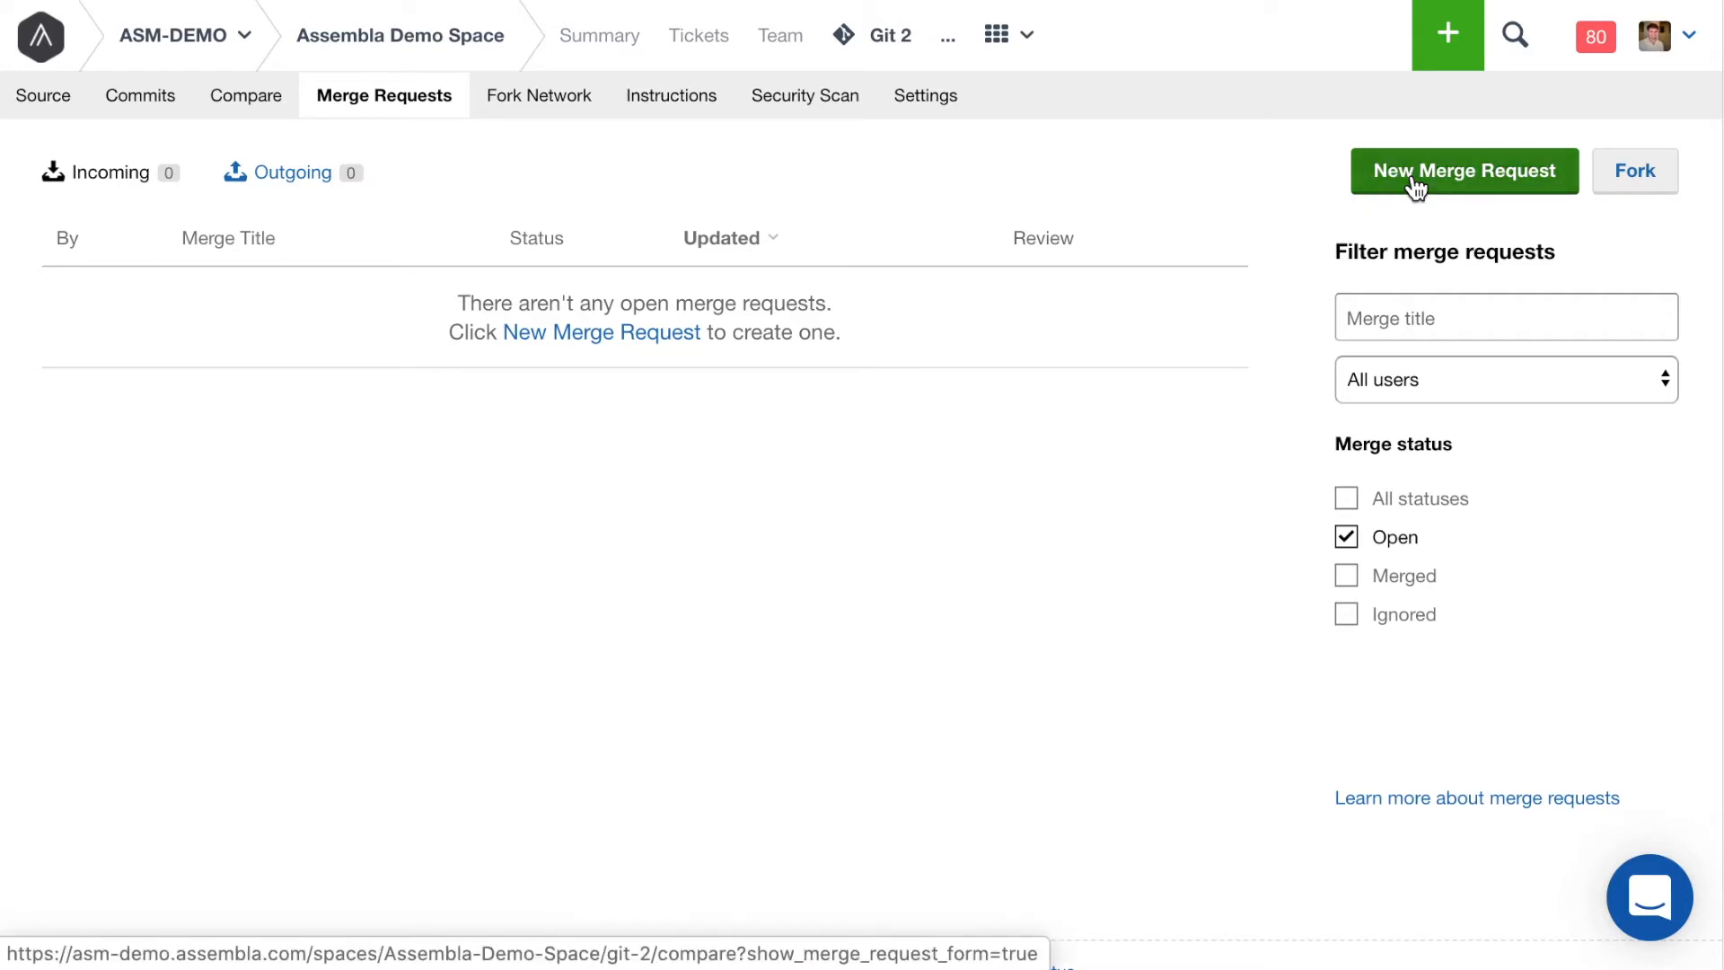
Start a new merge request with branch 2020-04-add-feature-page as the source
click(1463, 171)
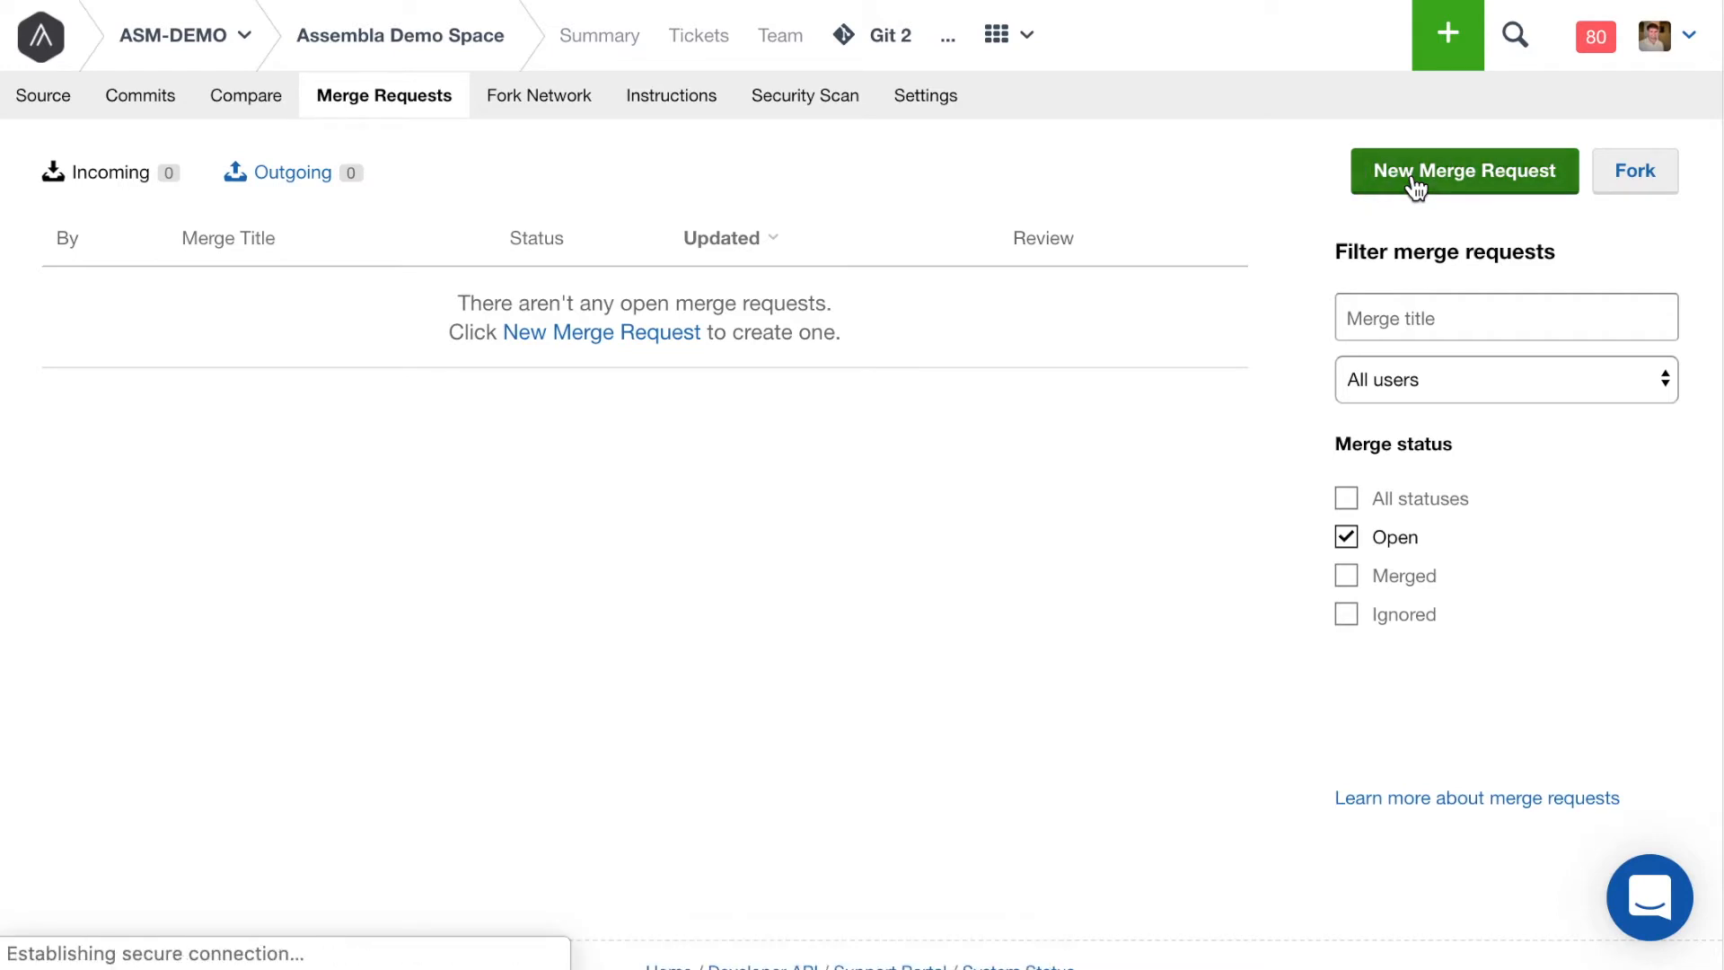
click(1462, 171)
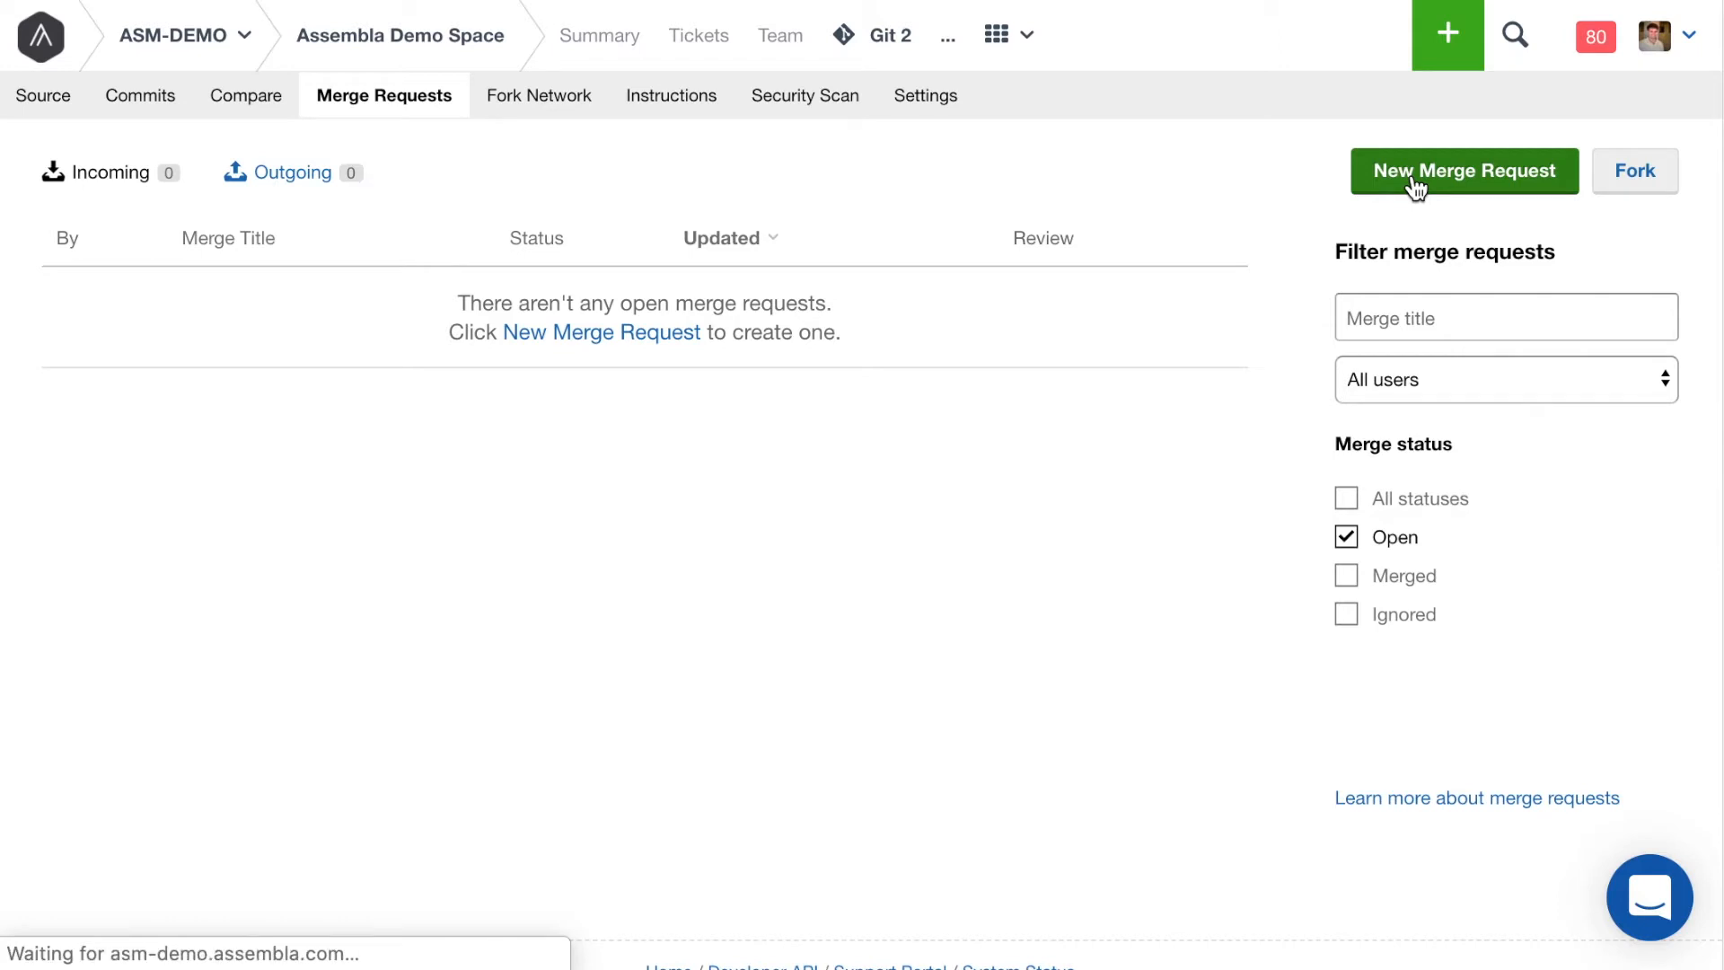
click(1464, 171)
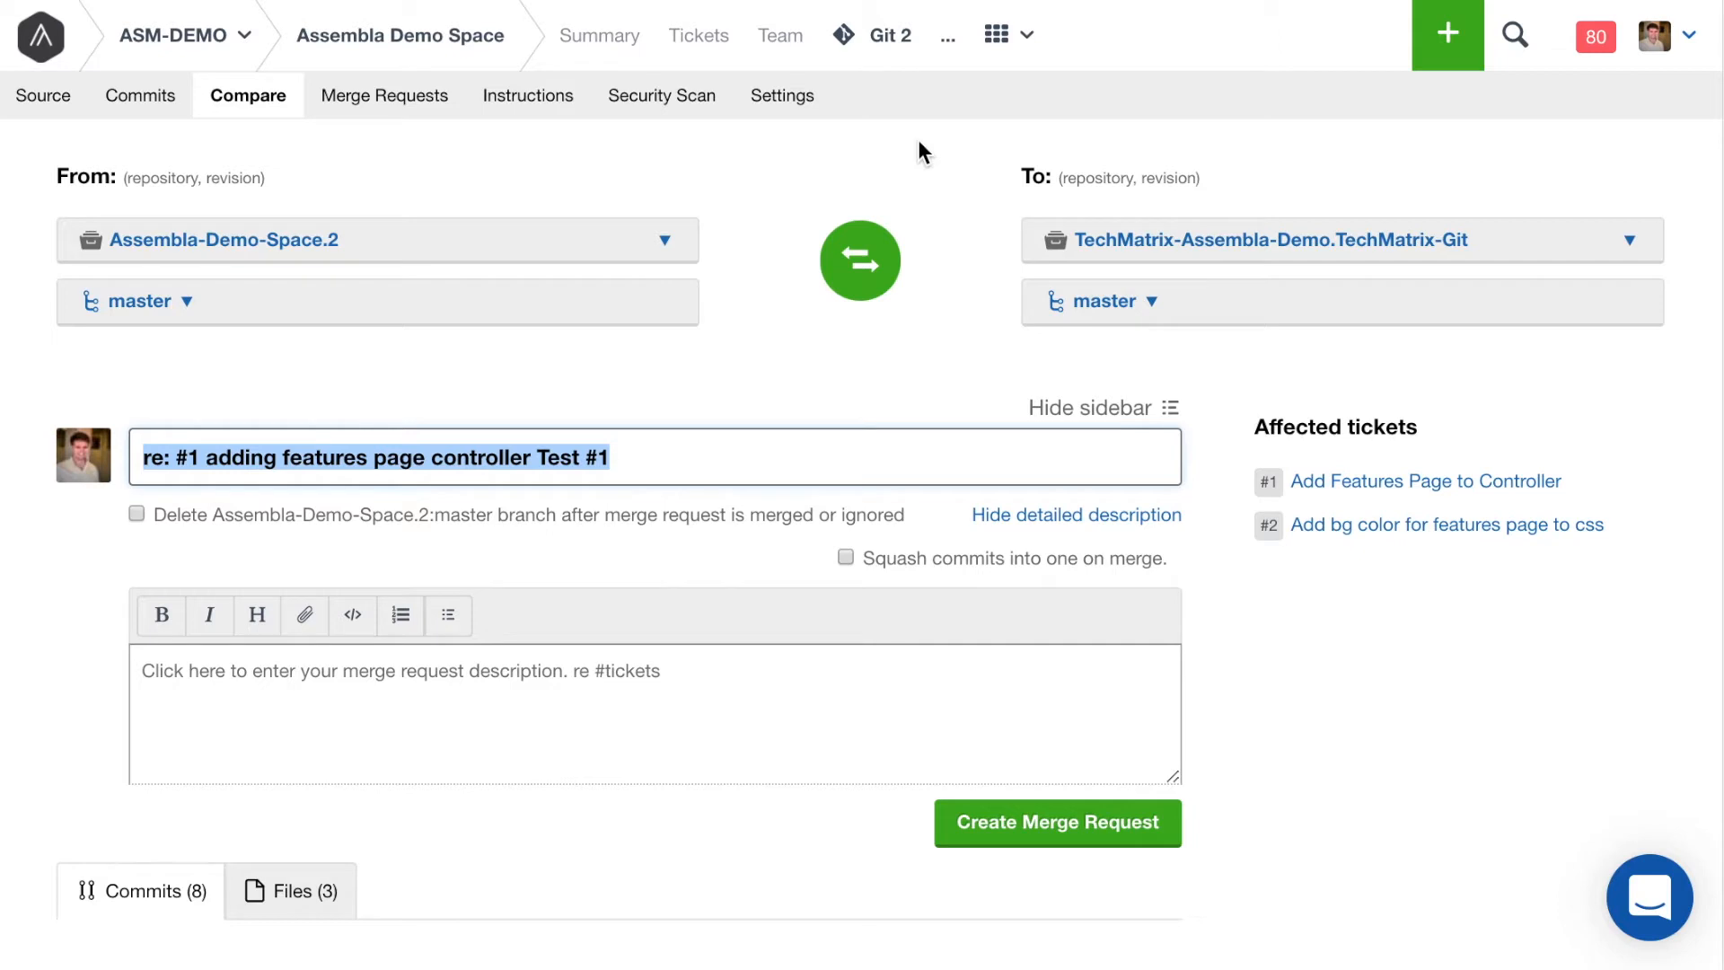
mouse_move(735, 208)
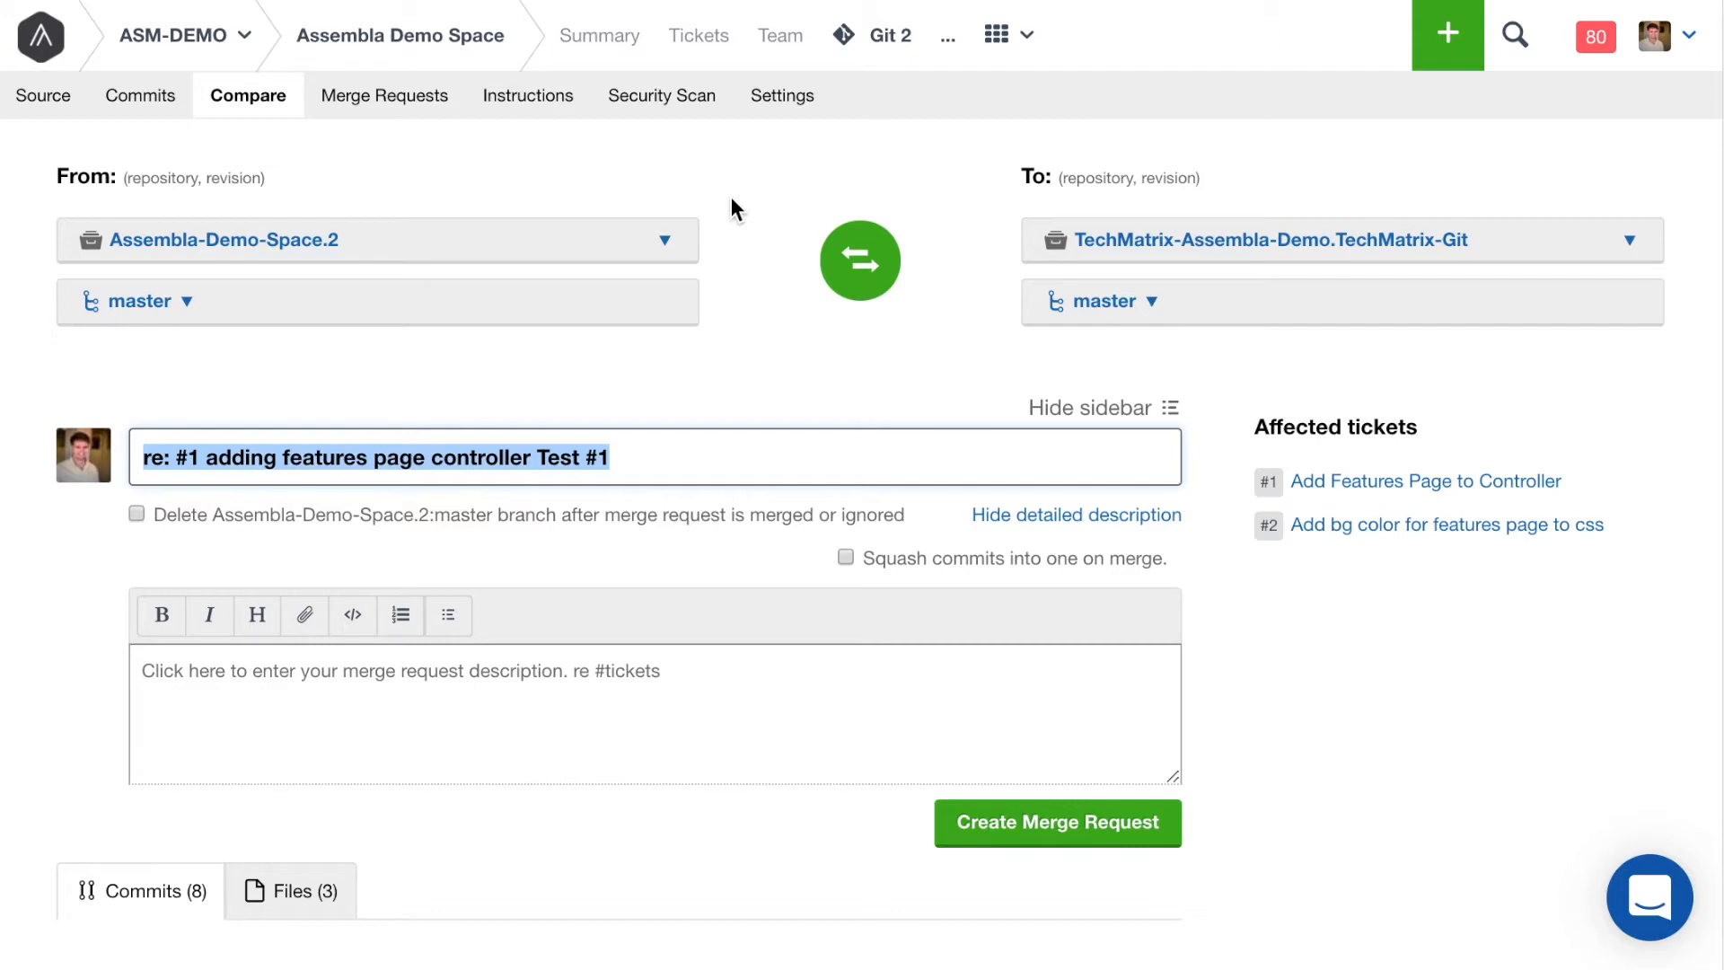
mouse_move(670, 207)
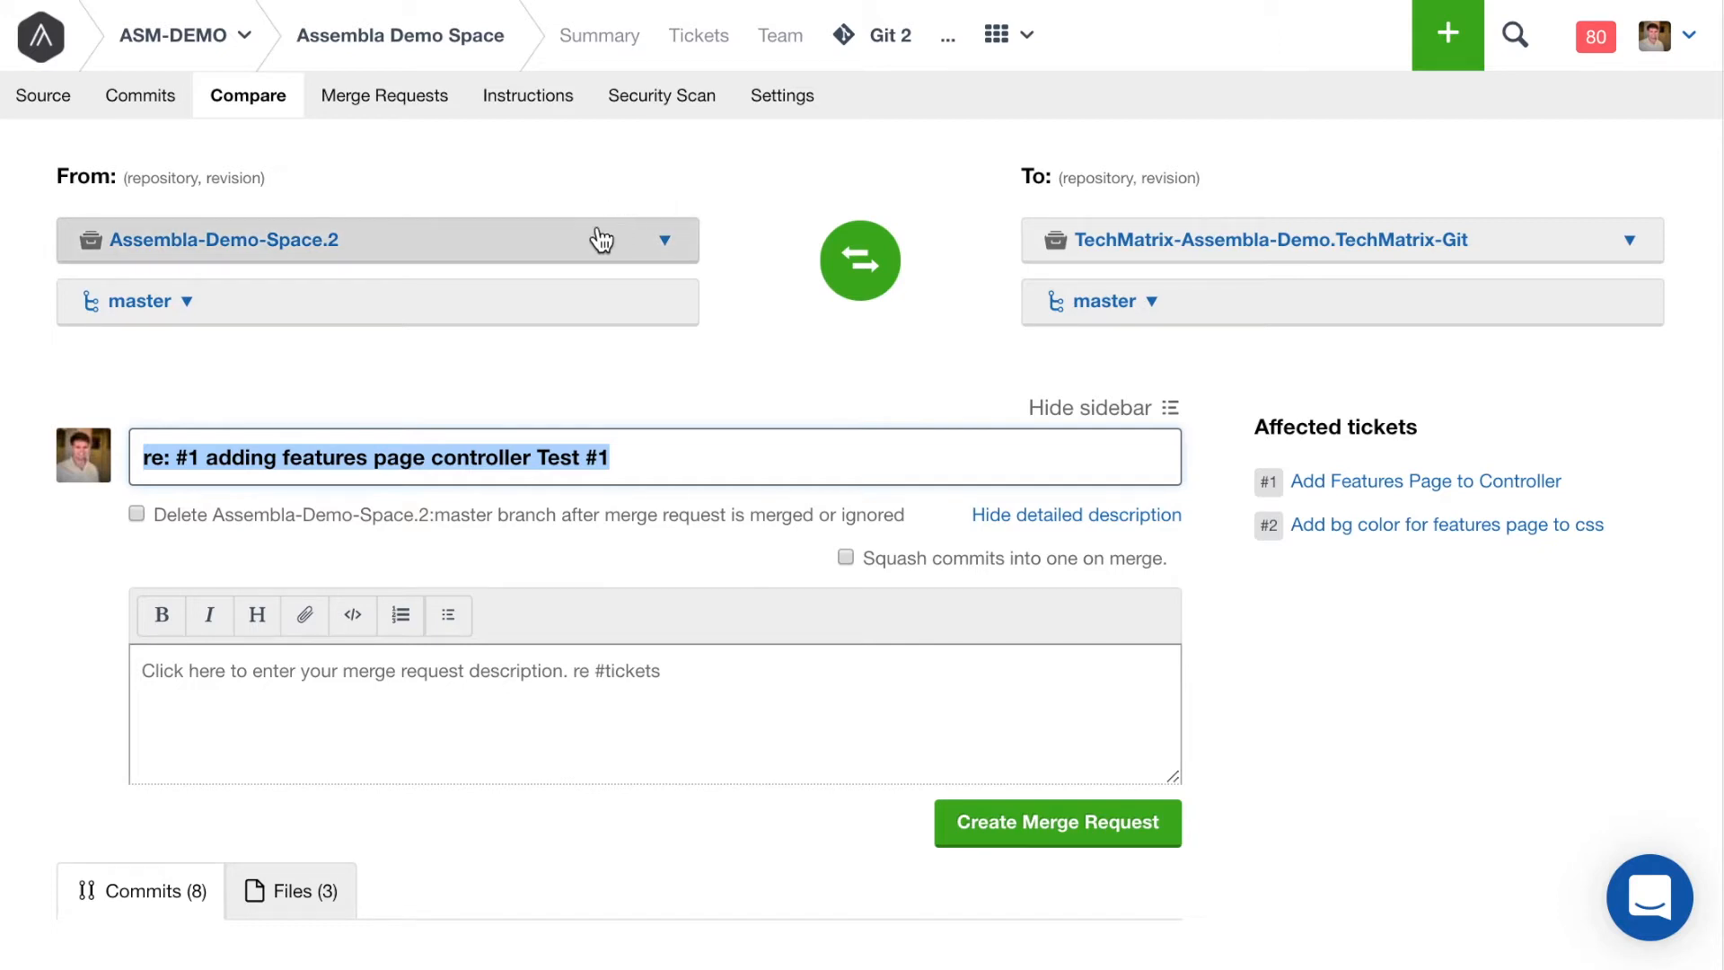
click(140, 302)
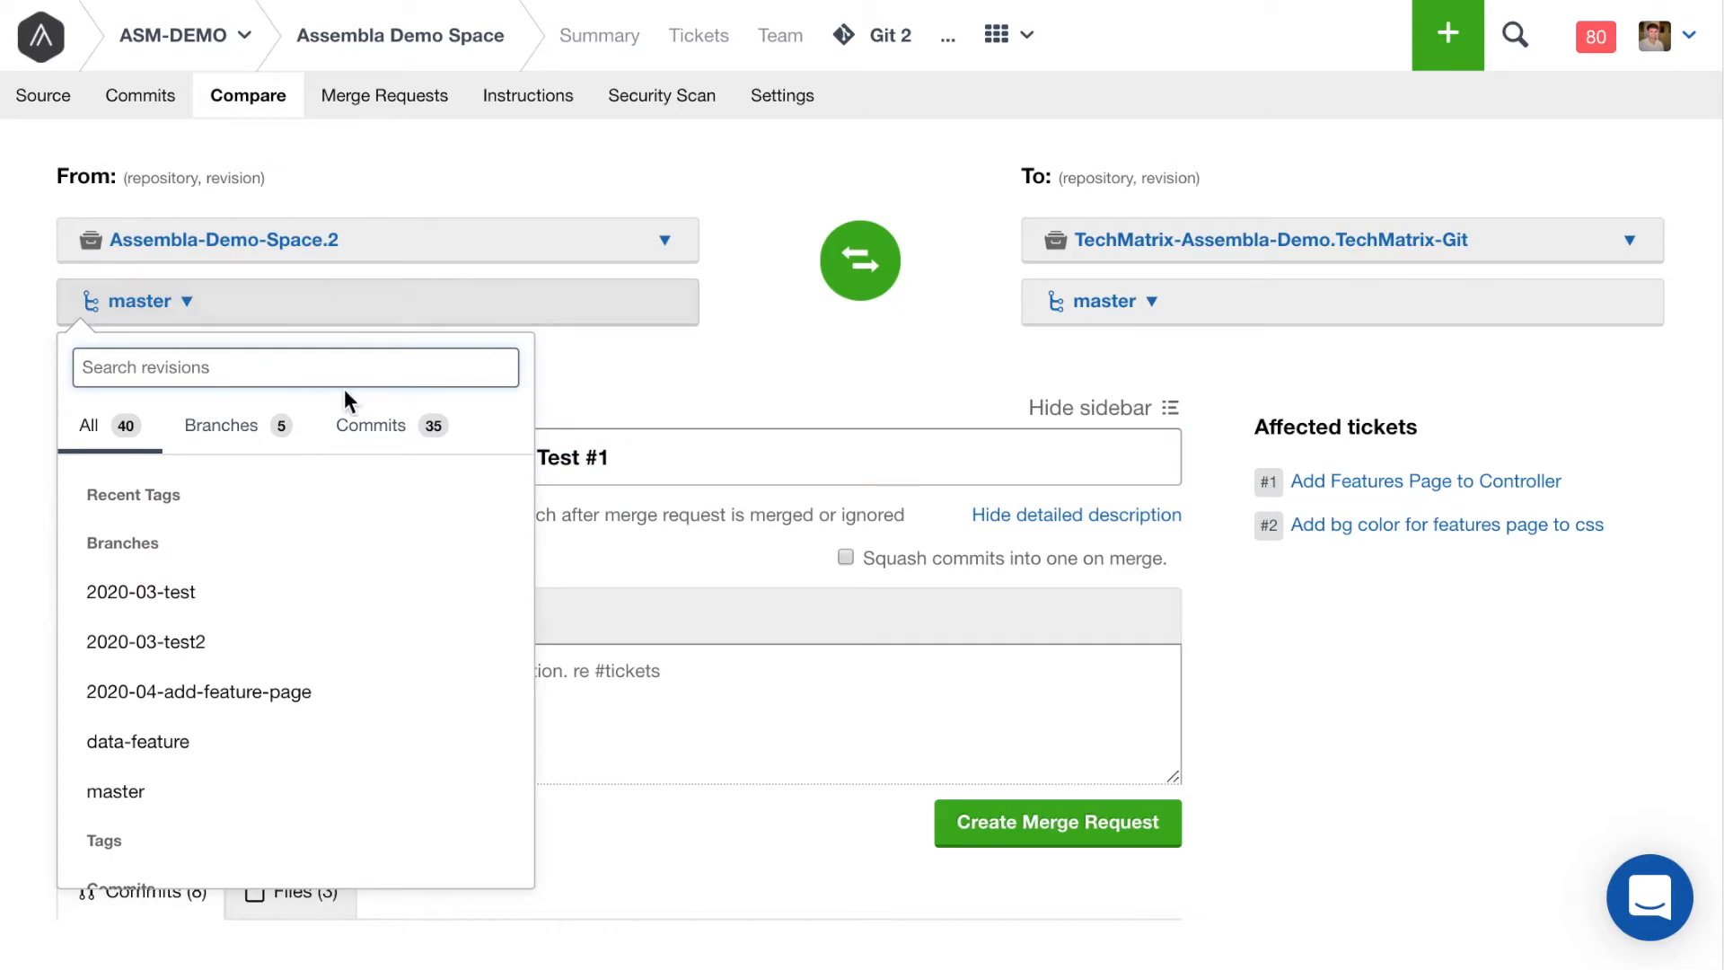
click(221, 425)
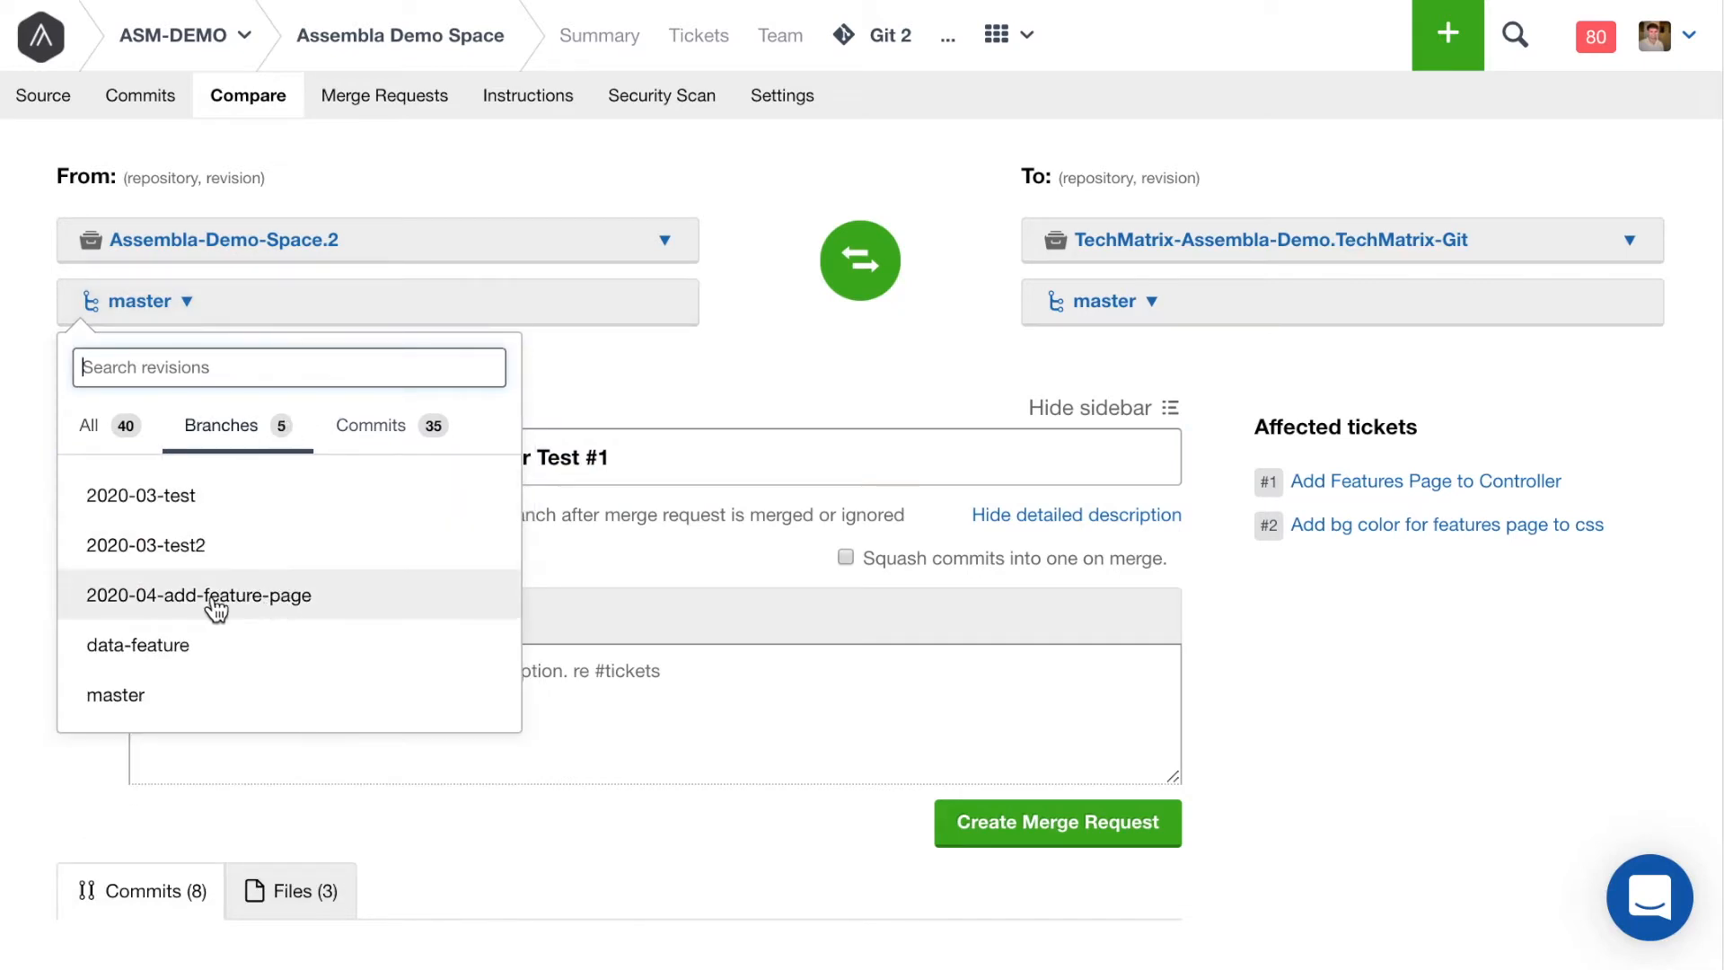
click(197, 594)
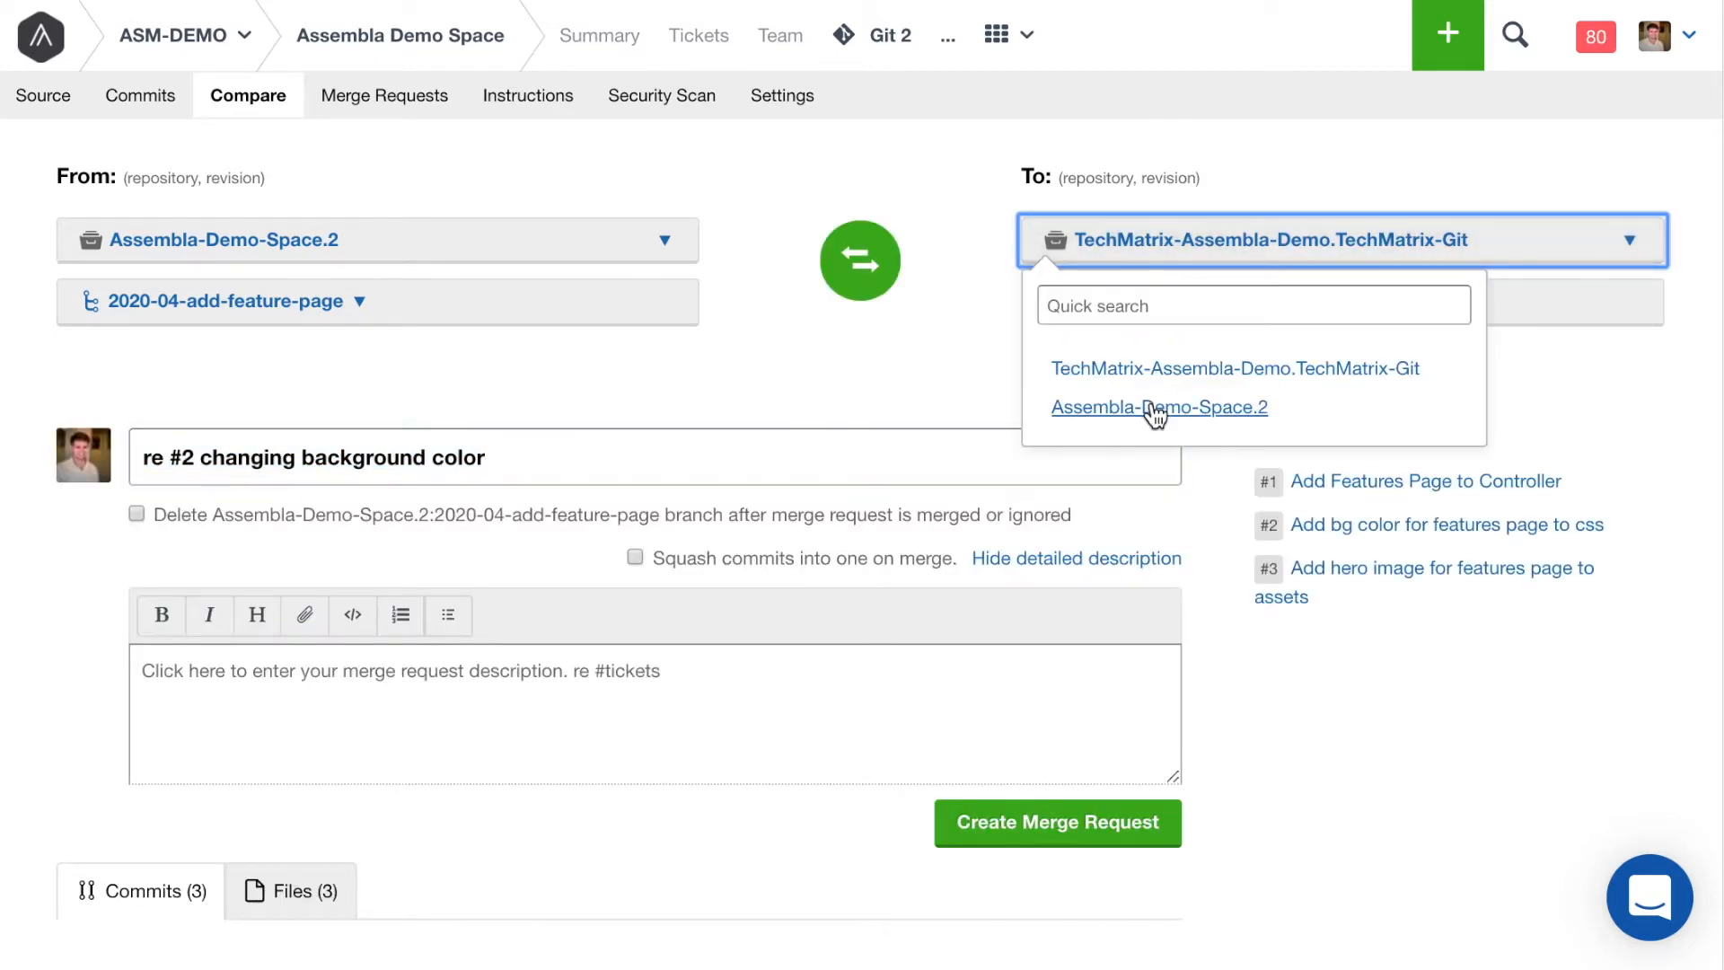
Target Assembla-Demo-Space.2 master, title it 'adding features page', delete branch after merge, and submit
click(1158, 408)
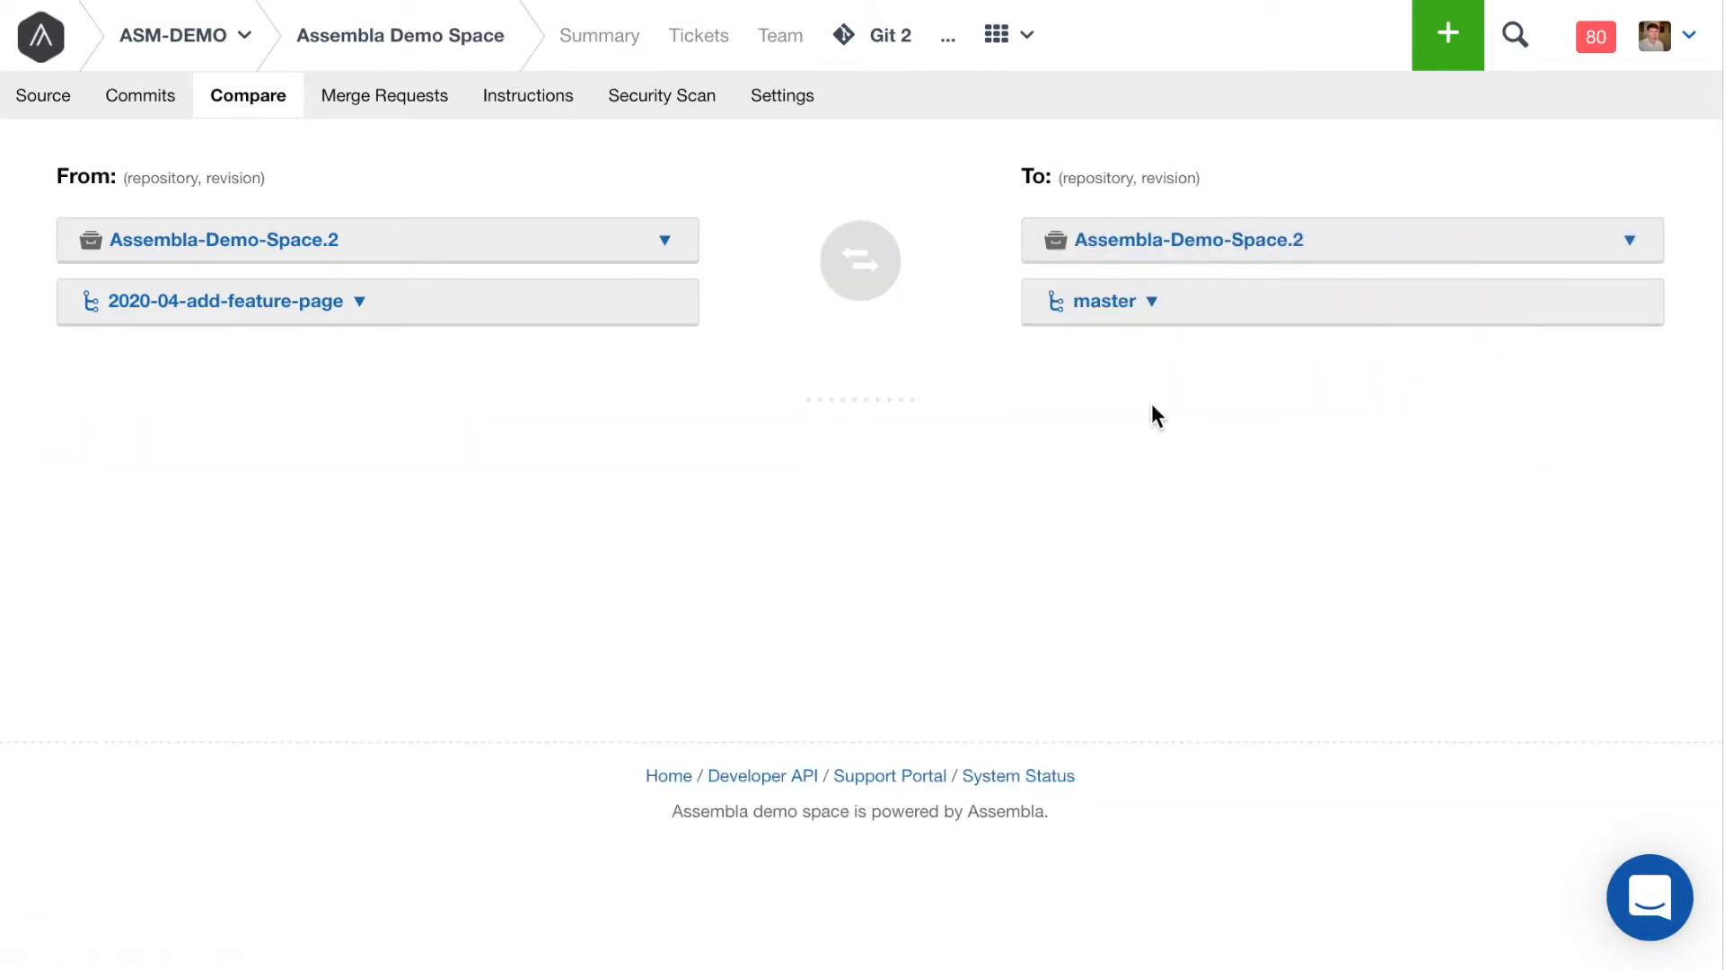
click(860, 260)
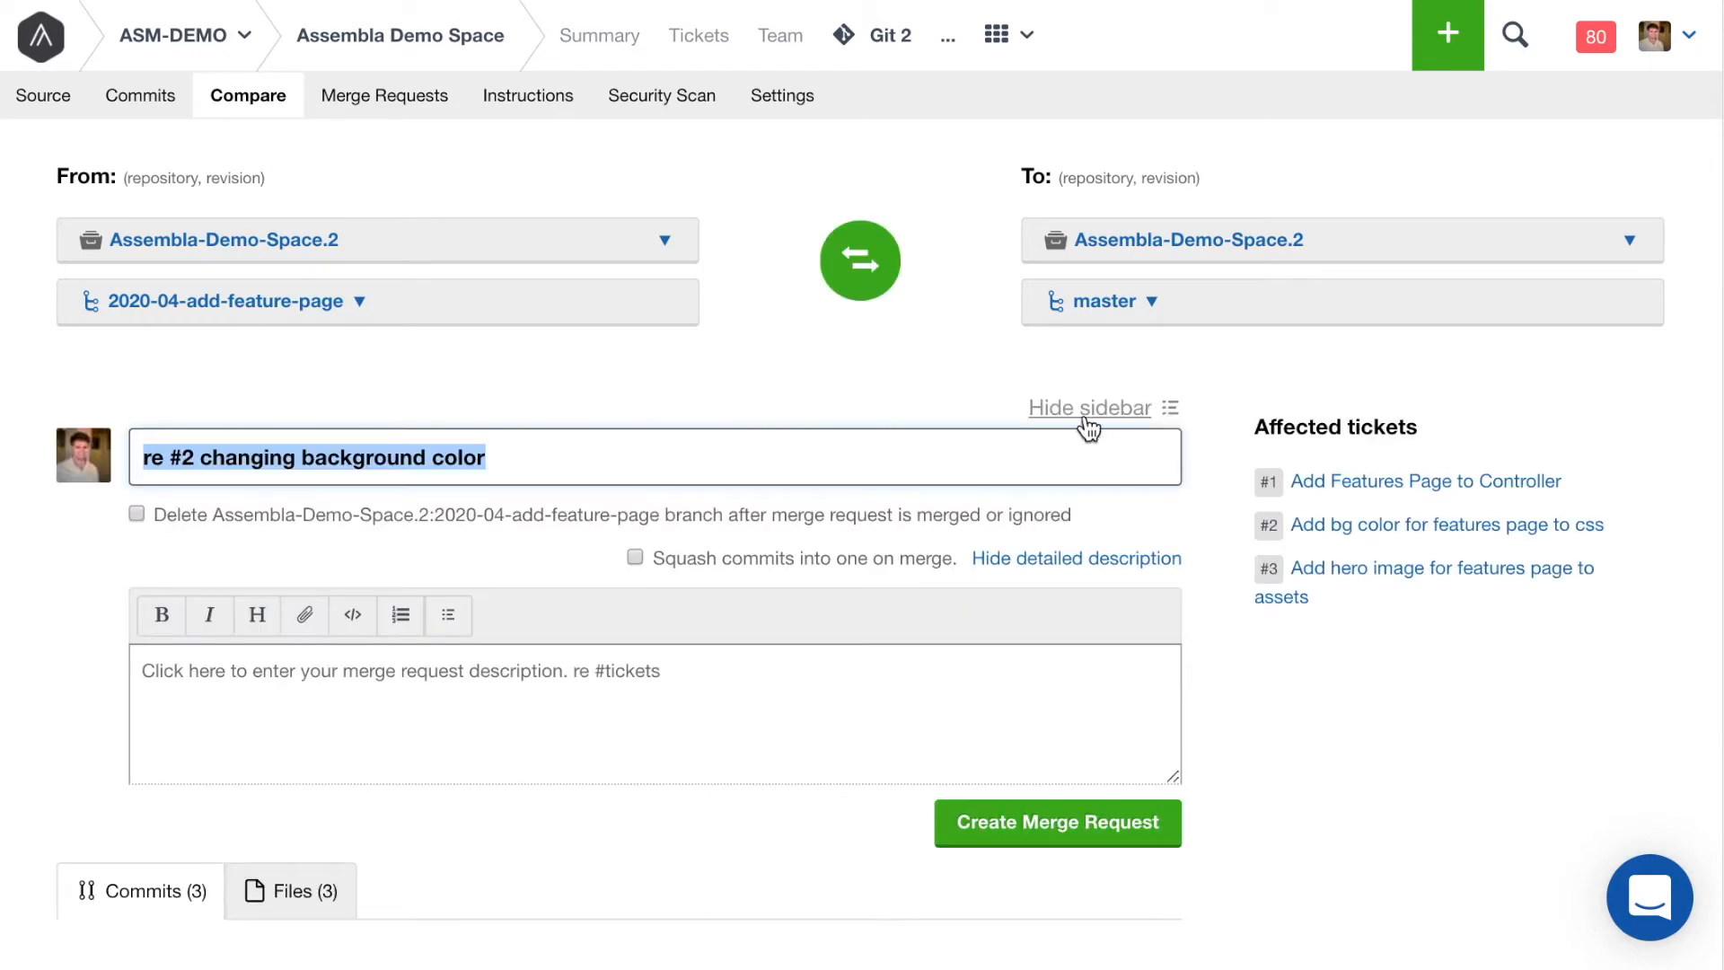
mouse_move(560, 447)
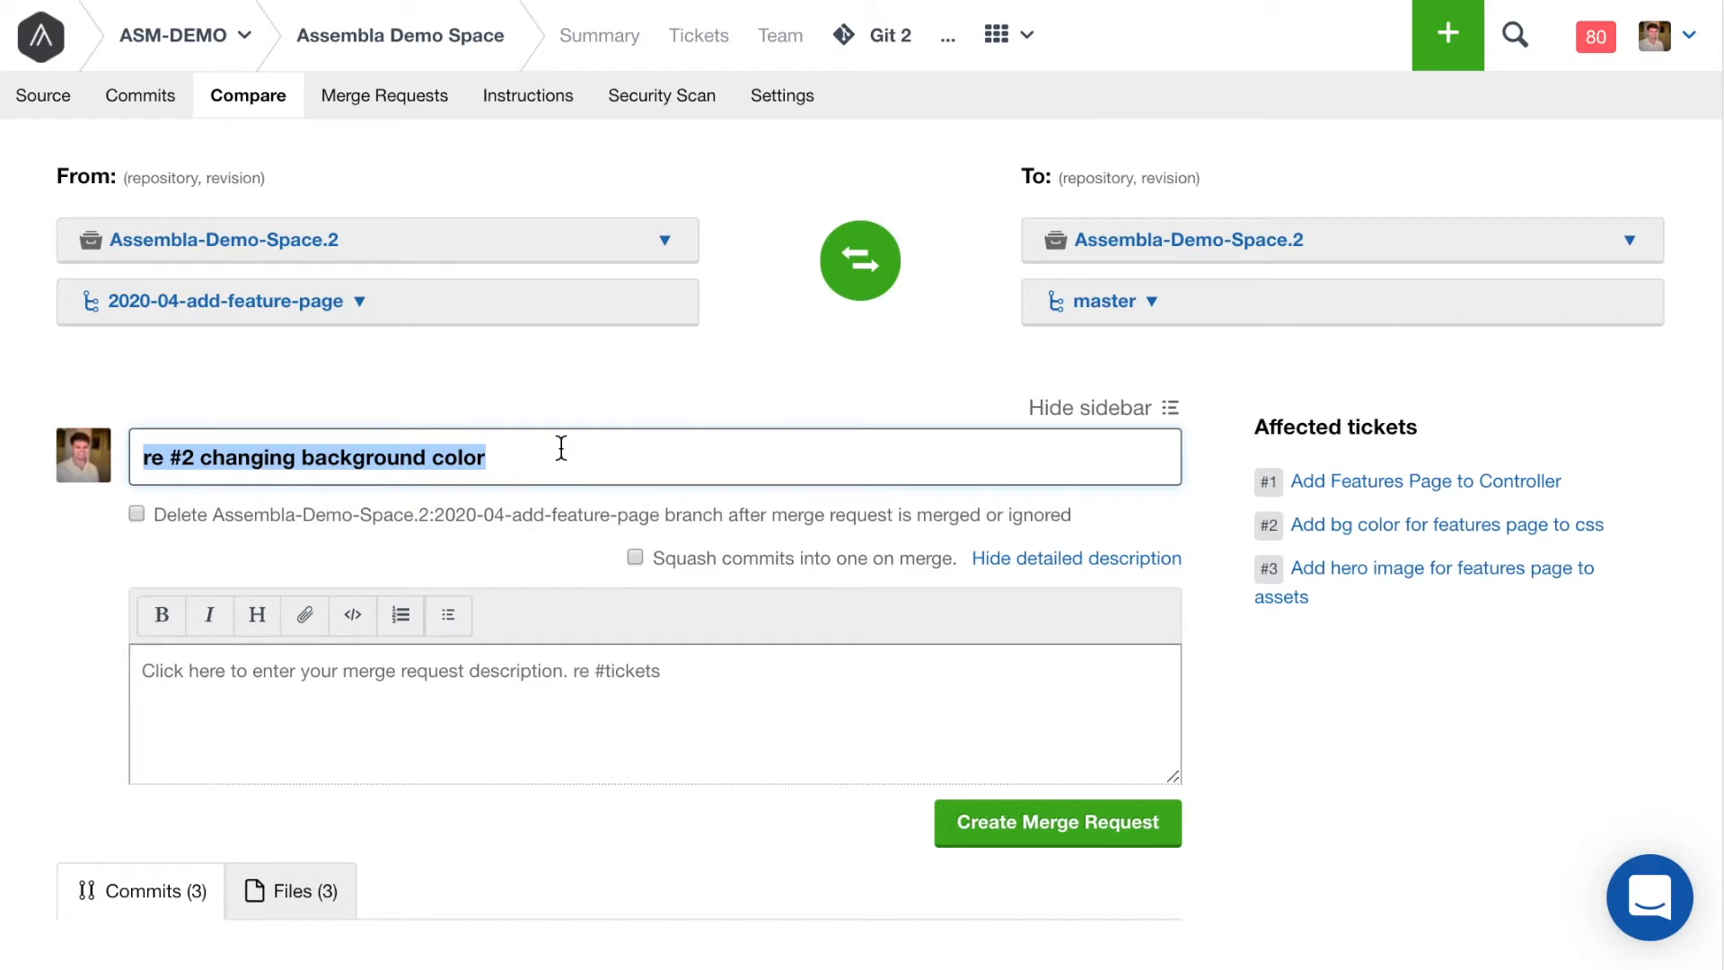
text(adding)
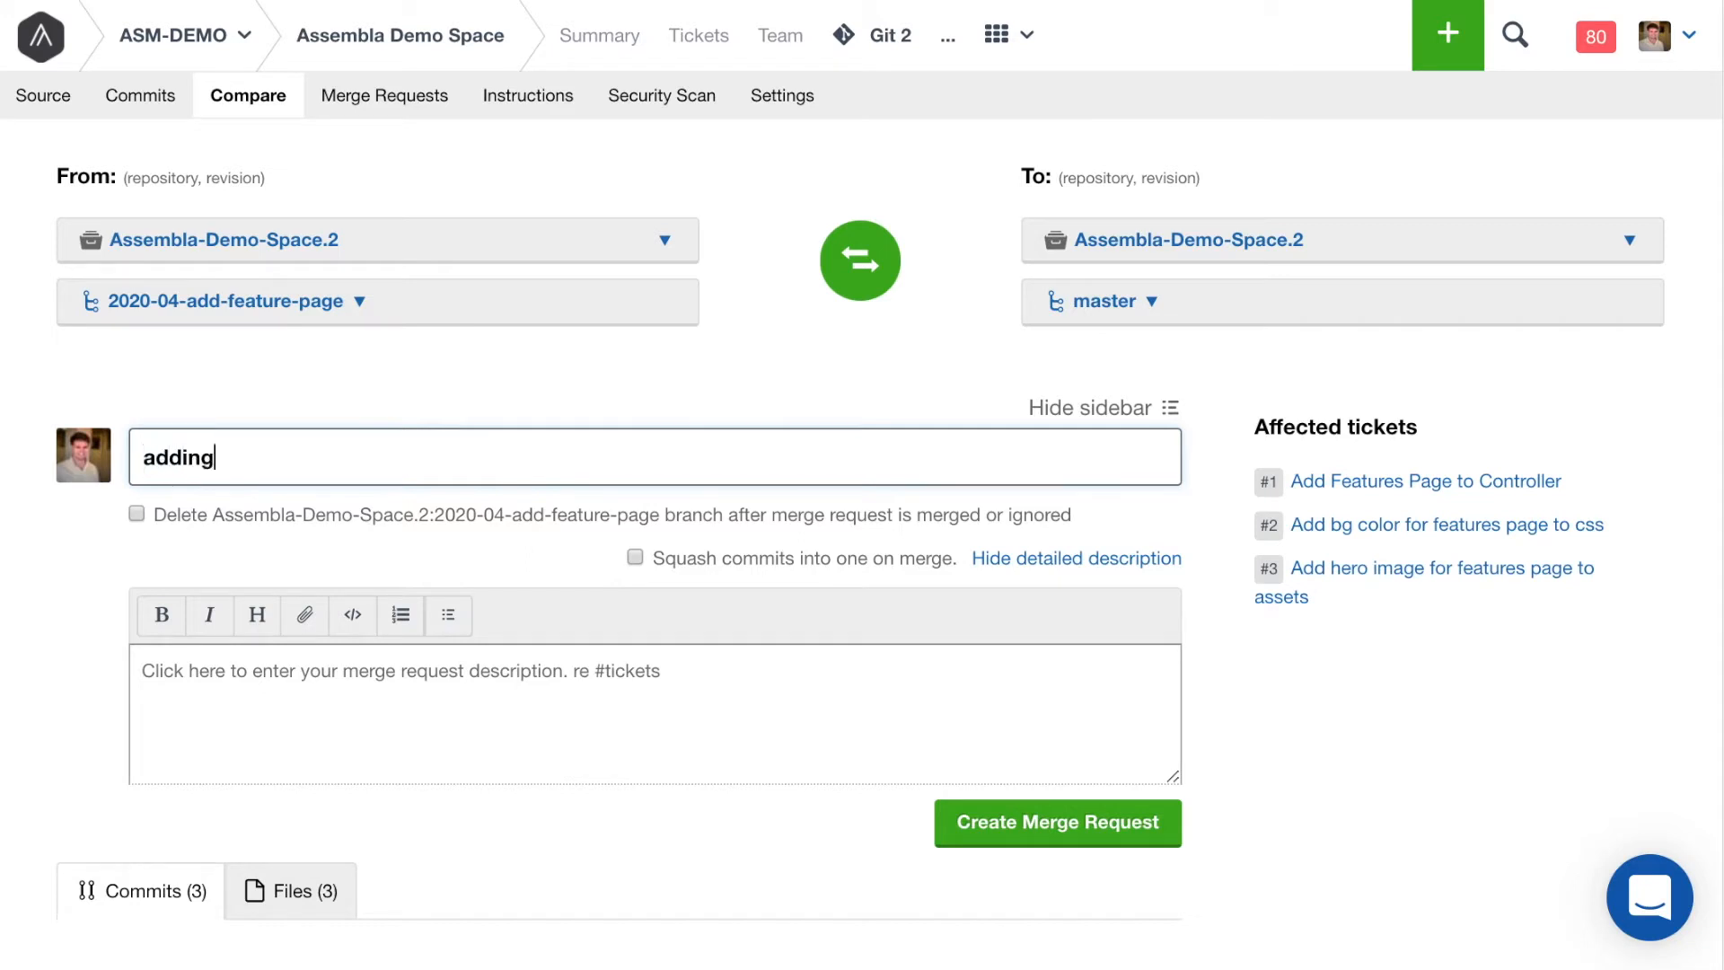
text(features)
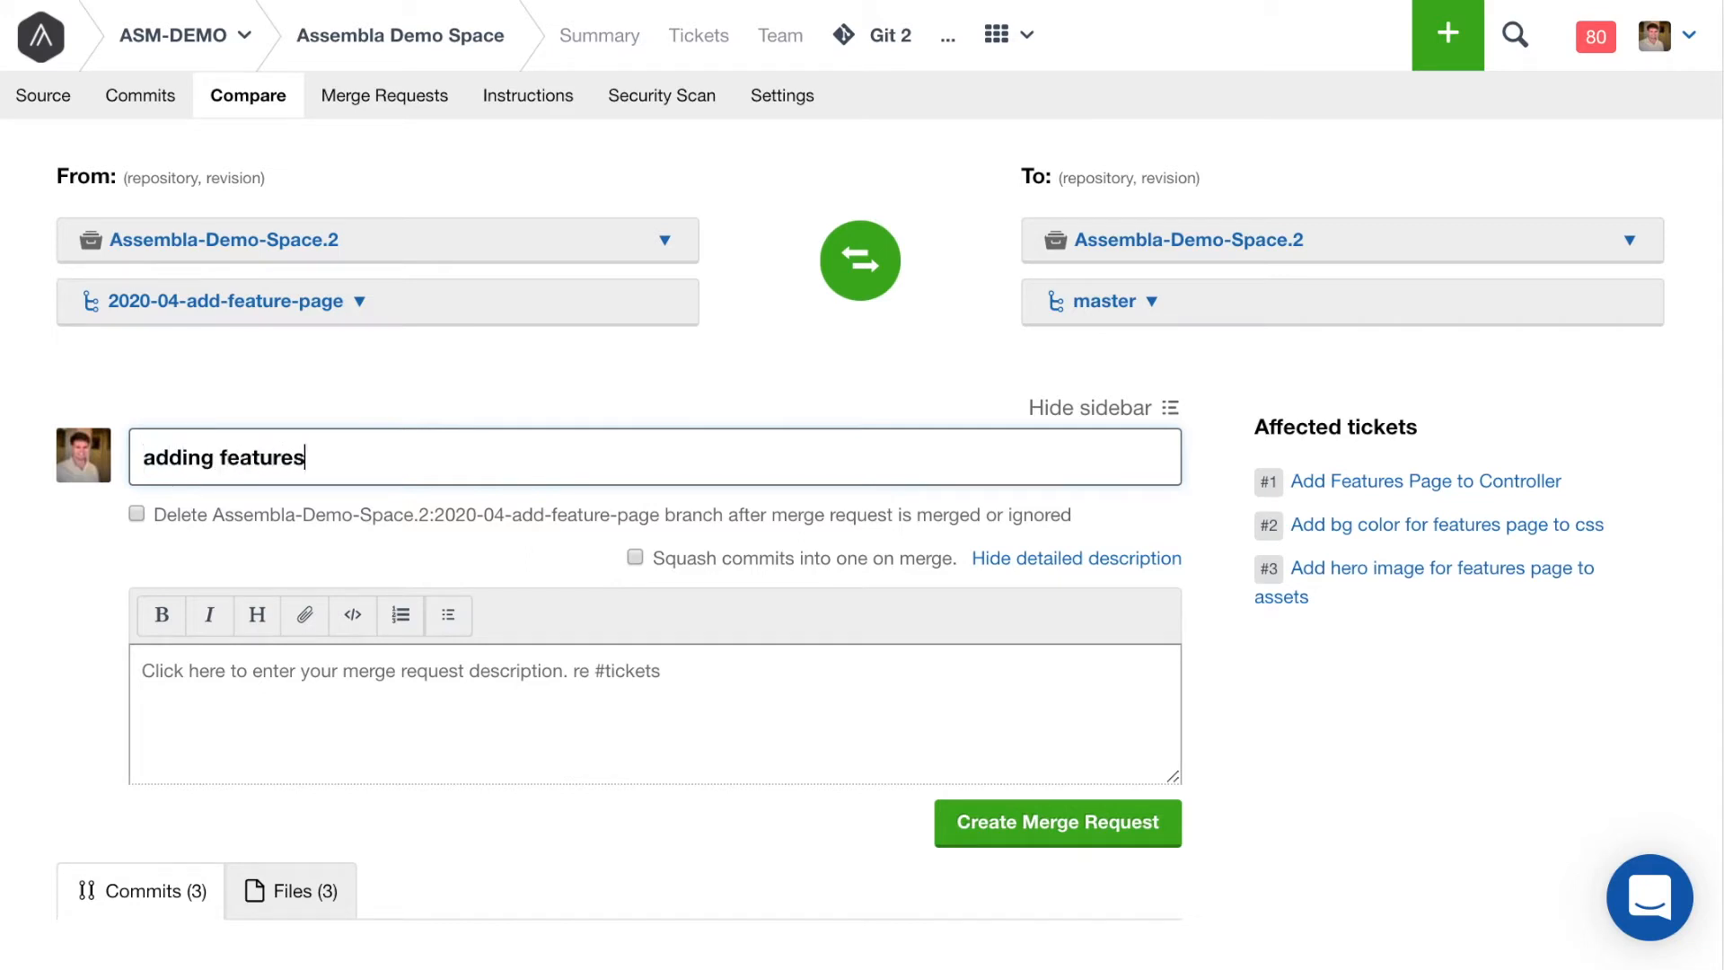
text(page)
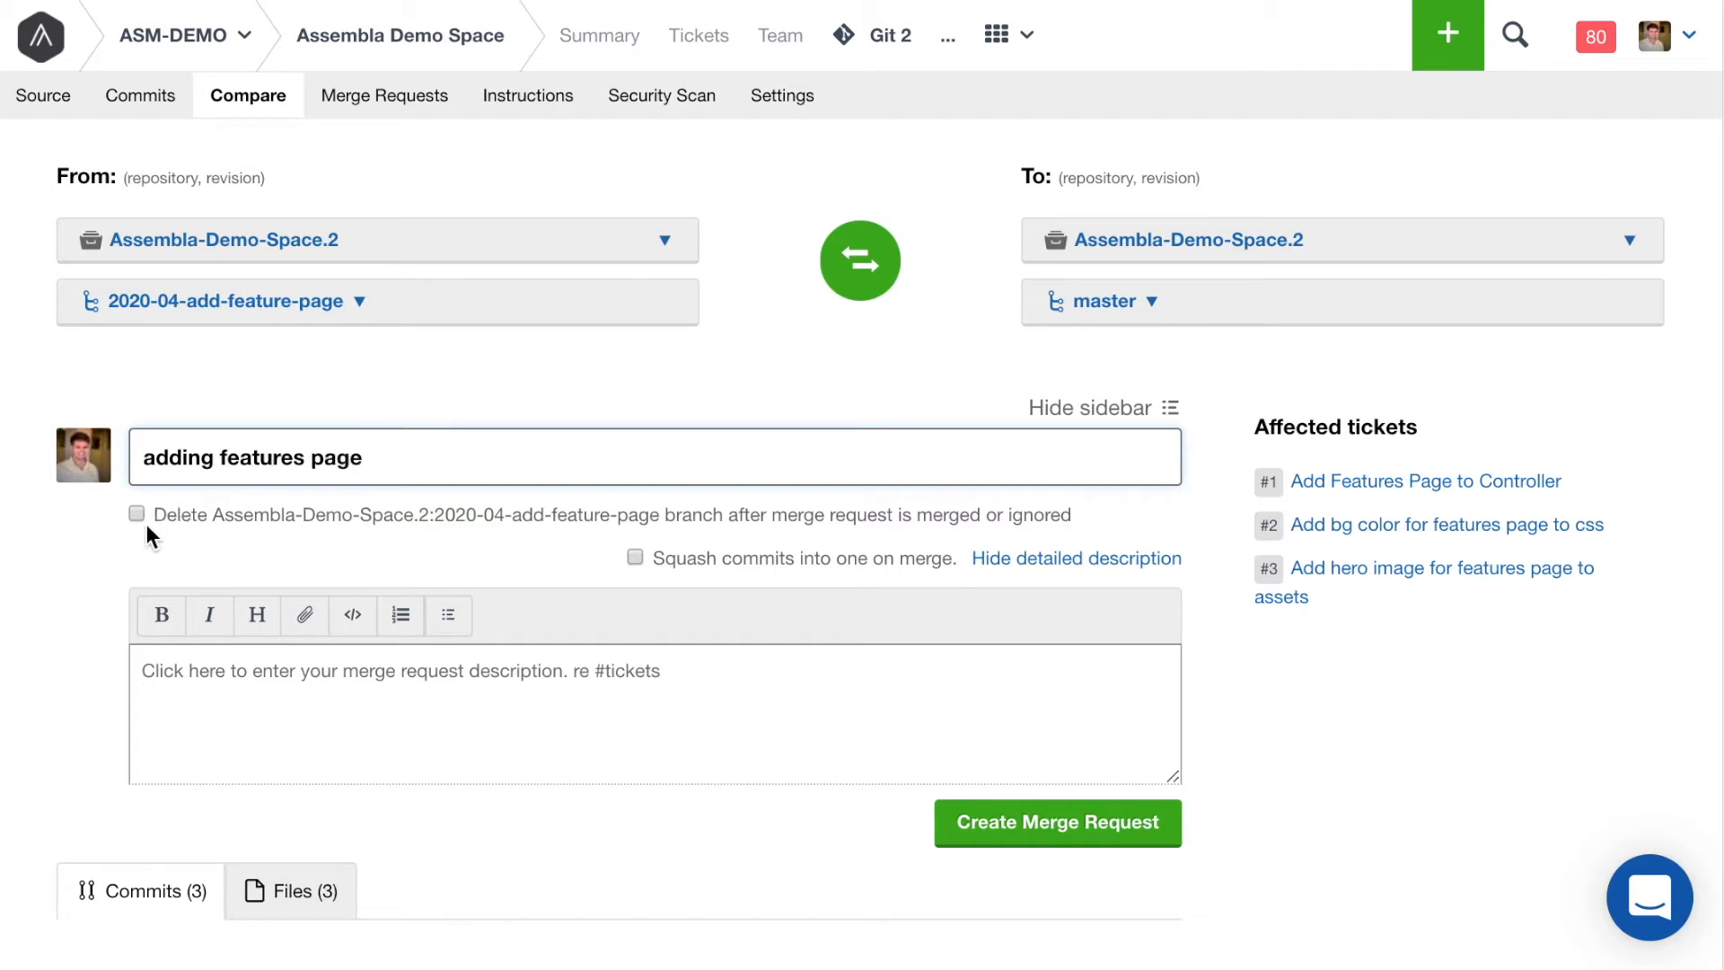
click(136, 515)
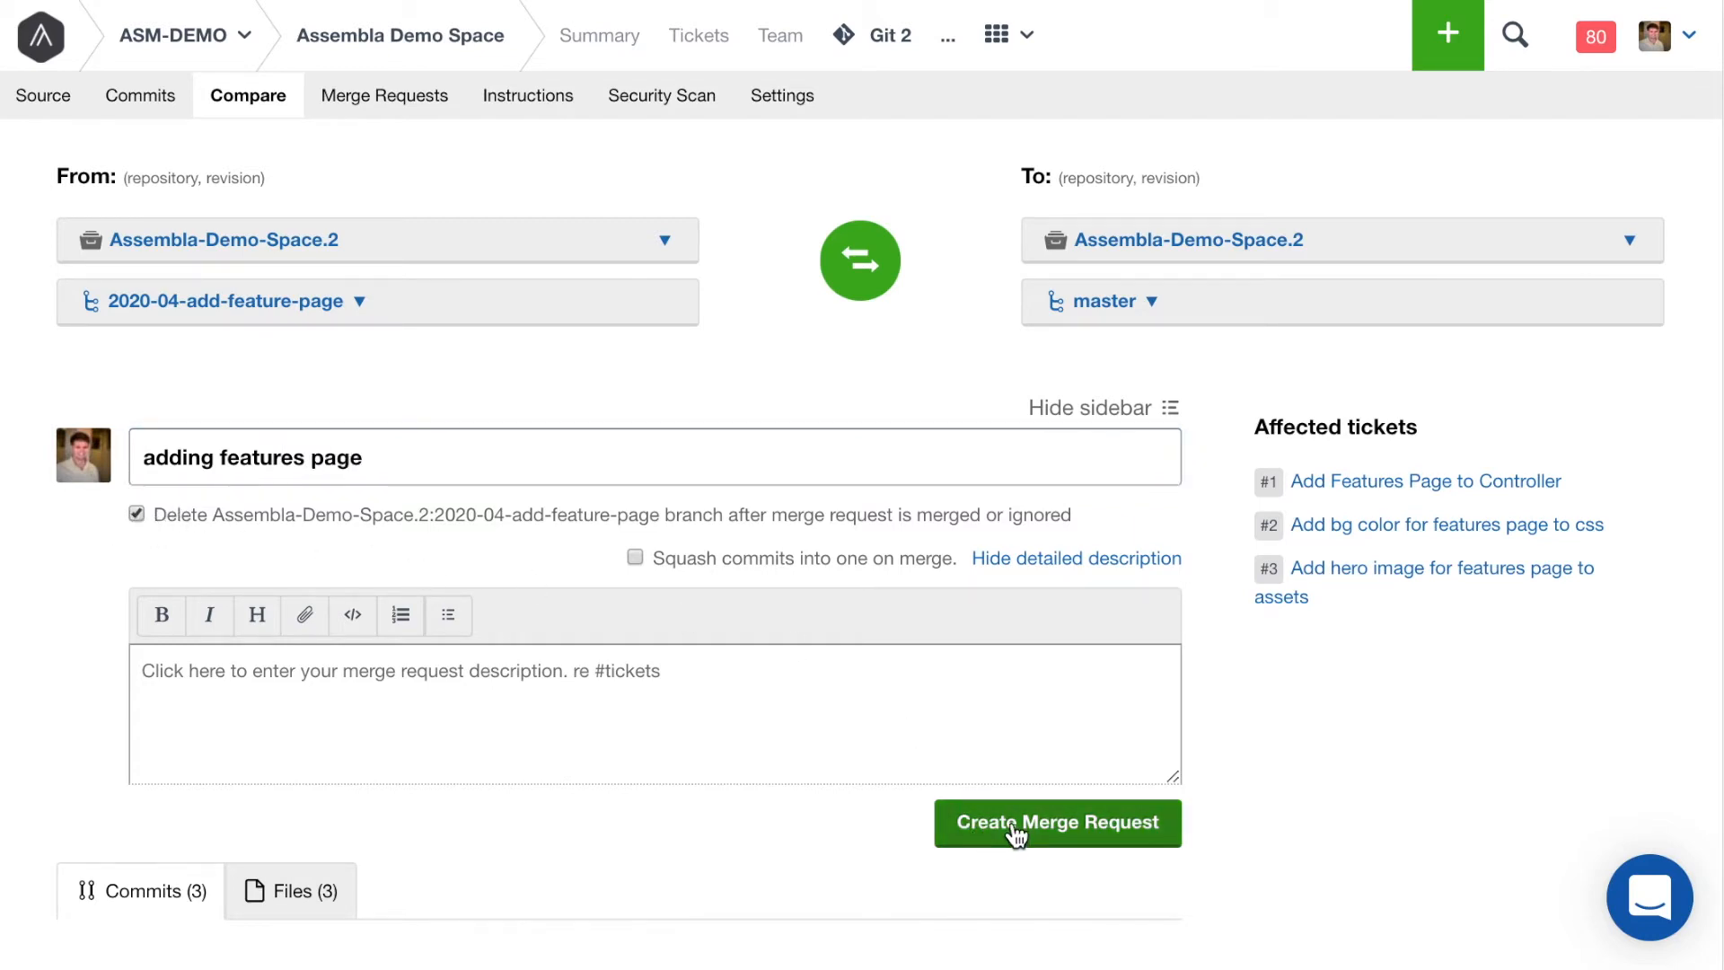
click(1056, 822)
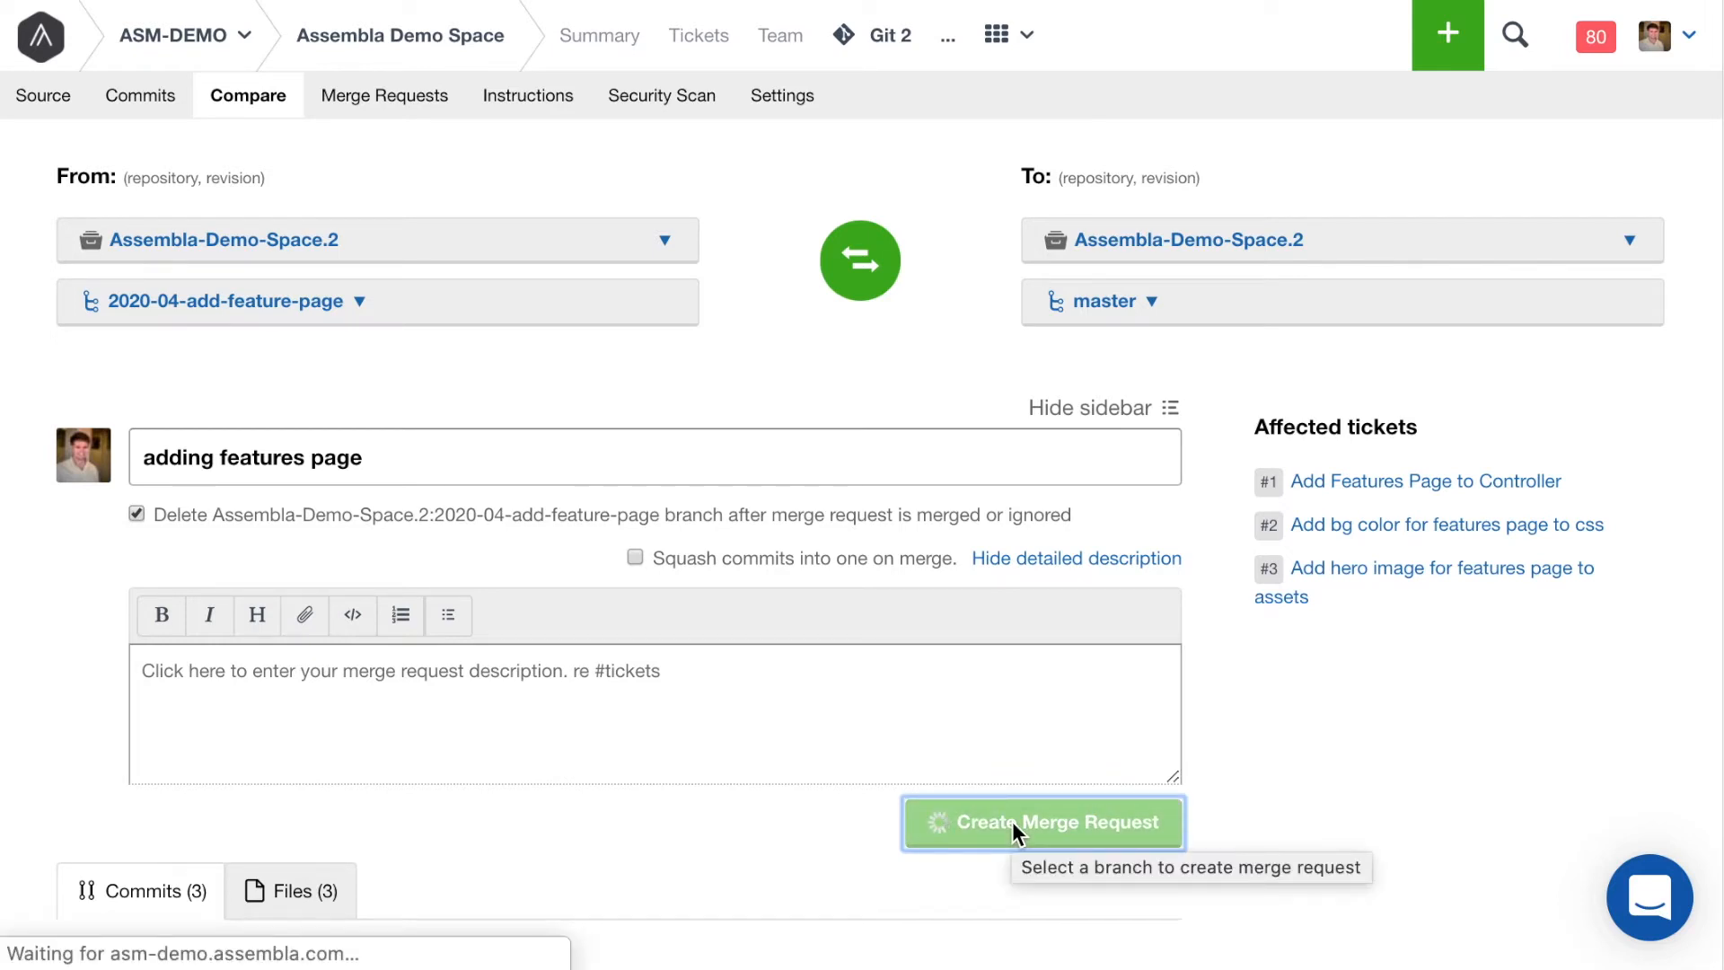
Create the merge request and show its three changed files
click(1042, 820)
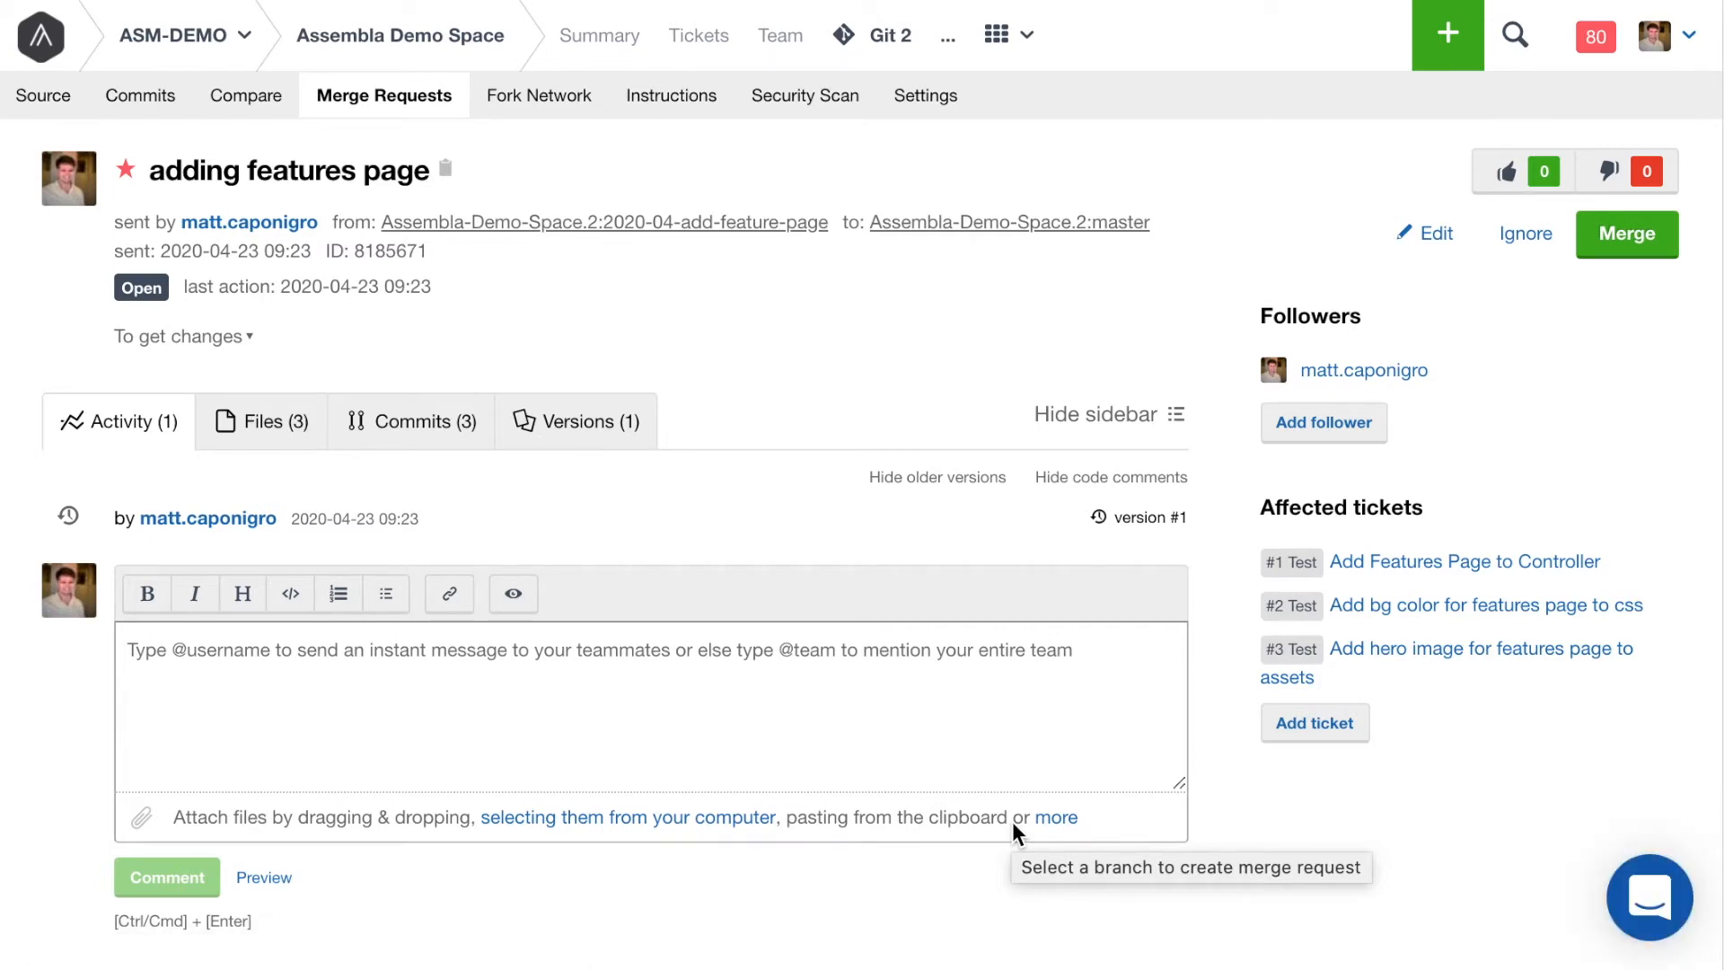
mouse_move(1093, 693)
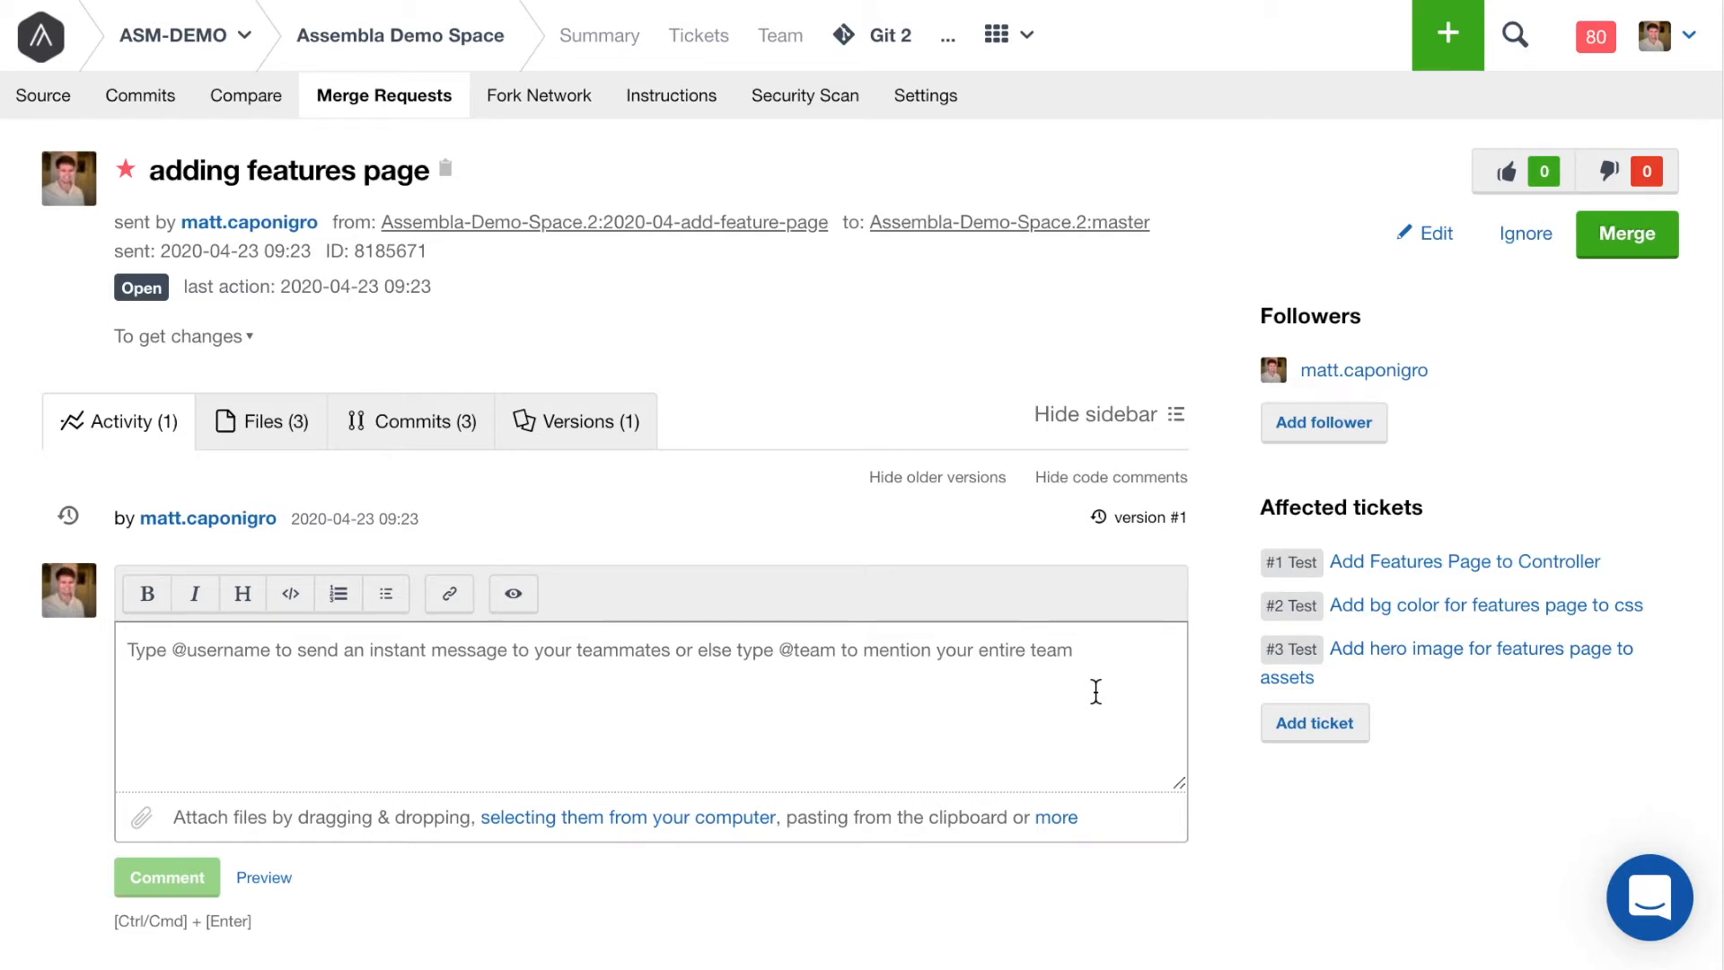
mouse_move(280, 420)
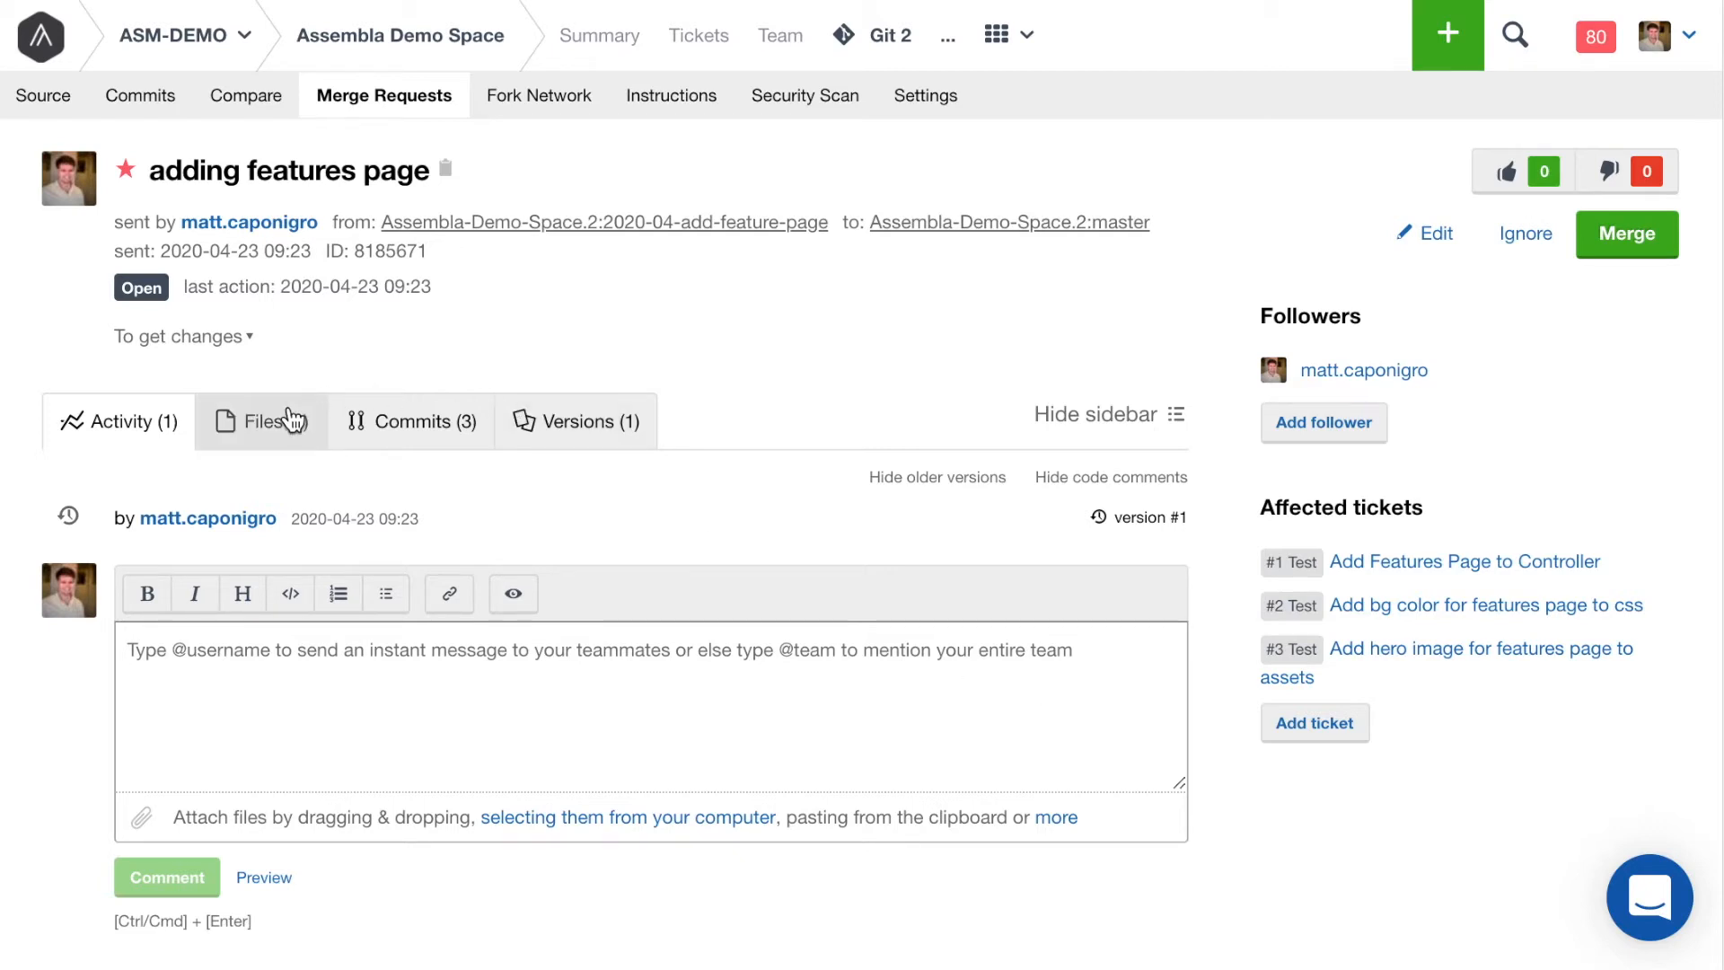
click(260, 420)
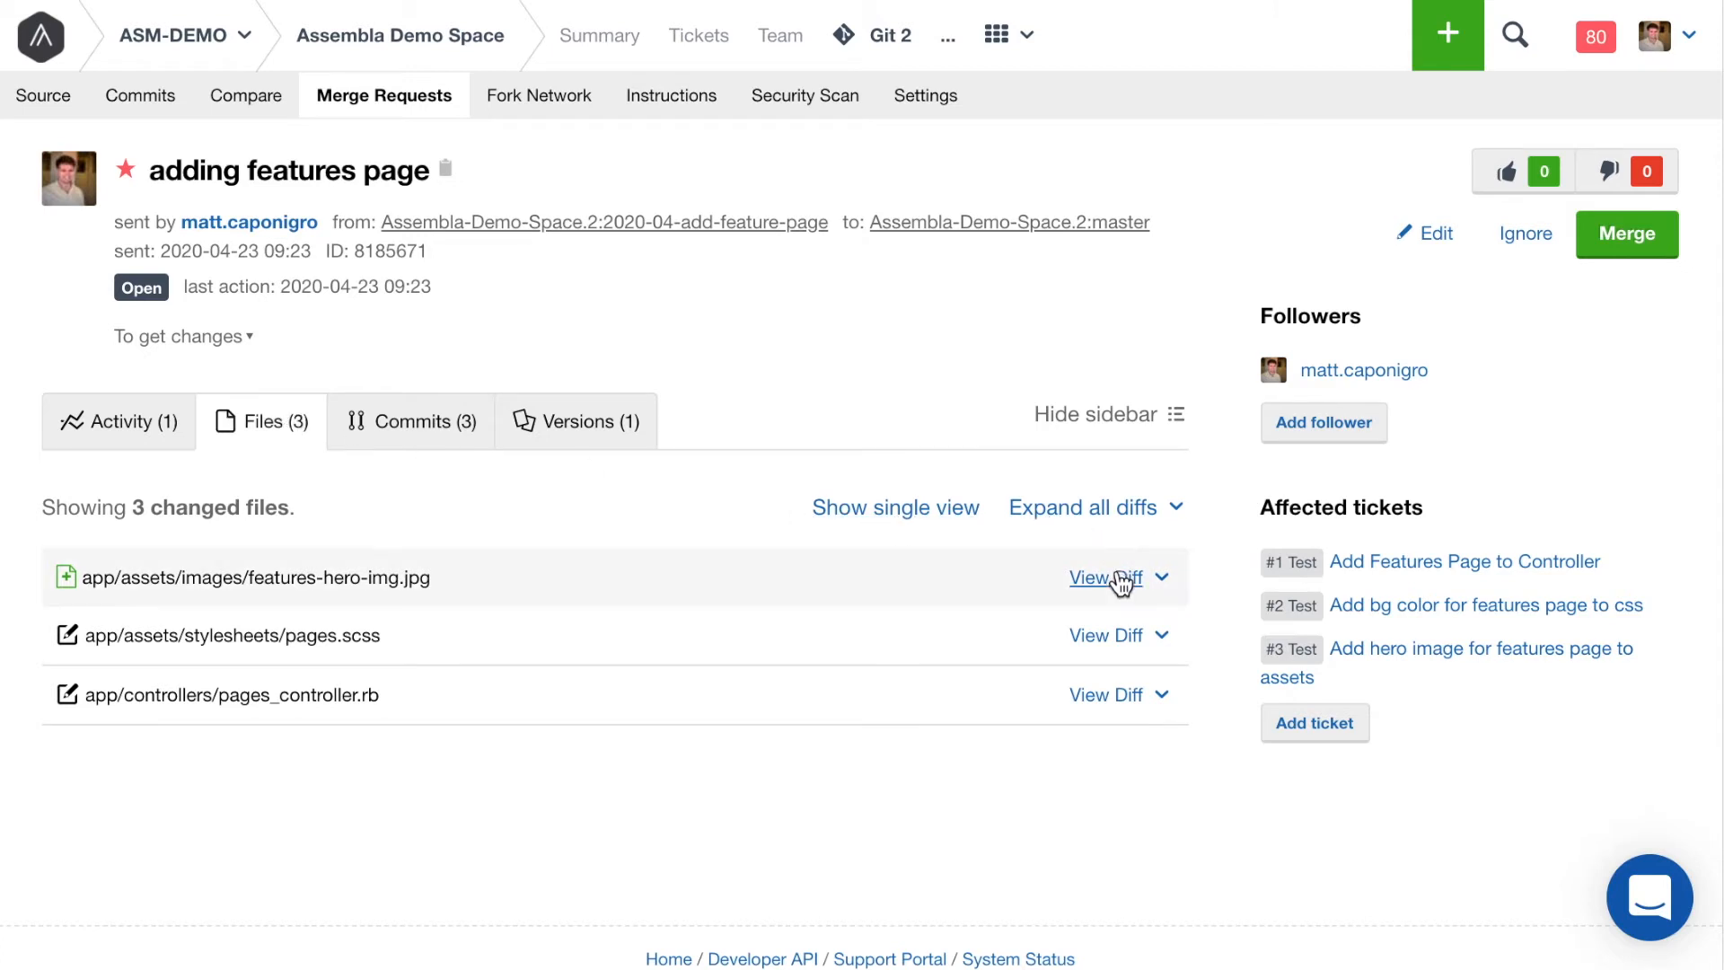
click(1106, 576)
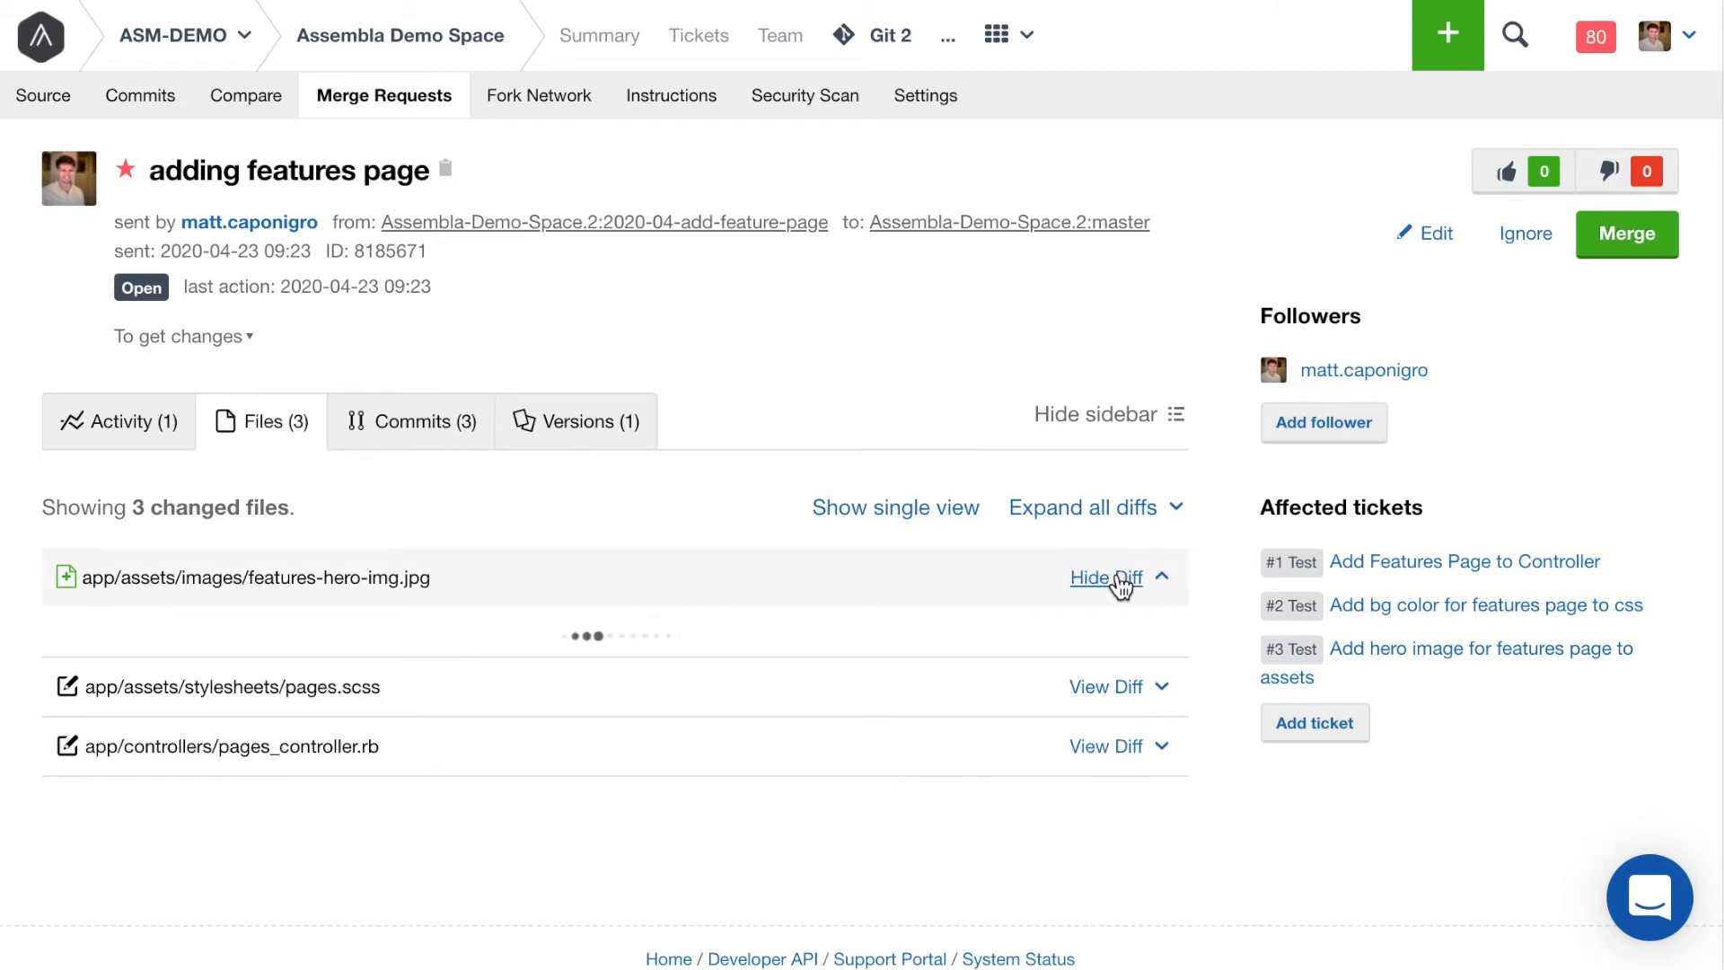
click(1106, 576)
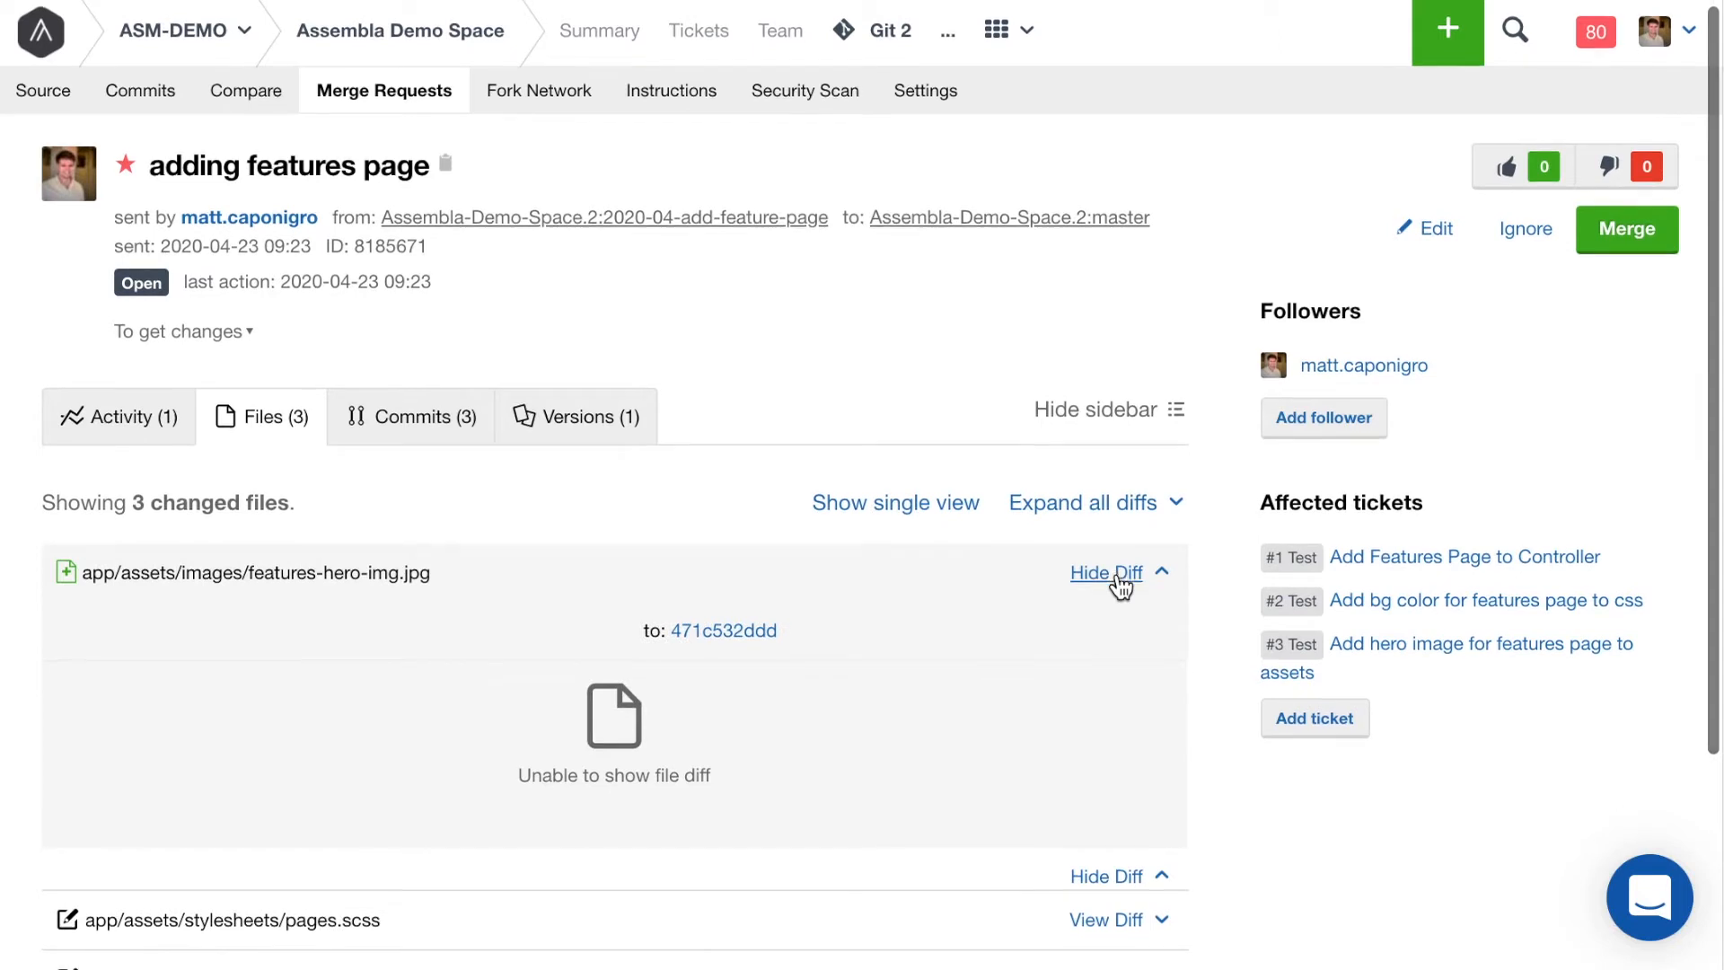
scroll(down, 3)
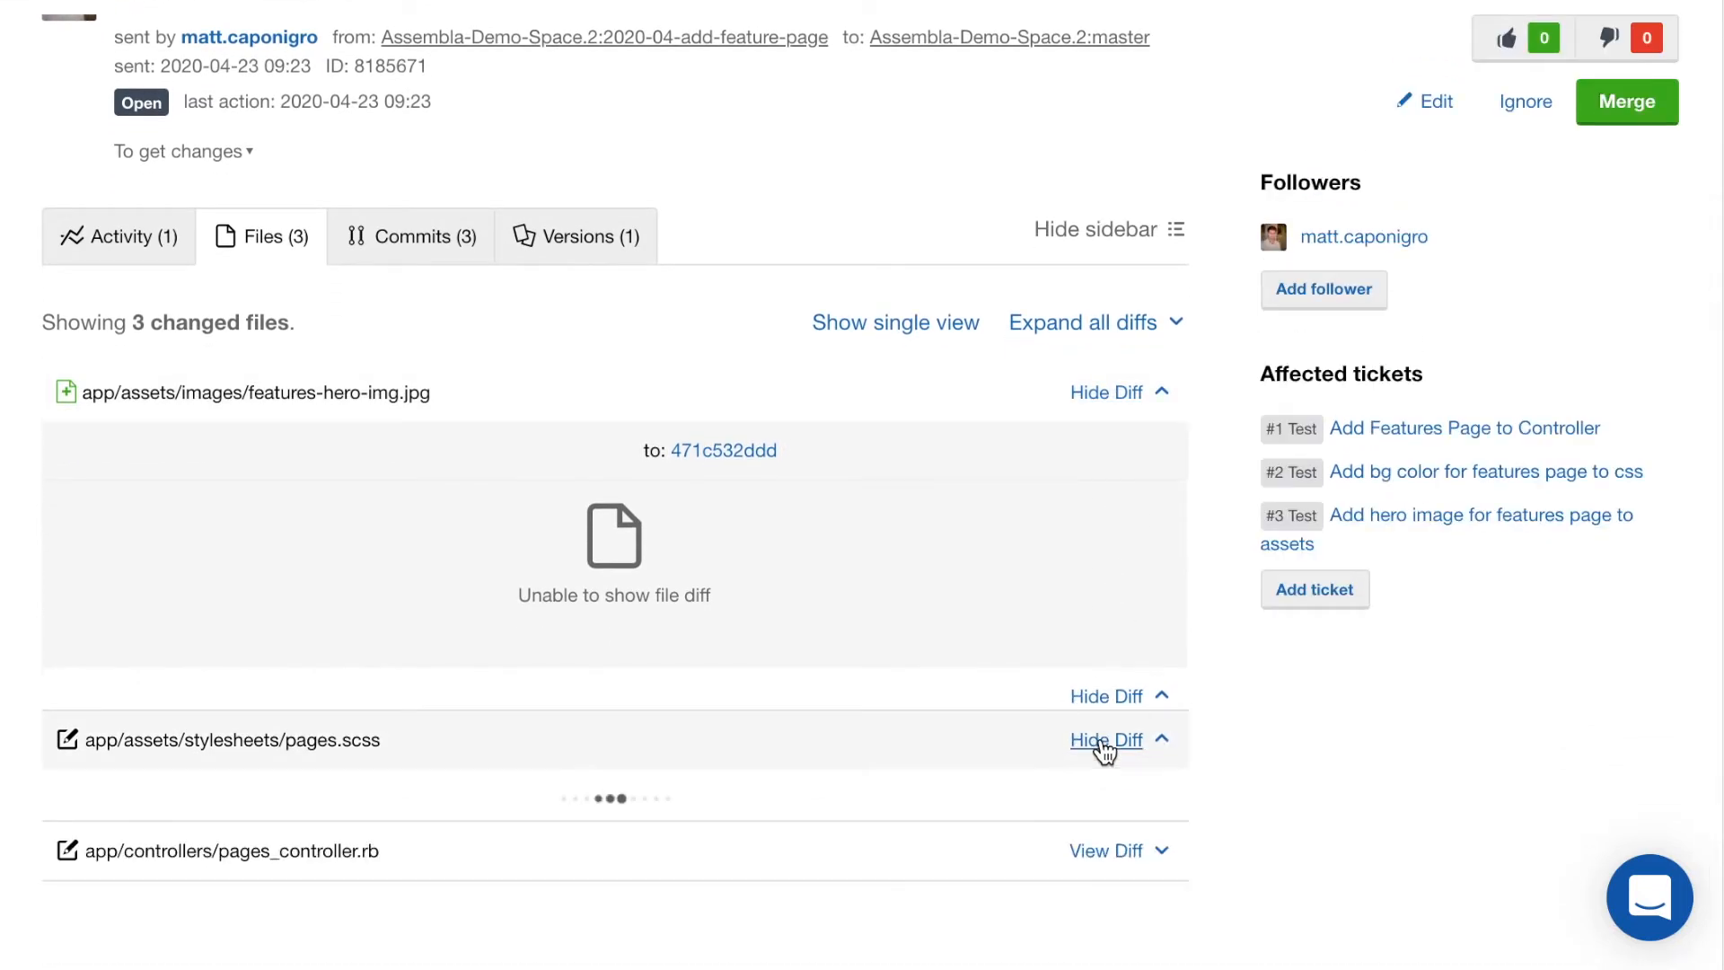
click(1108, 738)
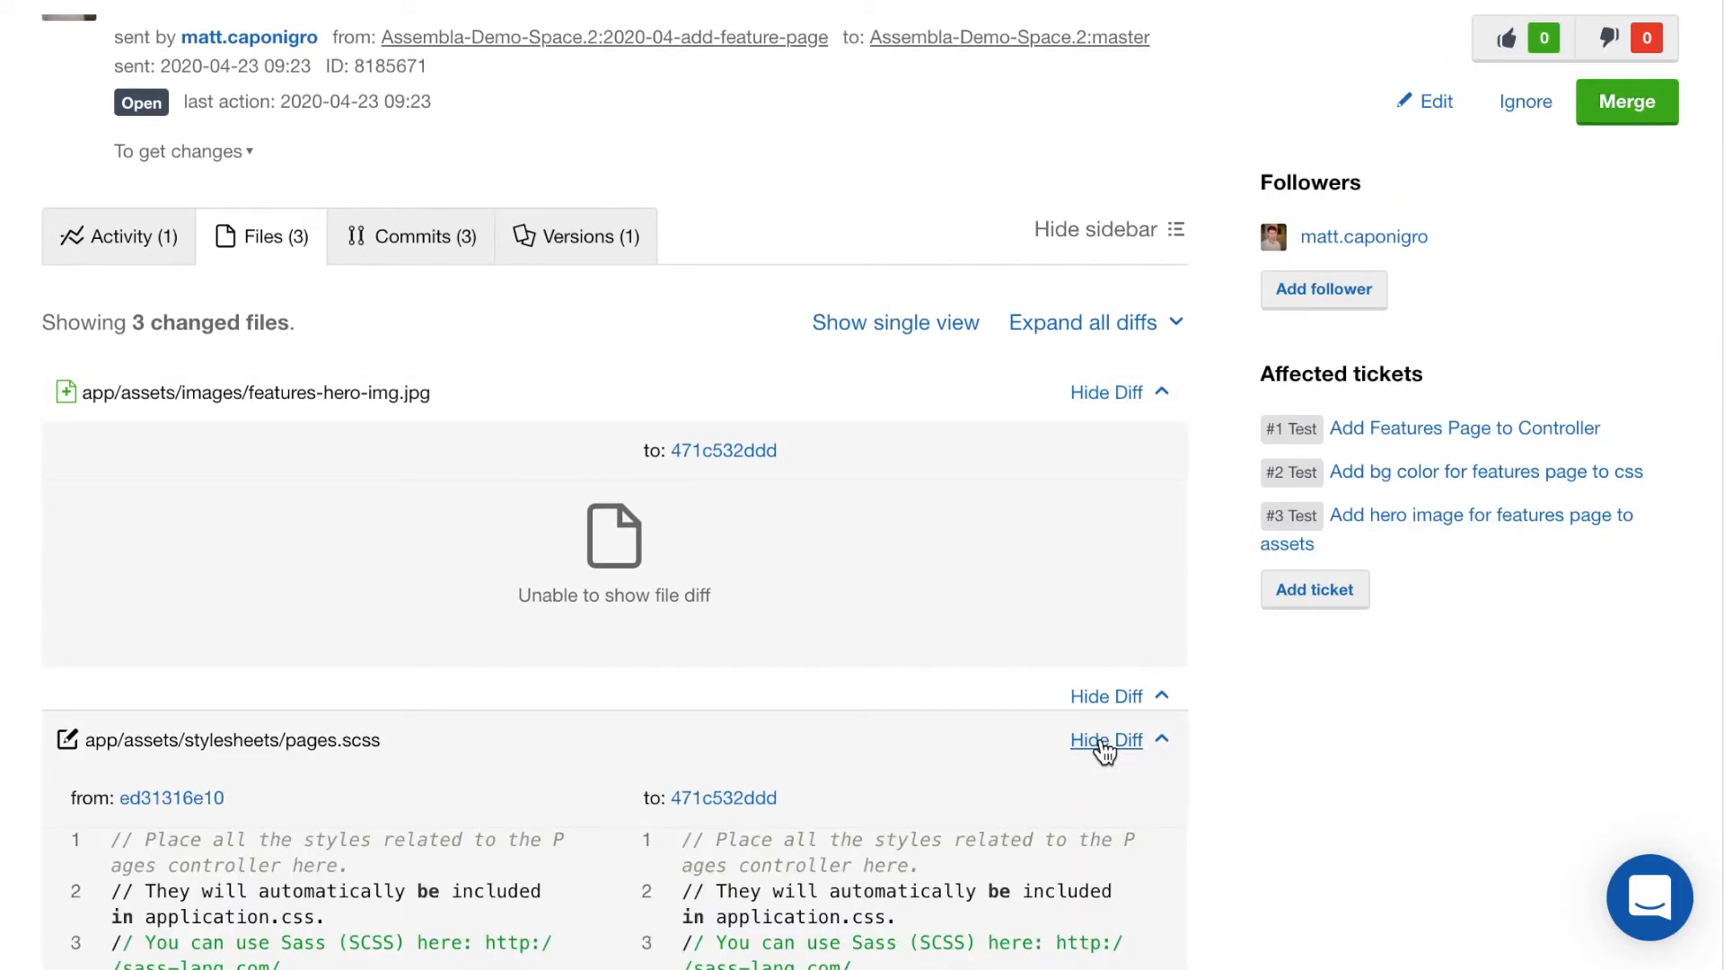
scroll(down, 3)
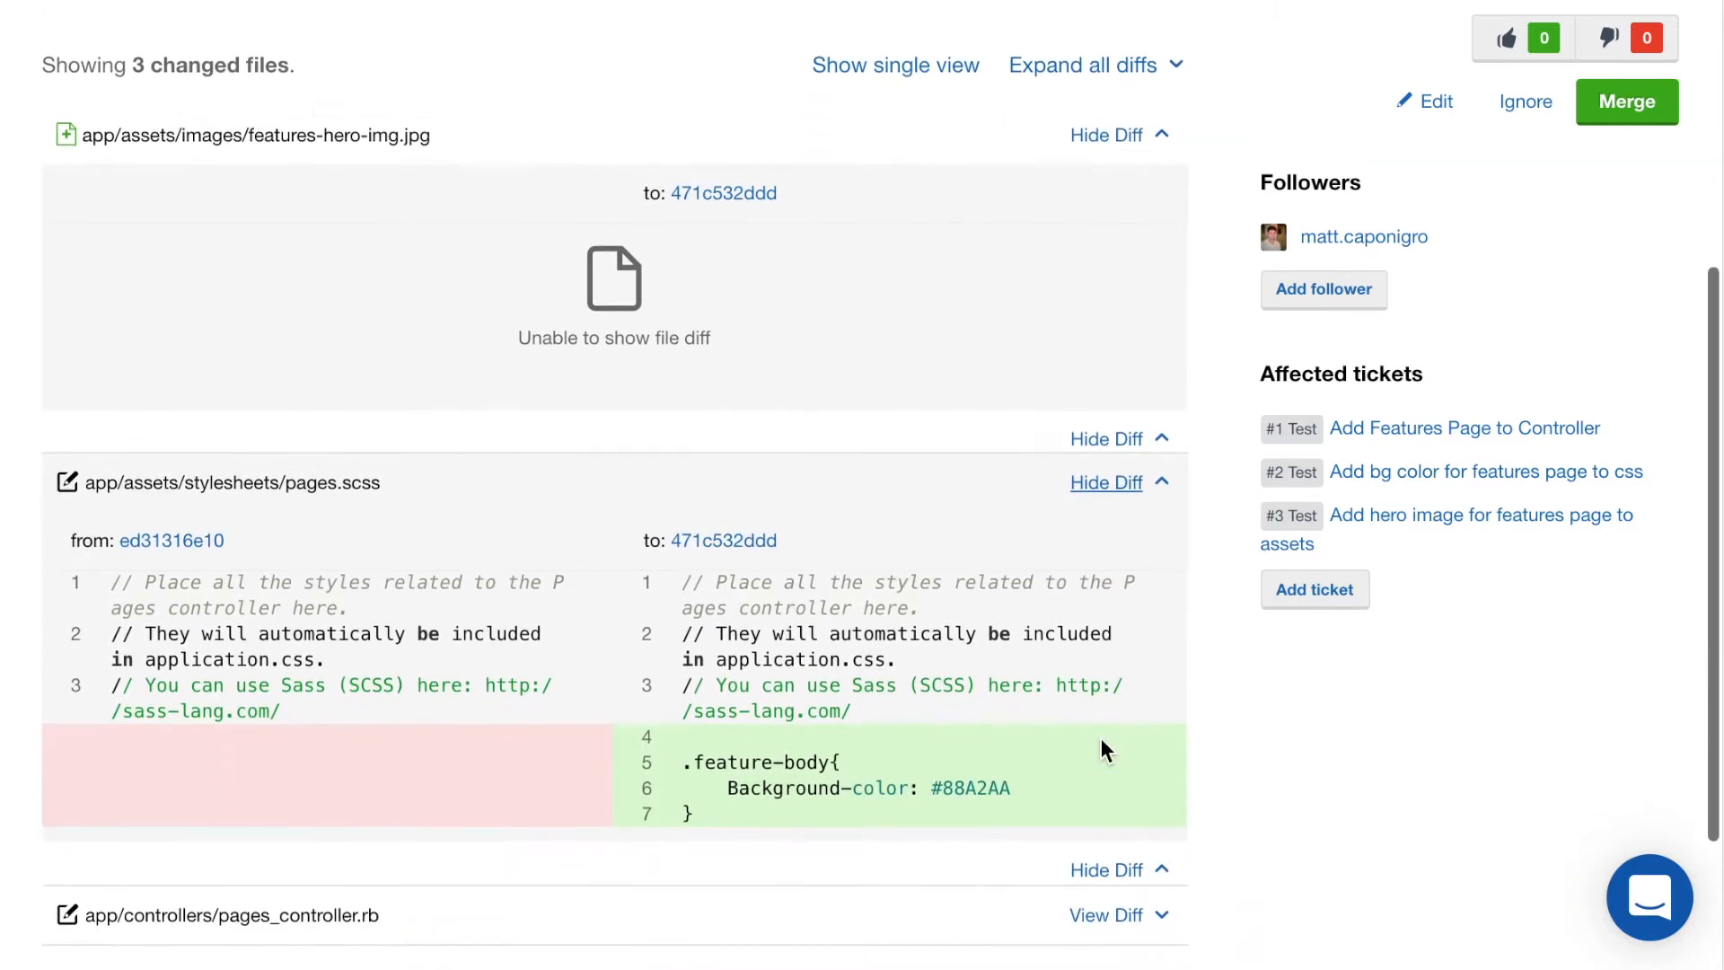
scroll(up, 3)
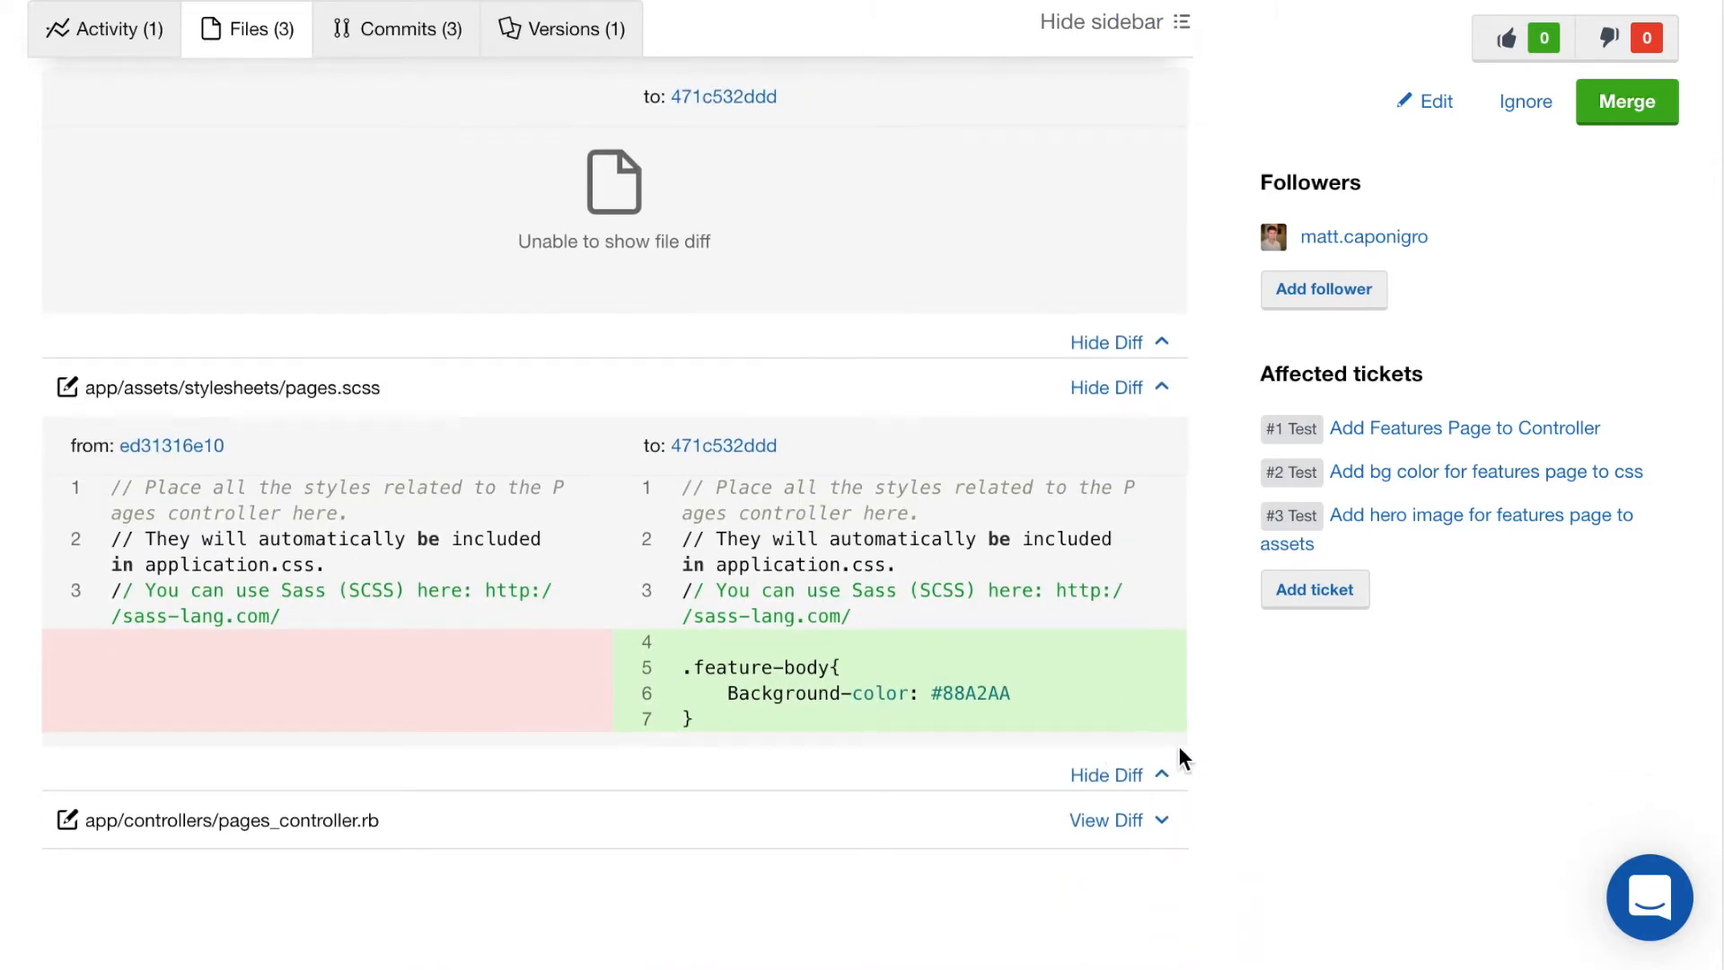
mouse_move(1154, 806)
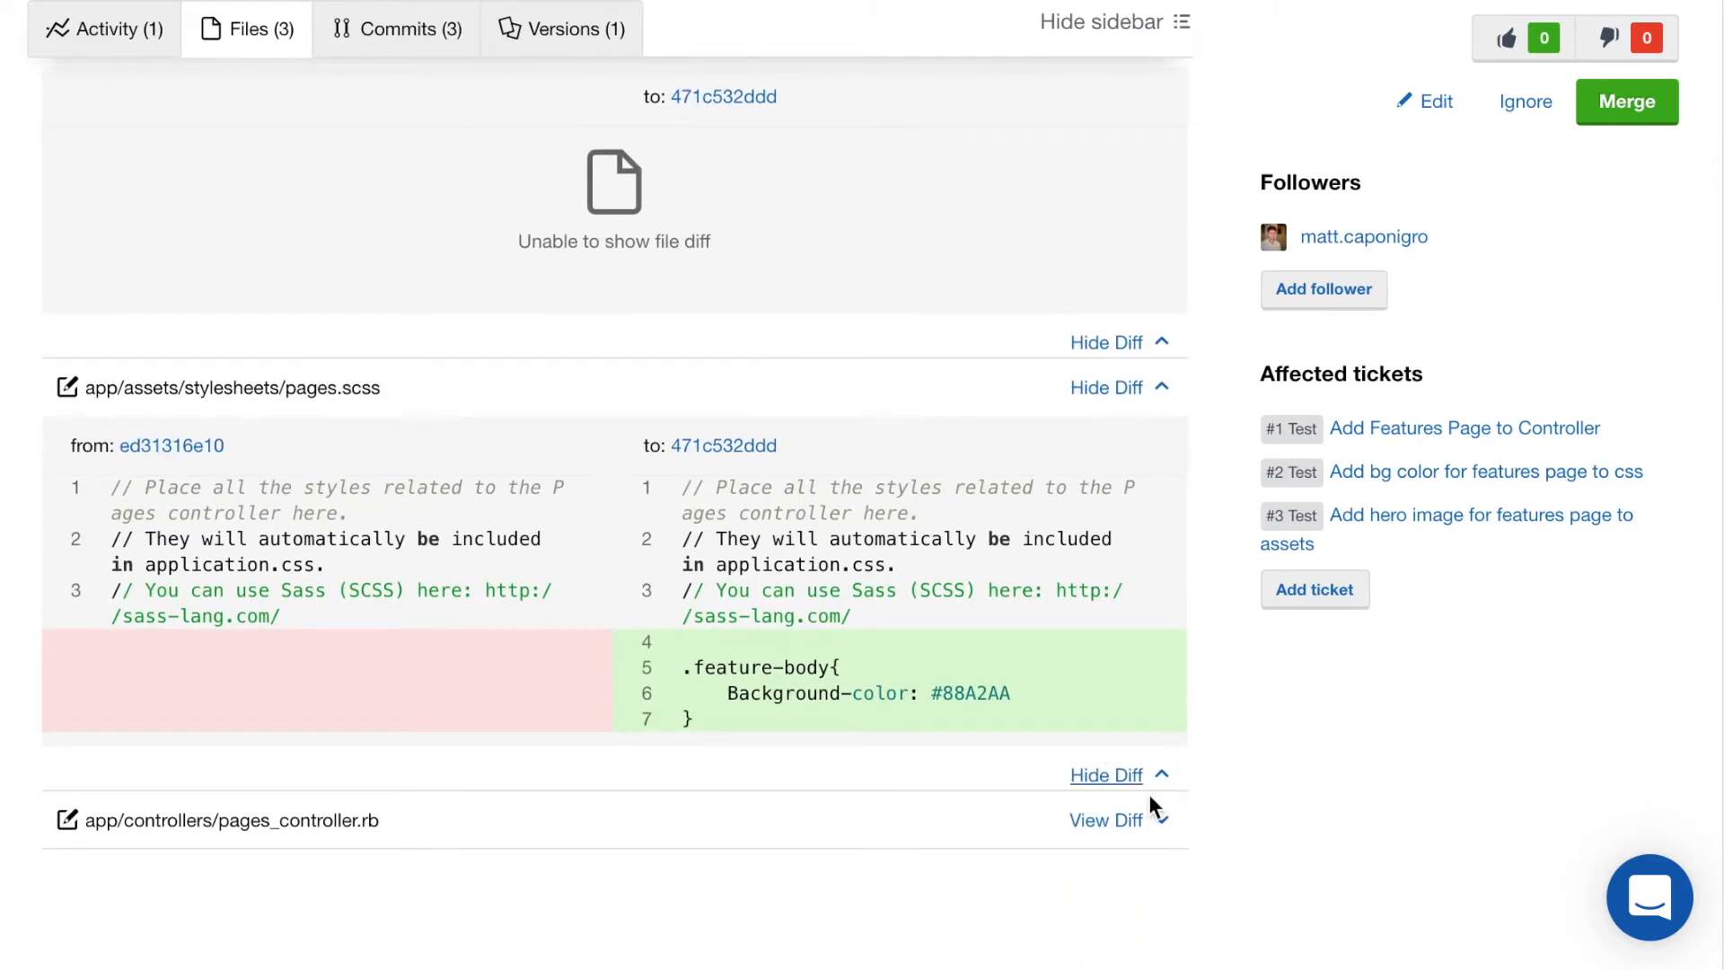
click(1104, 818)
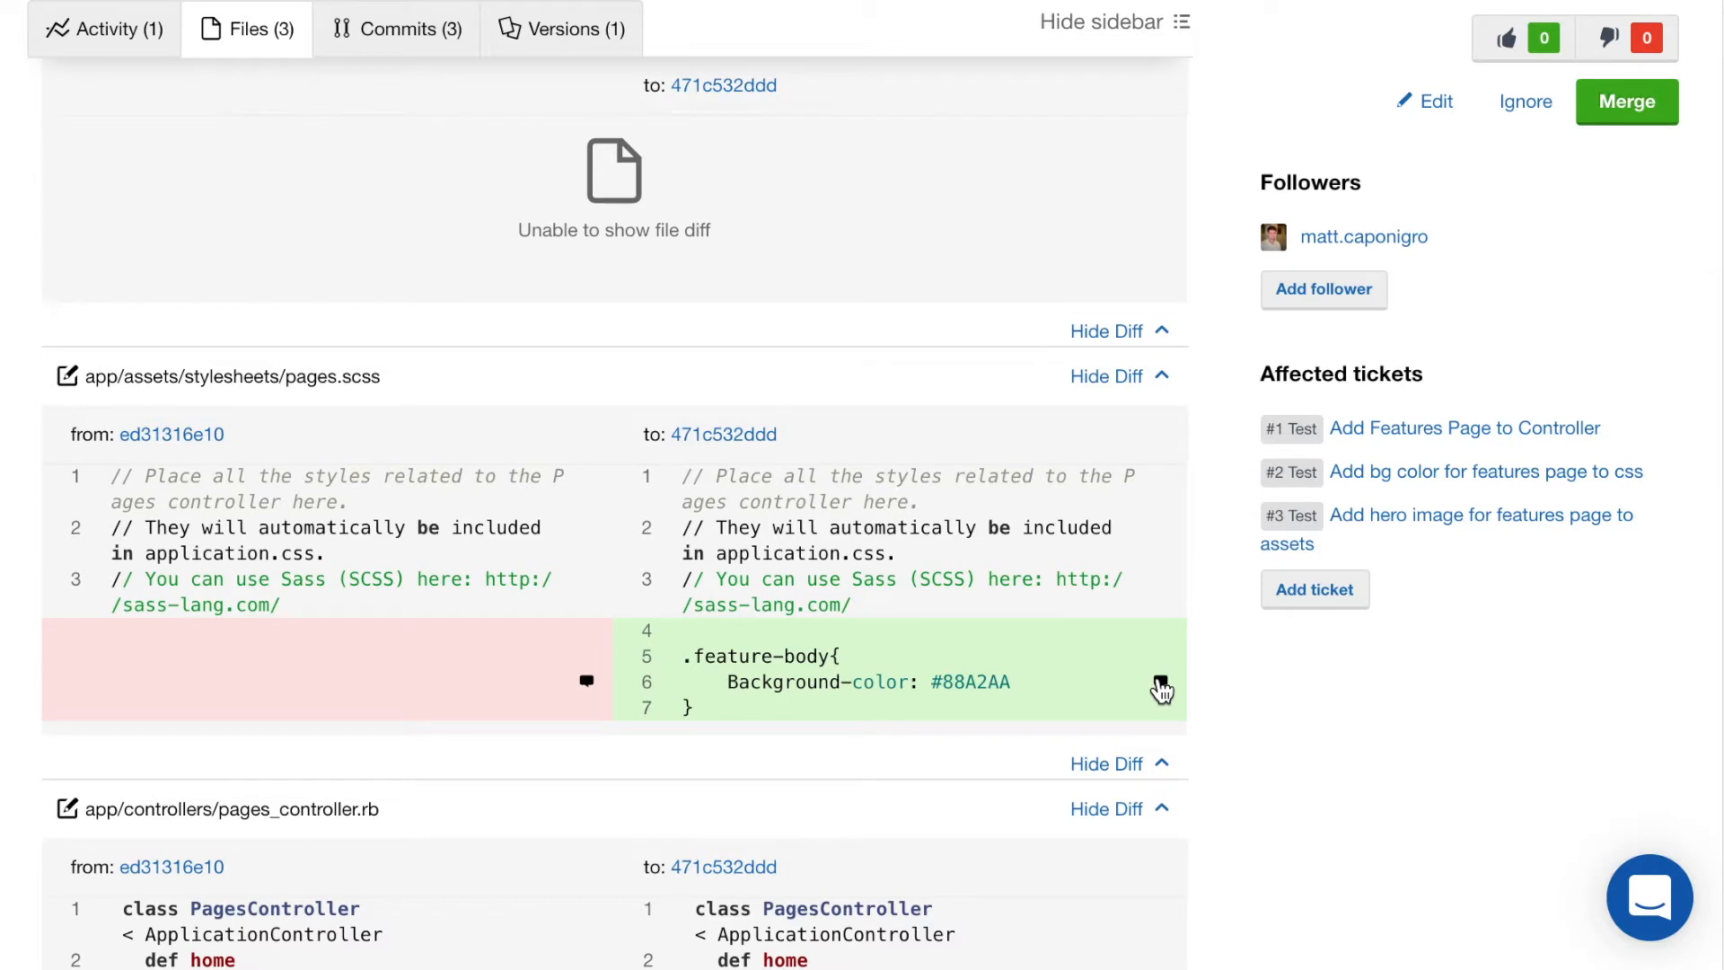
click(1162, 683)
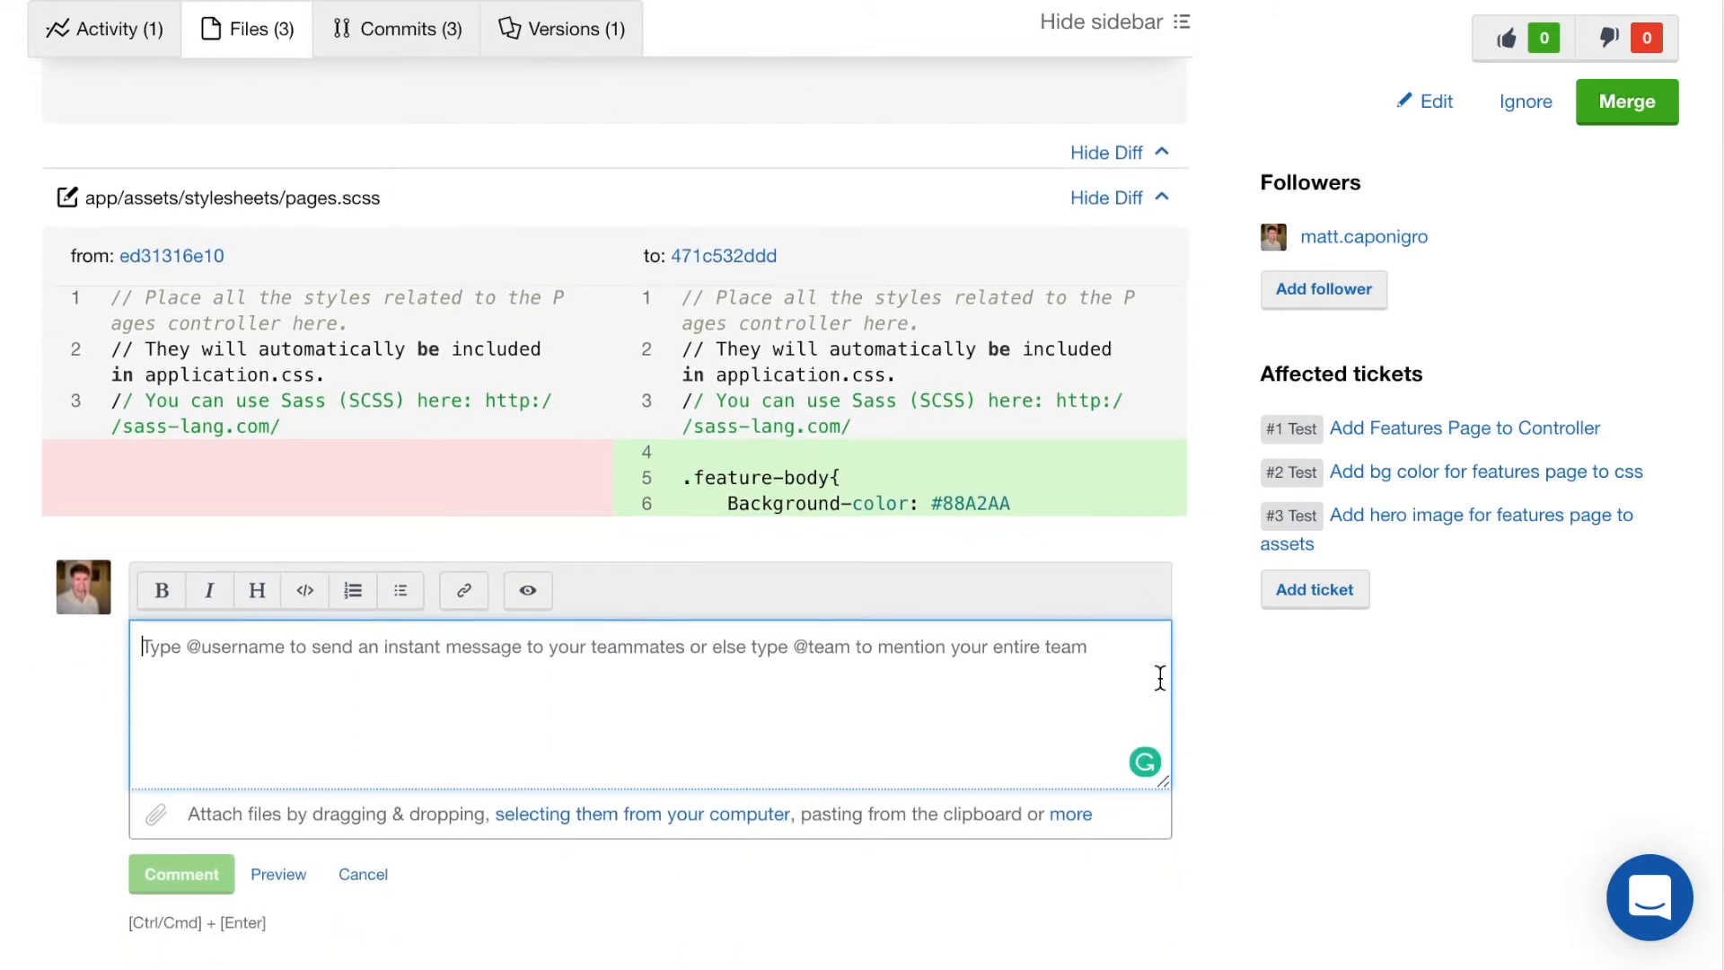
mouse_move(404, 838)
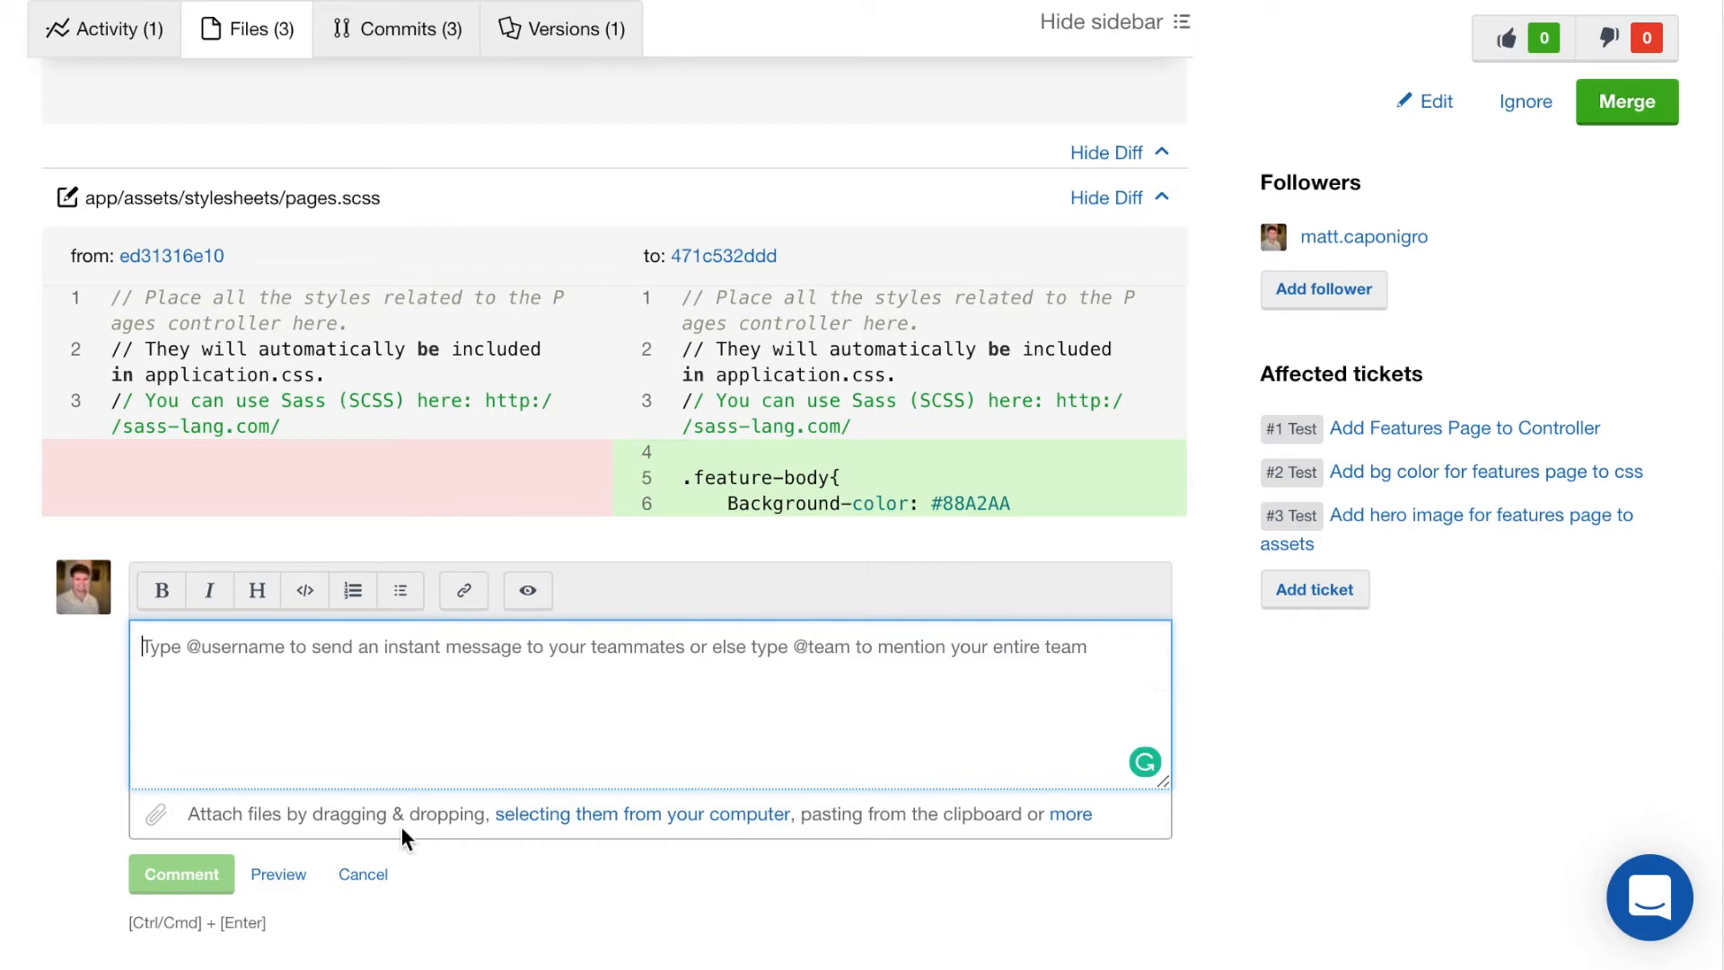
mouse_move(361, 875)
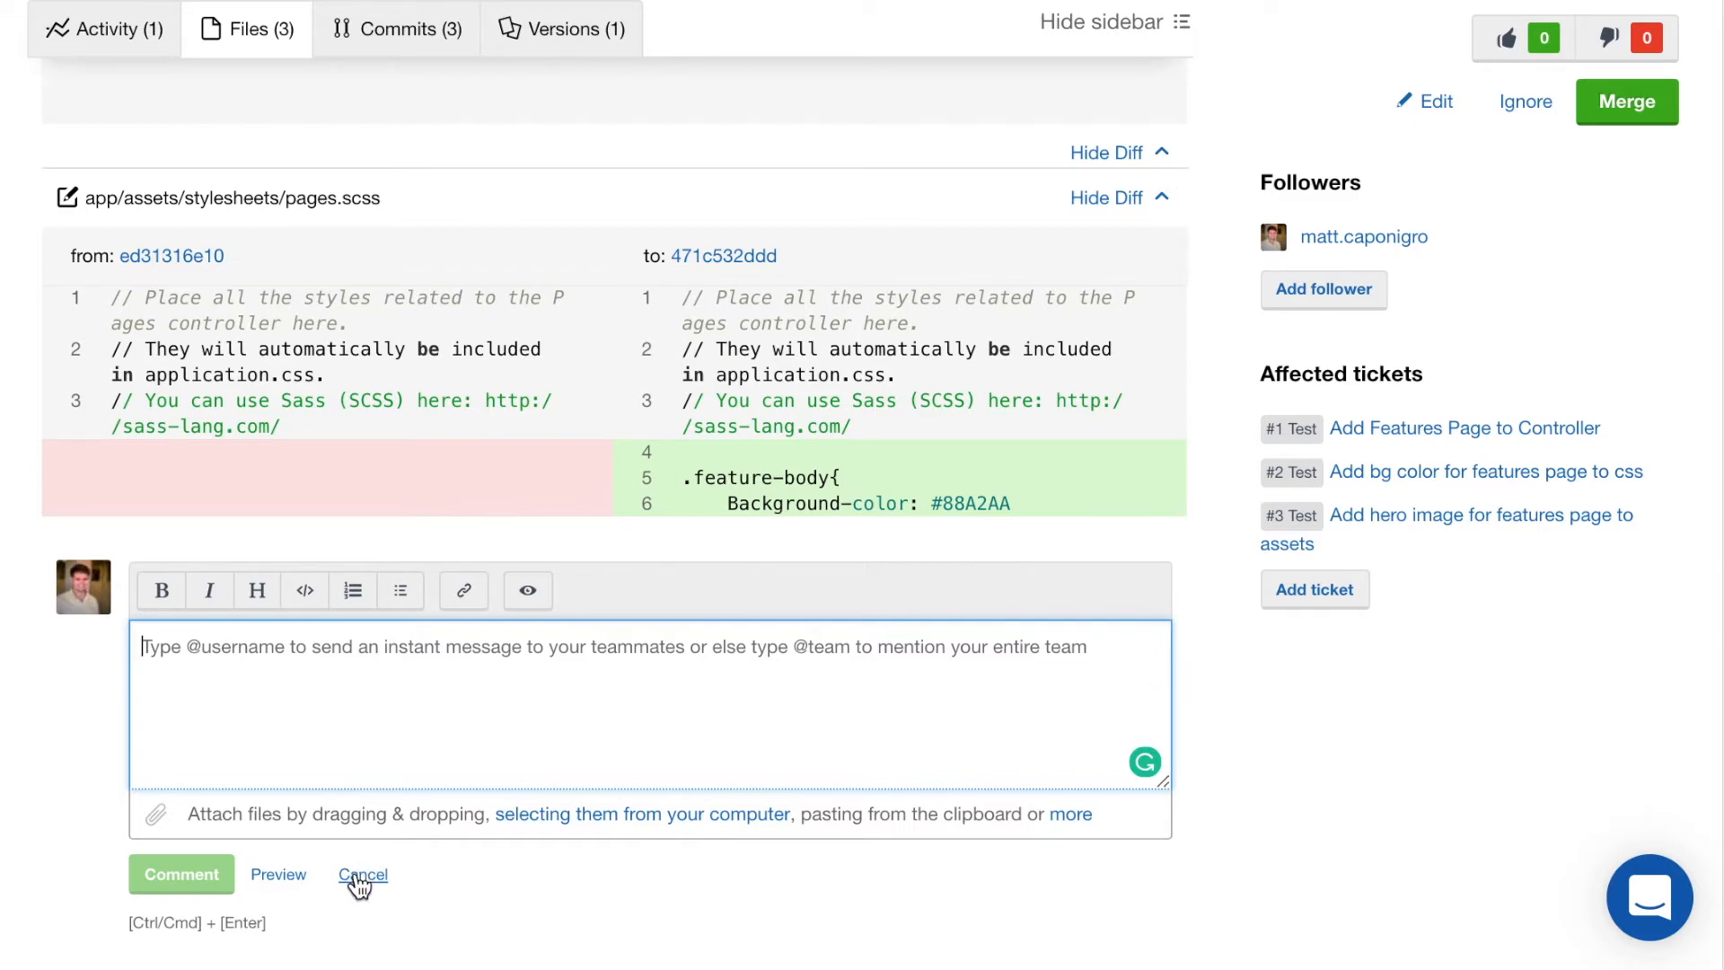
click(363, 875)
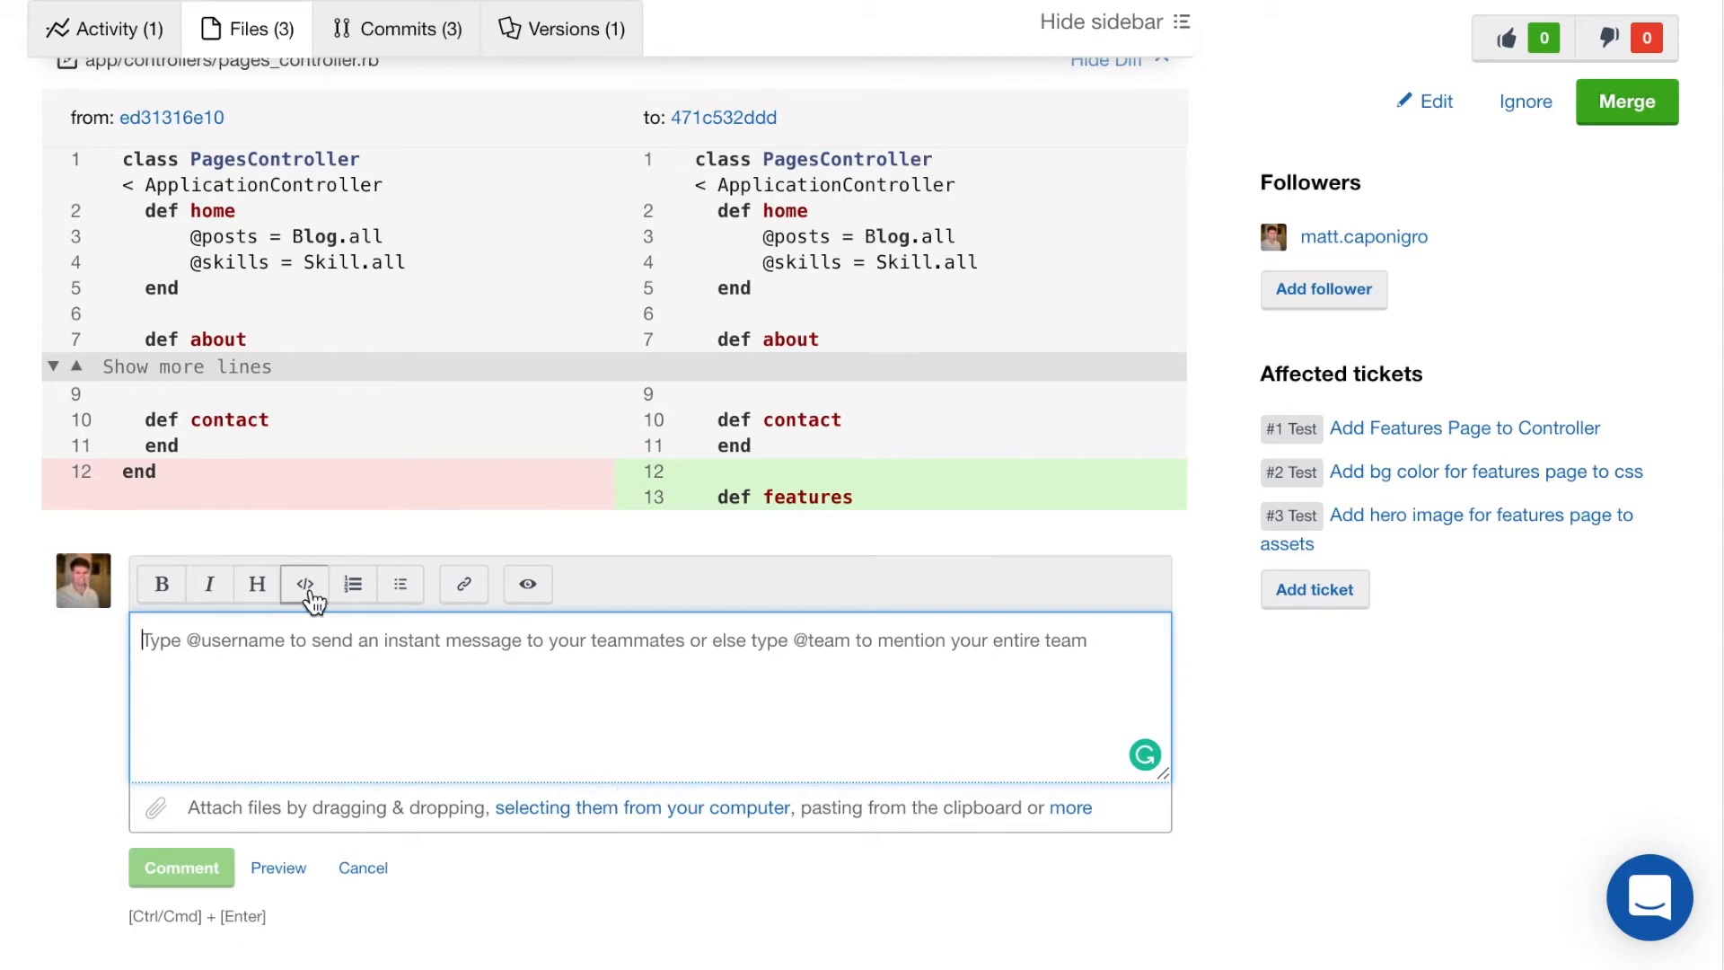
click(305, 584)
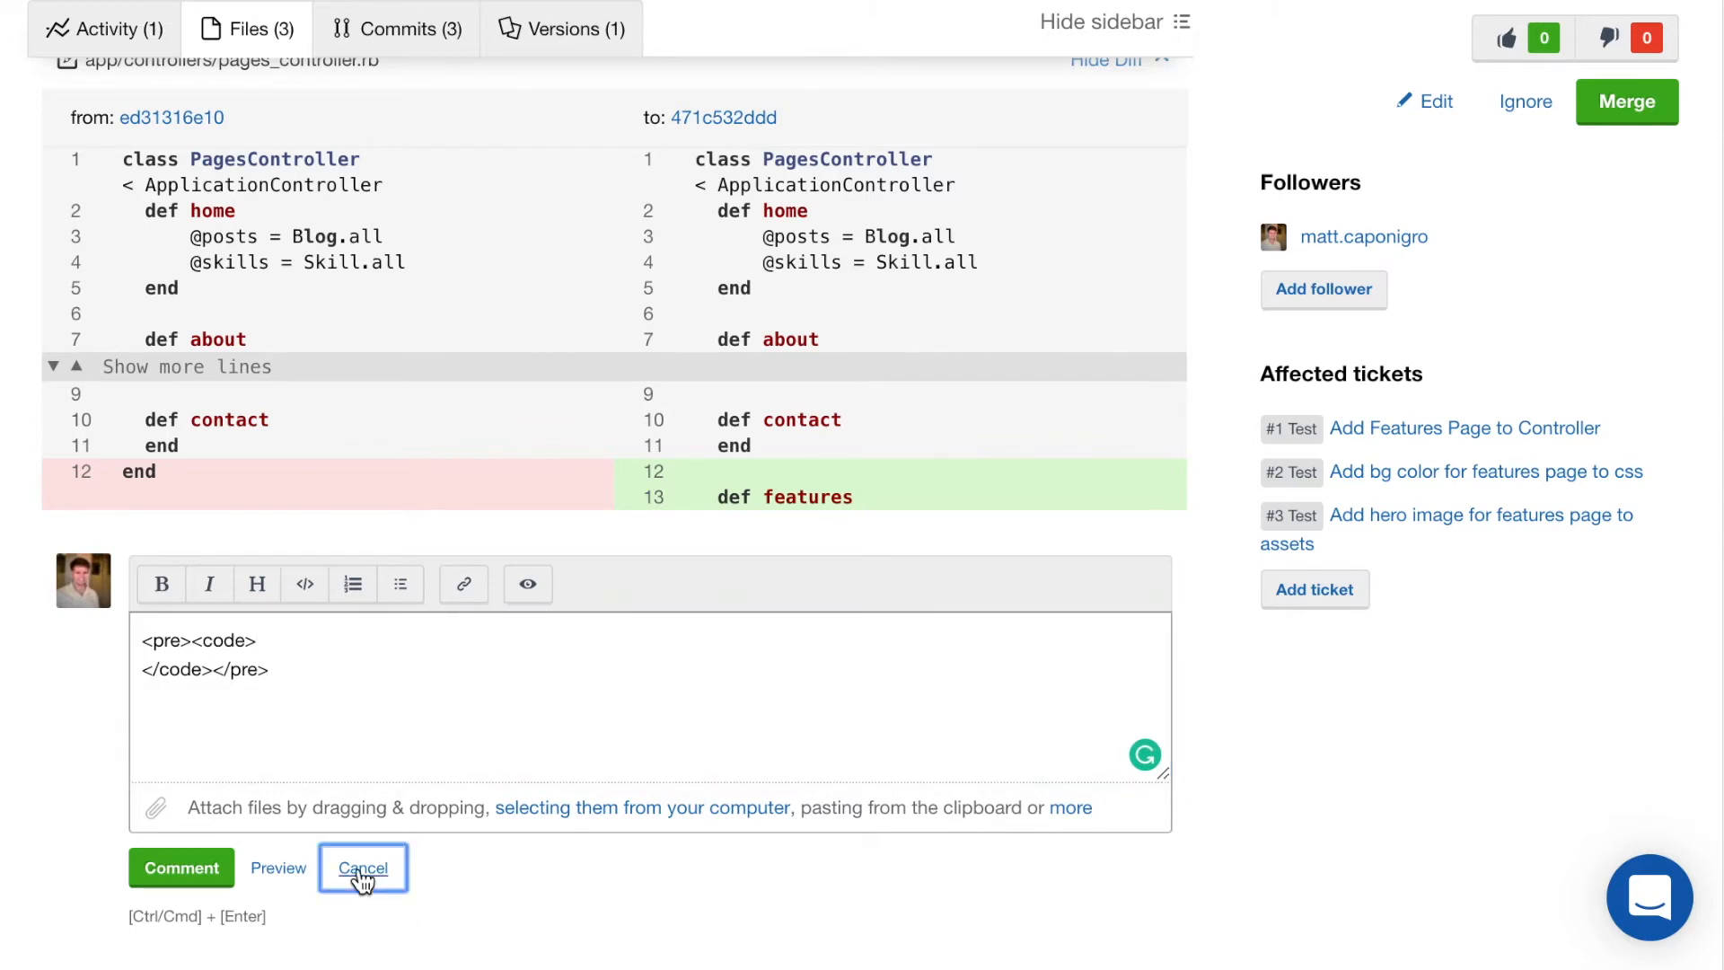
click(363, 868)
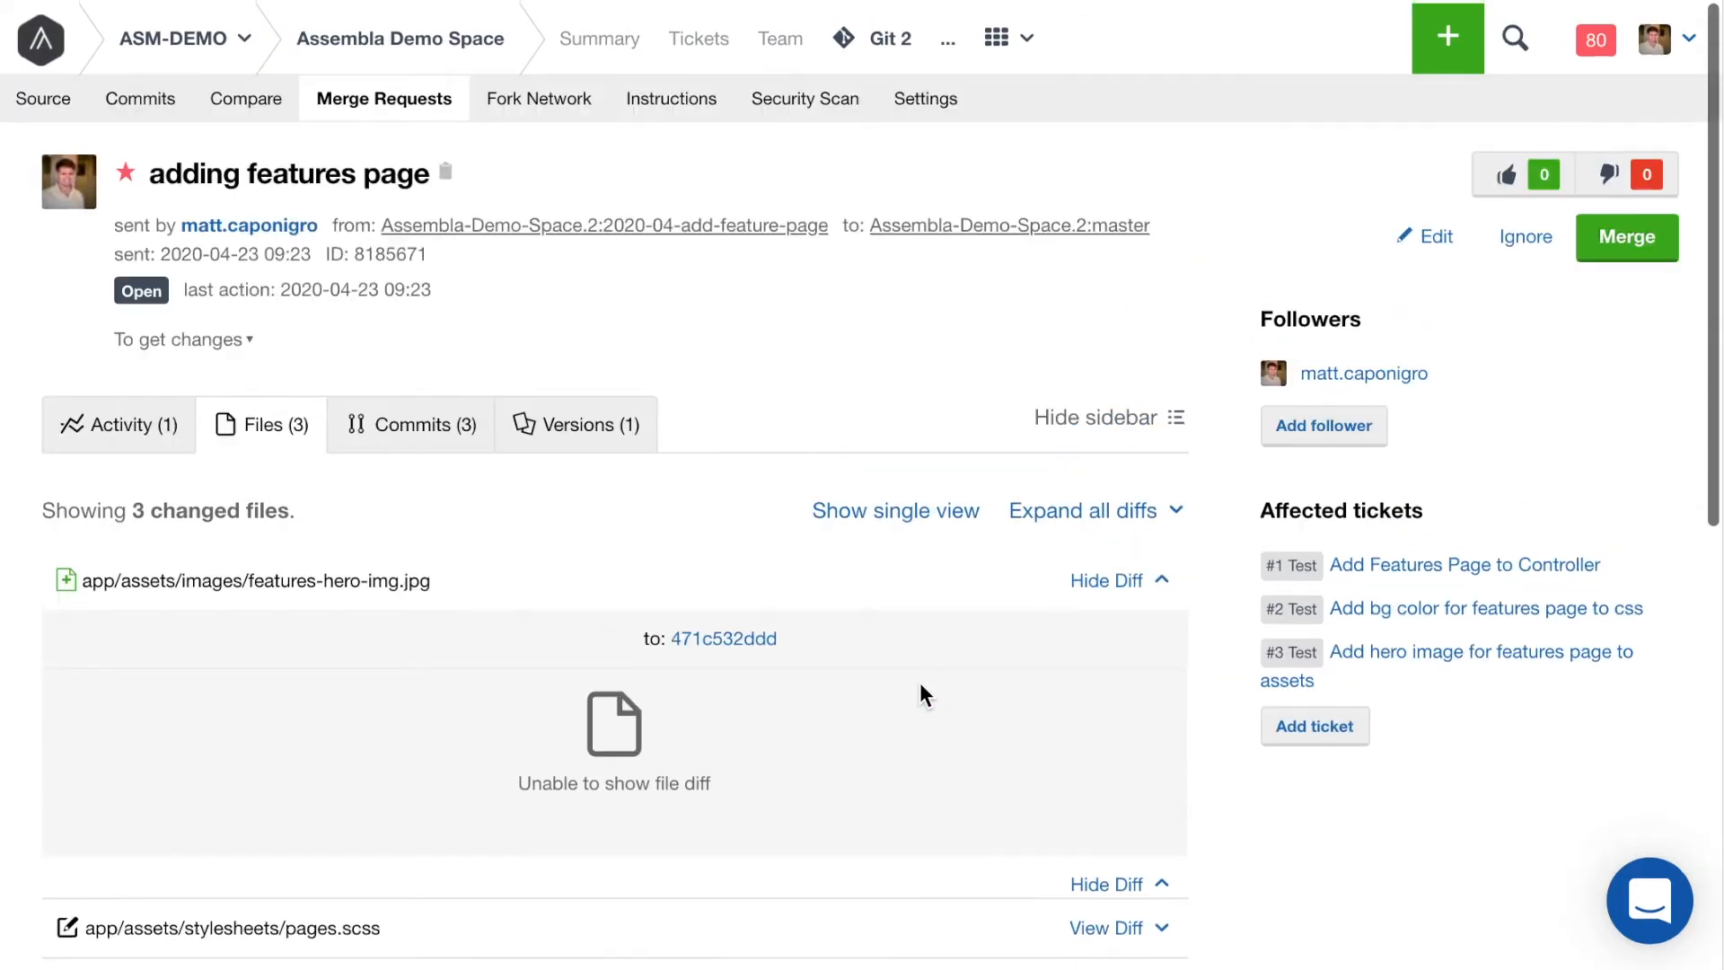
mouse_move(1463, 562)
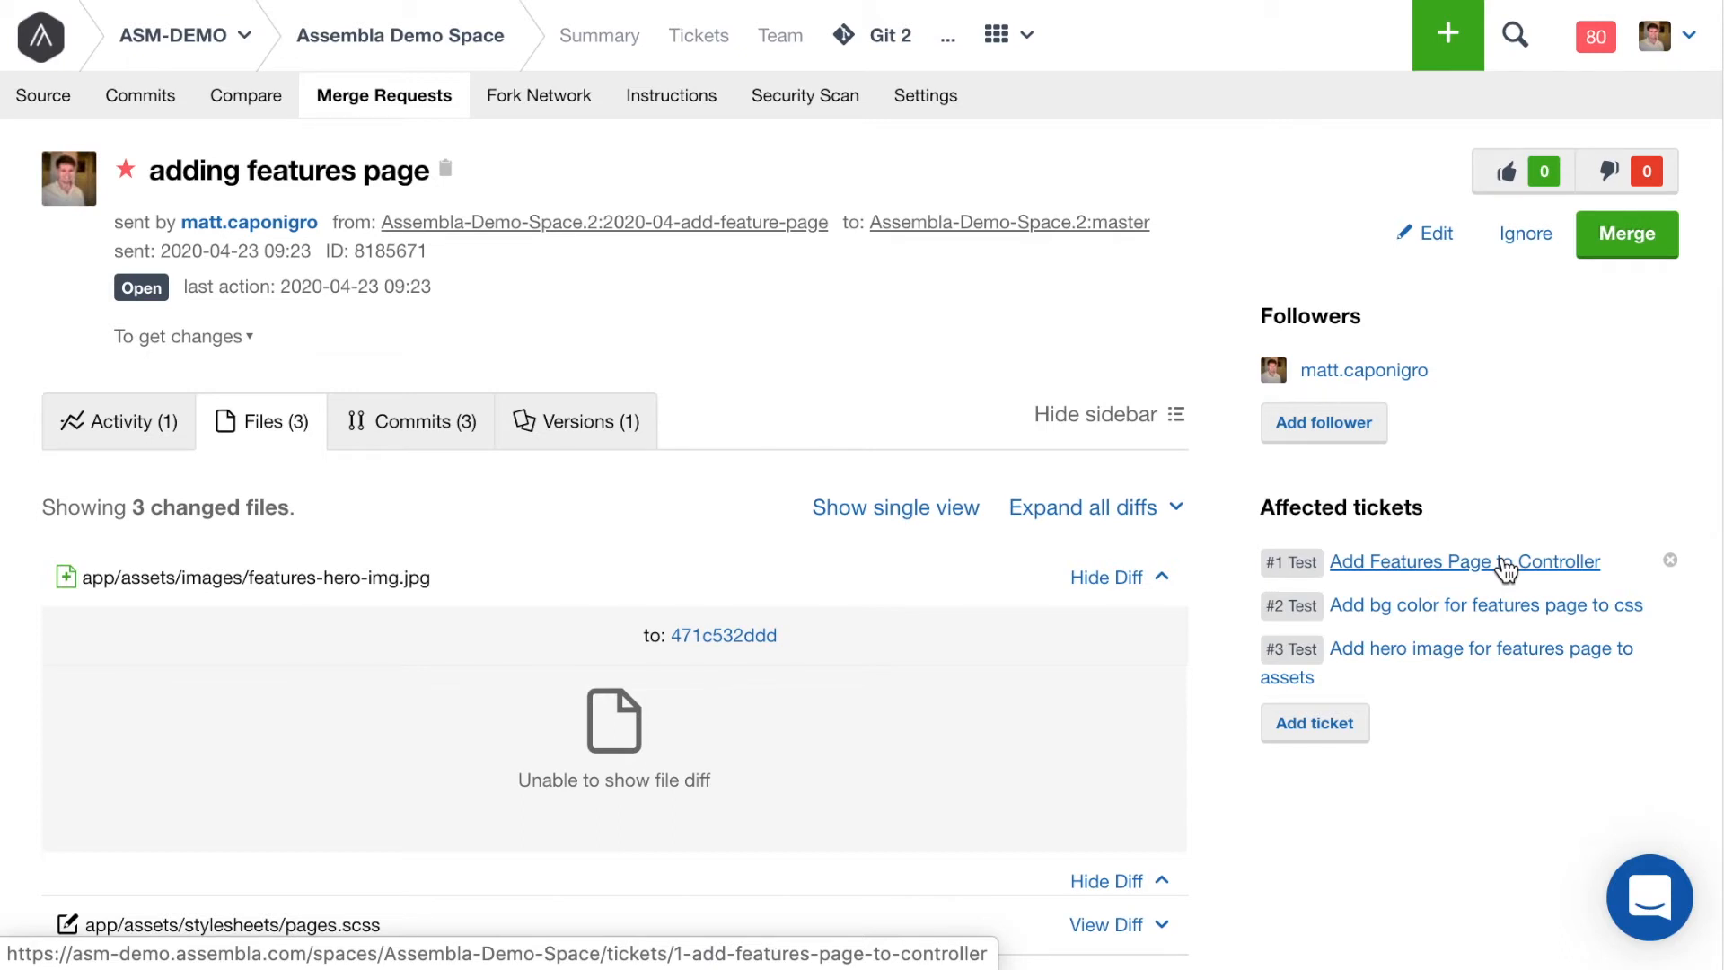
Review the three commits, then list the merge request's single version #1
click(424, 420)
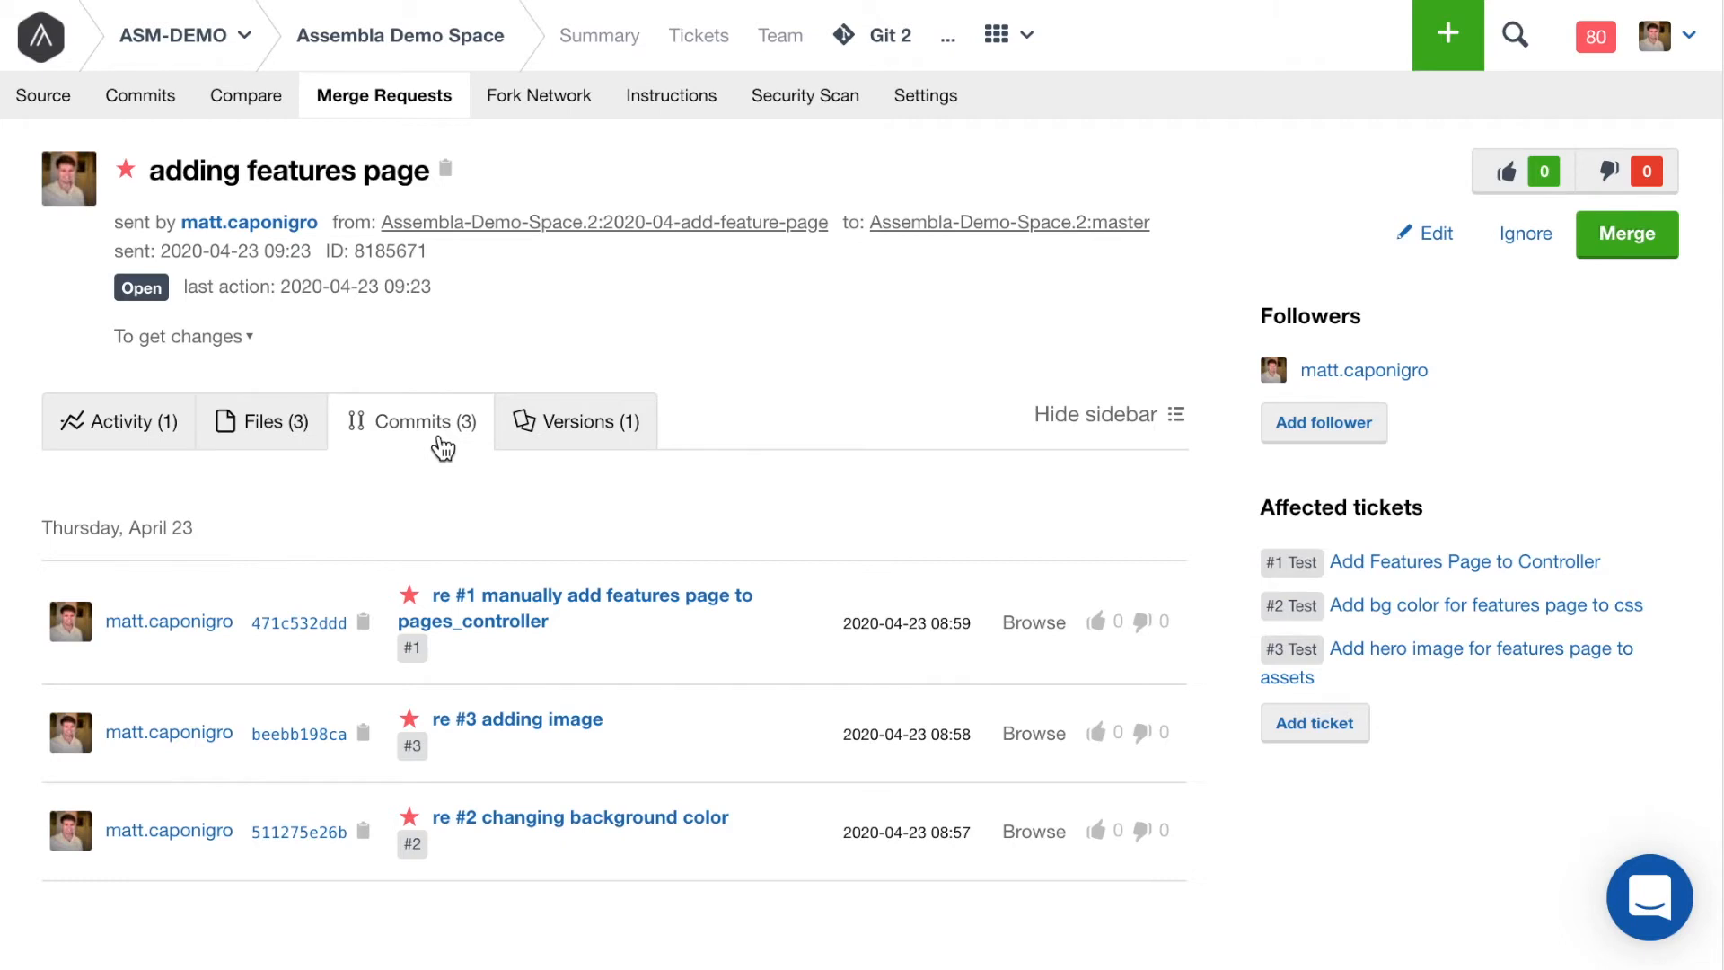
mouse_move(571, 589)
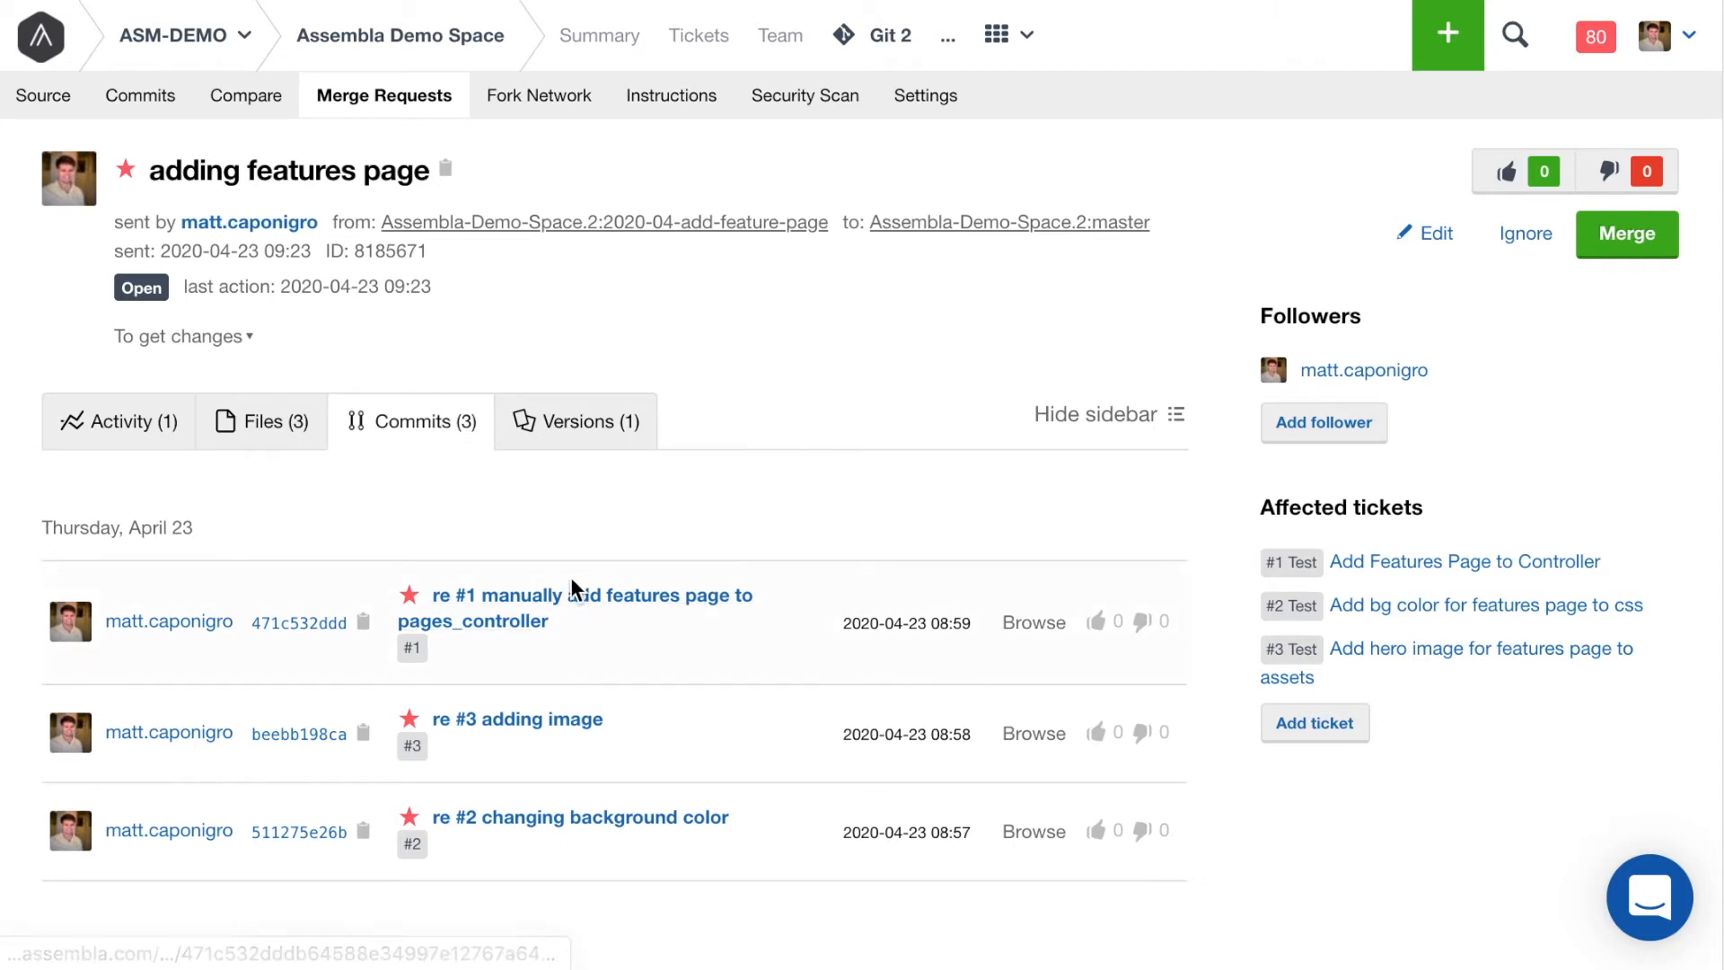
mouse_move(429, 471)
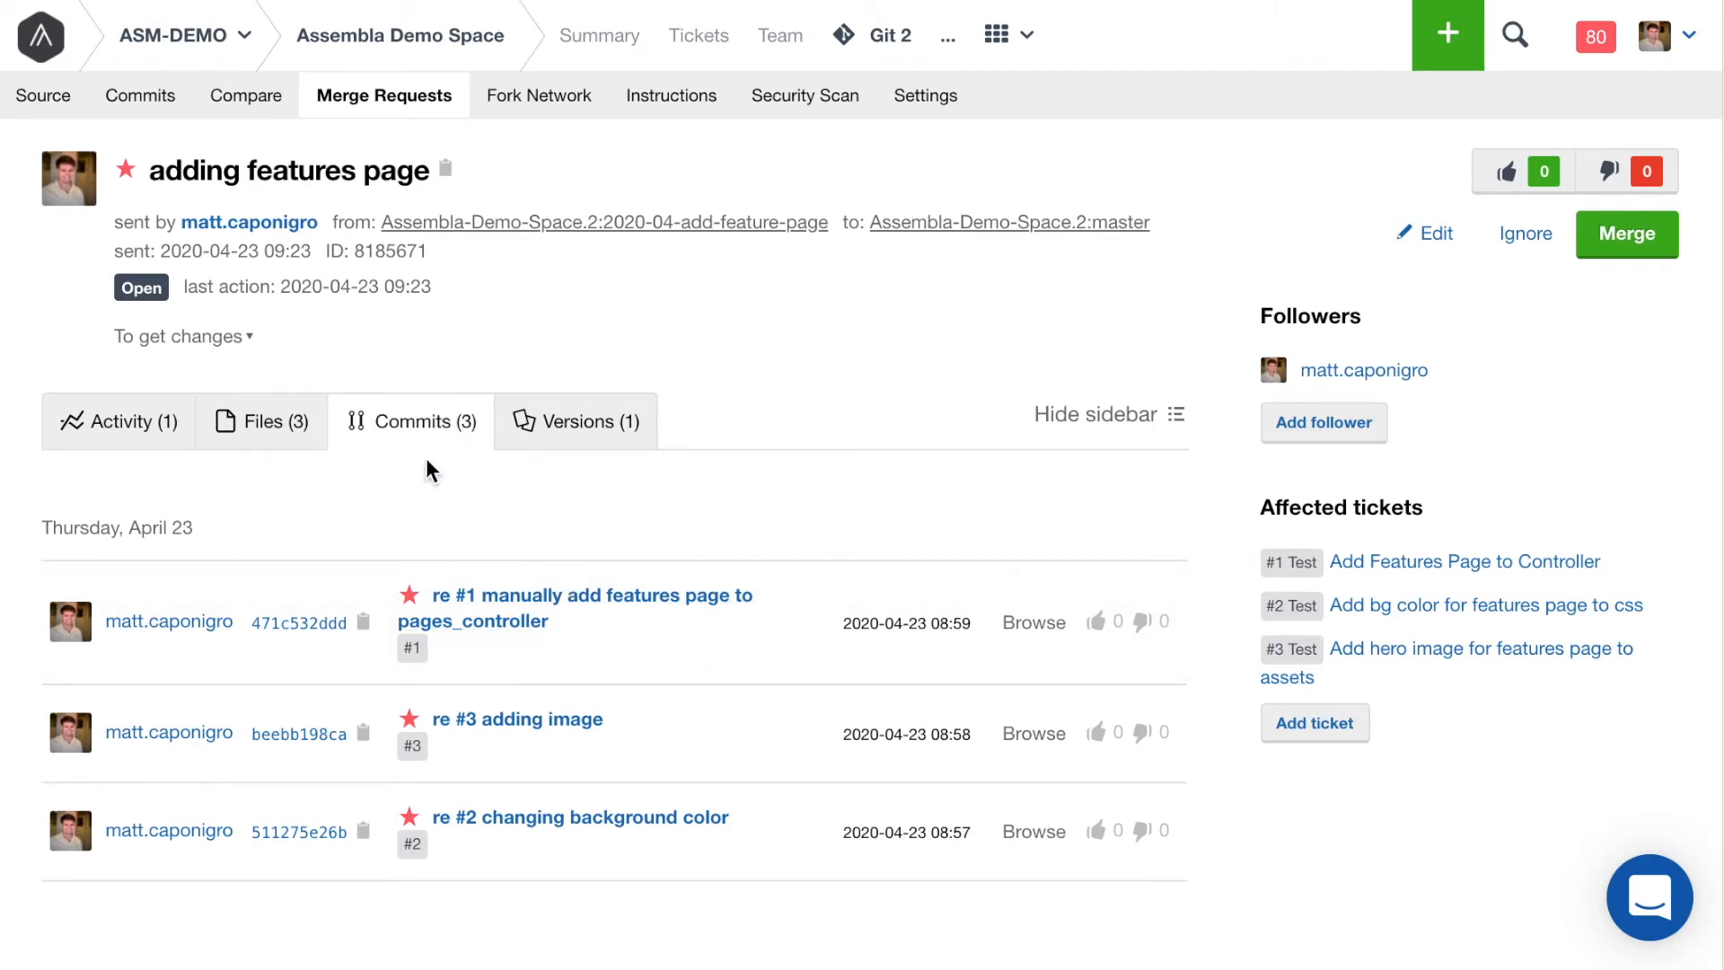
click(576, 420)
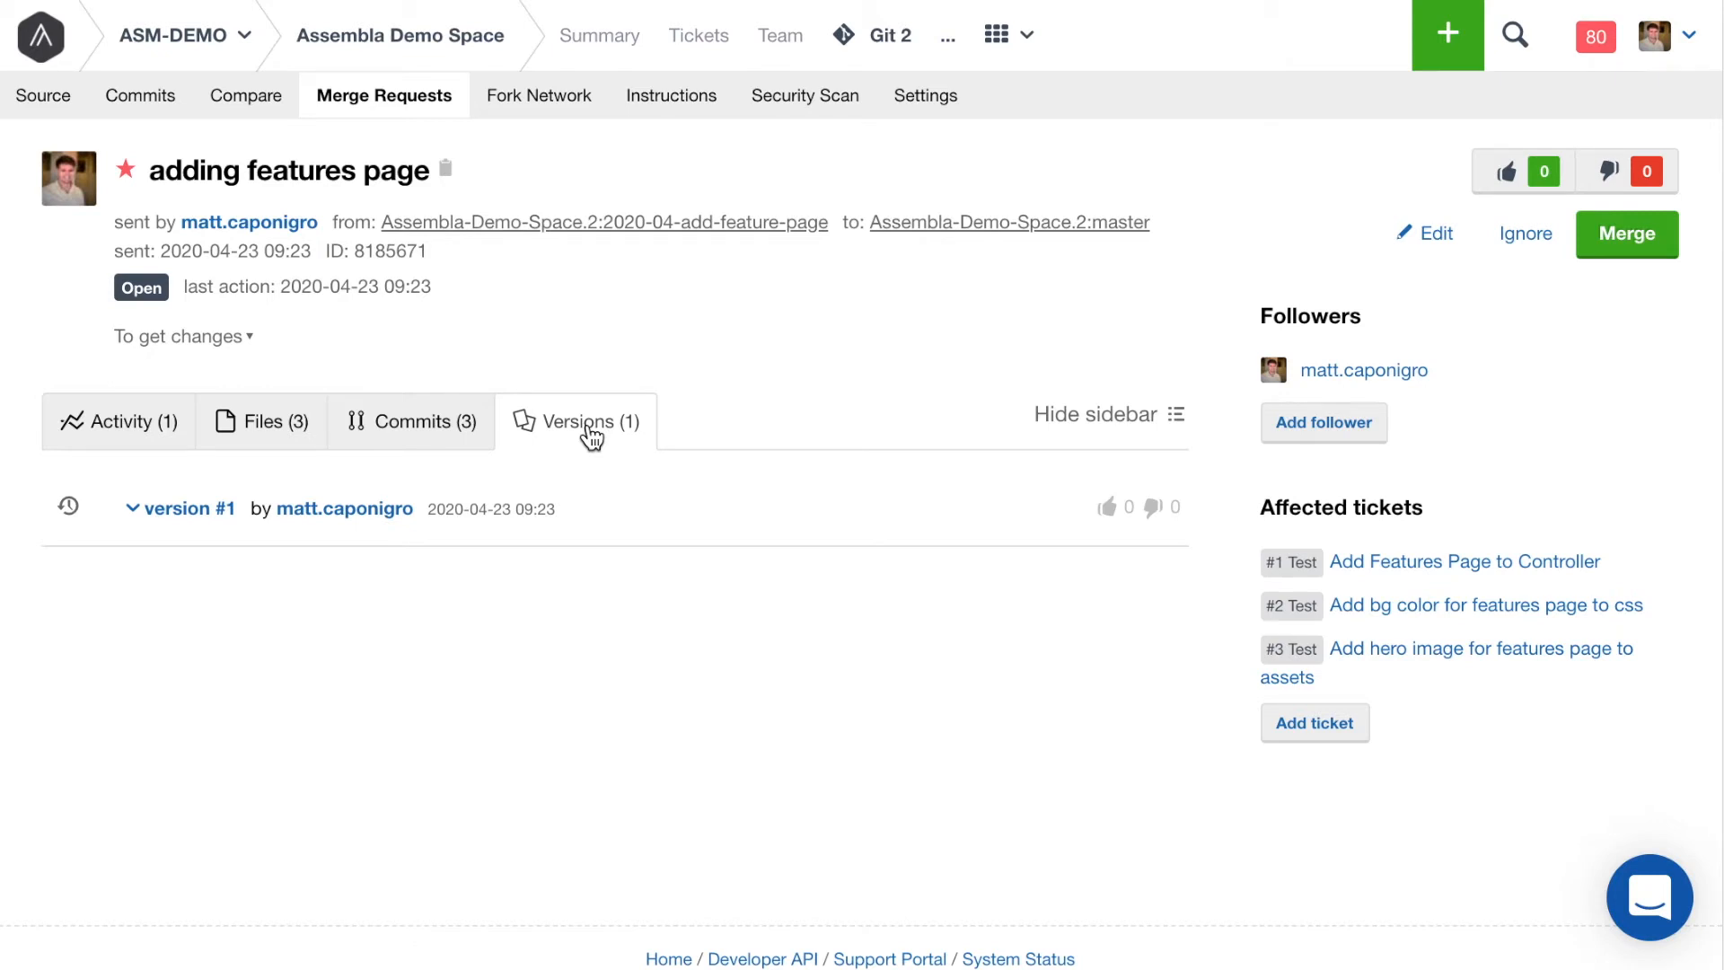
mouse_move(670, 433)
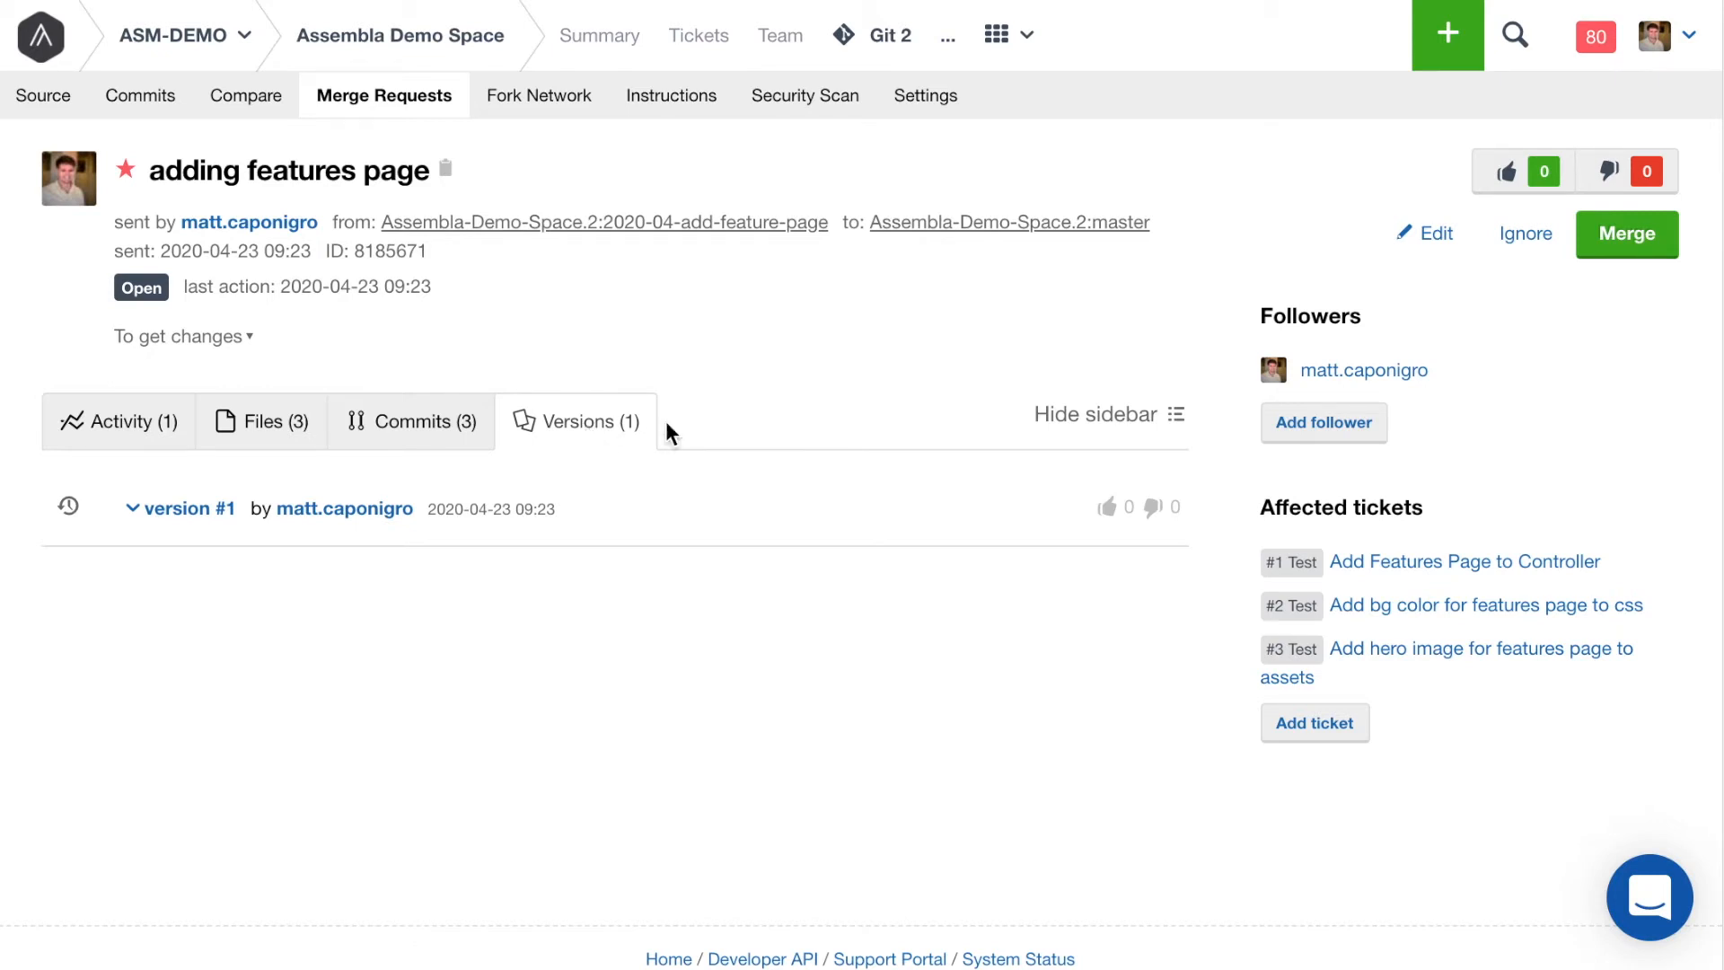
click(119, 420)
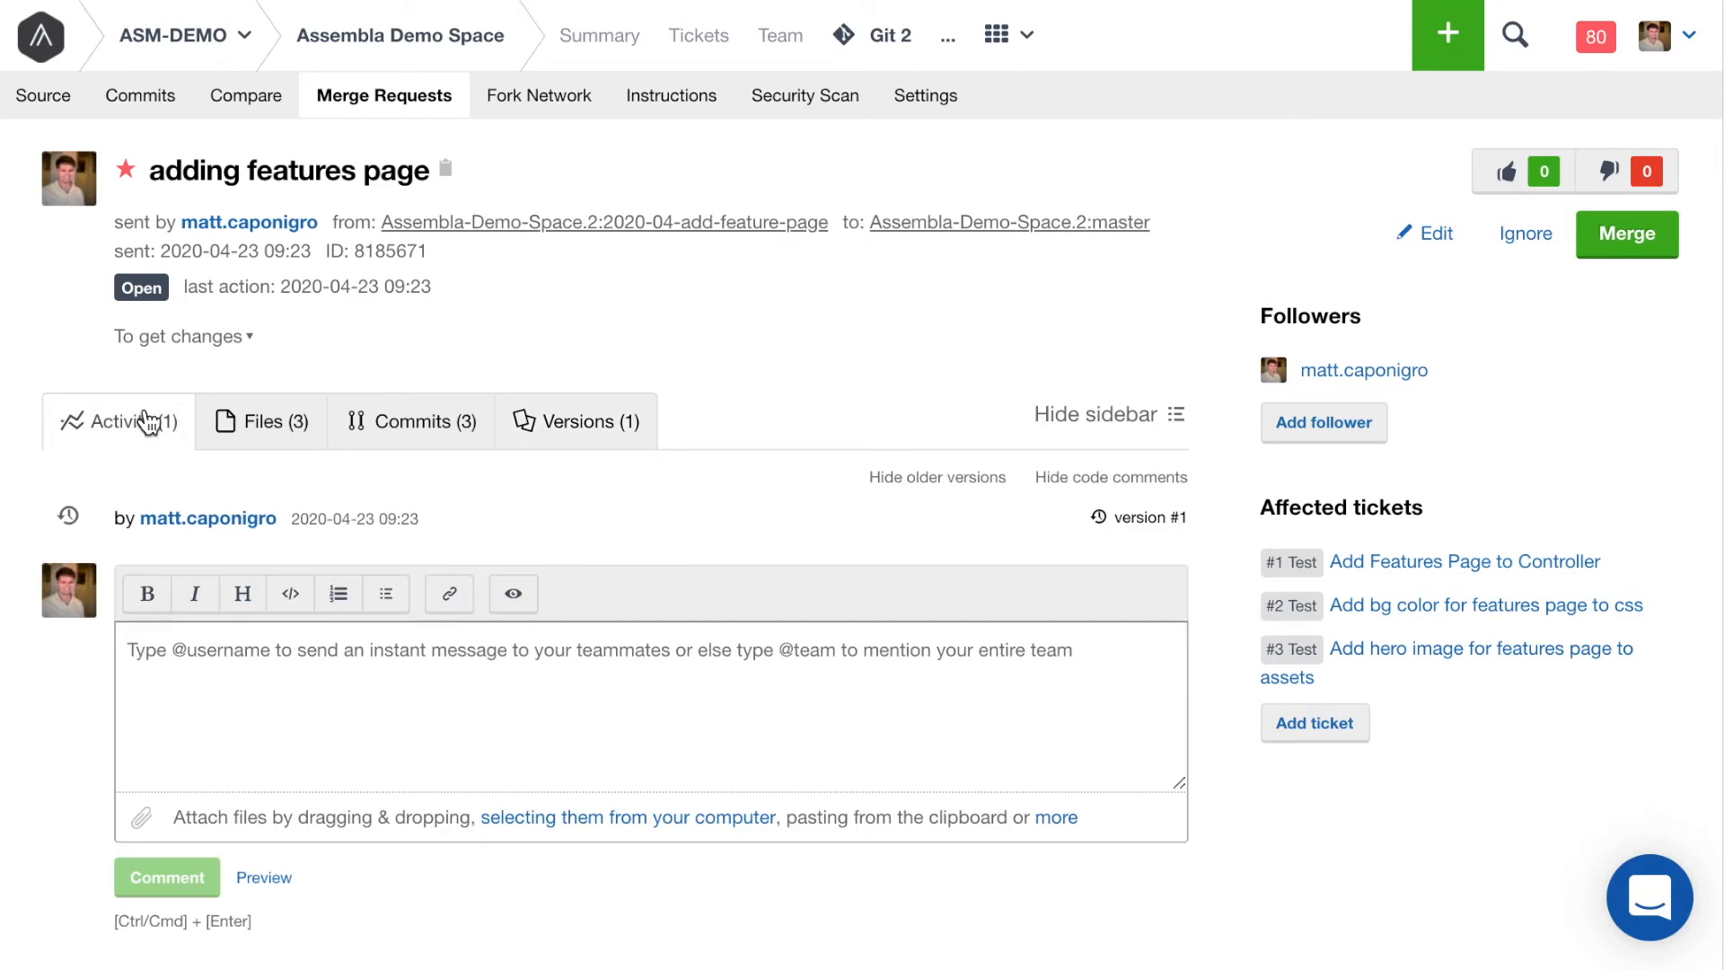
mouse_move(1323, 422)
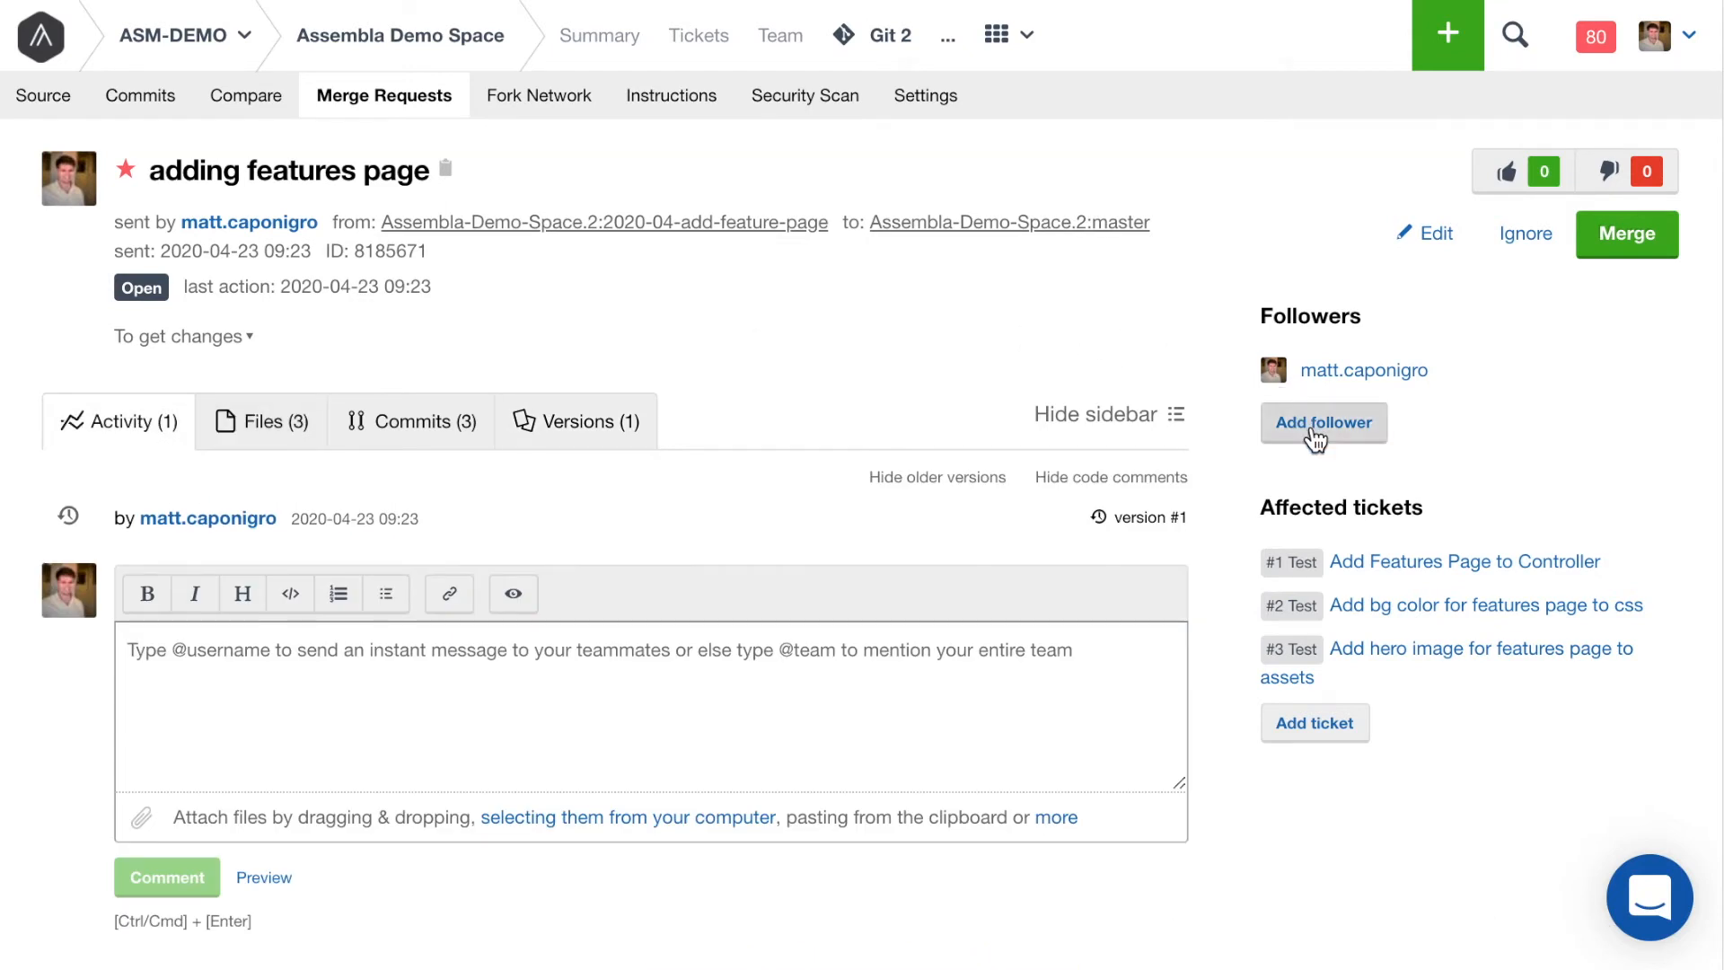
click(1323, 422)
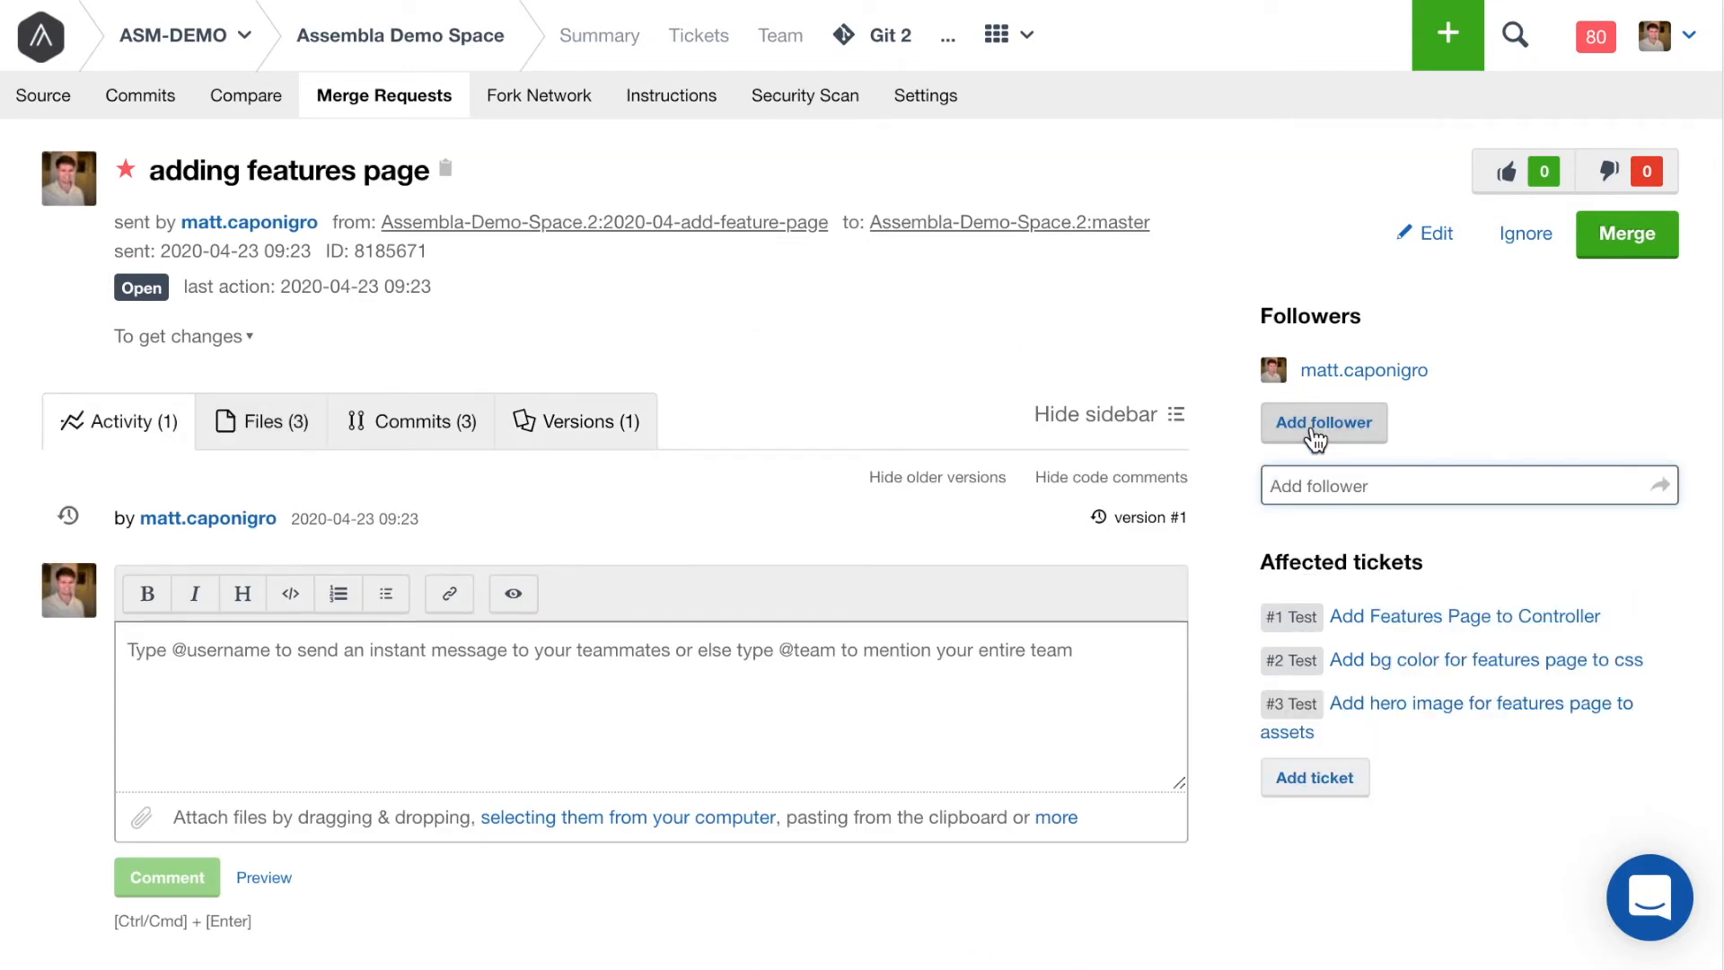
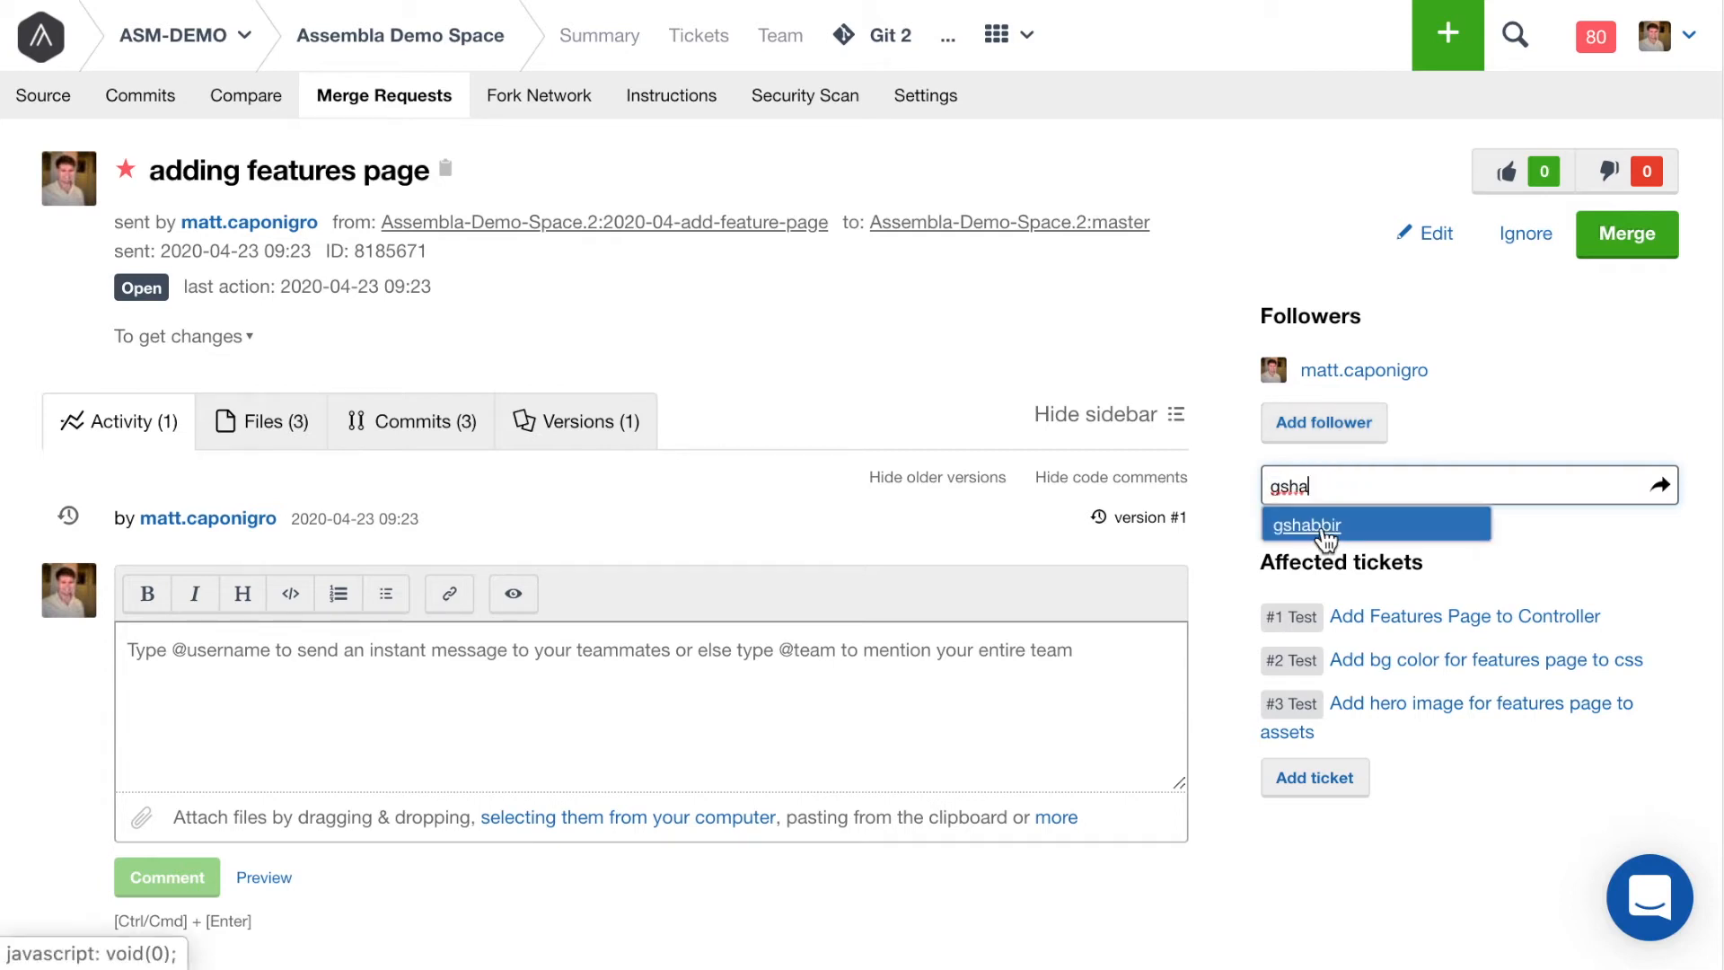
click(1305, 522)
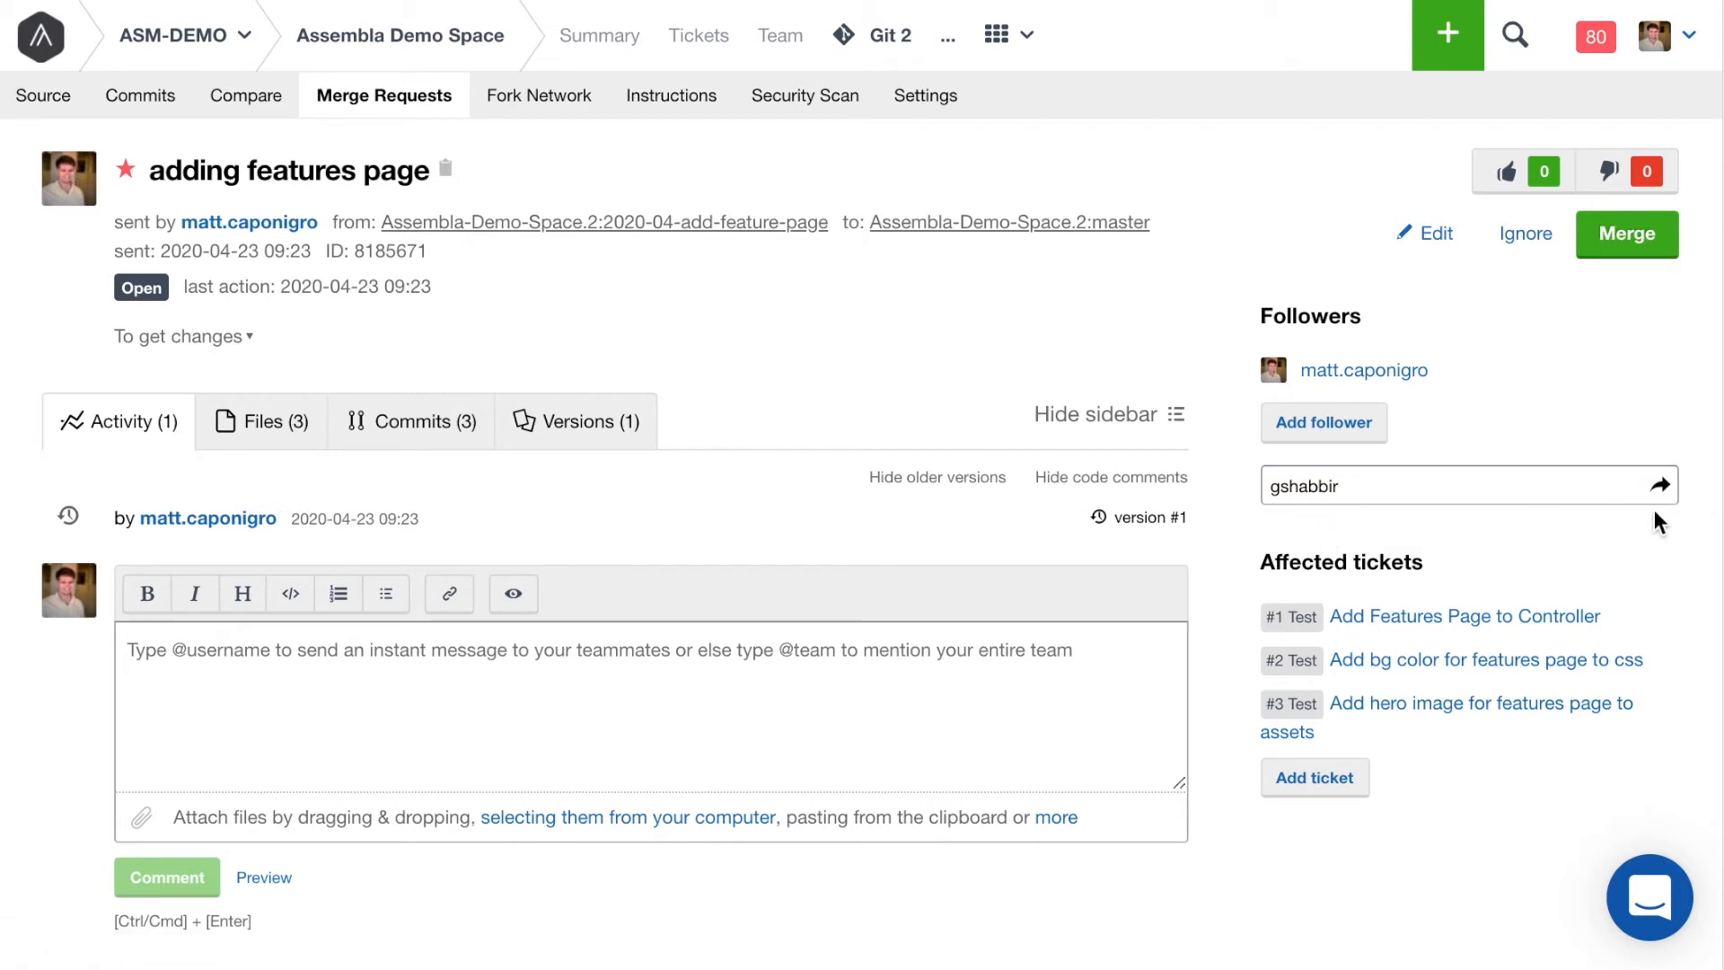
click(1659, 485)
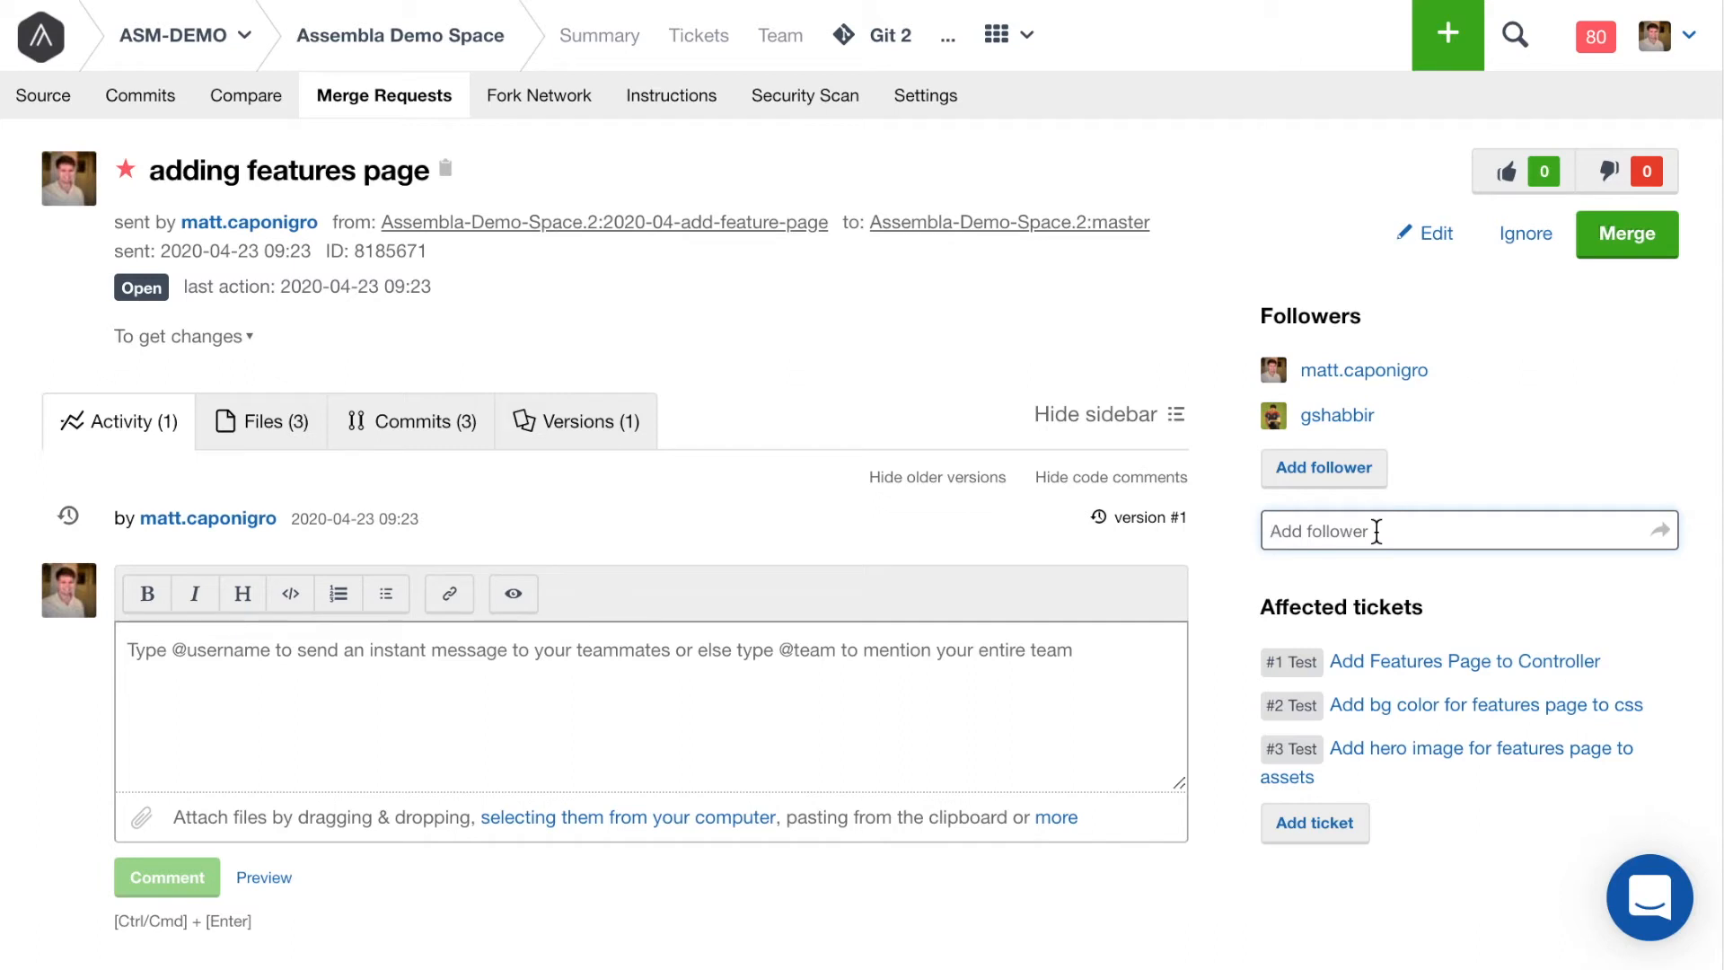
text(cat)
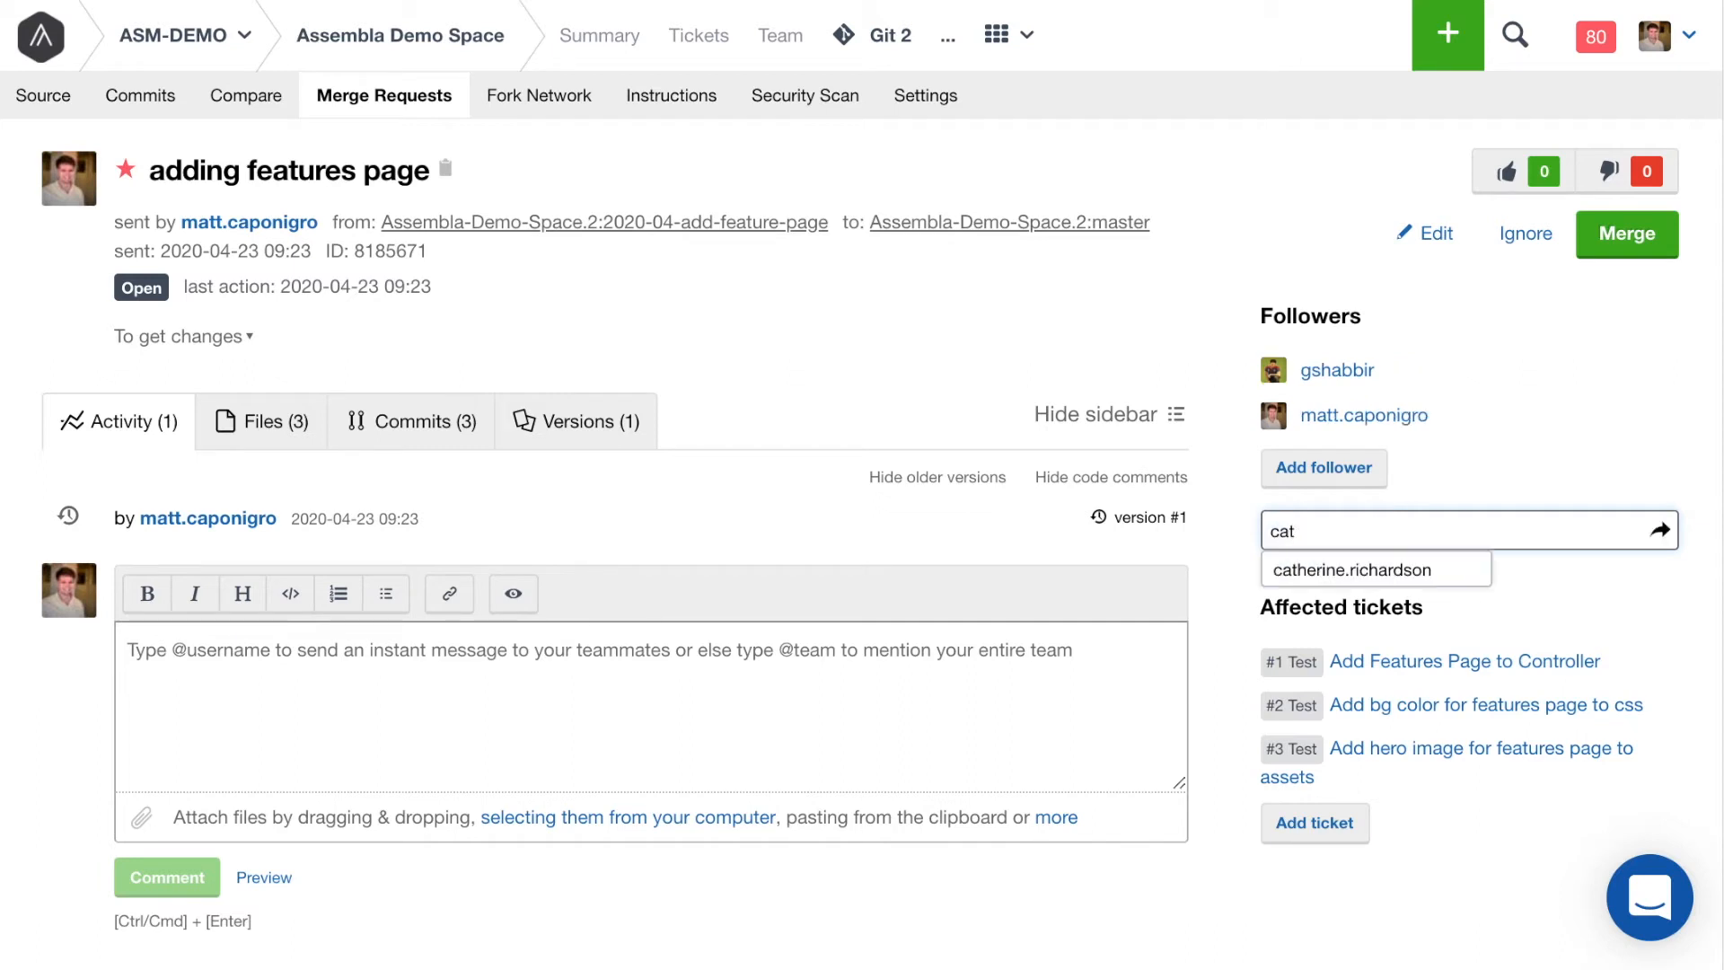
click(1364, 569)
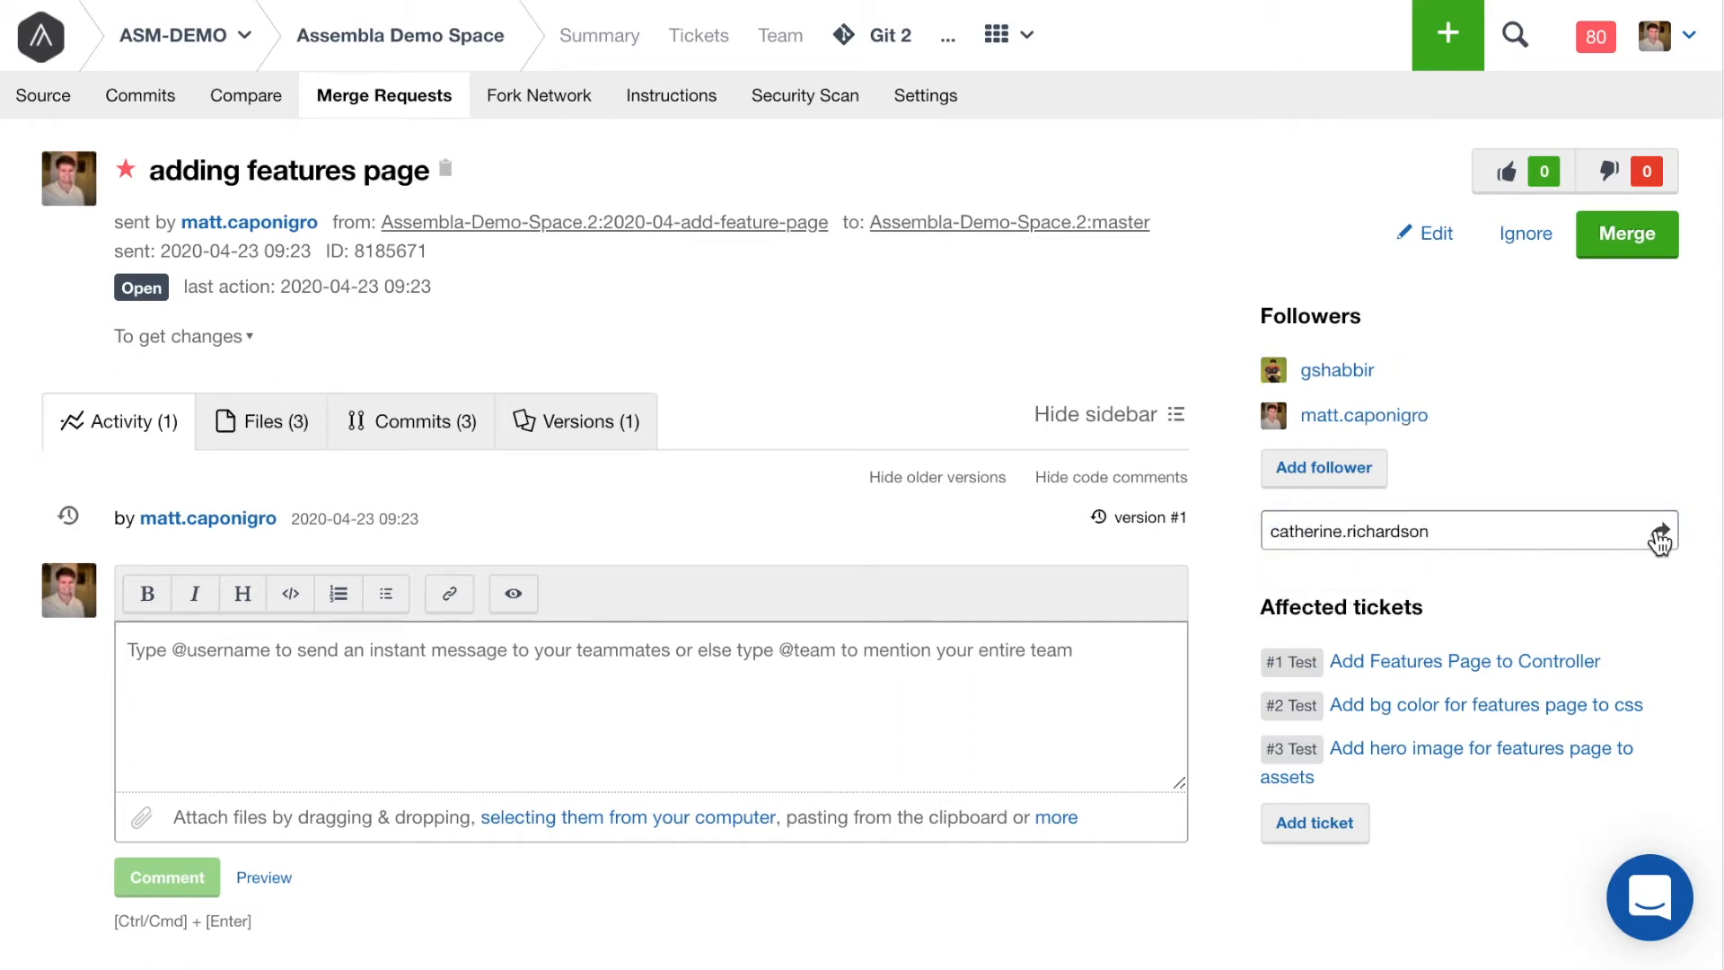
click(1661, 531)
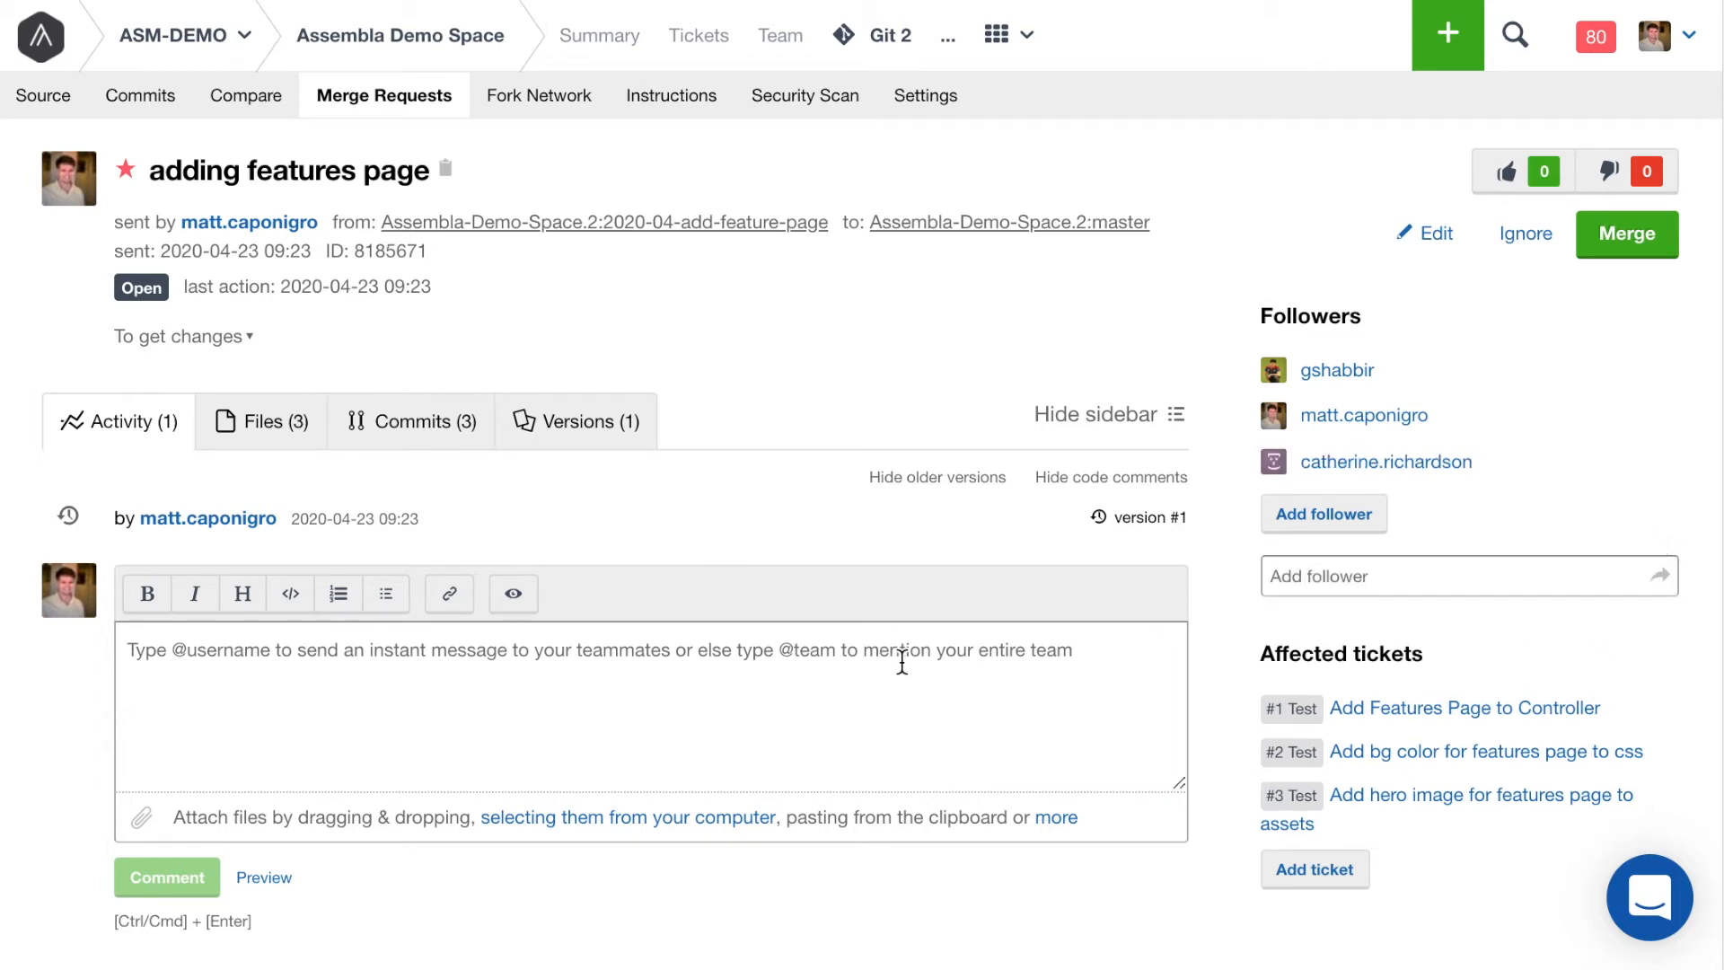
text(@)
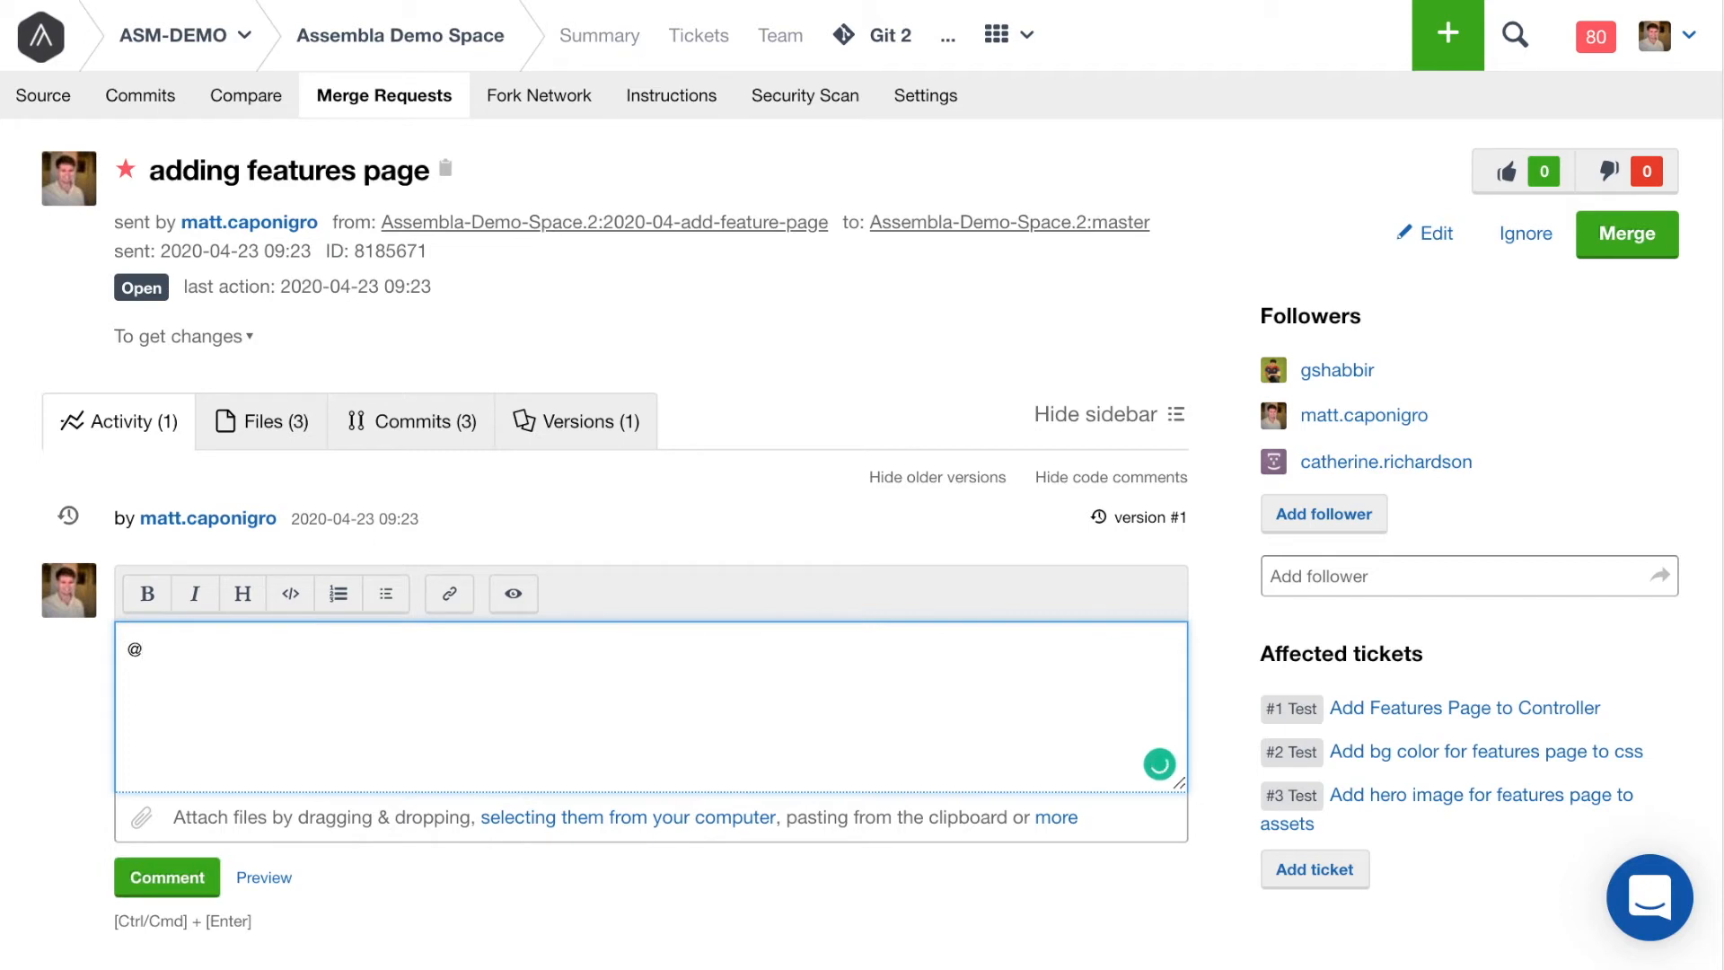
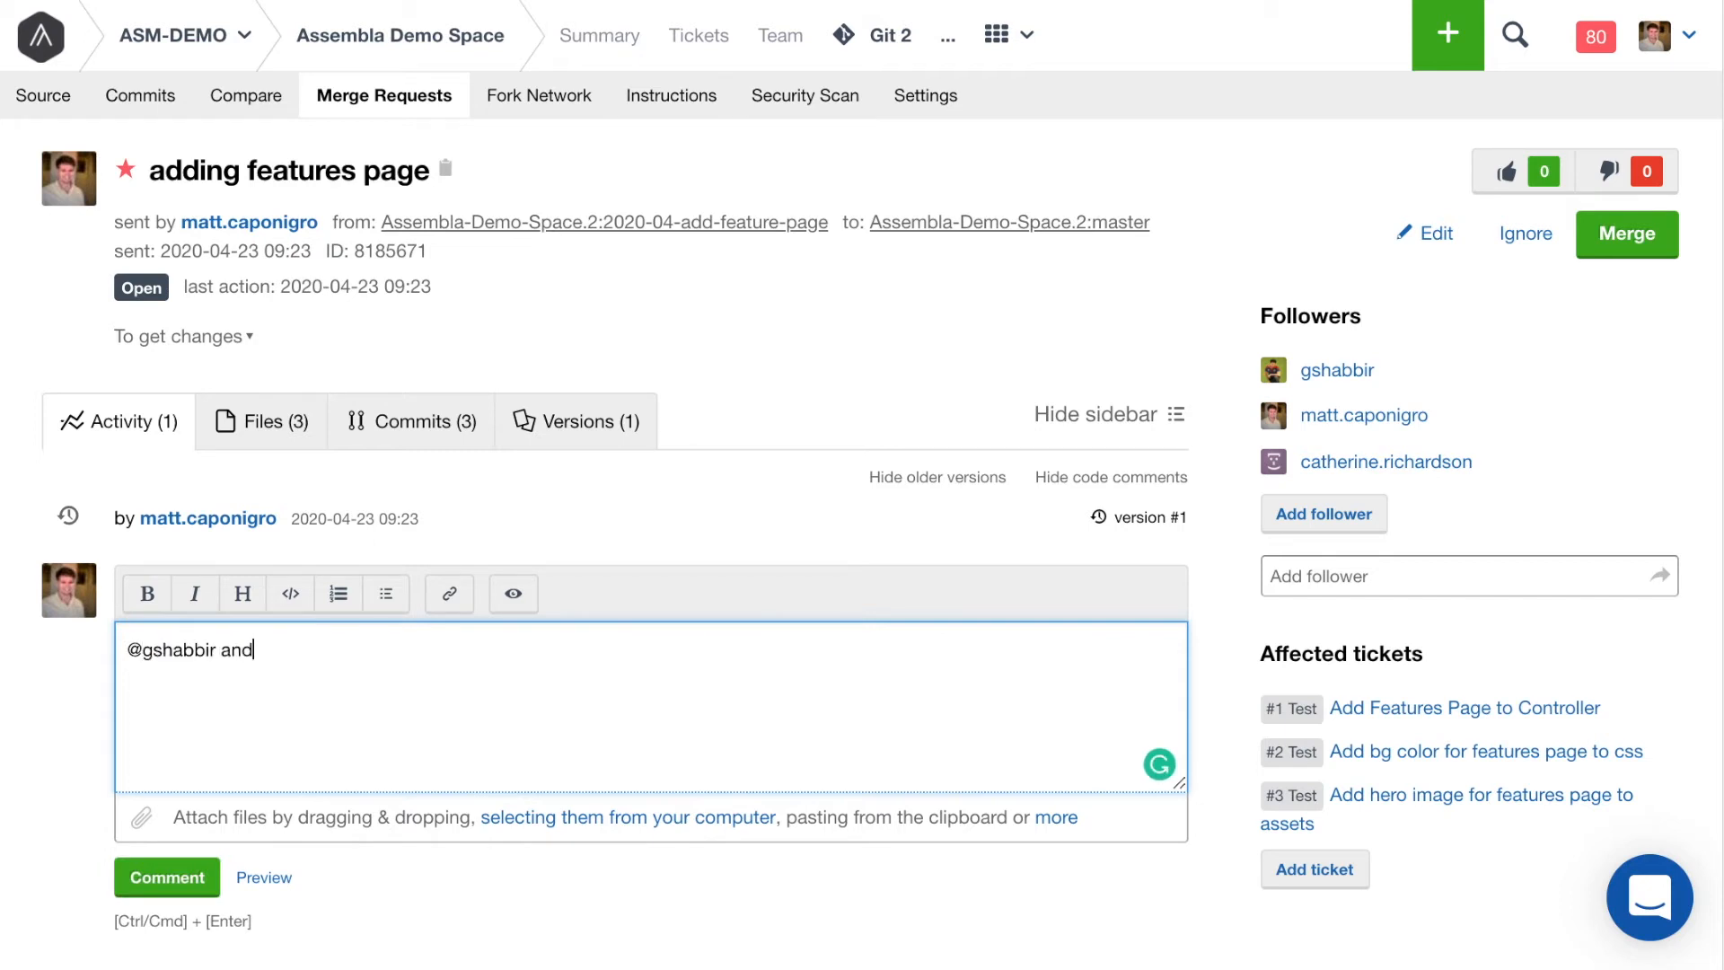
text(@ca)
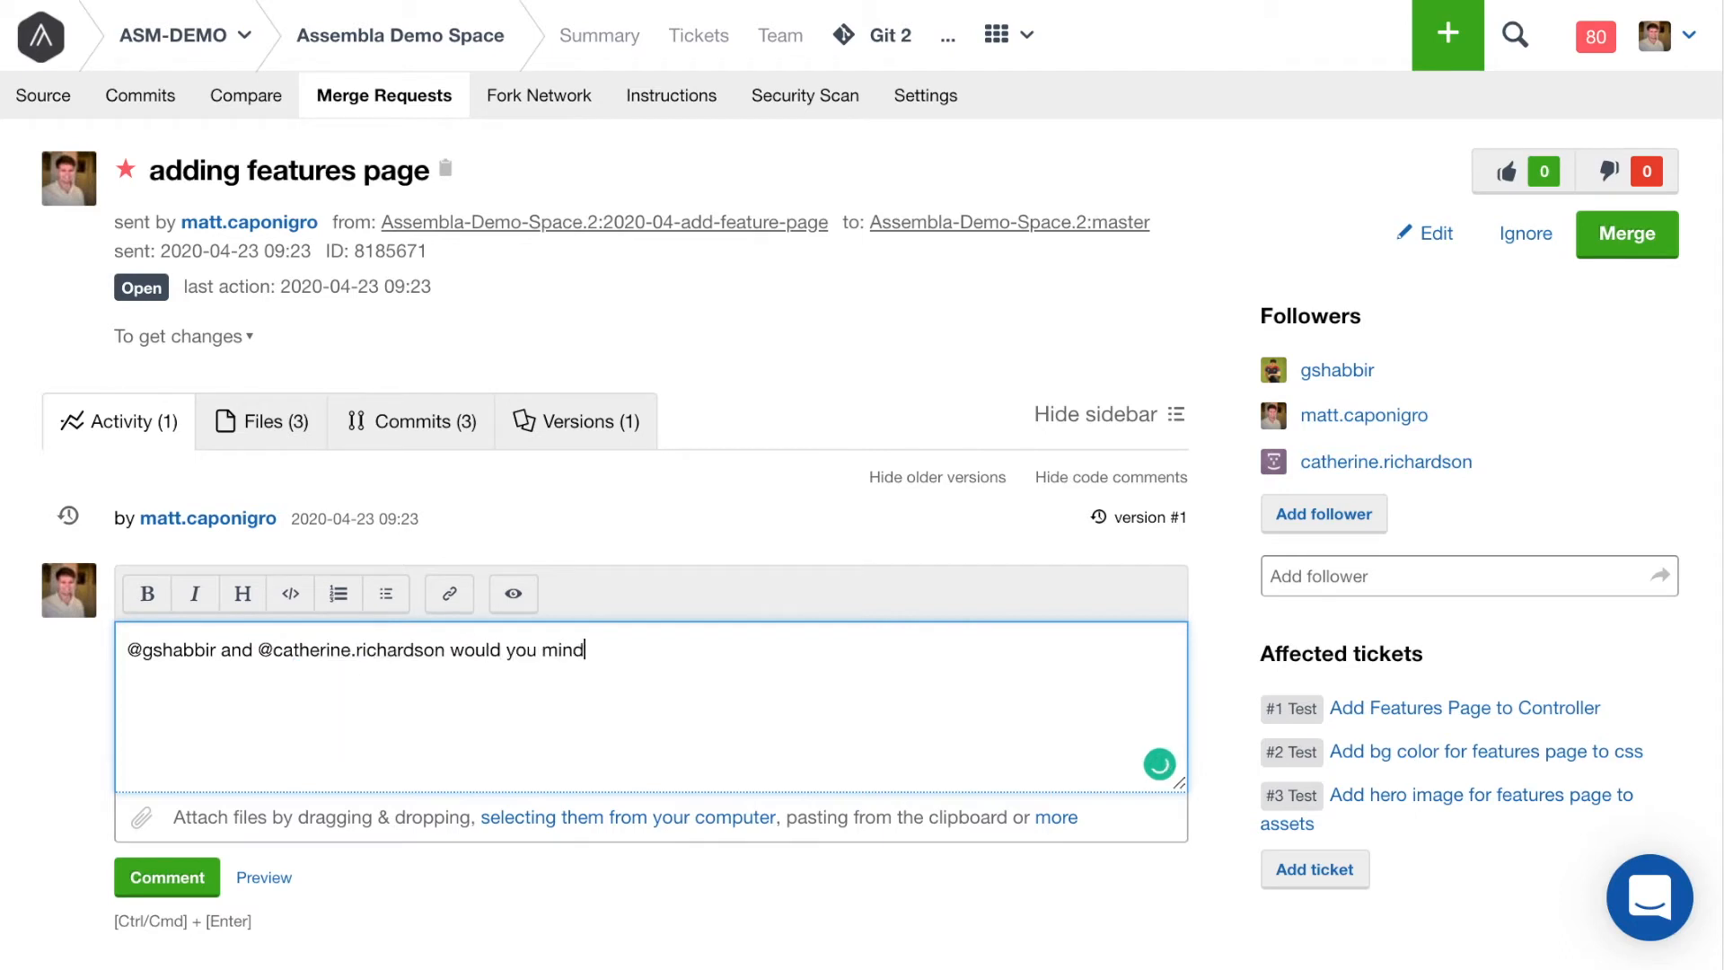
text(giving a quick review of)
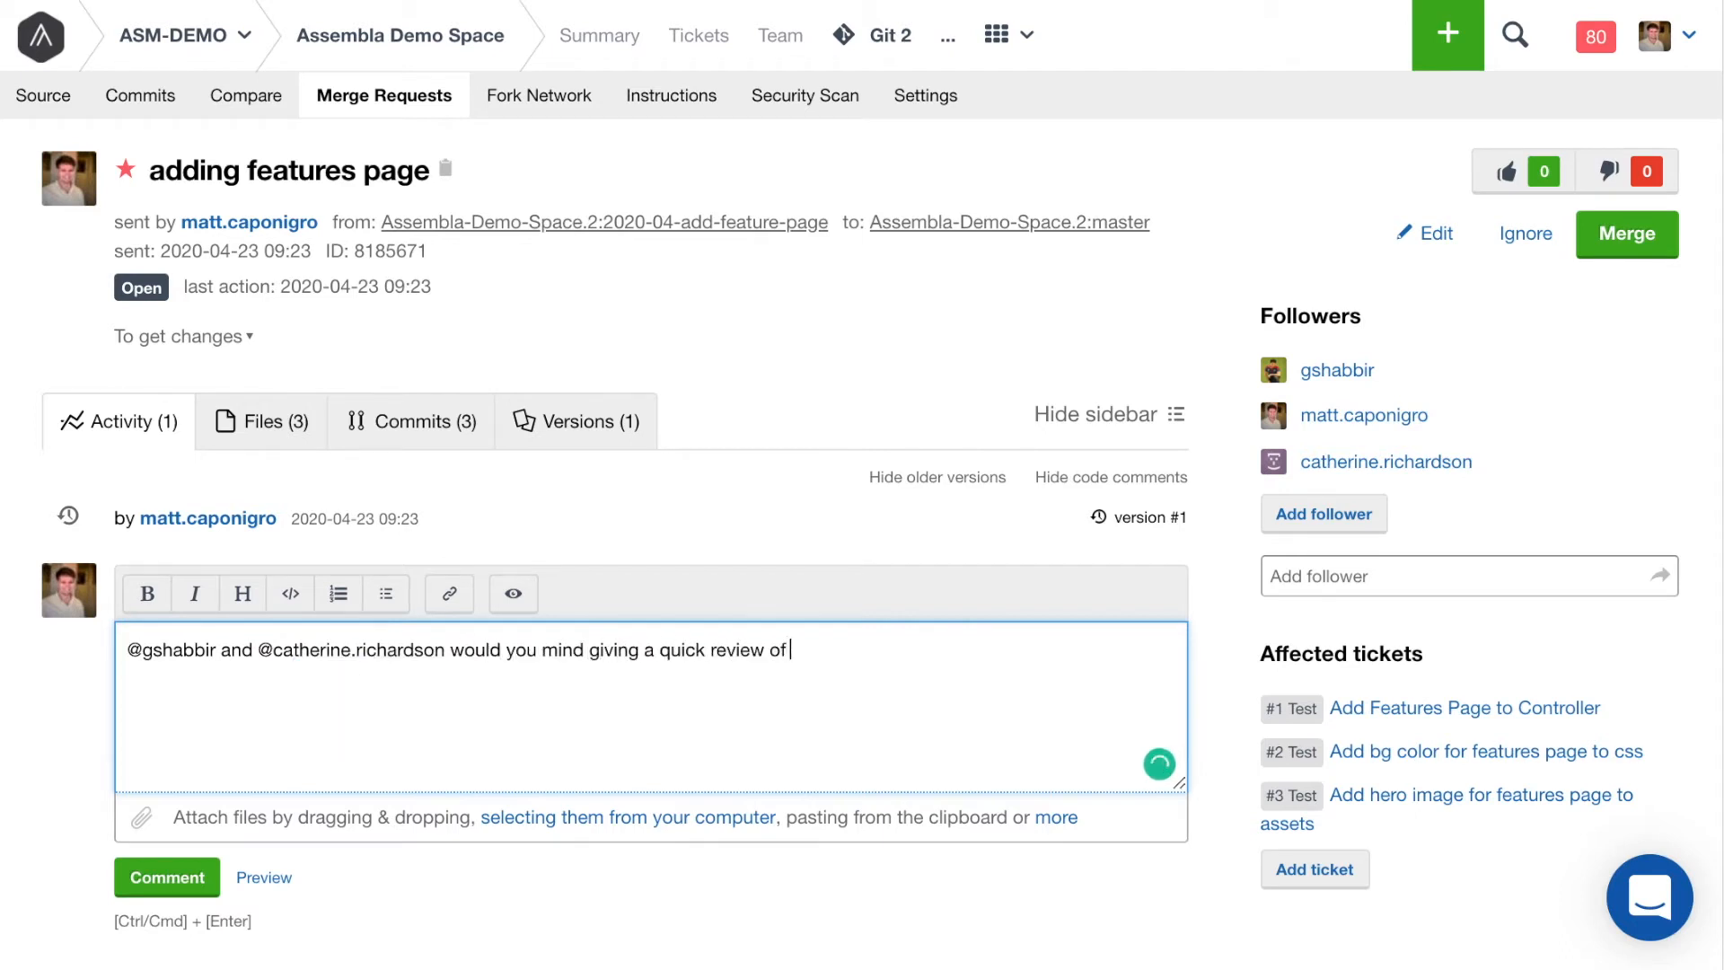
text(the new features p)
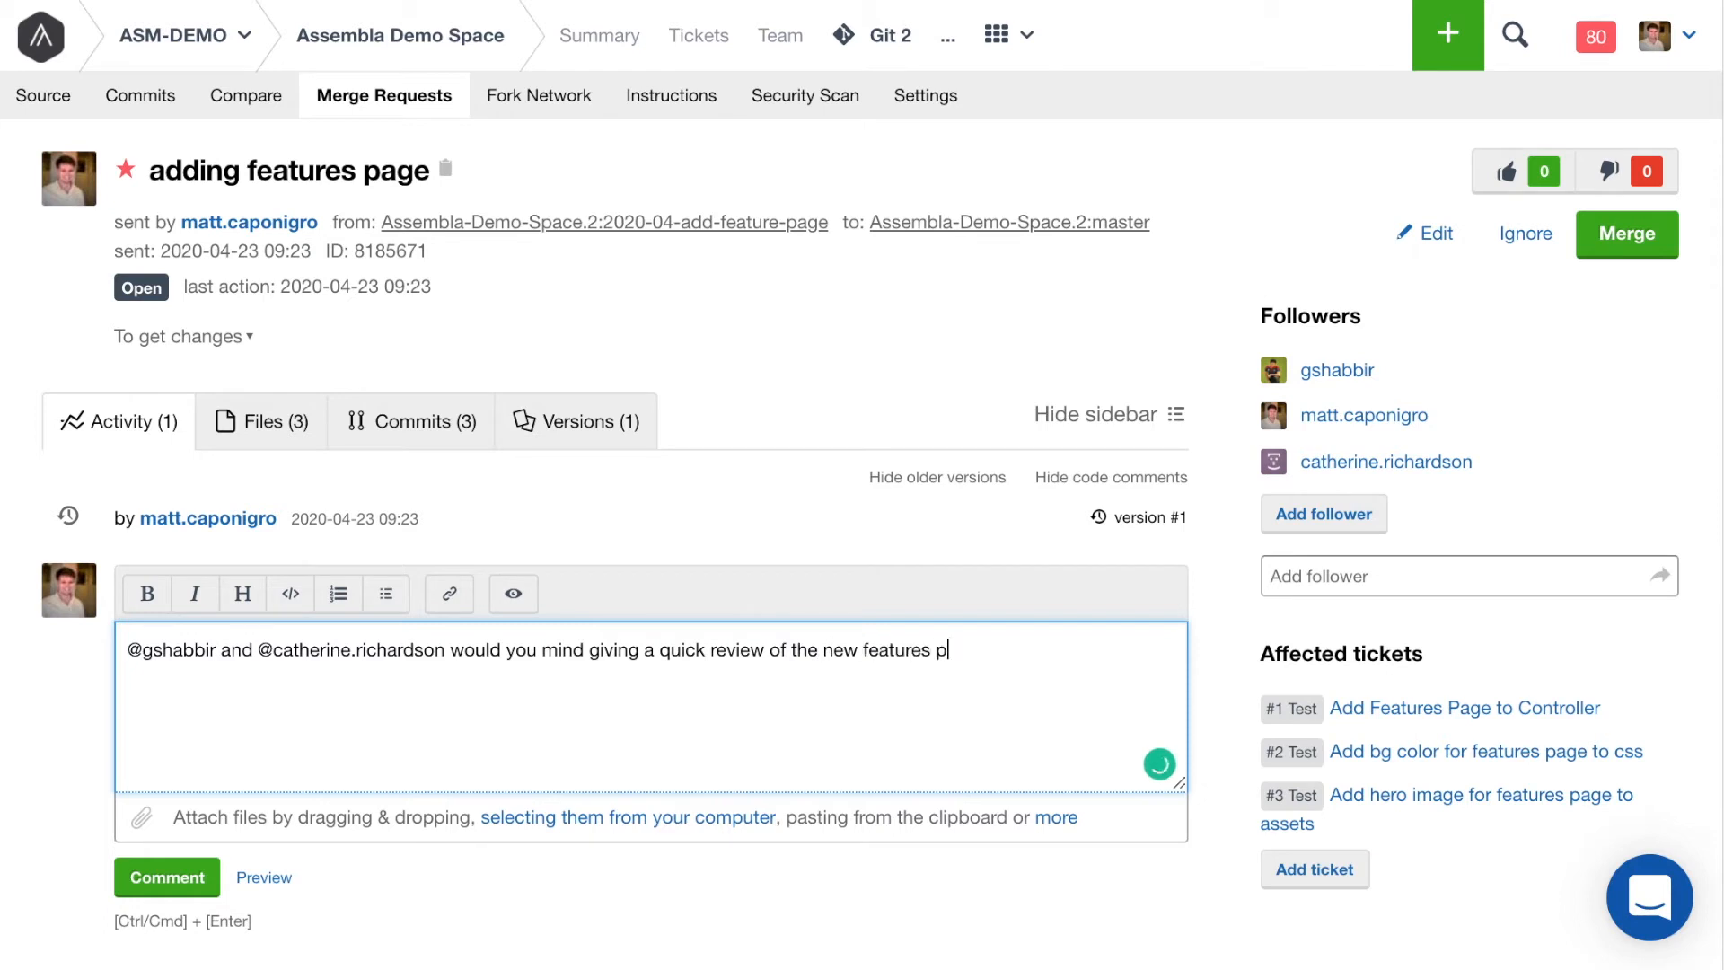
text(age work I've done?)
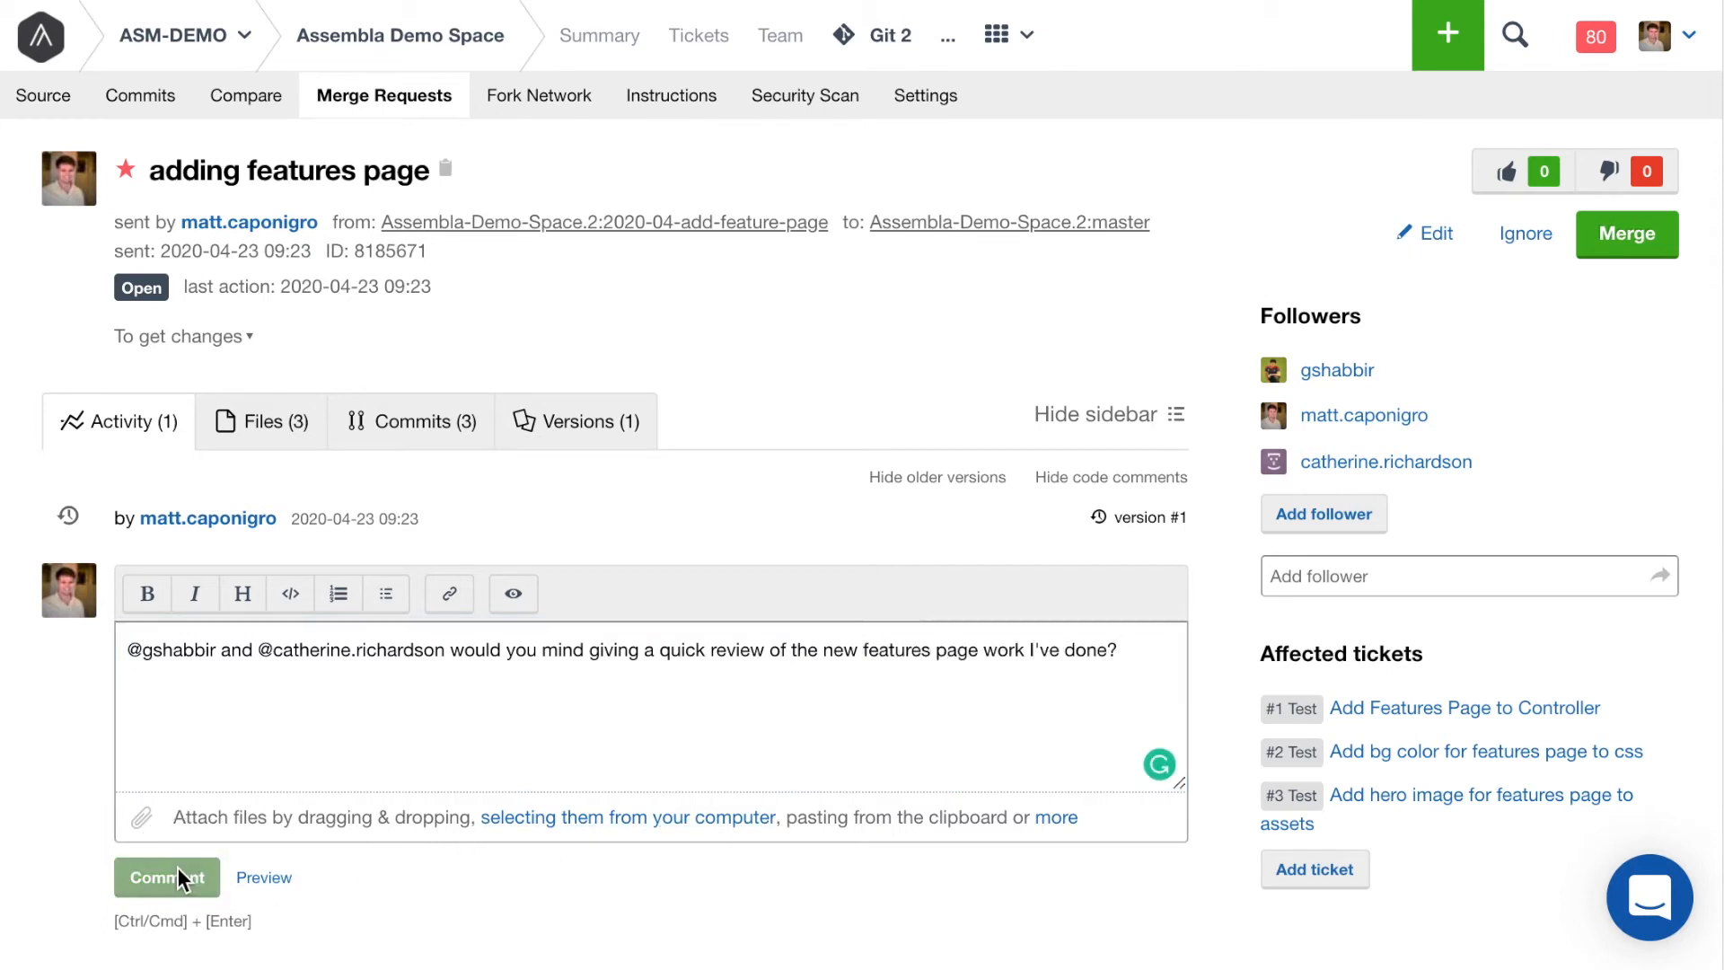
click(165, 876)
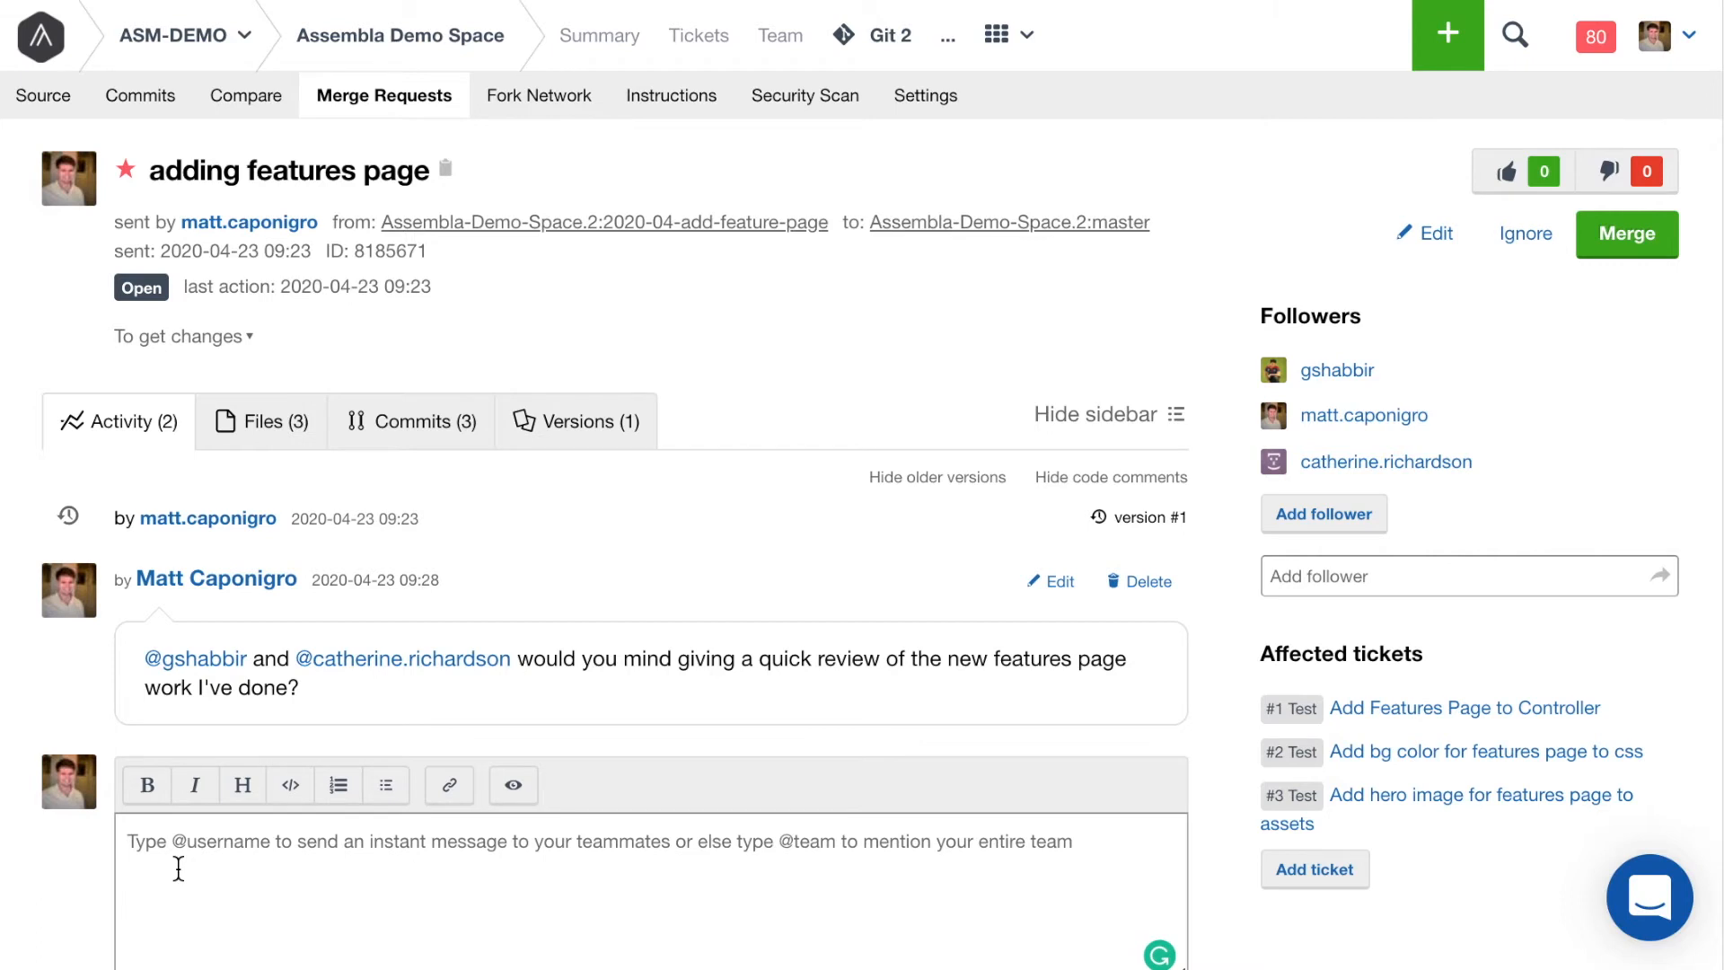
mouse_move(1440, 560)
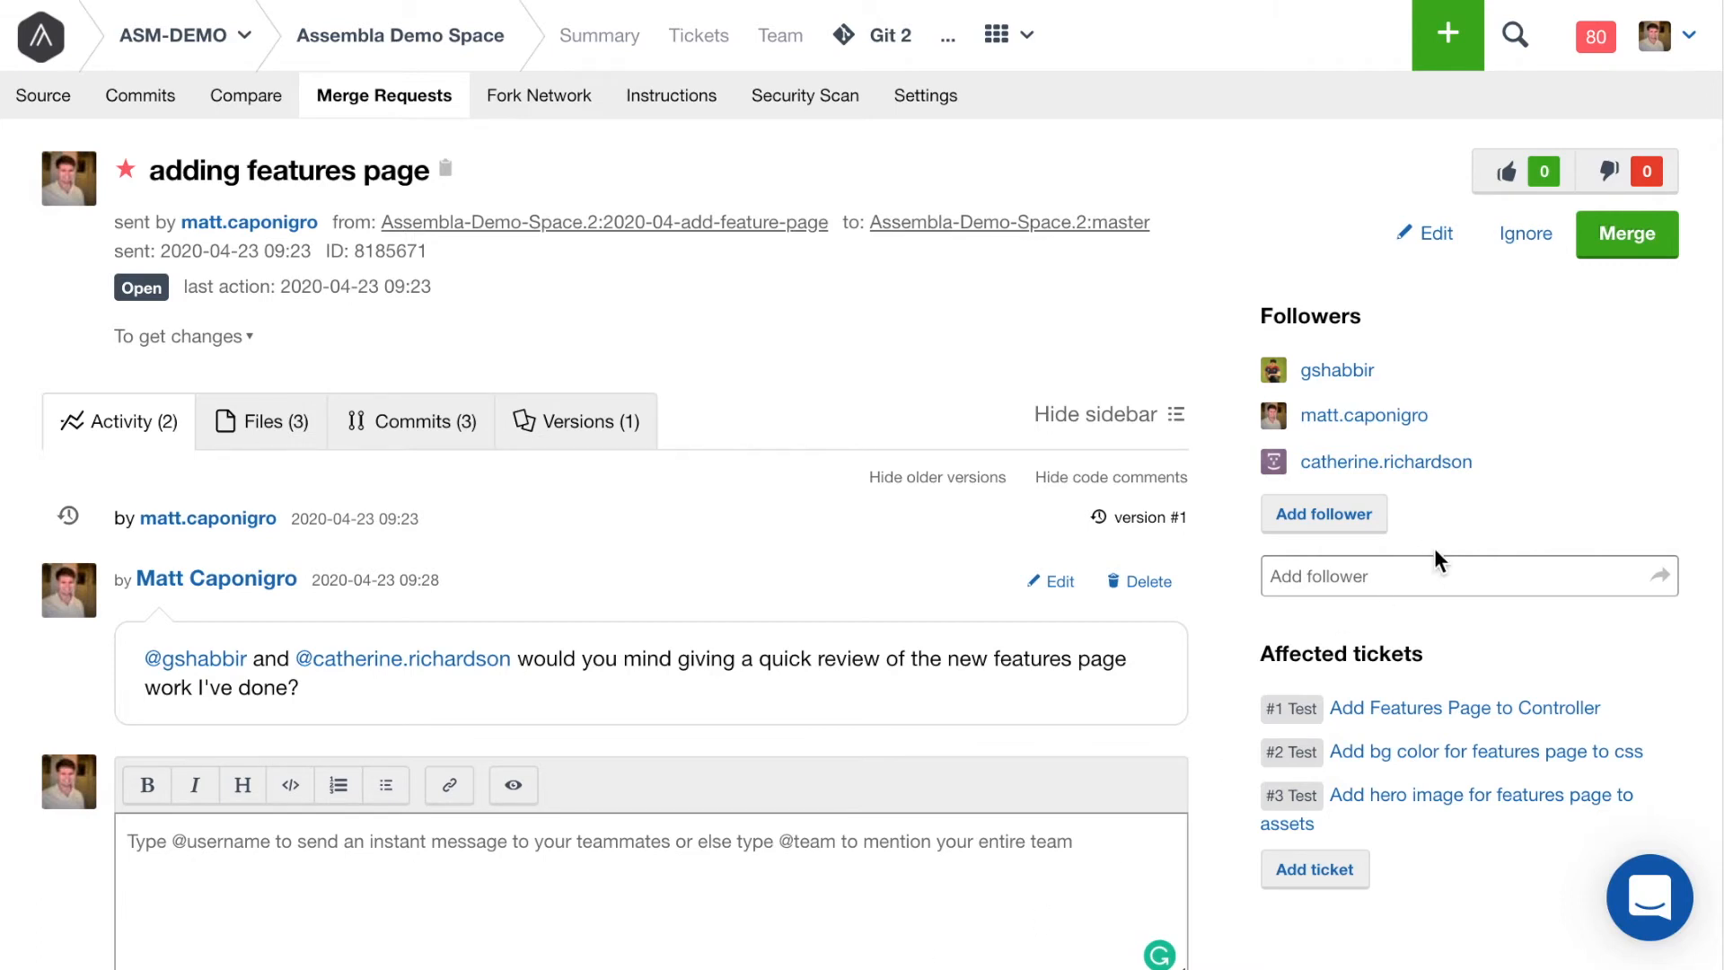
mouse_move(1708, 226)
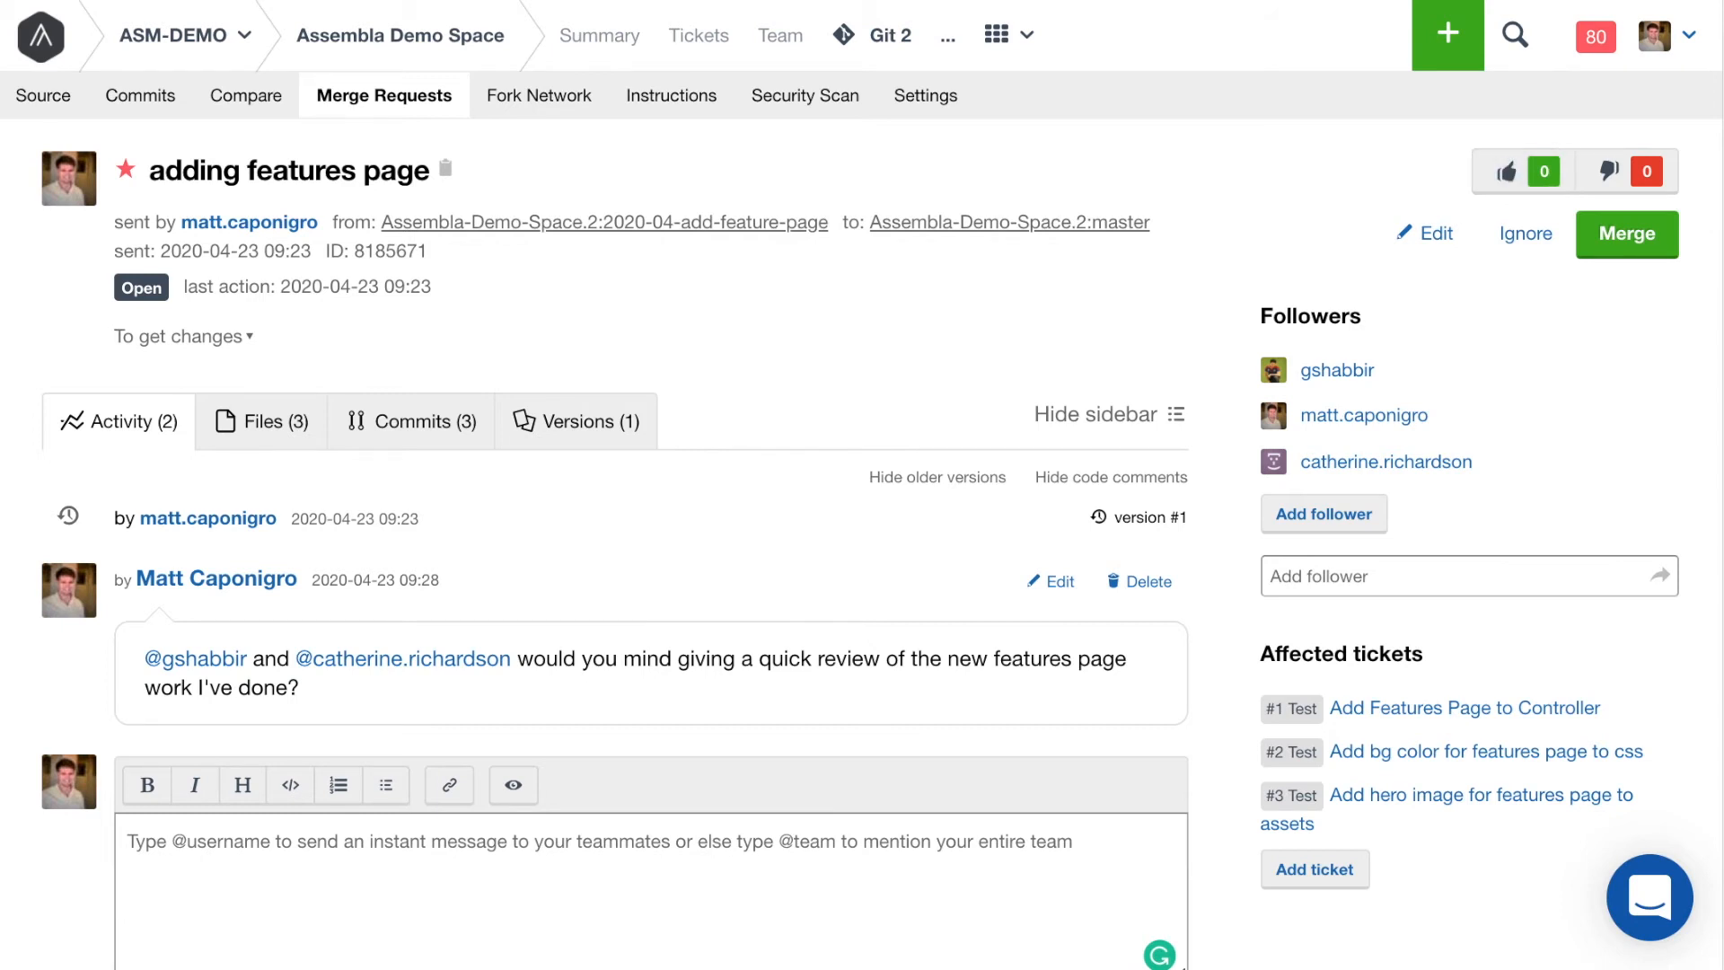
click(996, 34)
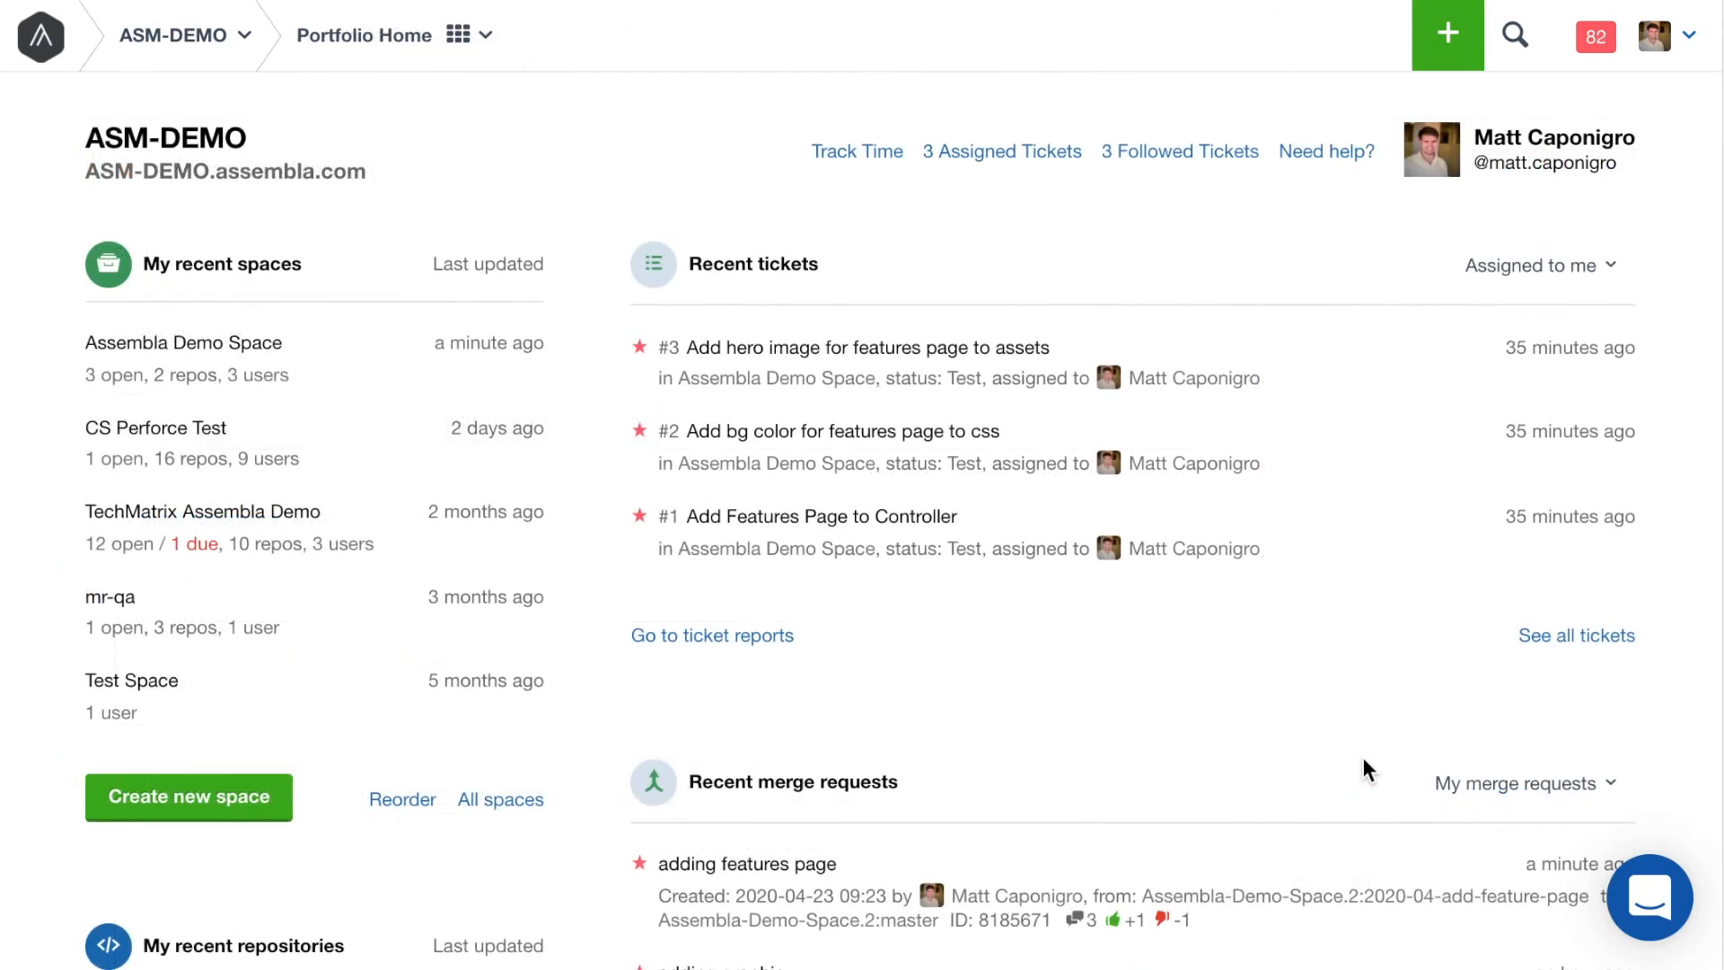
mouse_move(1115, 713)
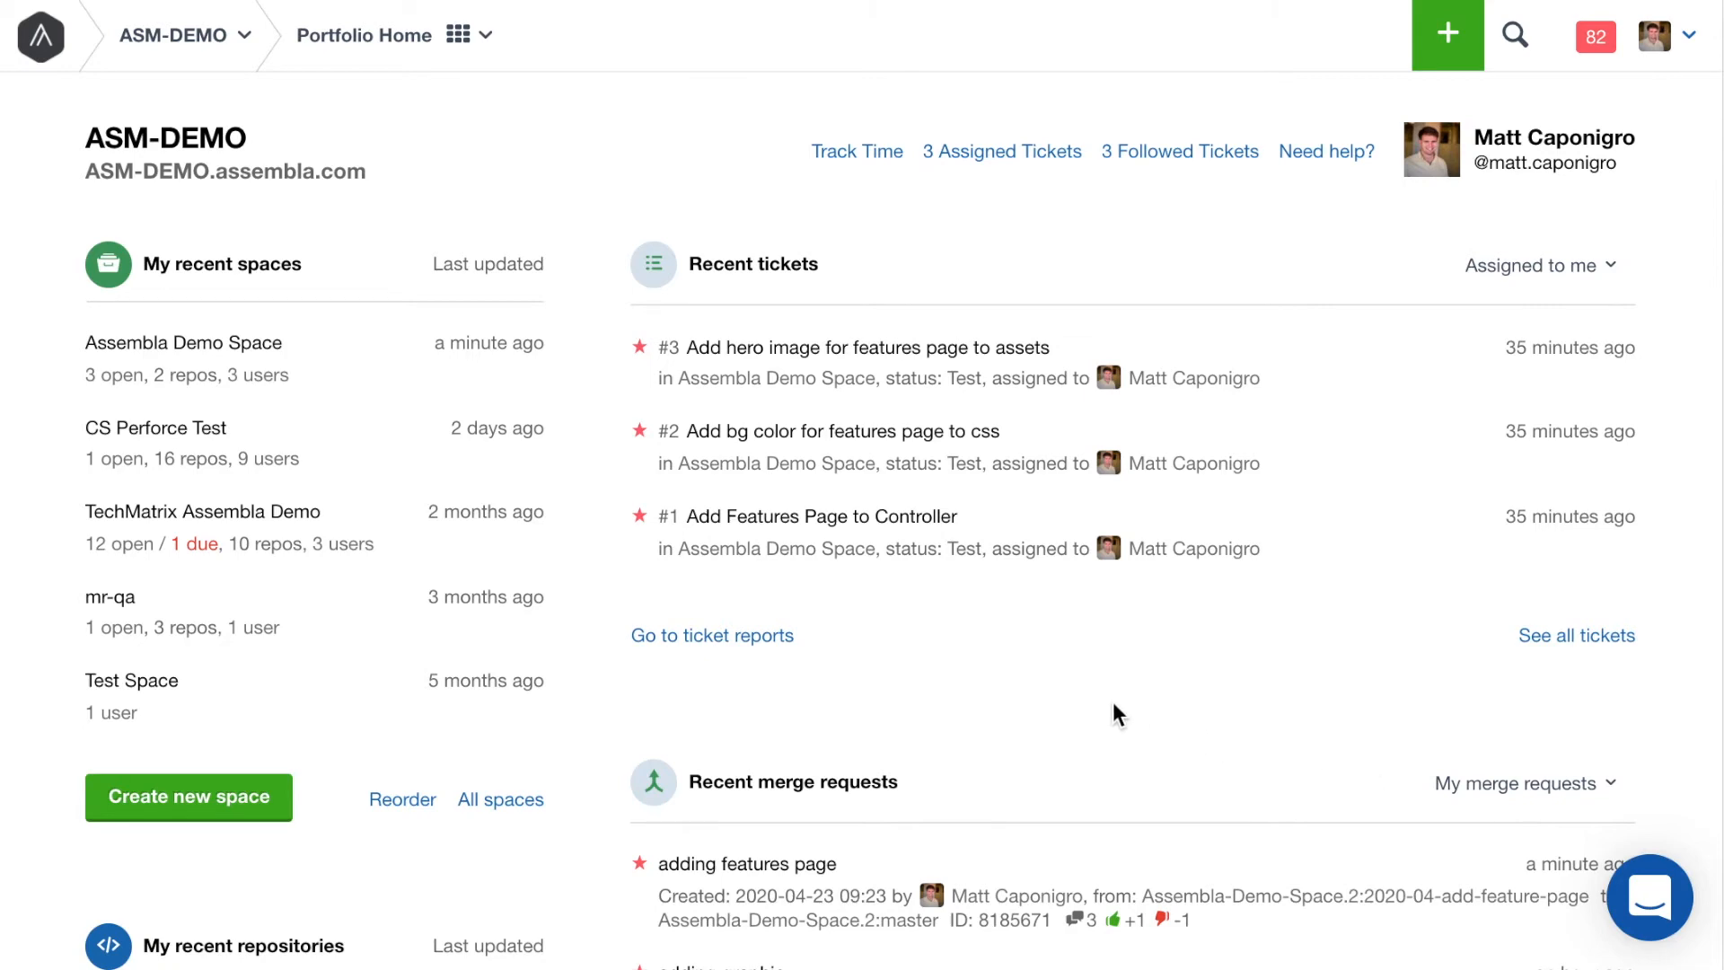
From Portfolio Home's recent merge requests, reopen 'adding features page' showing one upvote and one downvote
scroll(down, 3)
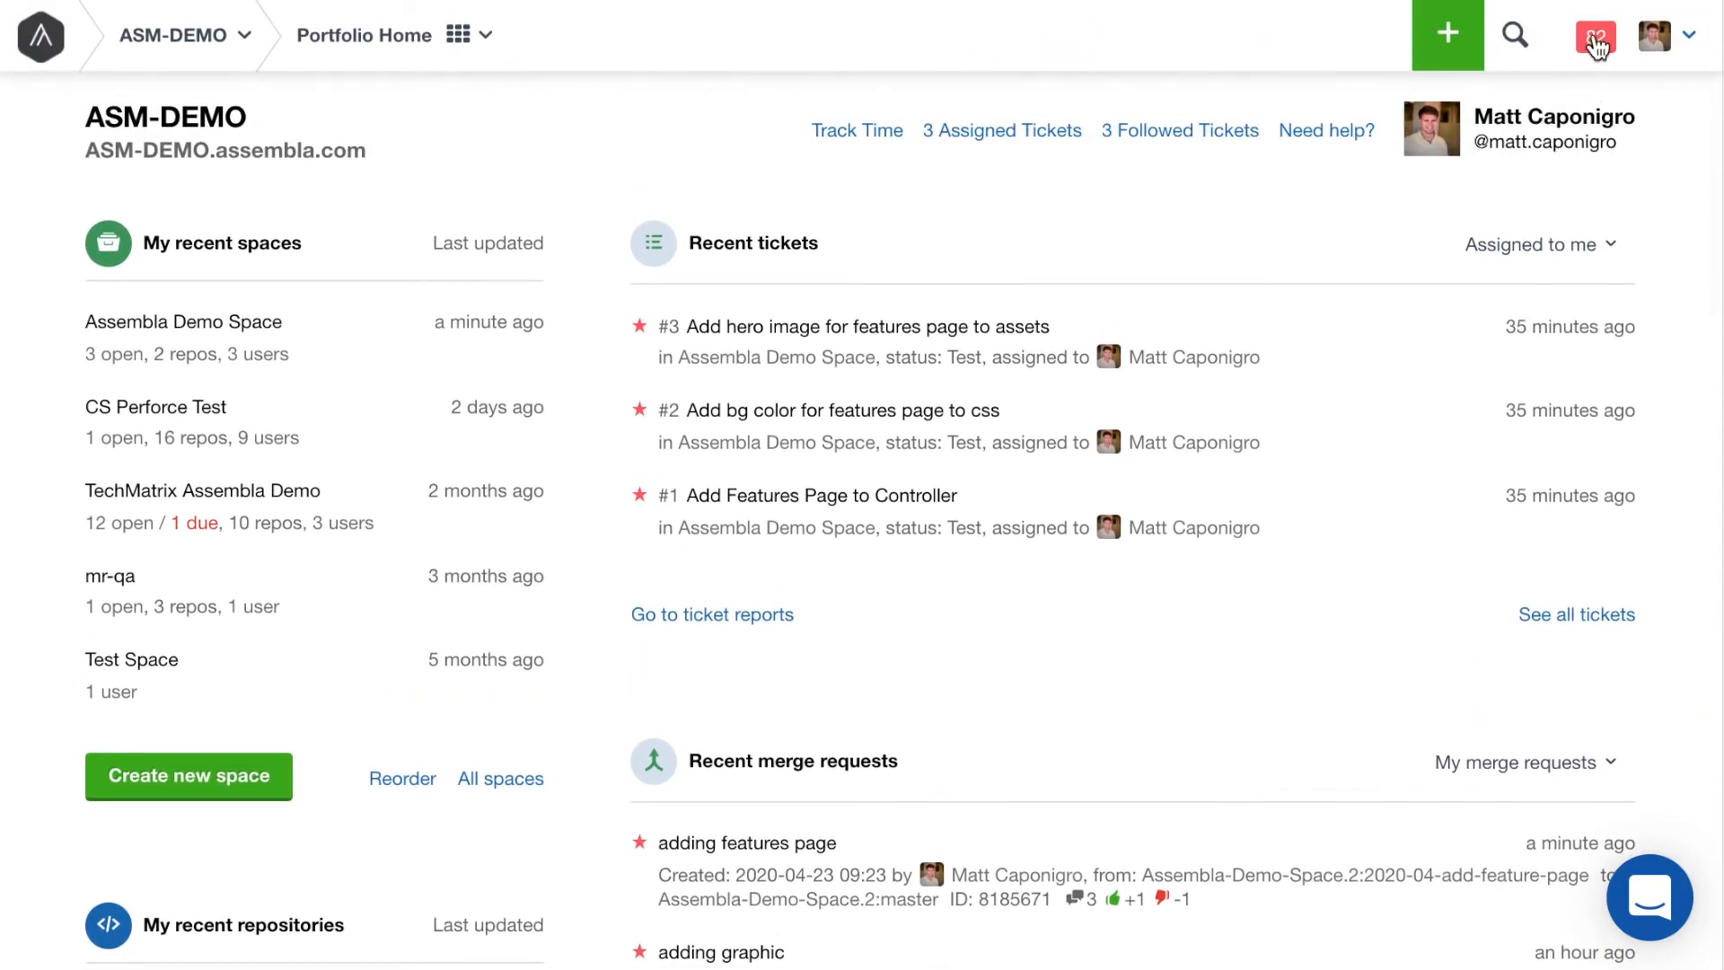
click(1595, 35)
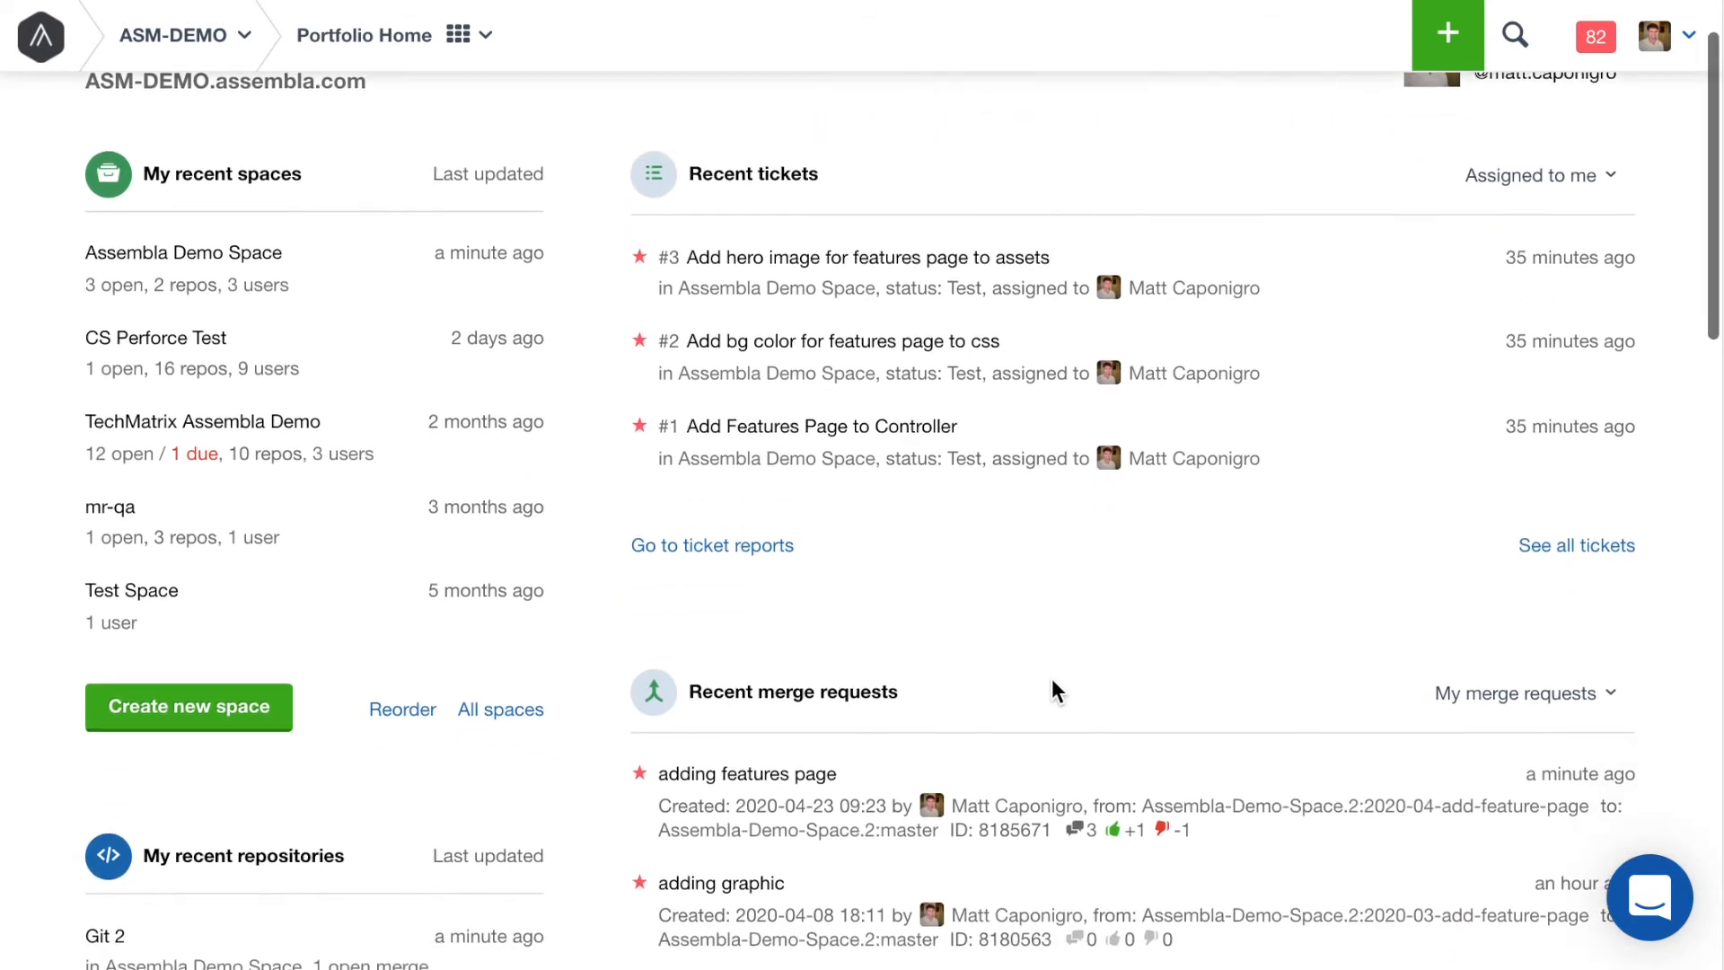
scroll(down, 3)
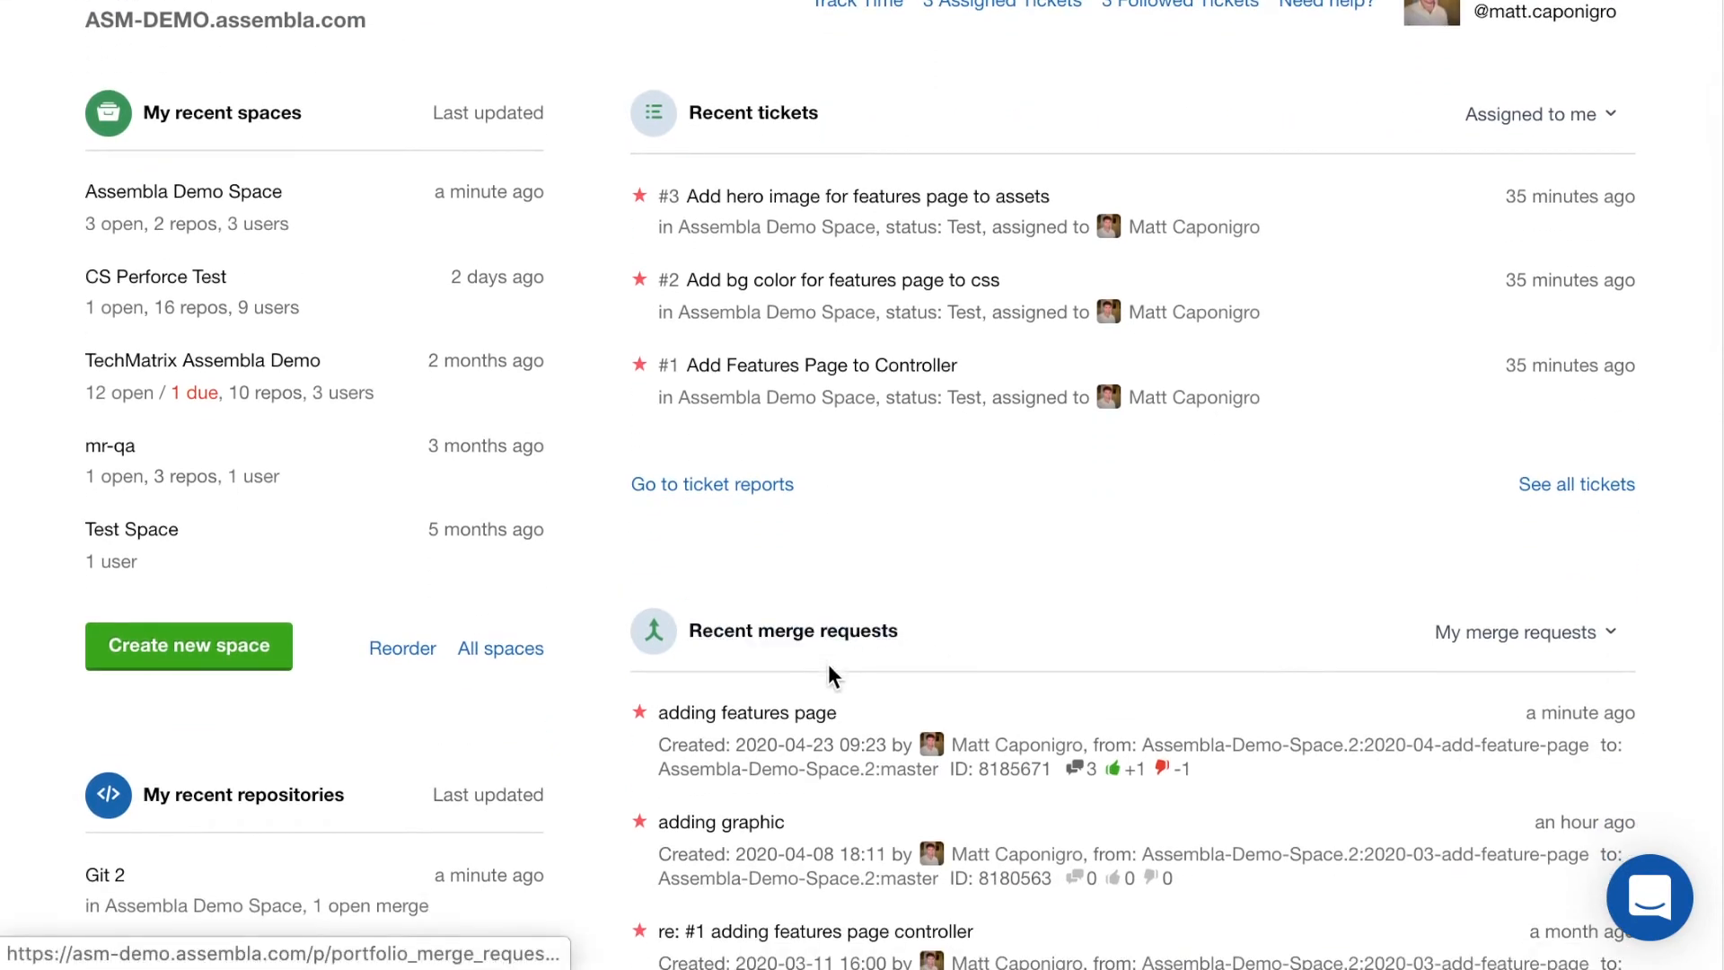
mouse_move(838, 720)
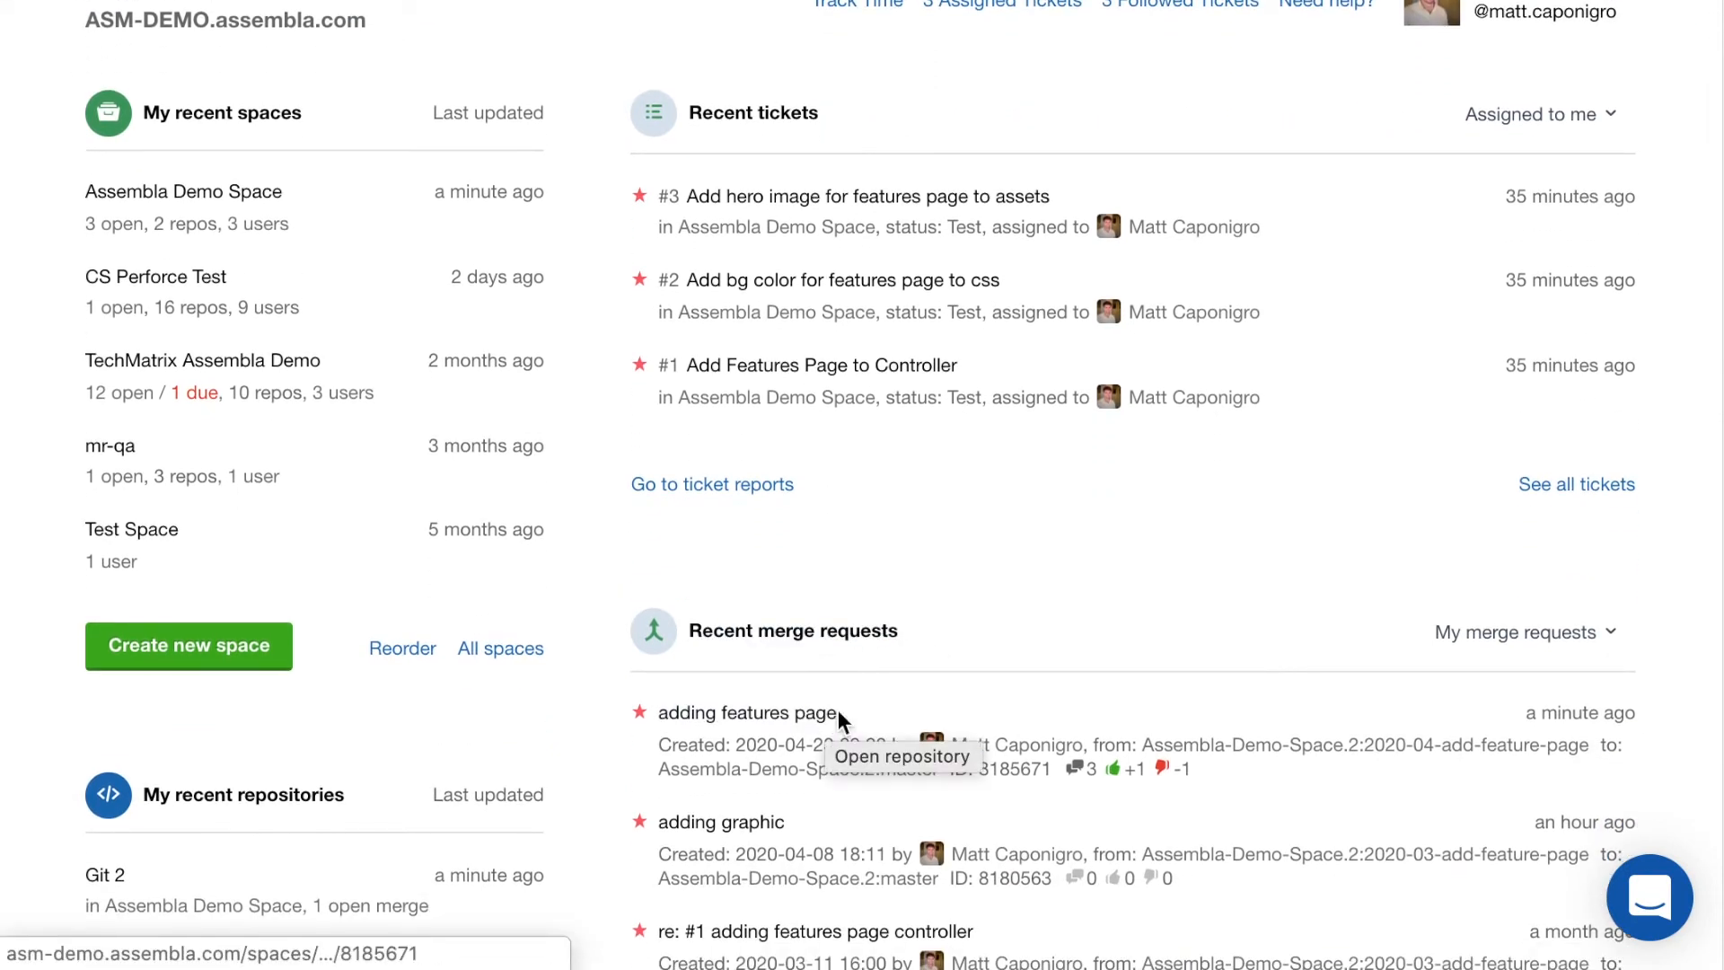
mouse_move(1130, 772)
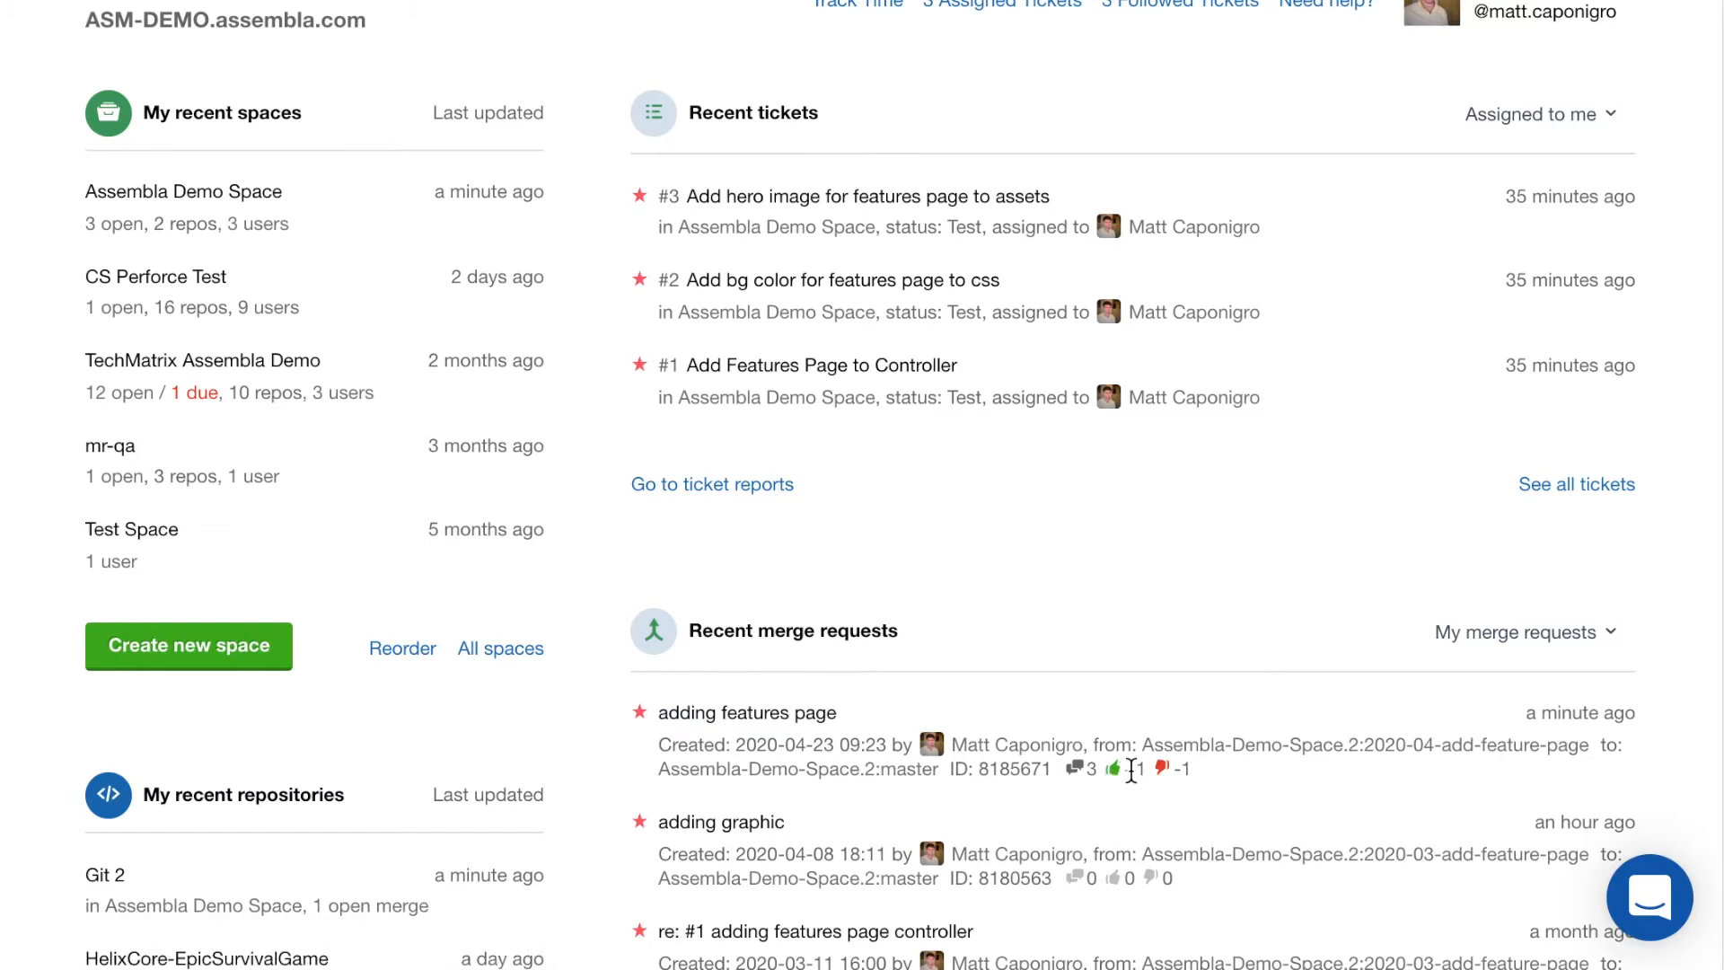
click(1113, 769)
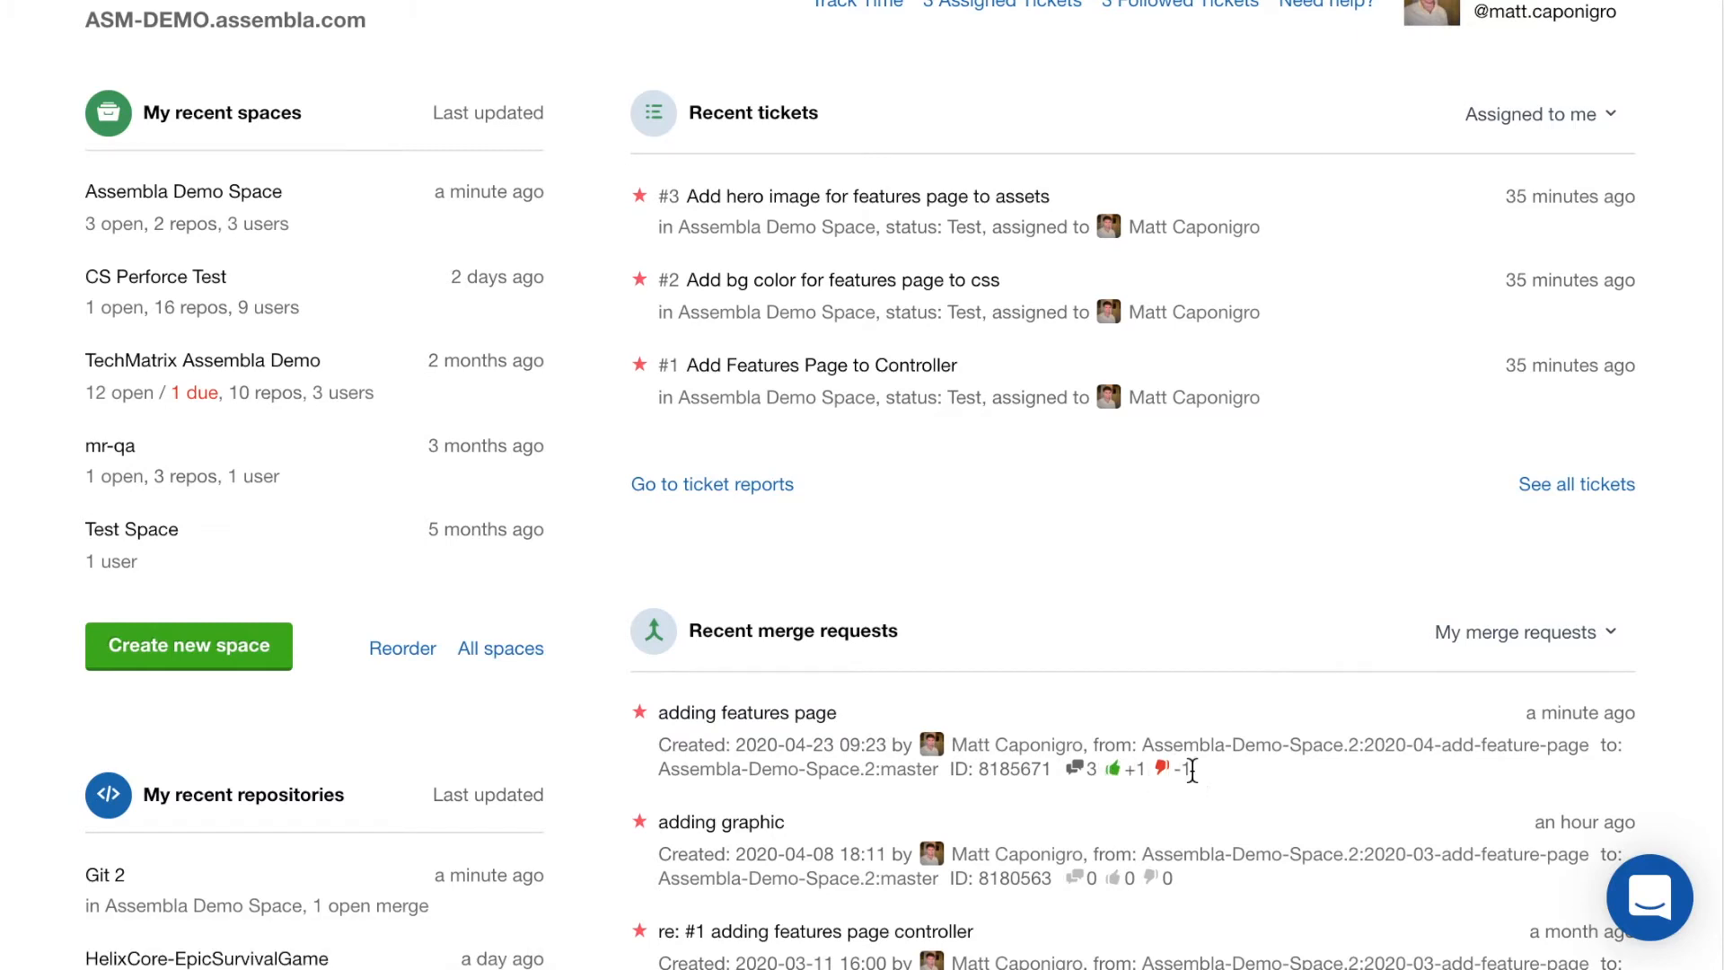
mouse_move(1207, 776)
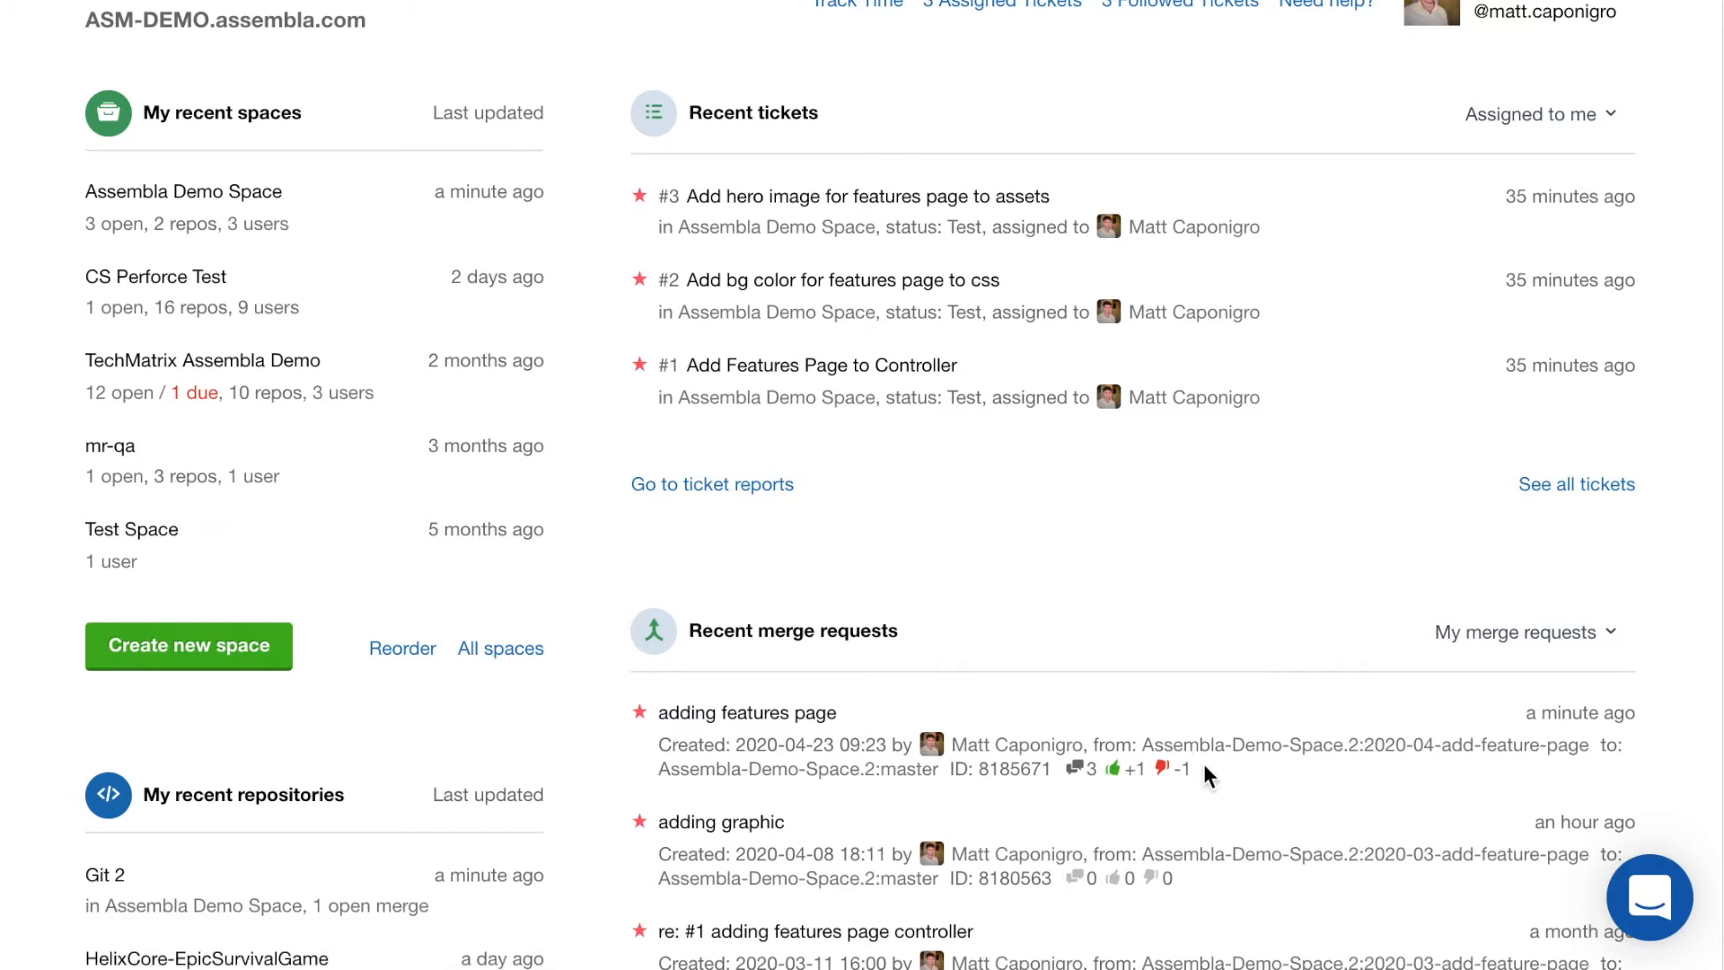
click(1595, 34)
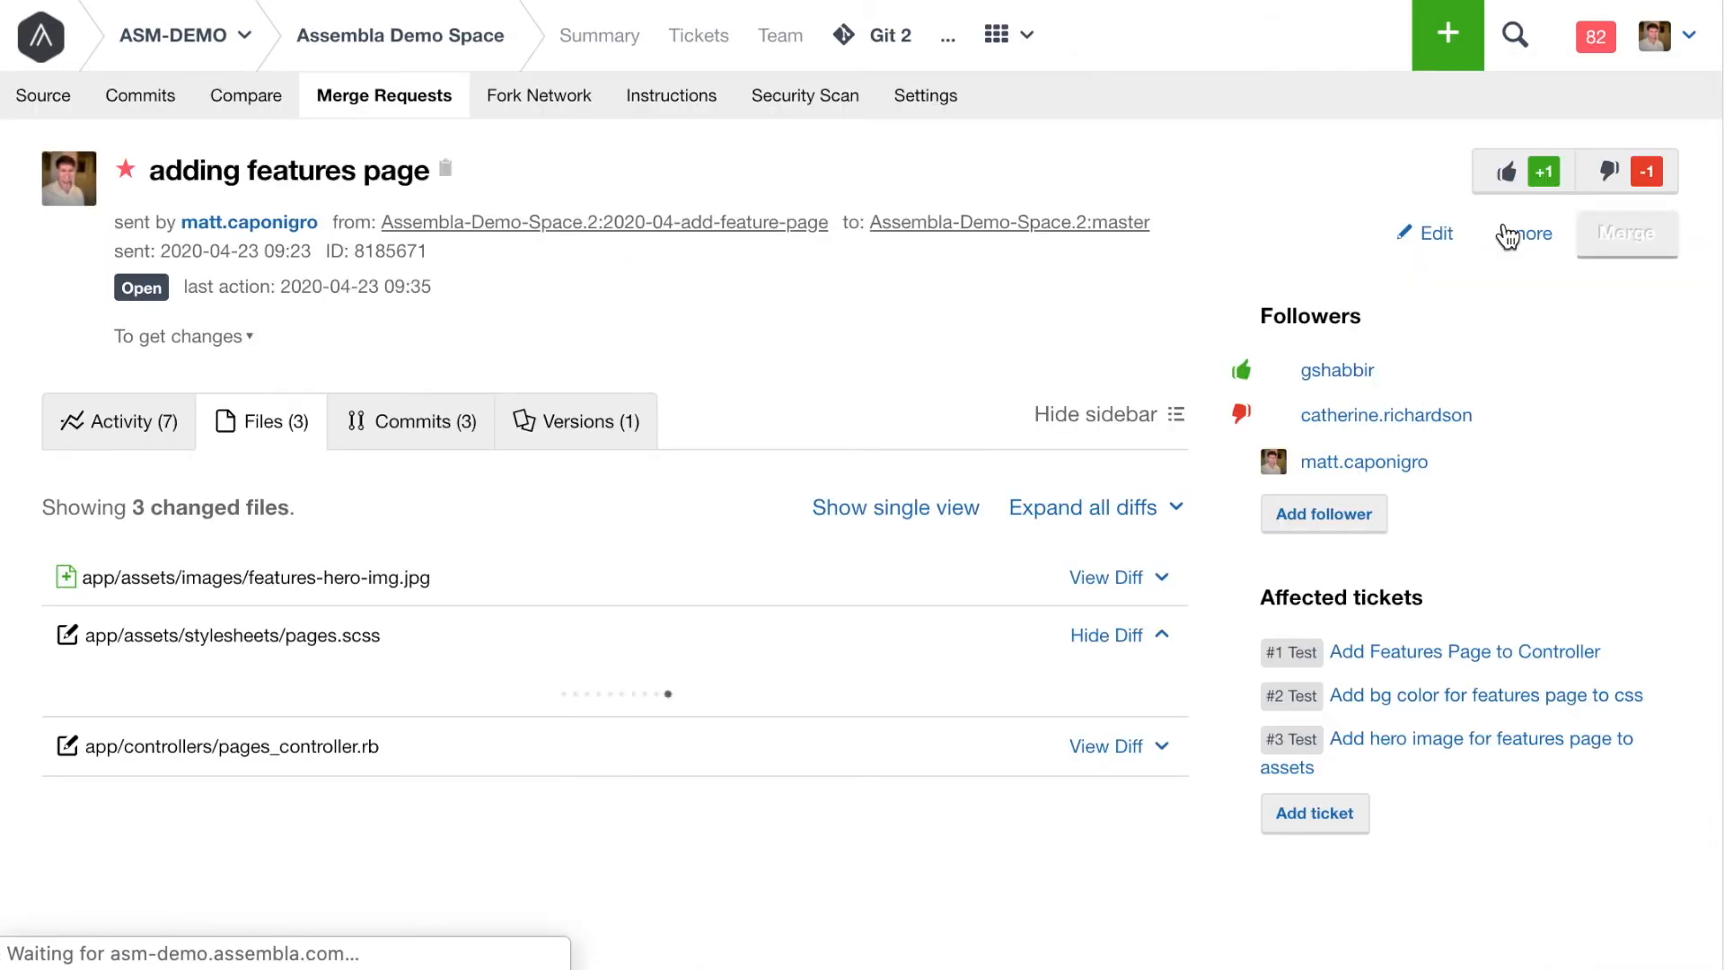
scroll(down, 3)
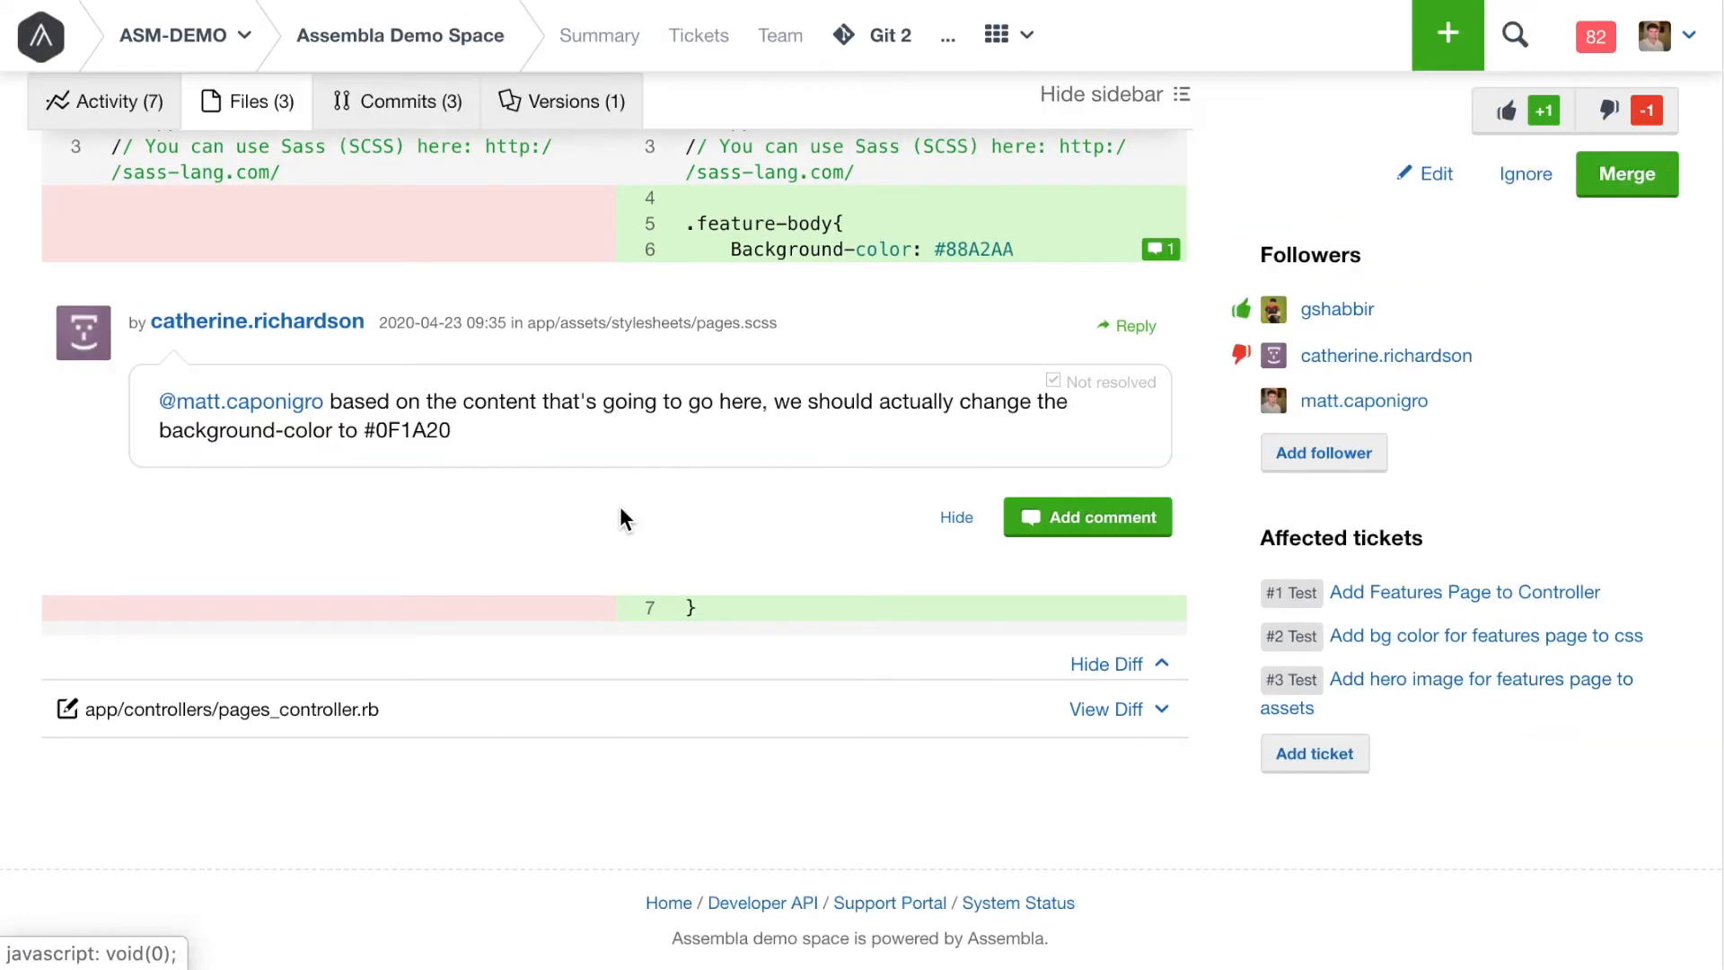
mouse_move(429, 429)
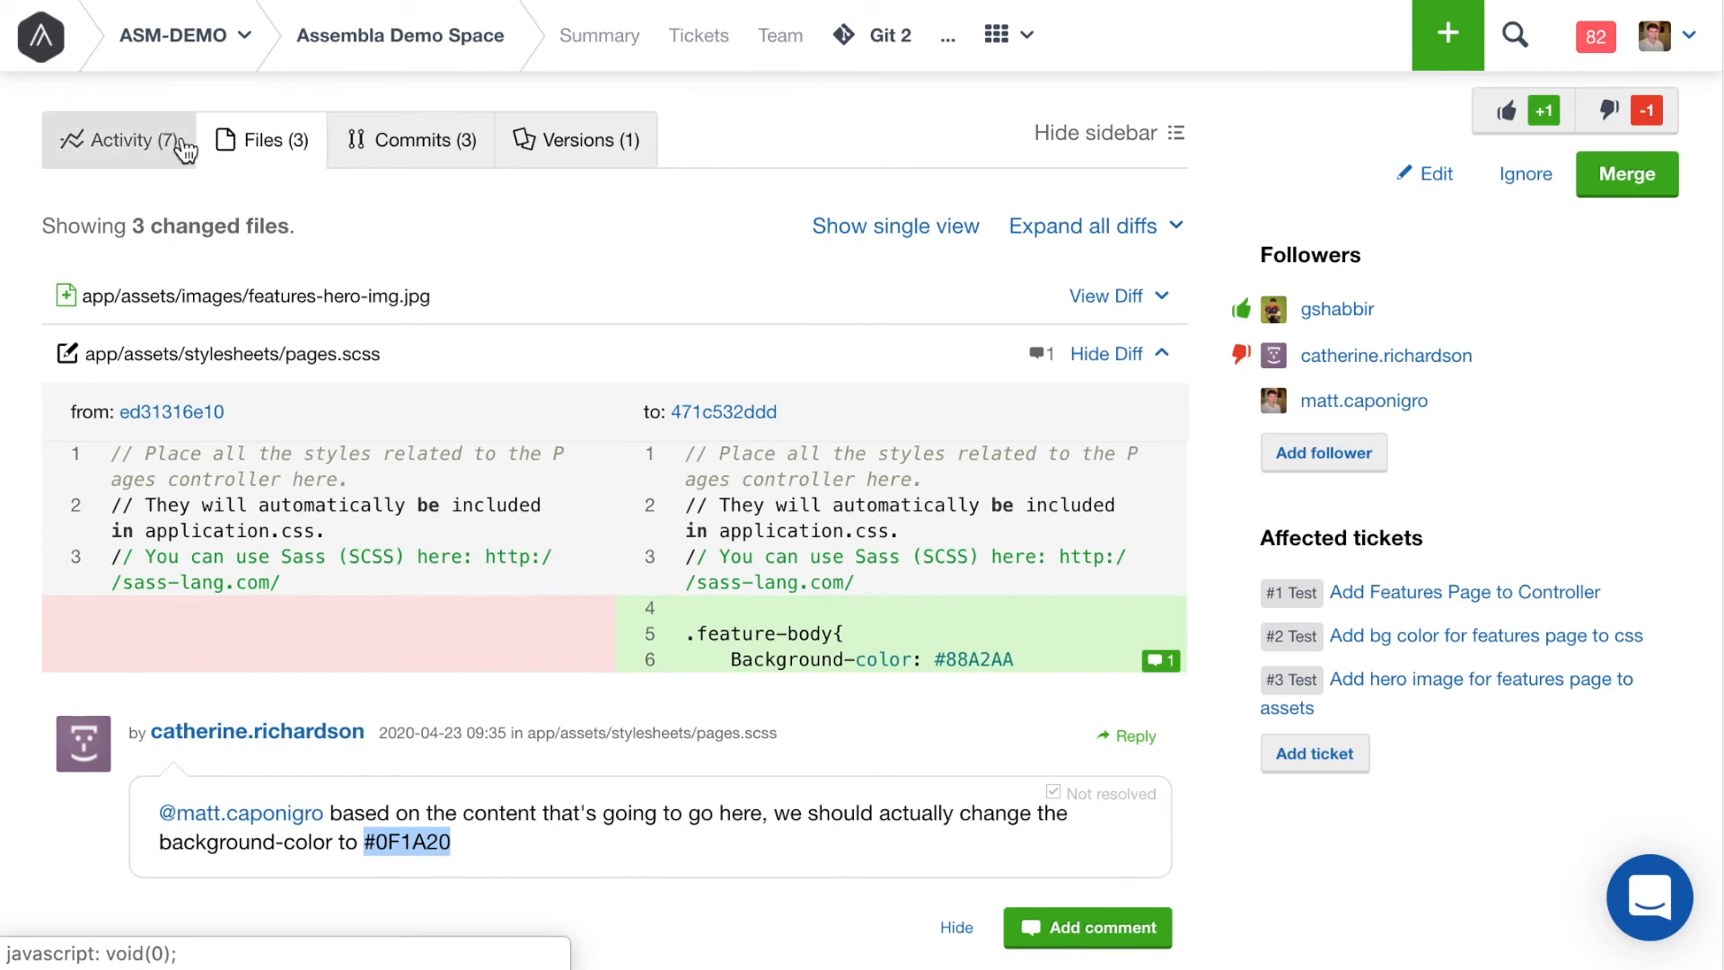
mouse_move(1022, 677)
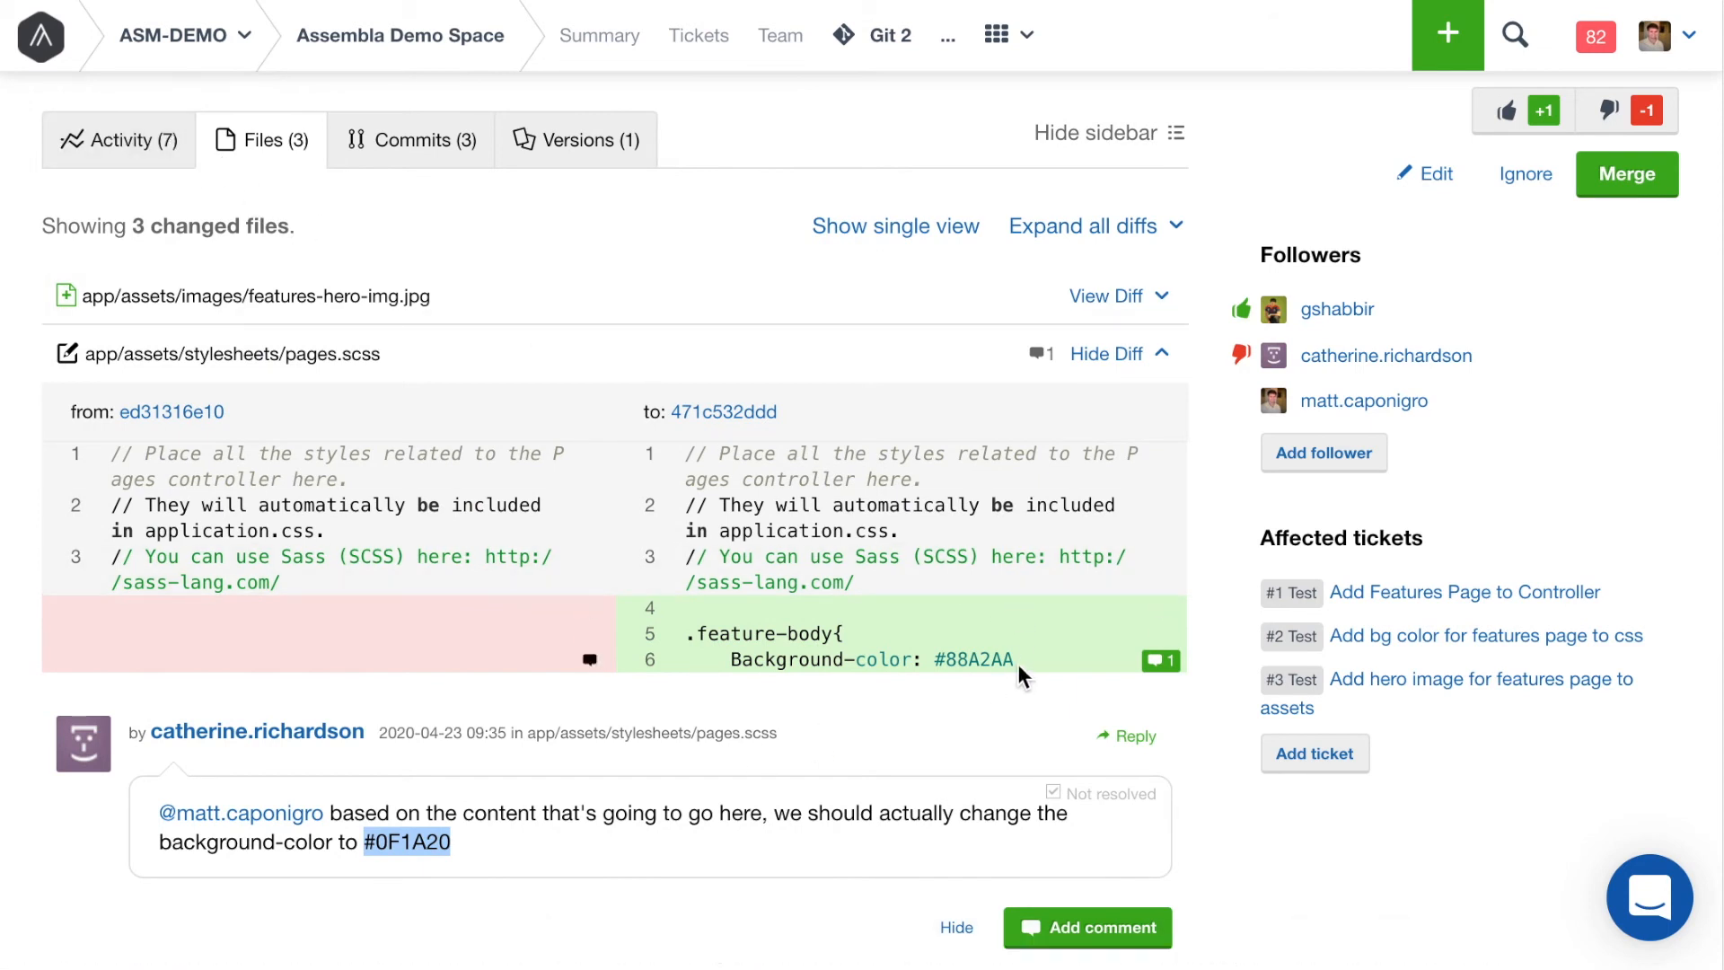
Scroll the activity feed through the approval, the #0F1A20 code comment and the downvote note
click(119, 140)
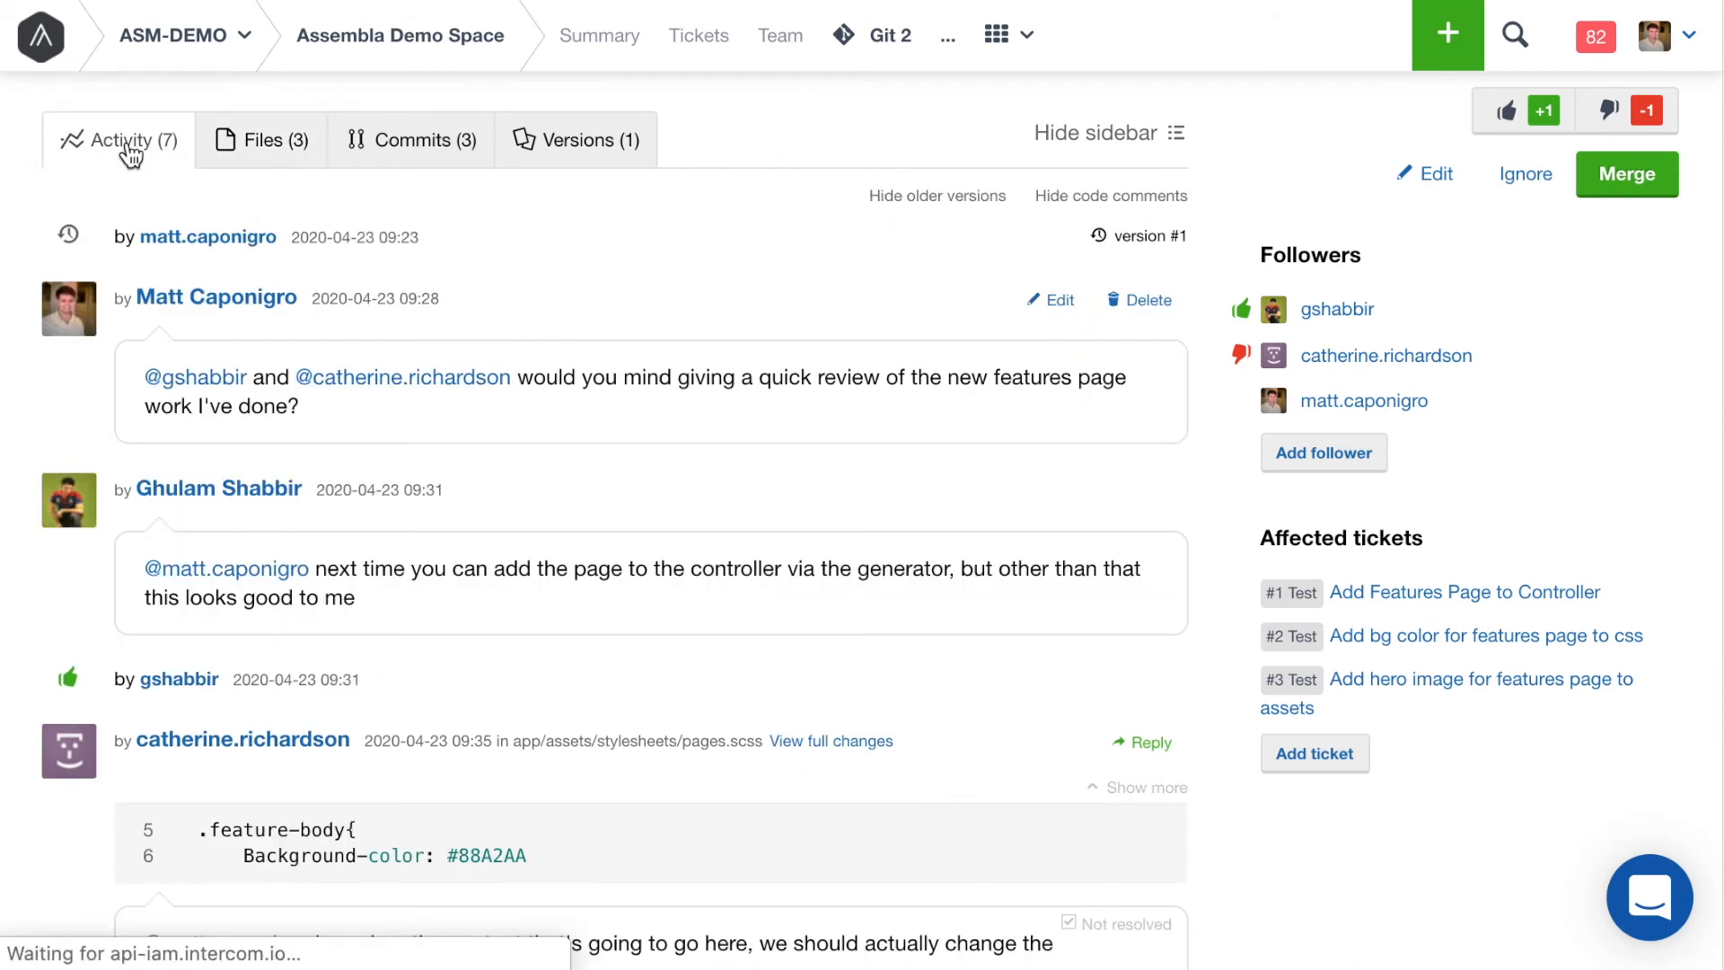
scroll(down, 3)
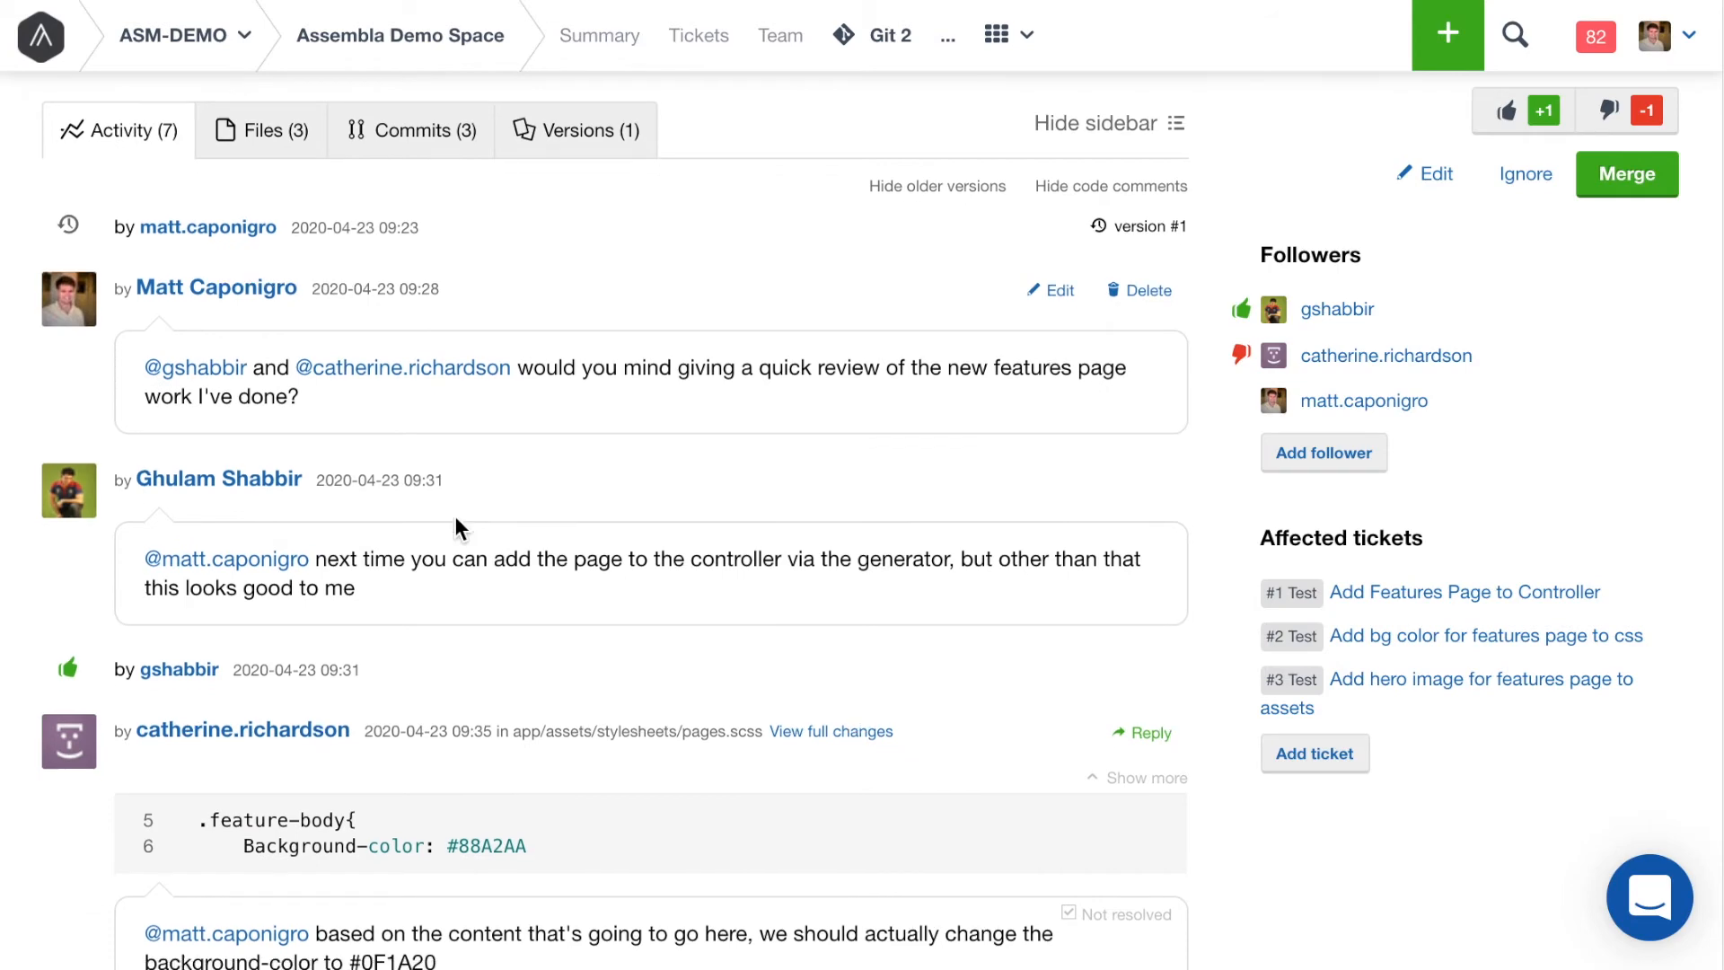
scroll(down, 3)
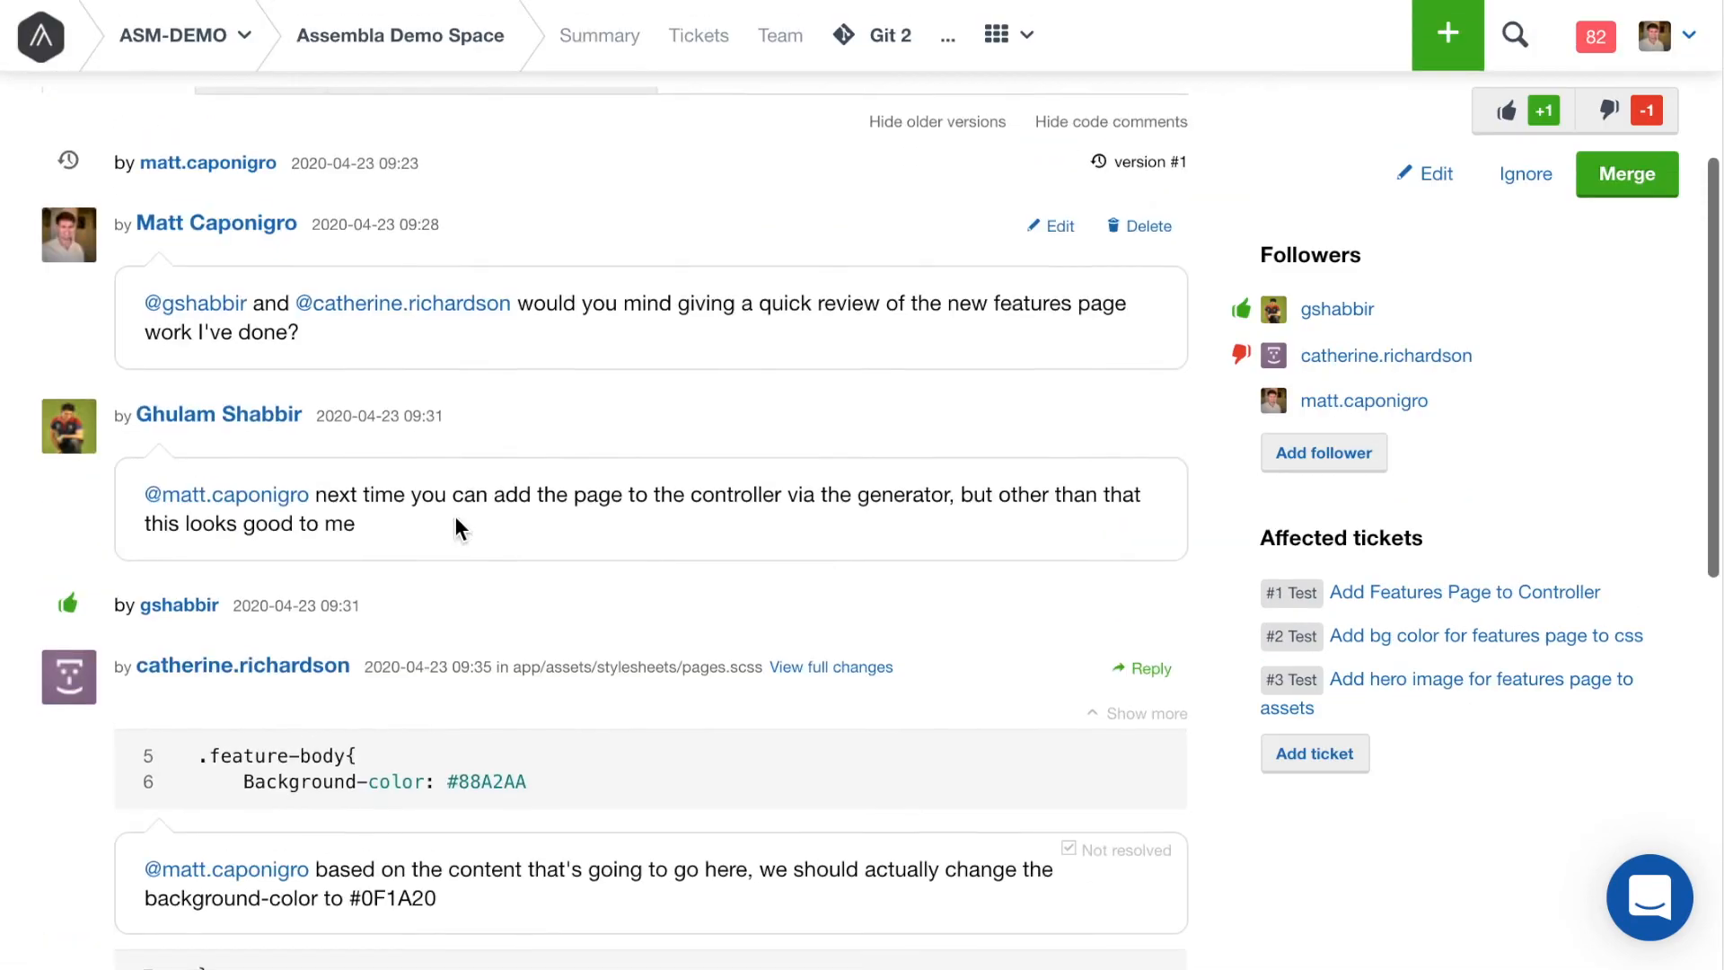
scroll(up, 3)
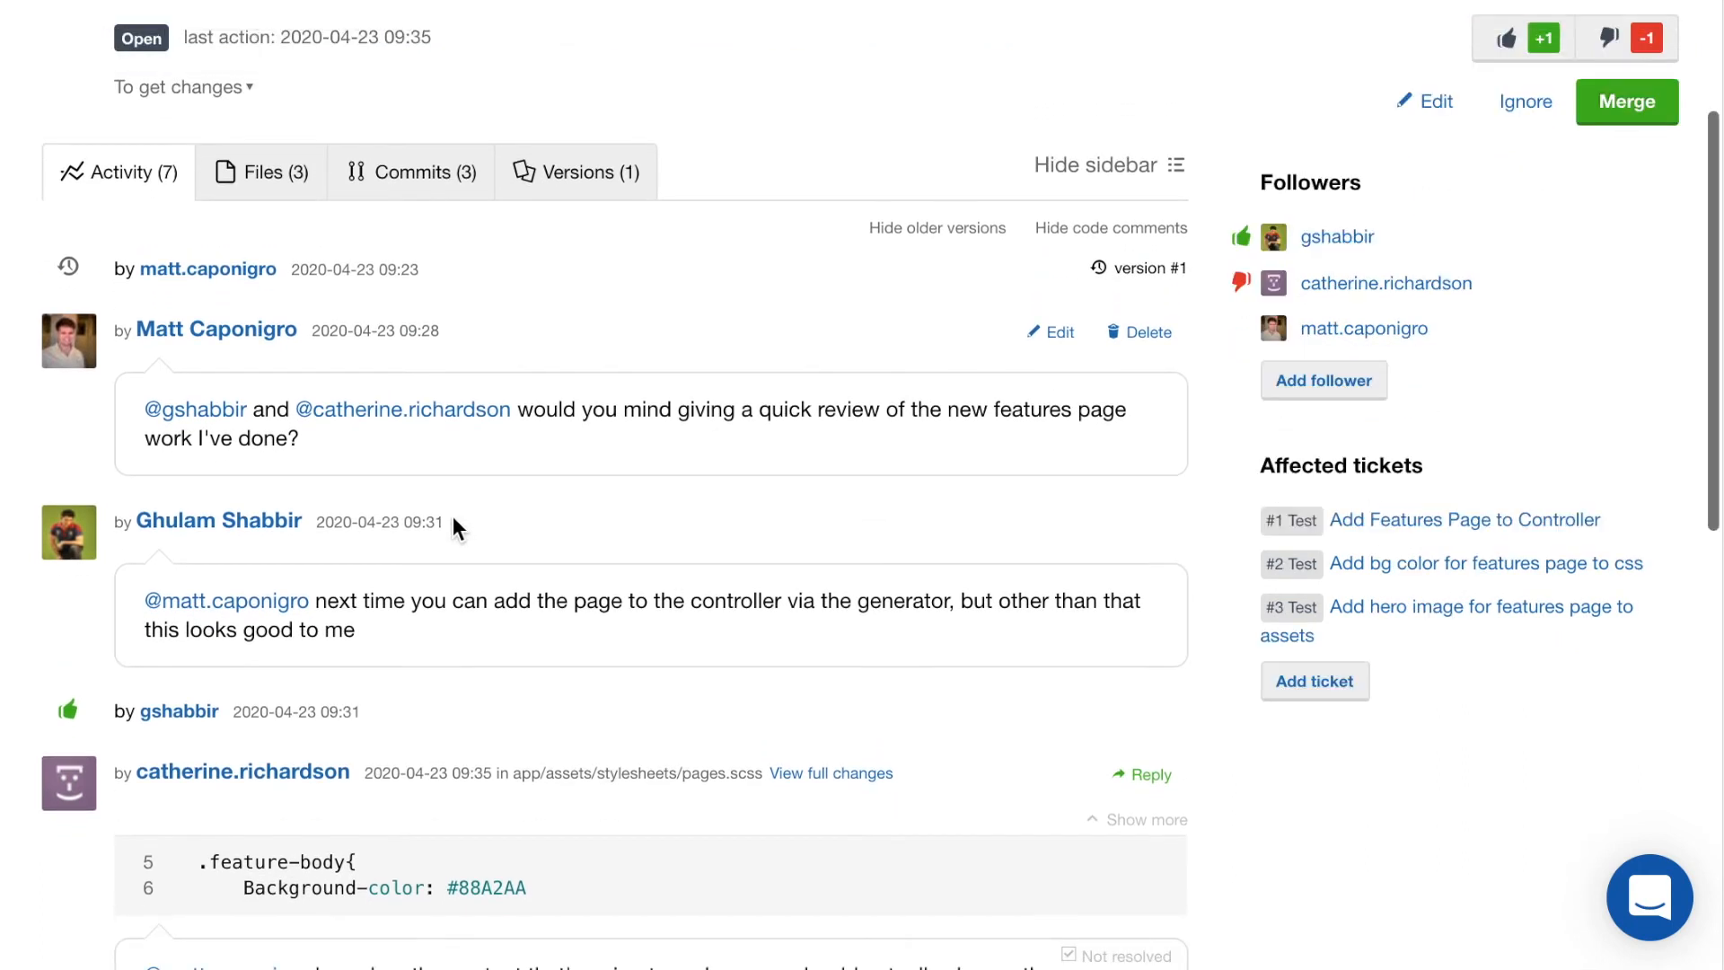
mouse_move(389, 615)
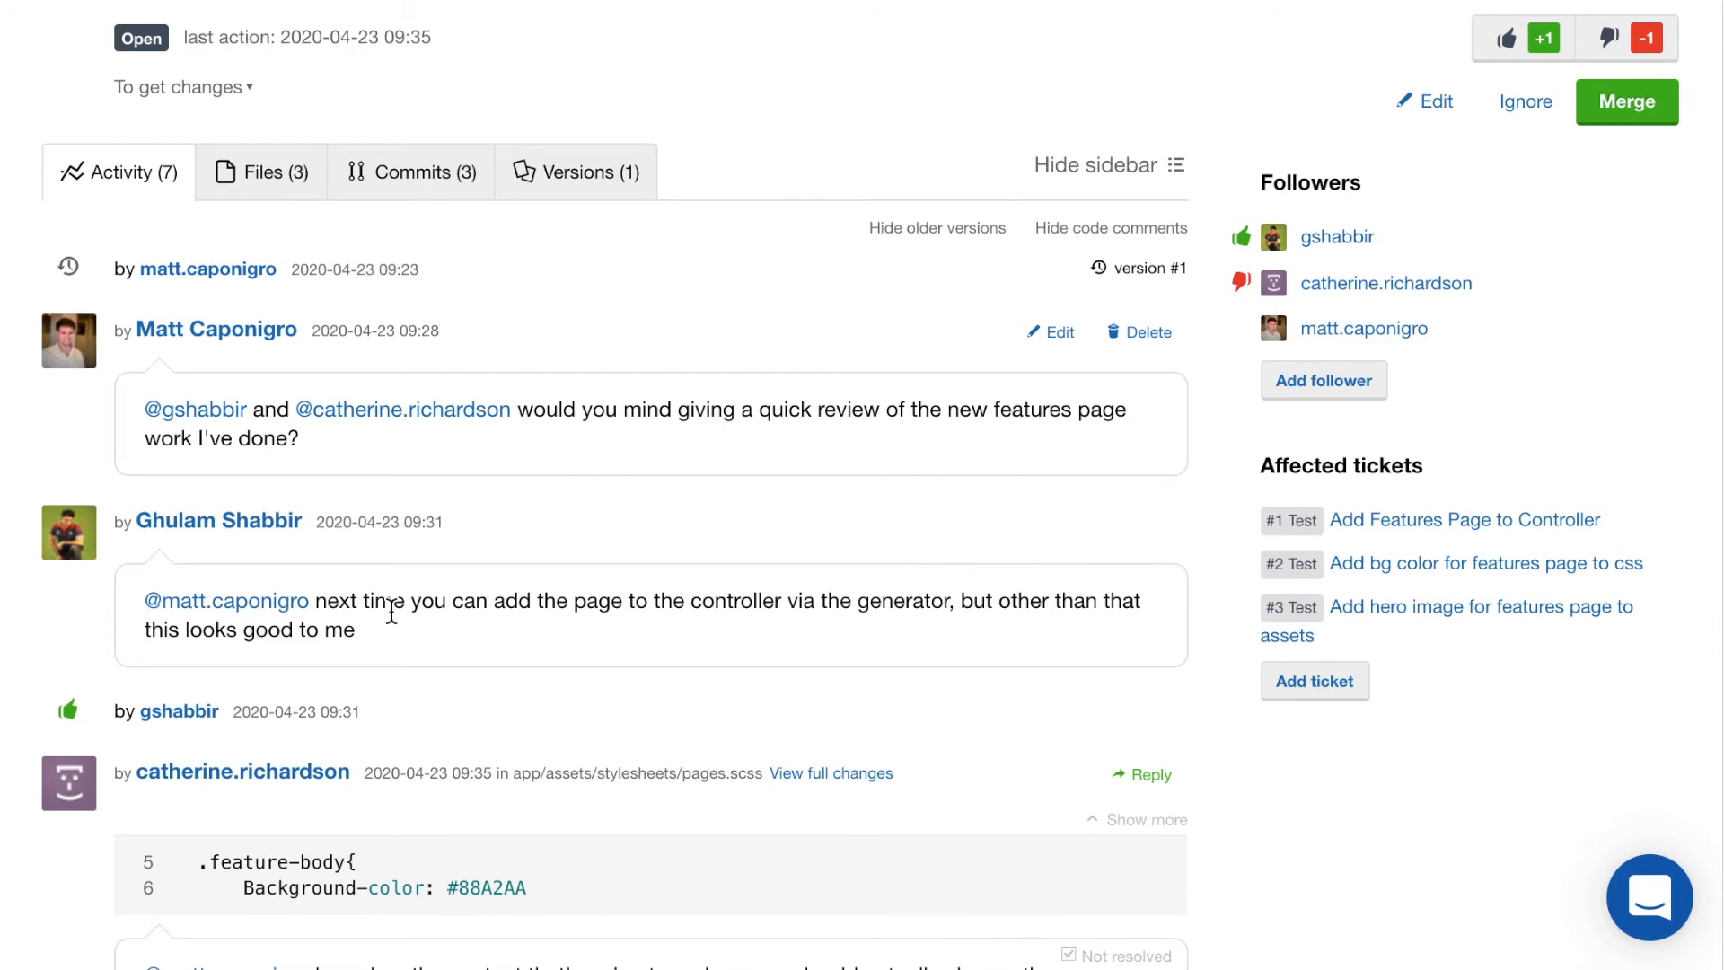
scroll(down, 3)
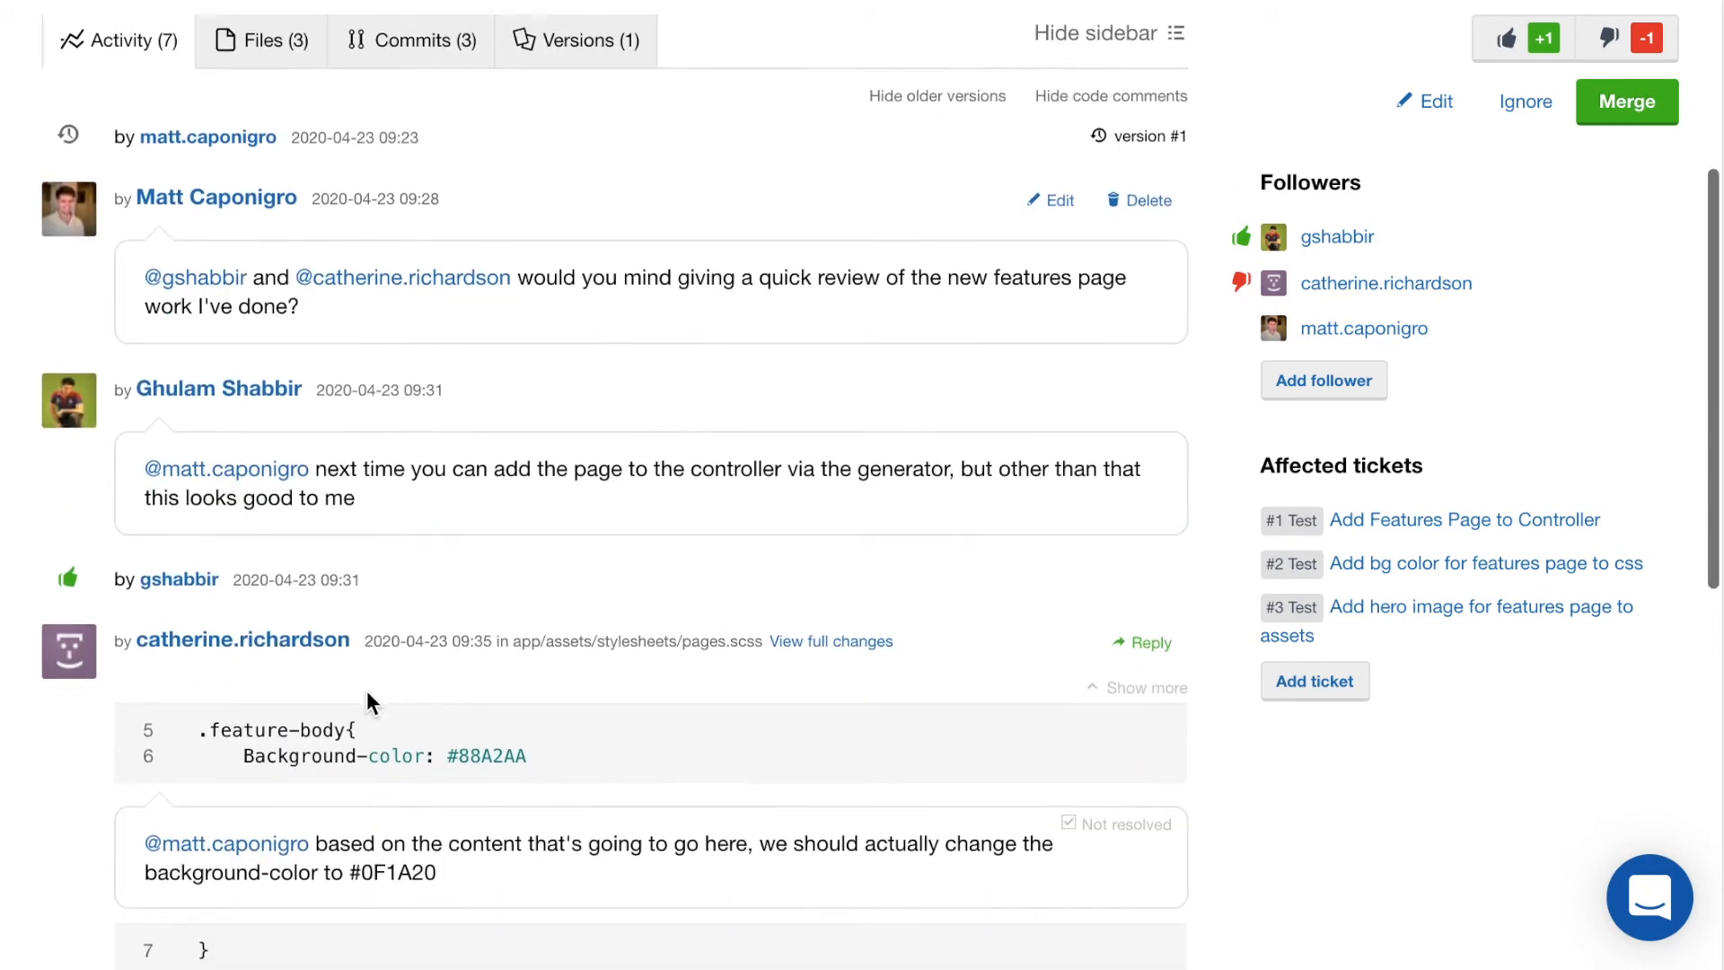
scroll(down, 3)
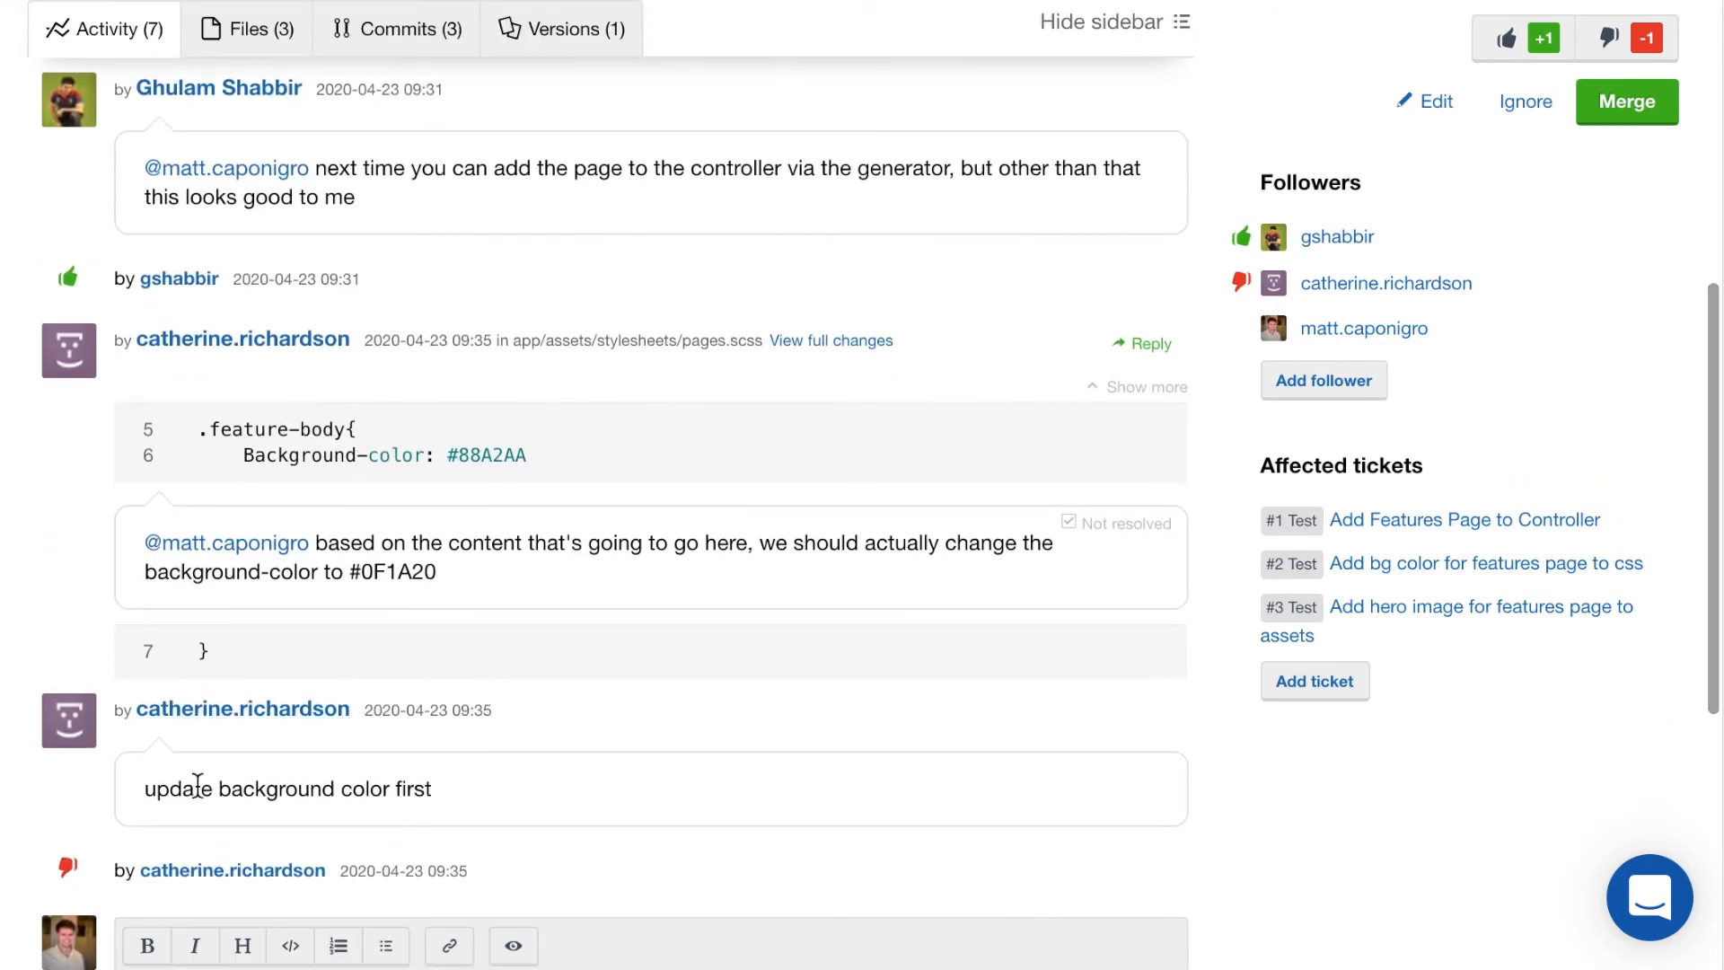
mouse_move(185, 813)
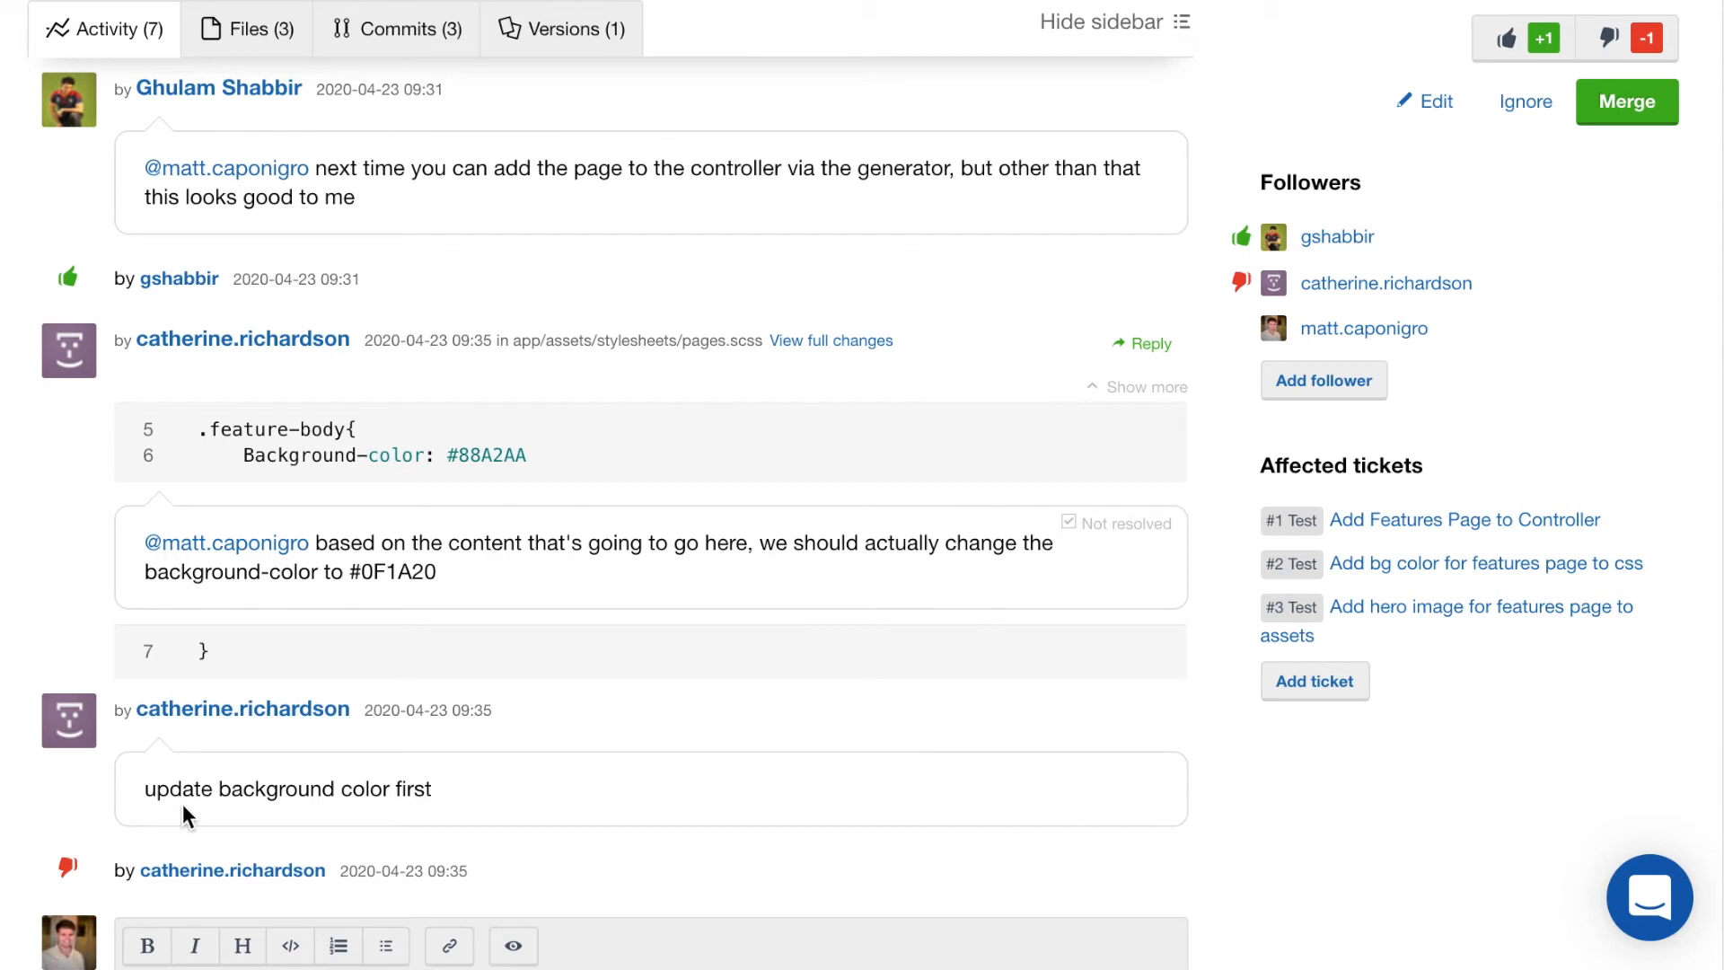
scroll(down, 3)
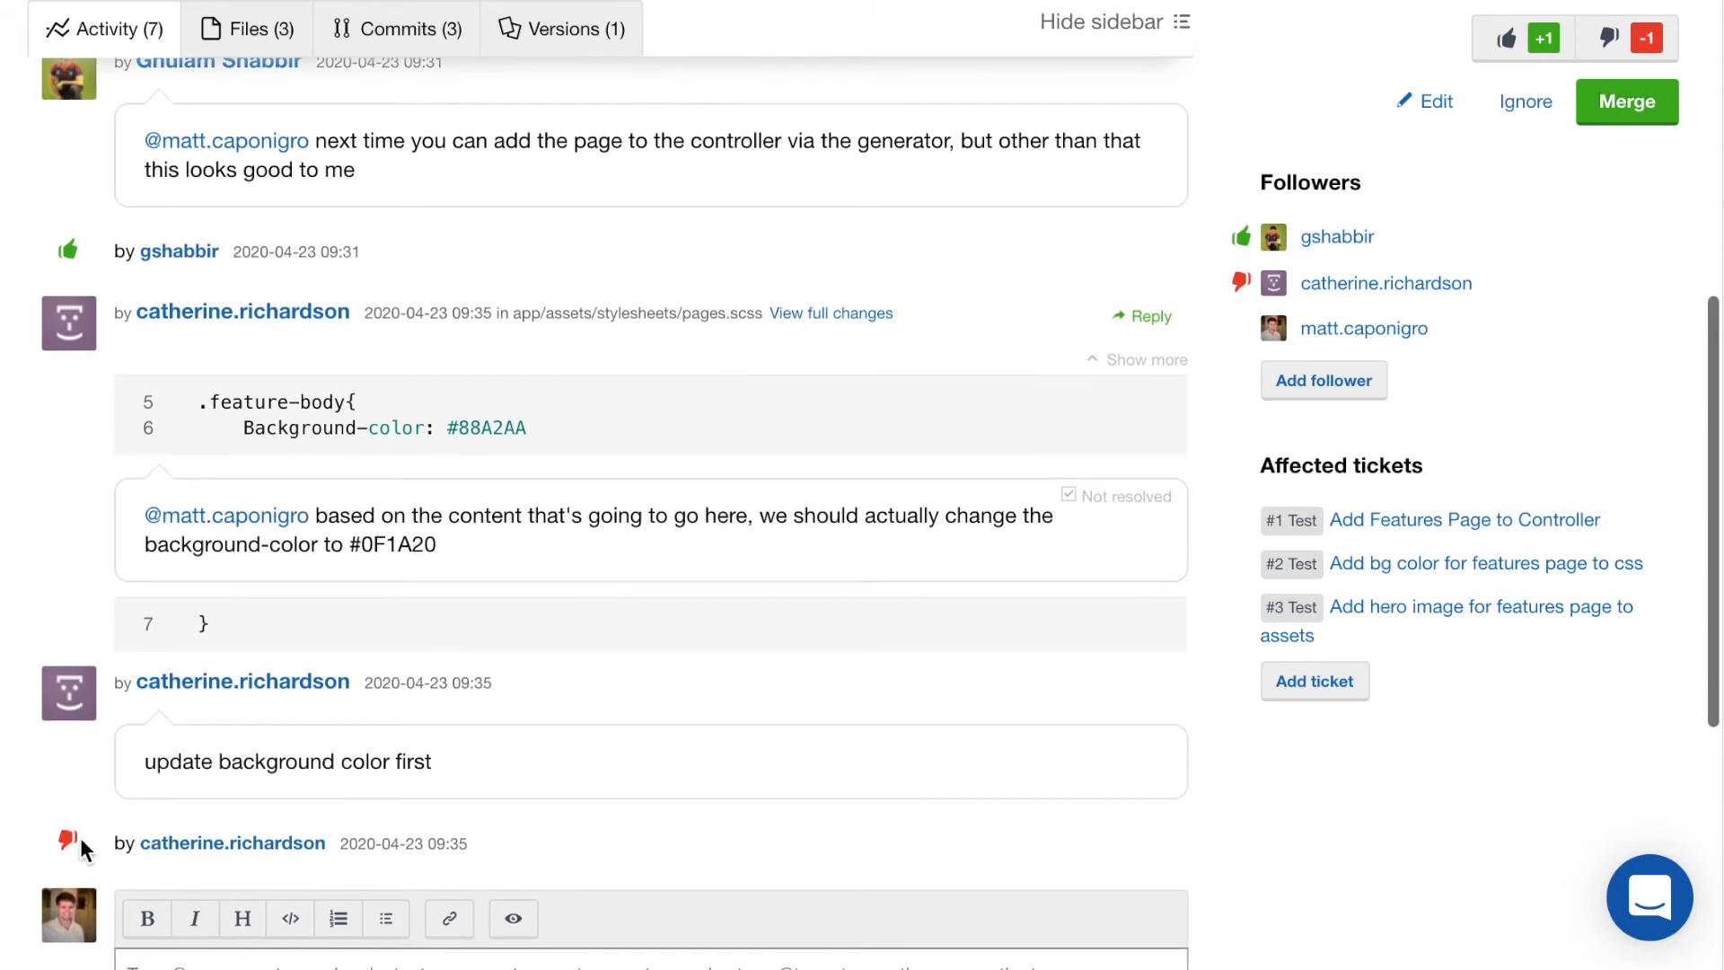
mouse_move(77, 851)
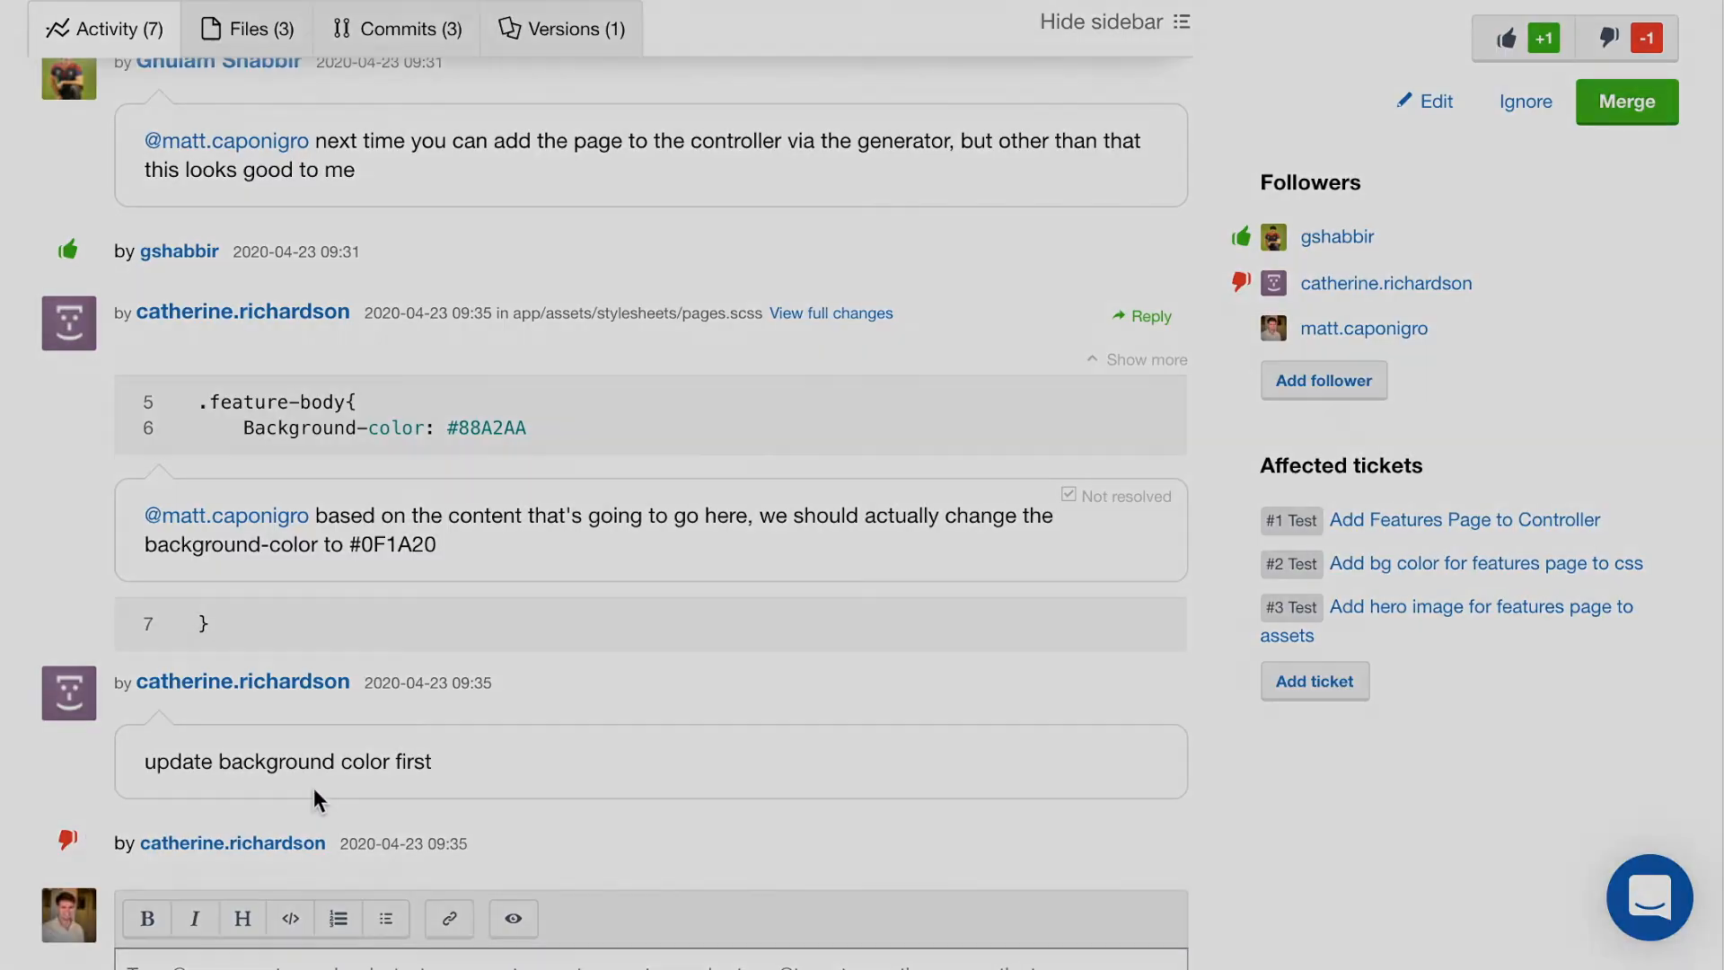
Scroll the commits, view the versions with the new version #2, then list the three changed files
scroll(down, 3)
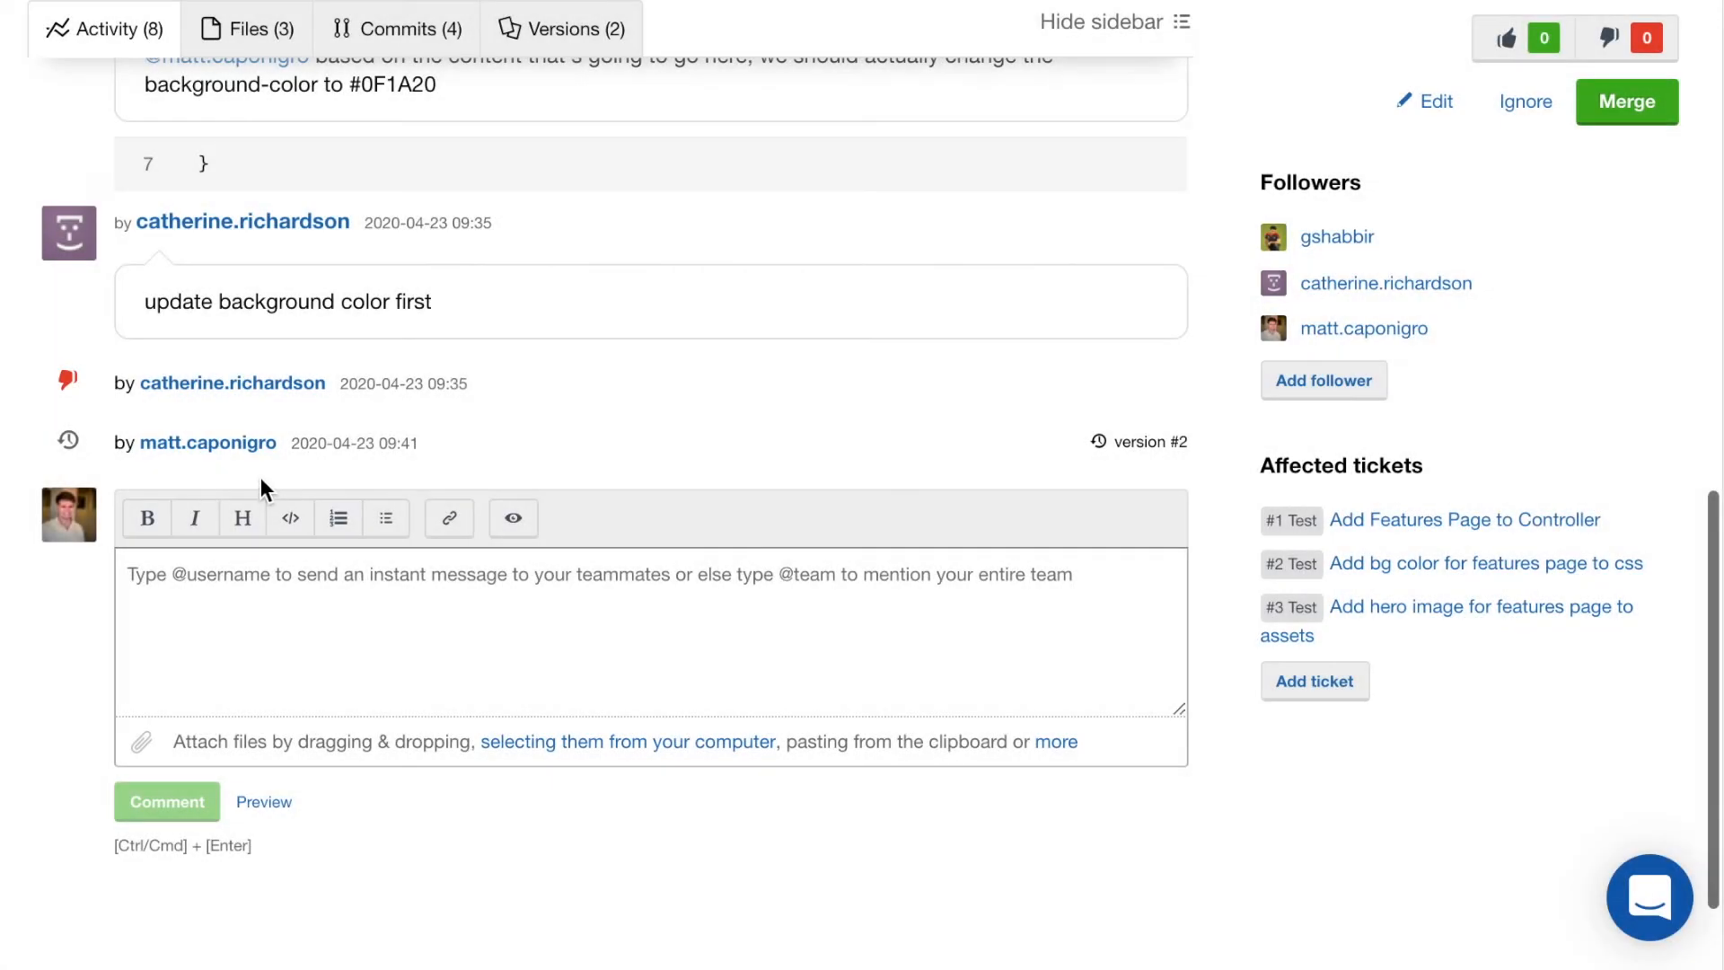
mouse_move(124, 461)
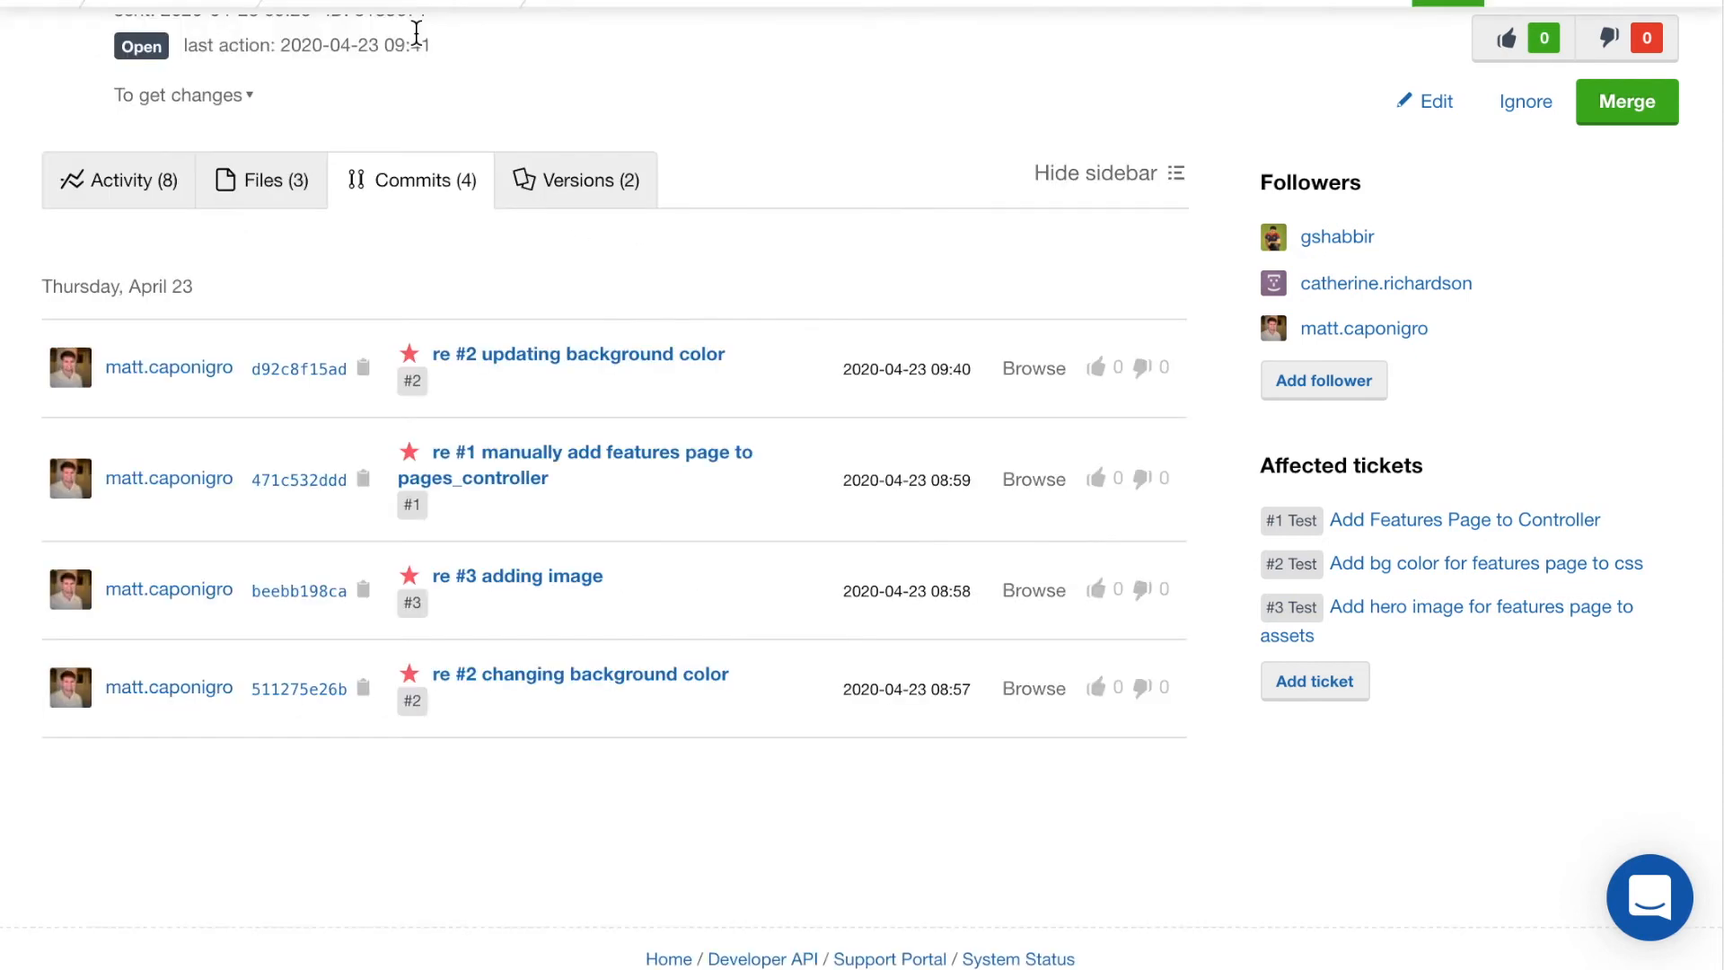
scroll(up, 3)
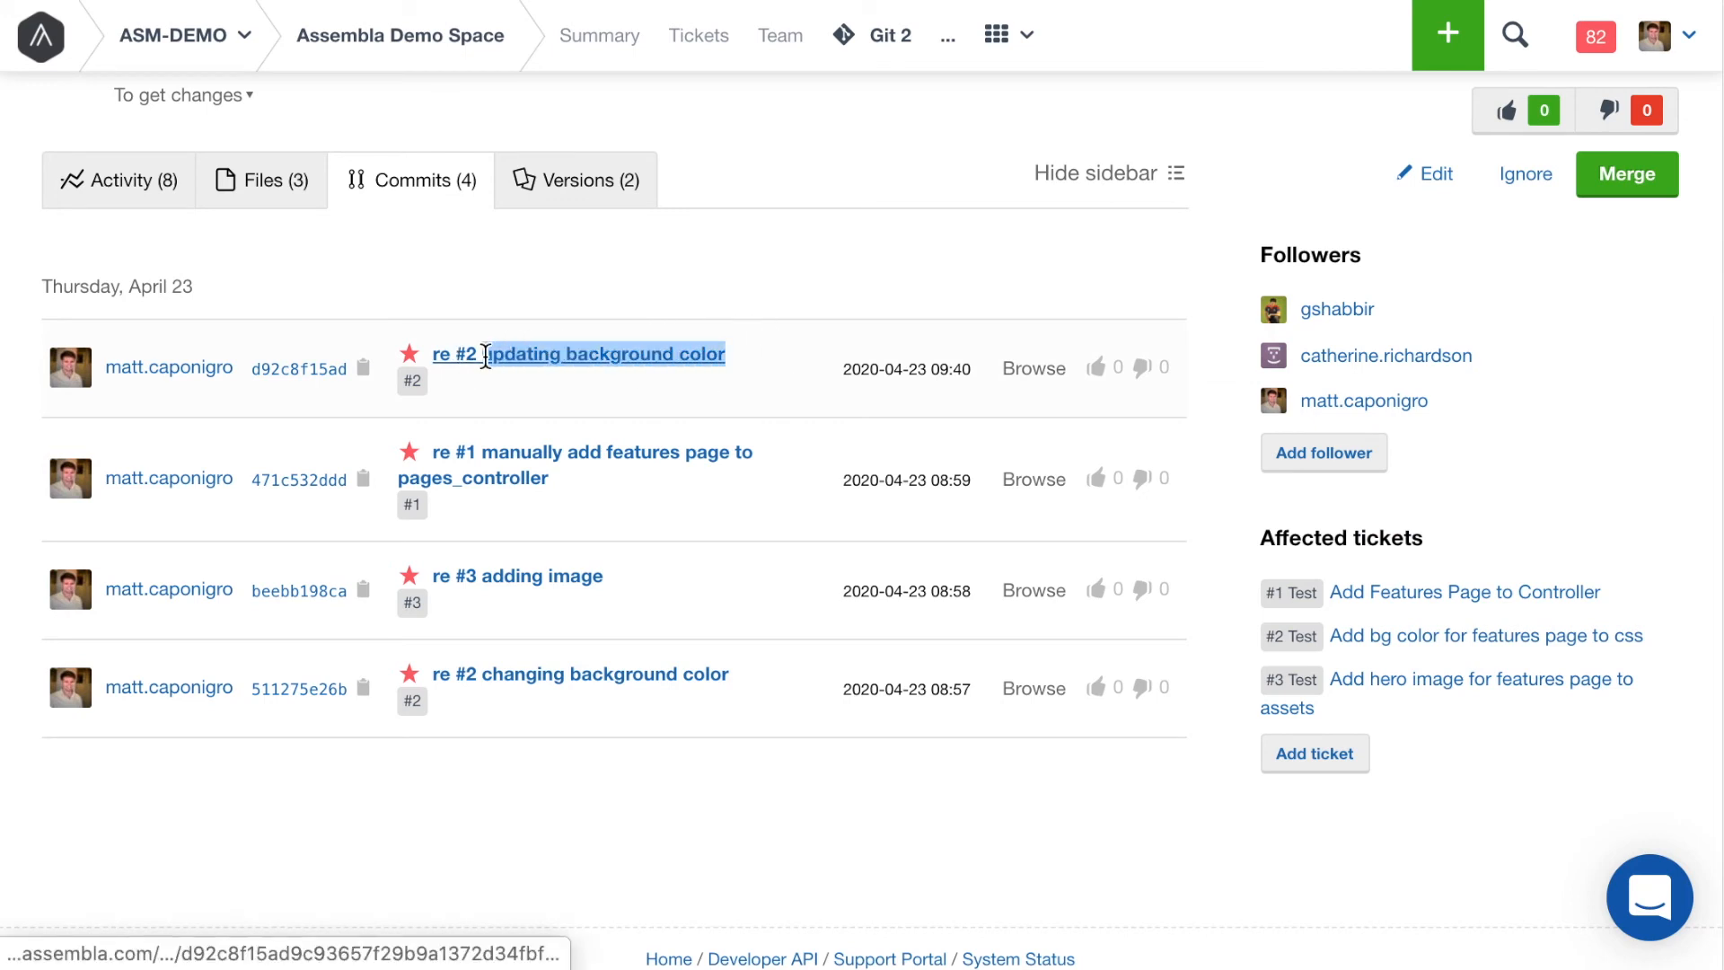
mouse_move(1445, 657)
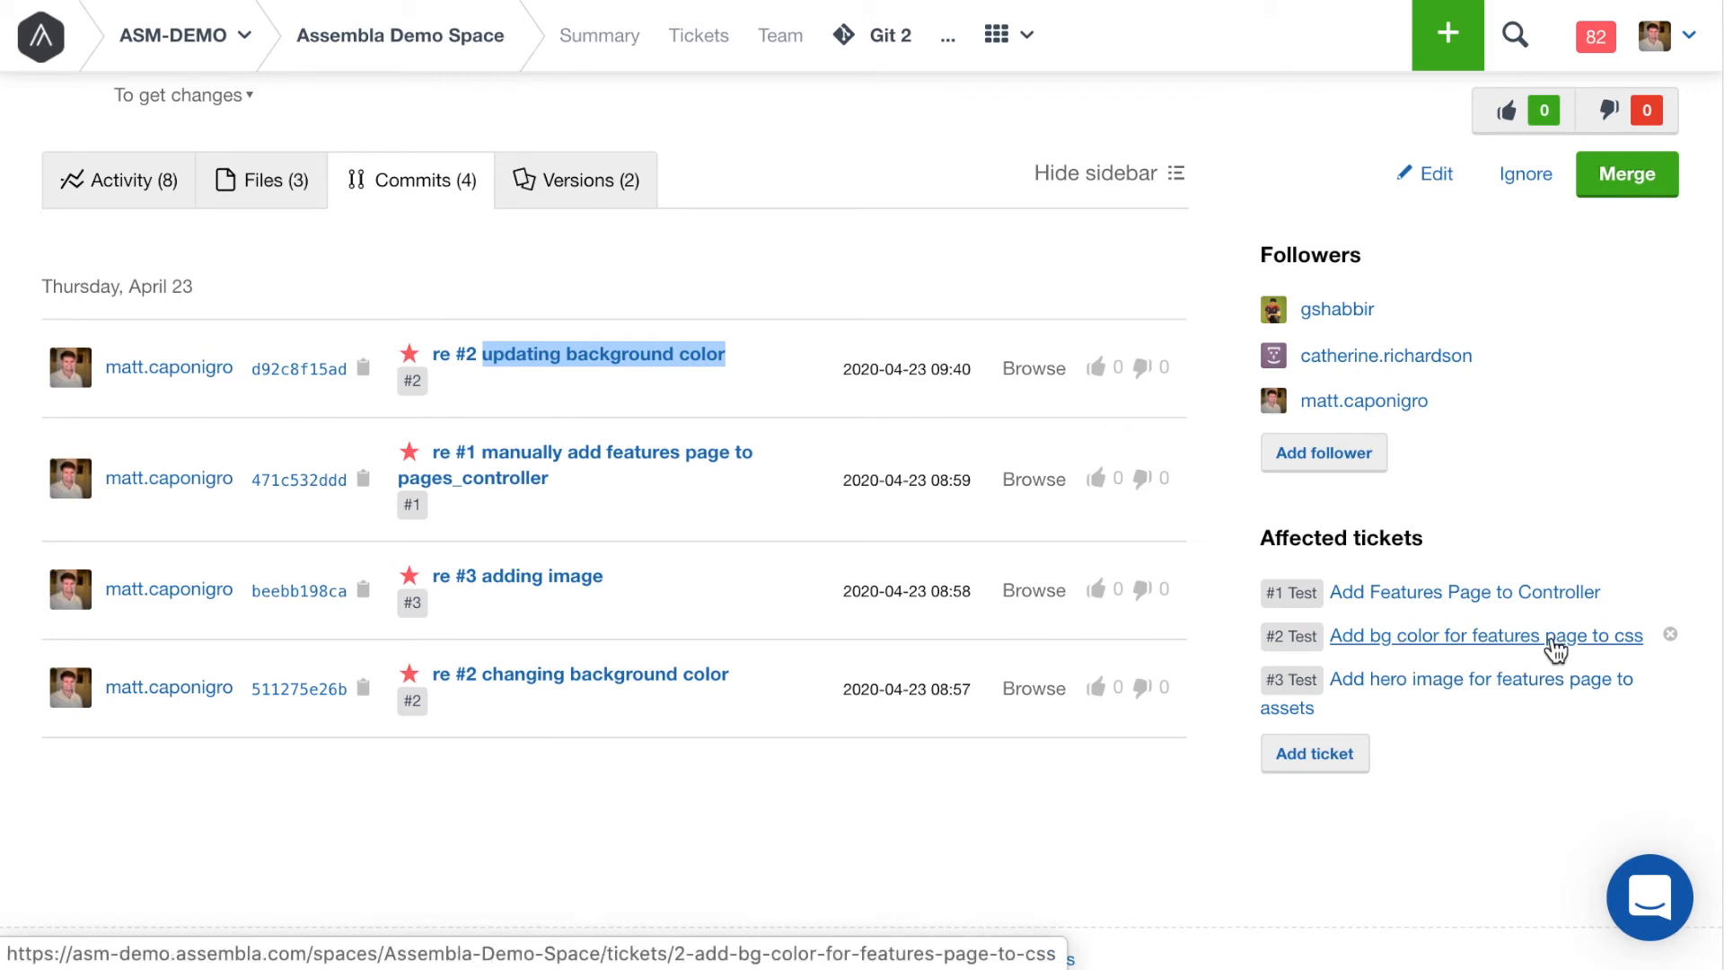
scroll(up, 3)
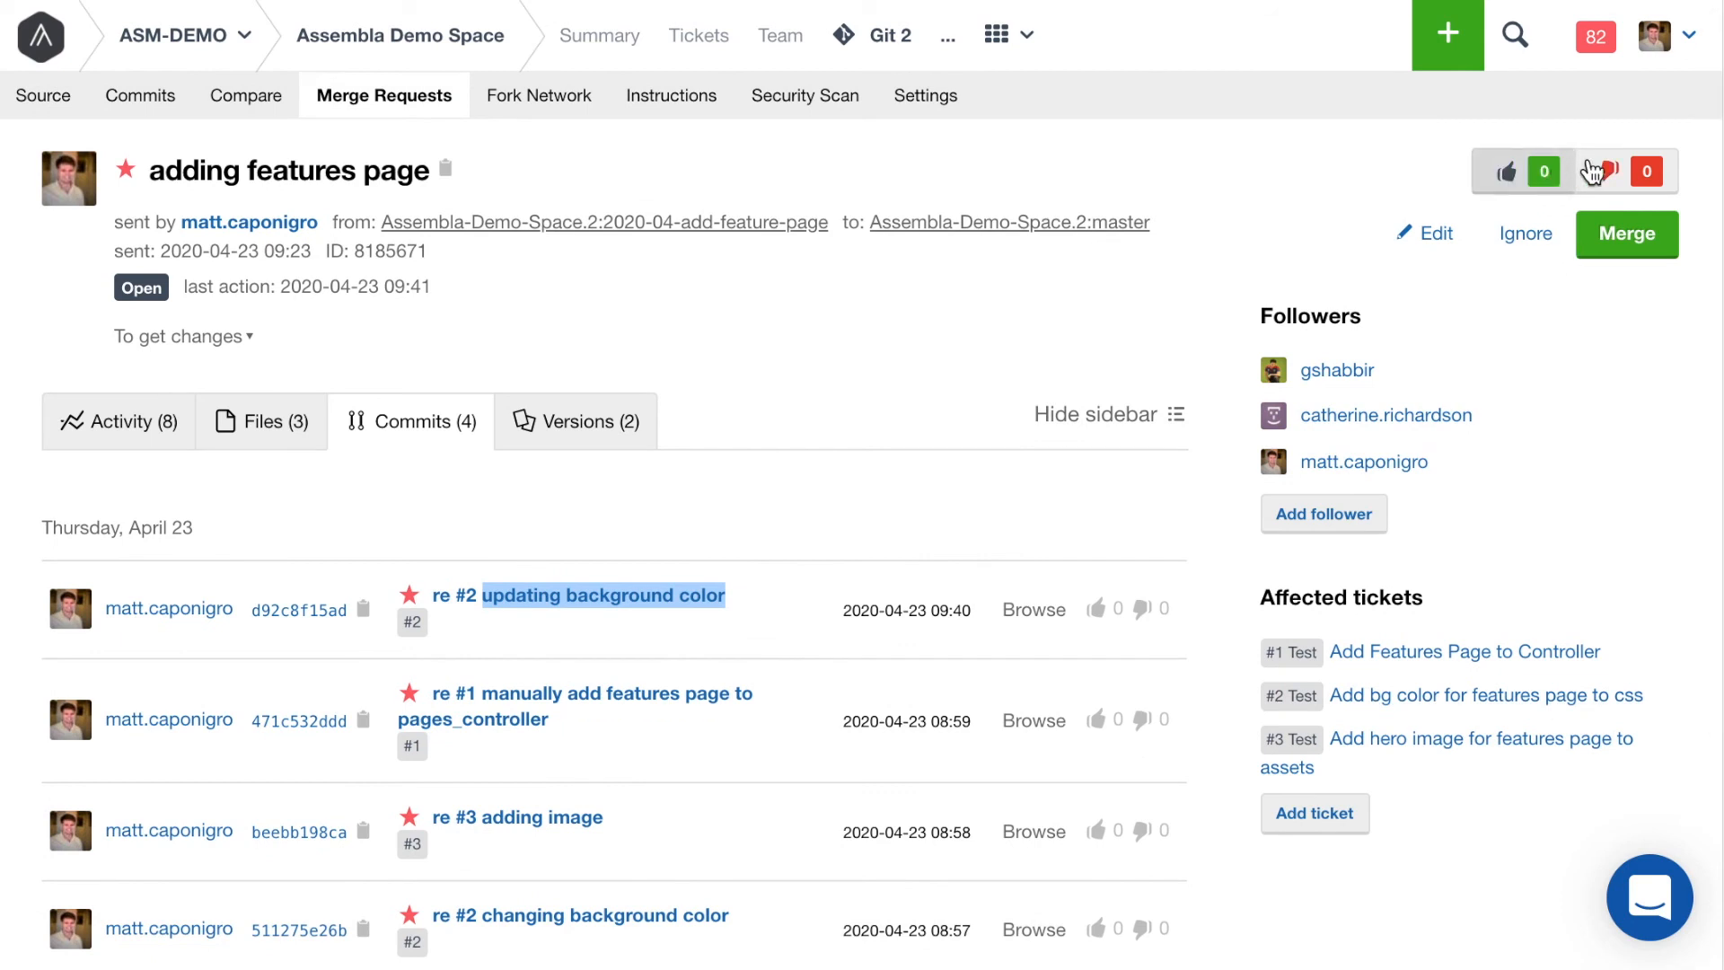
mouse_move(1610, 172)
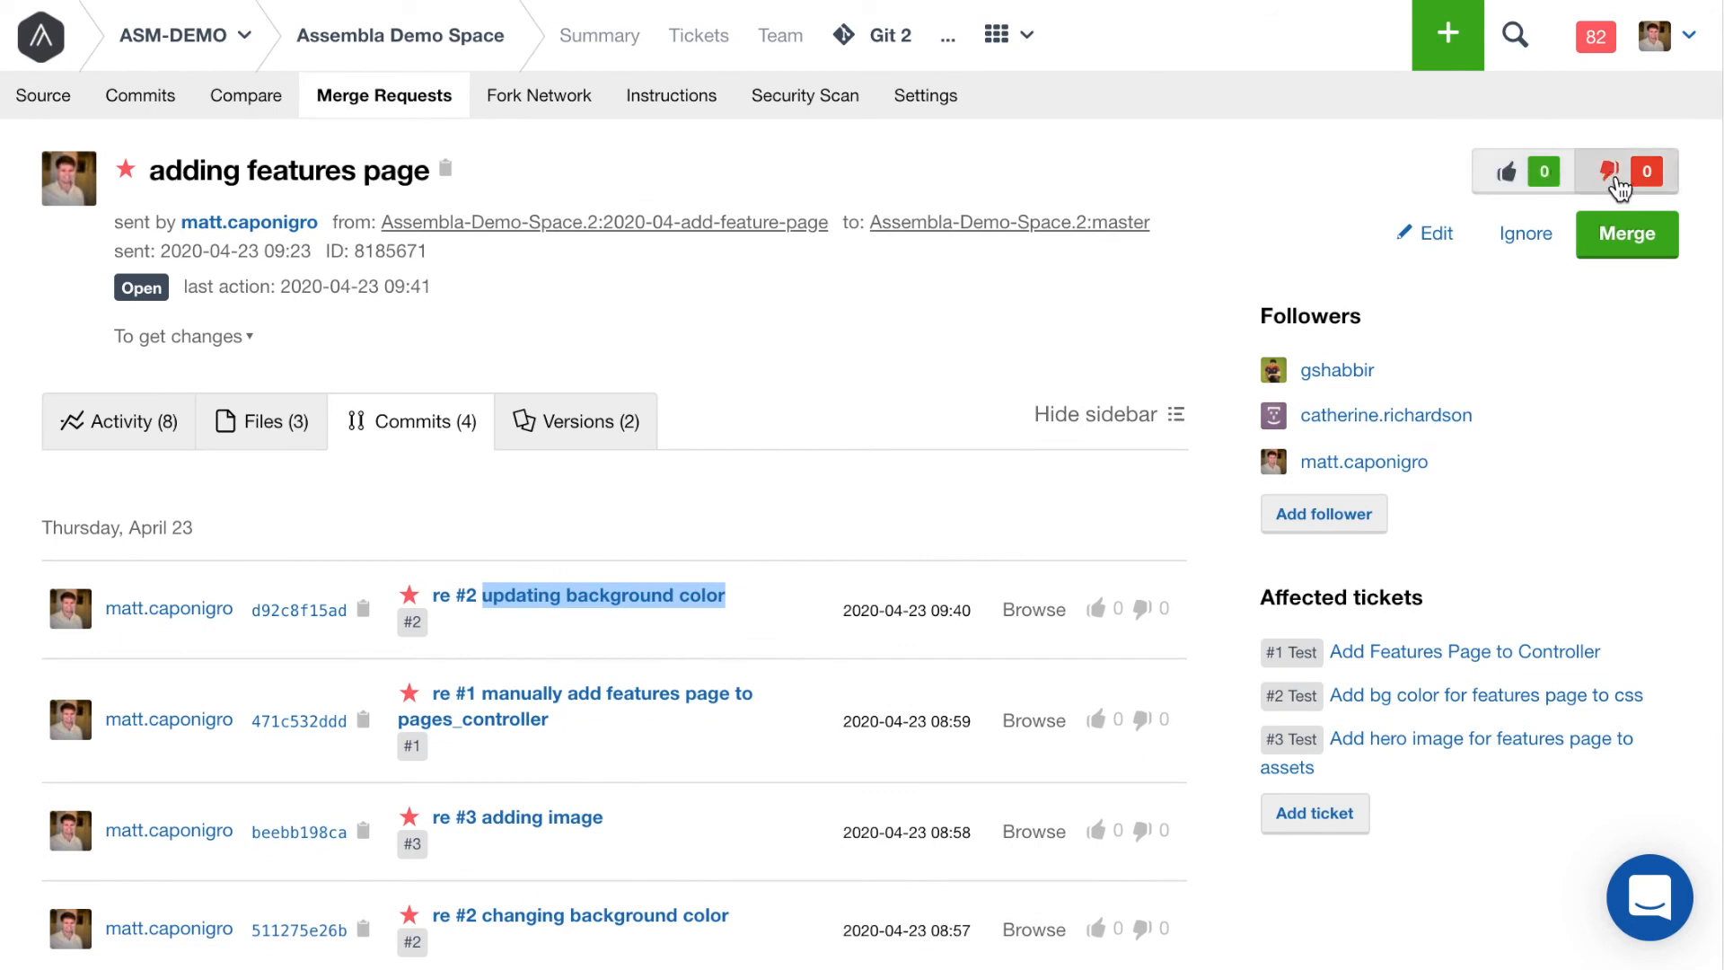
click(577, 420)
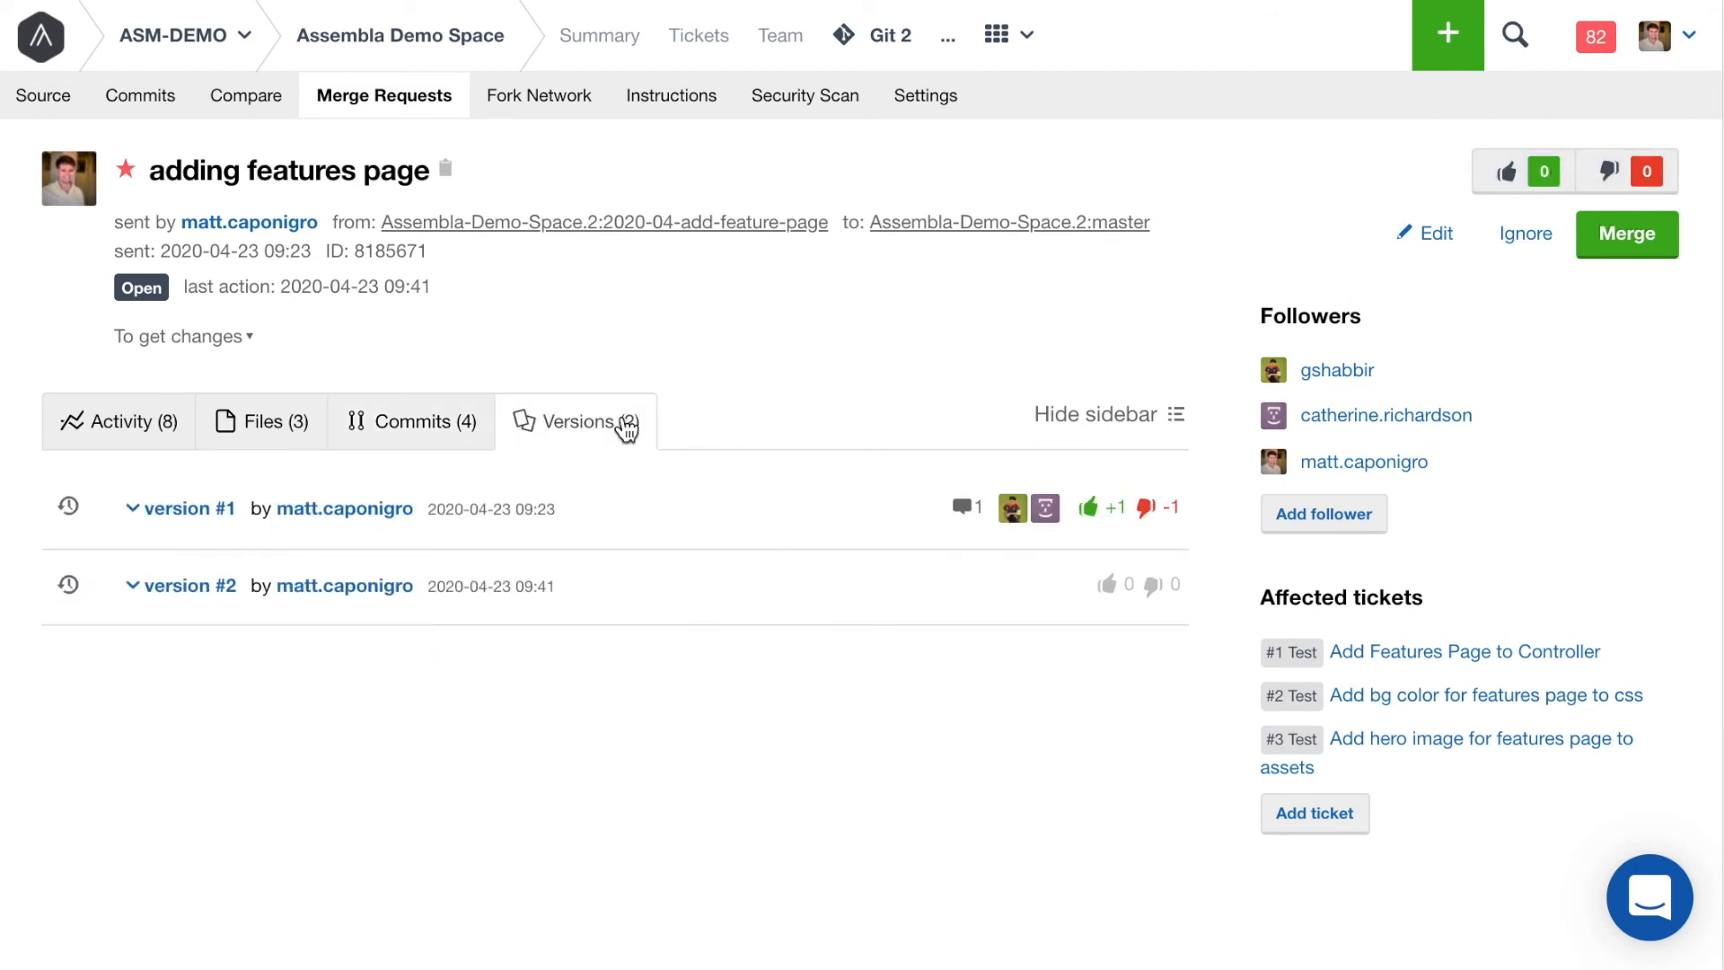
mouse_move(704, 481)
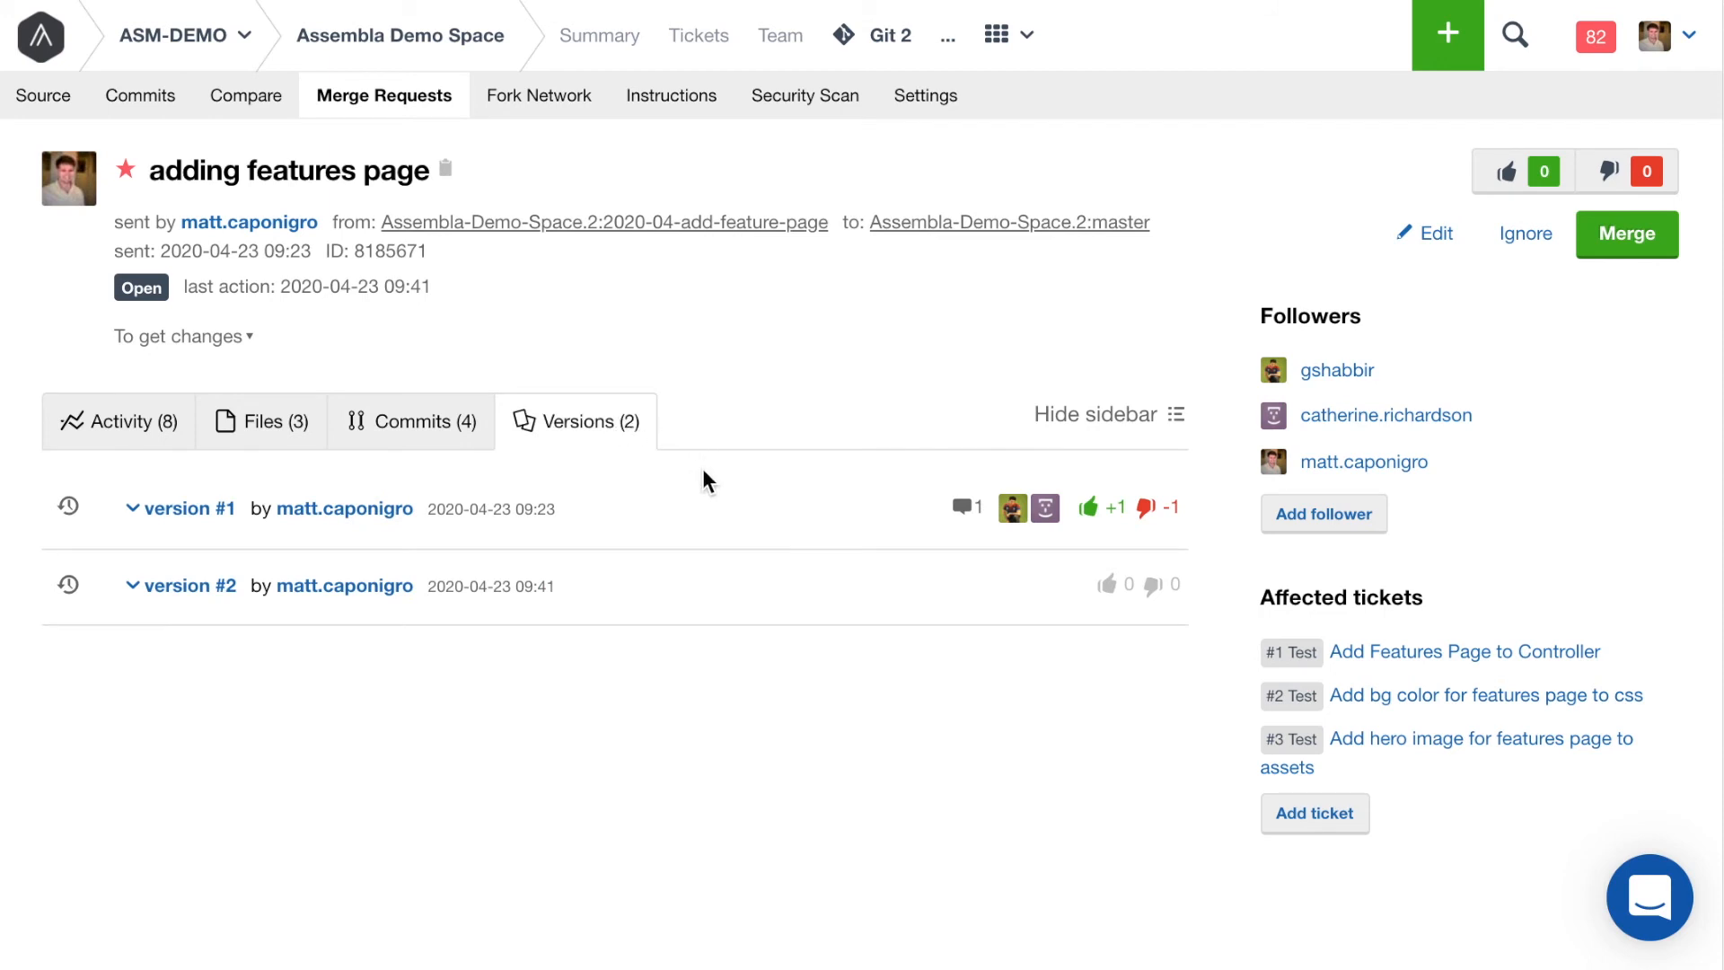
mouse_move(1027, 508)
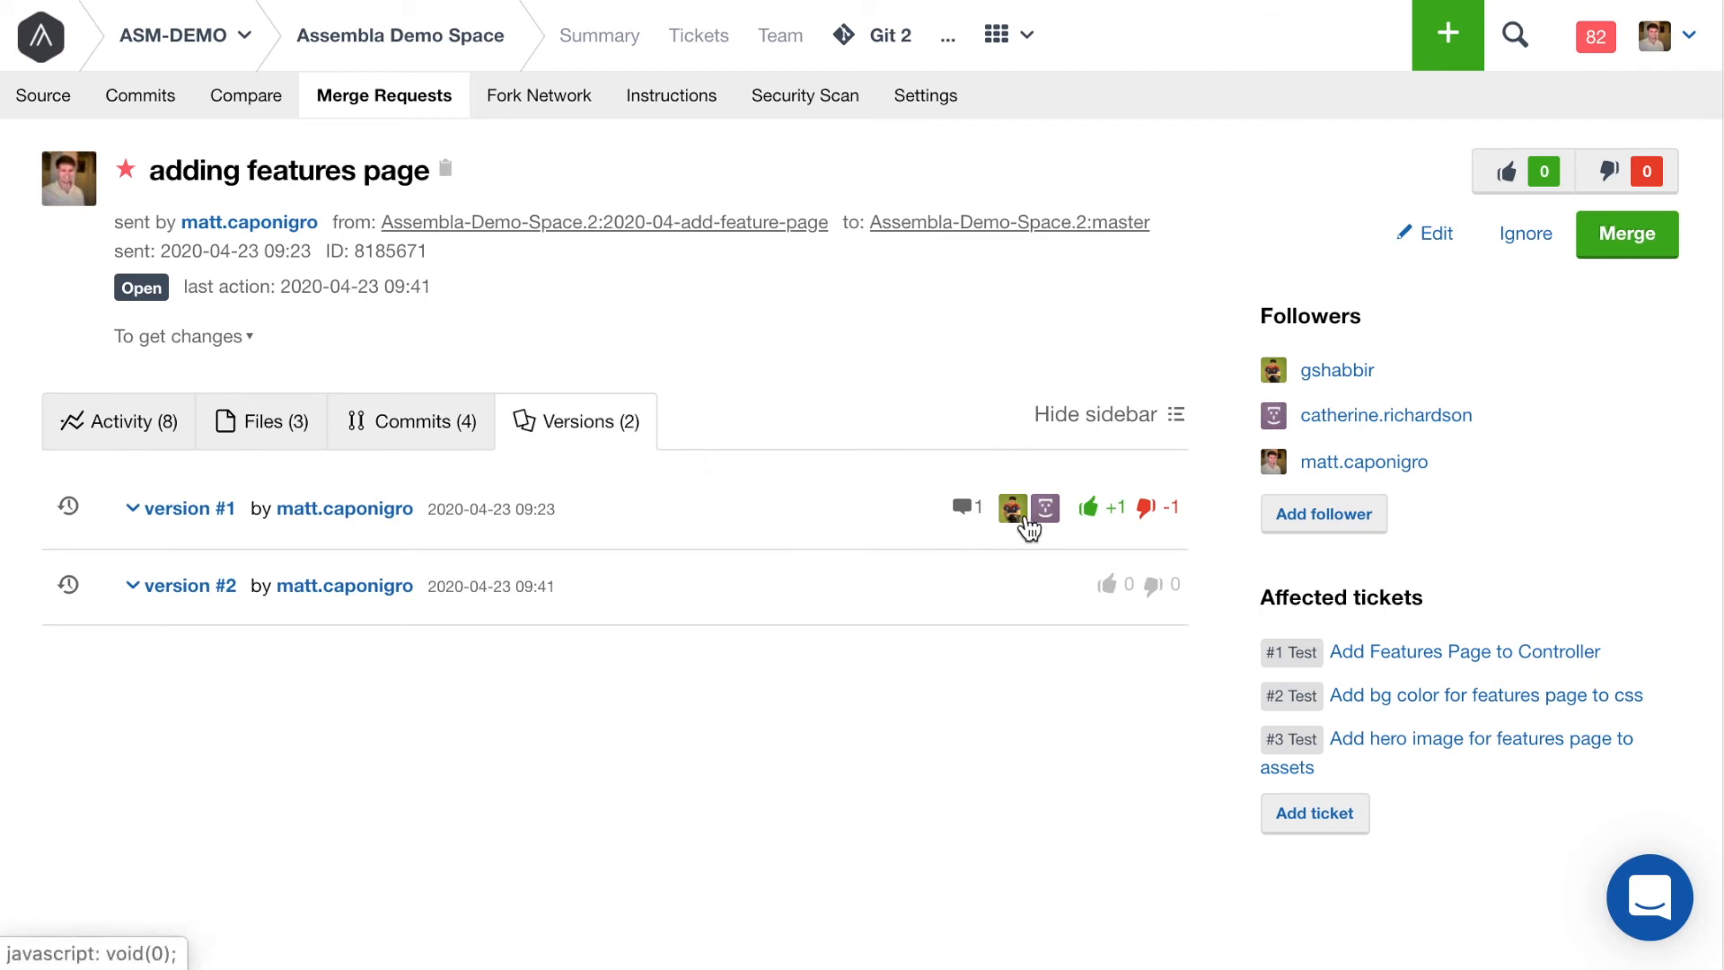
mouse_move(1099, 523)
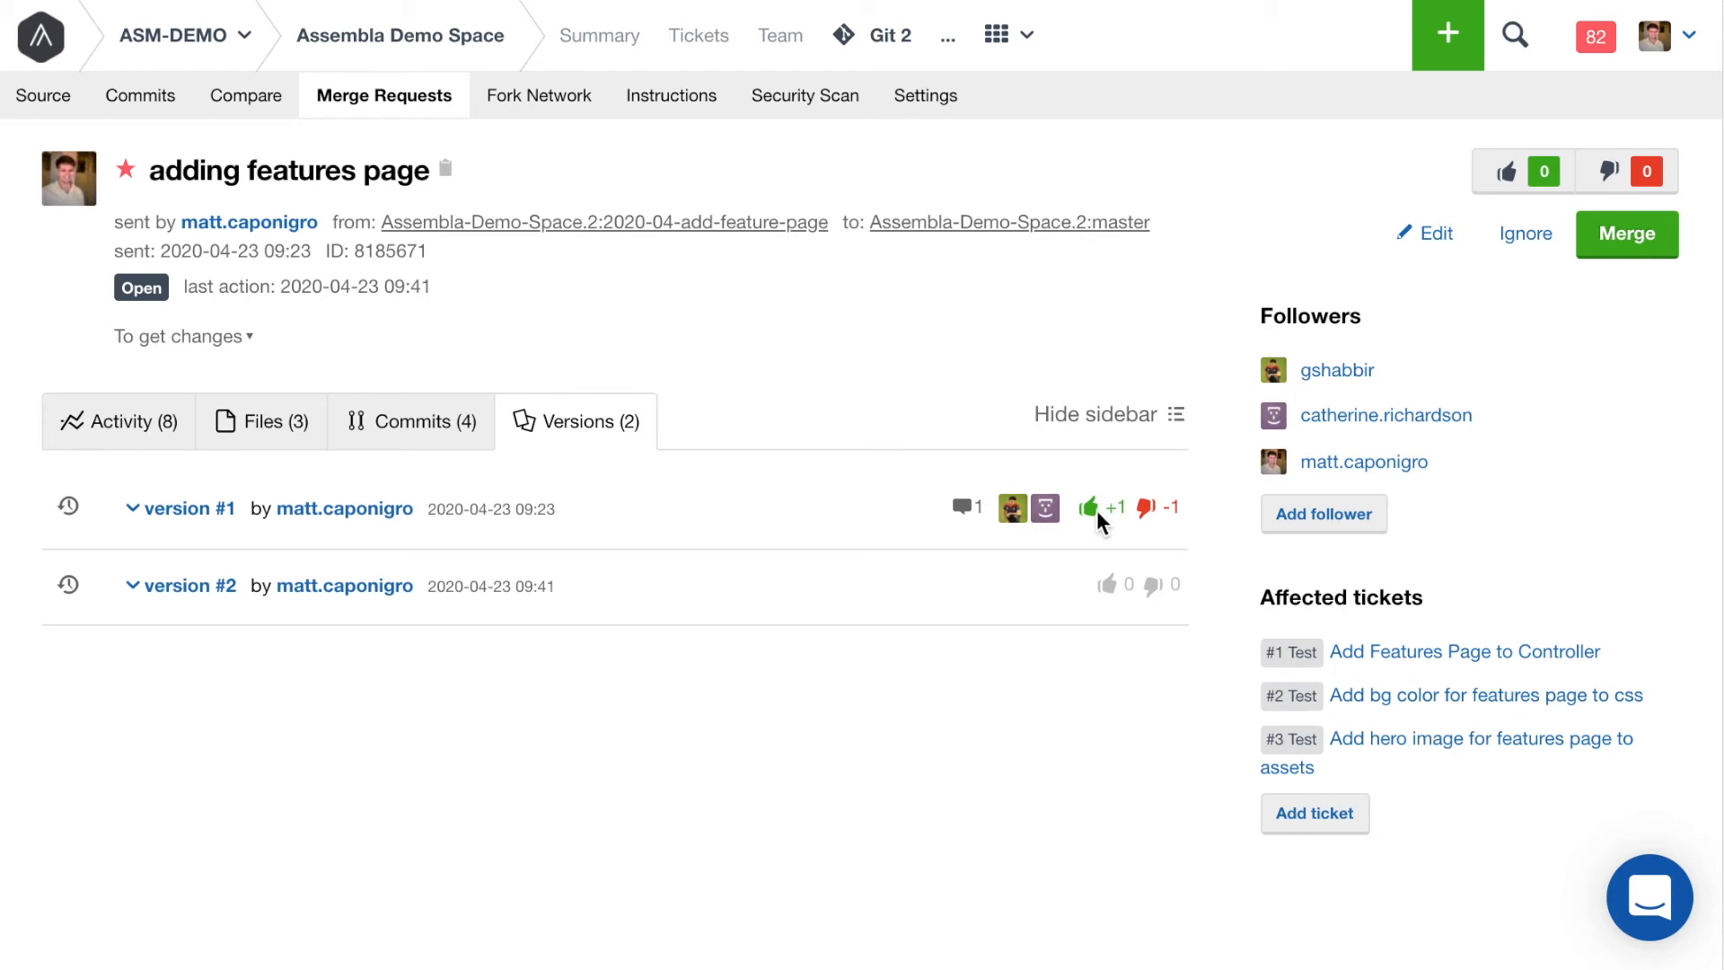
mouse_move(1149, 523)
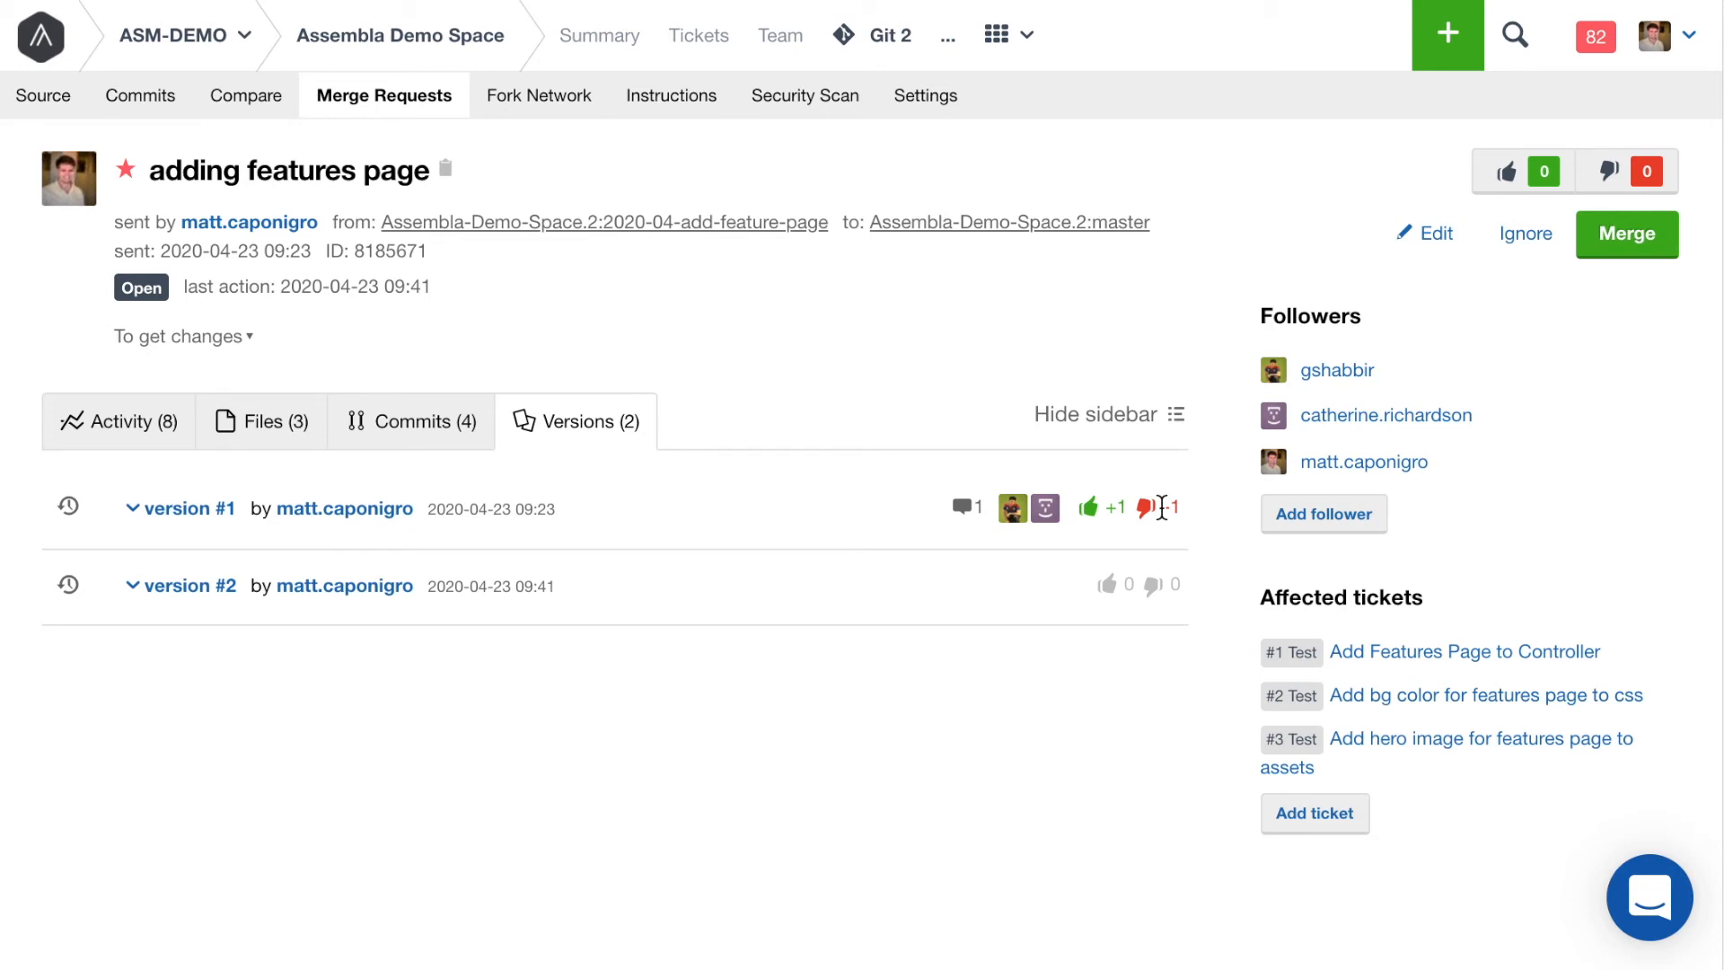
click(1152, 507)
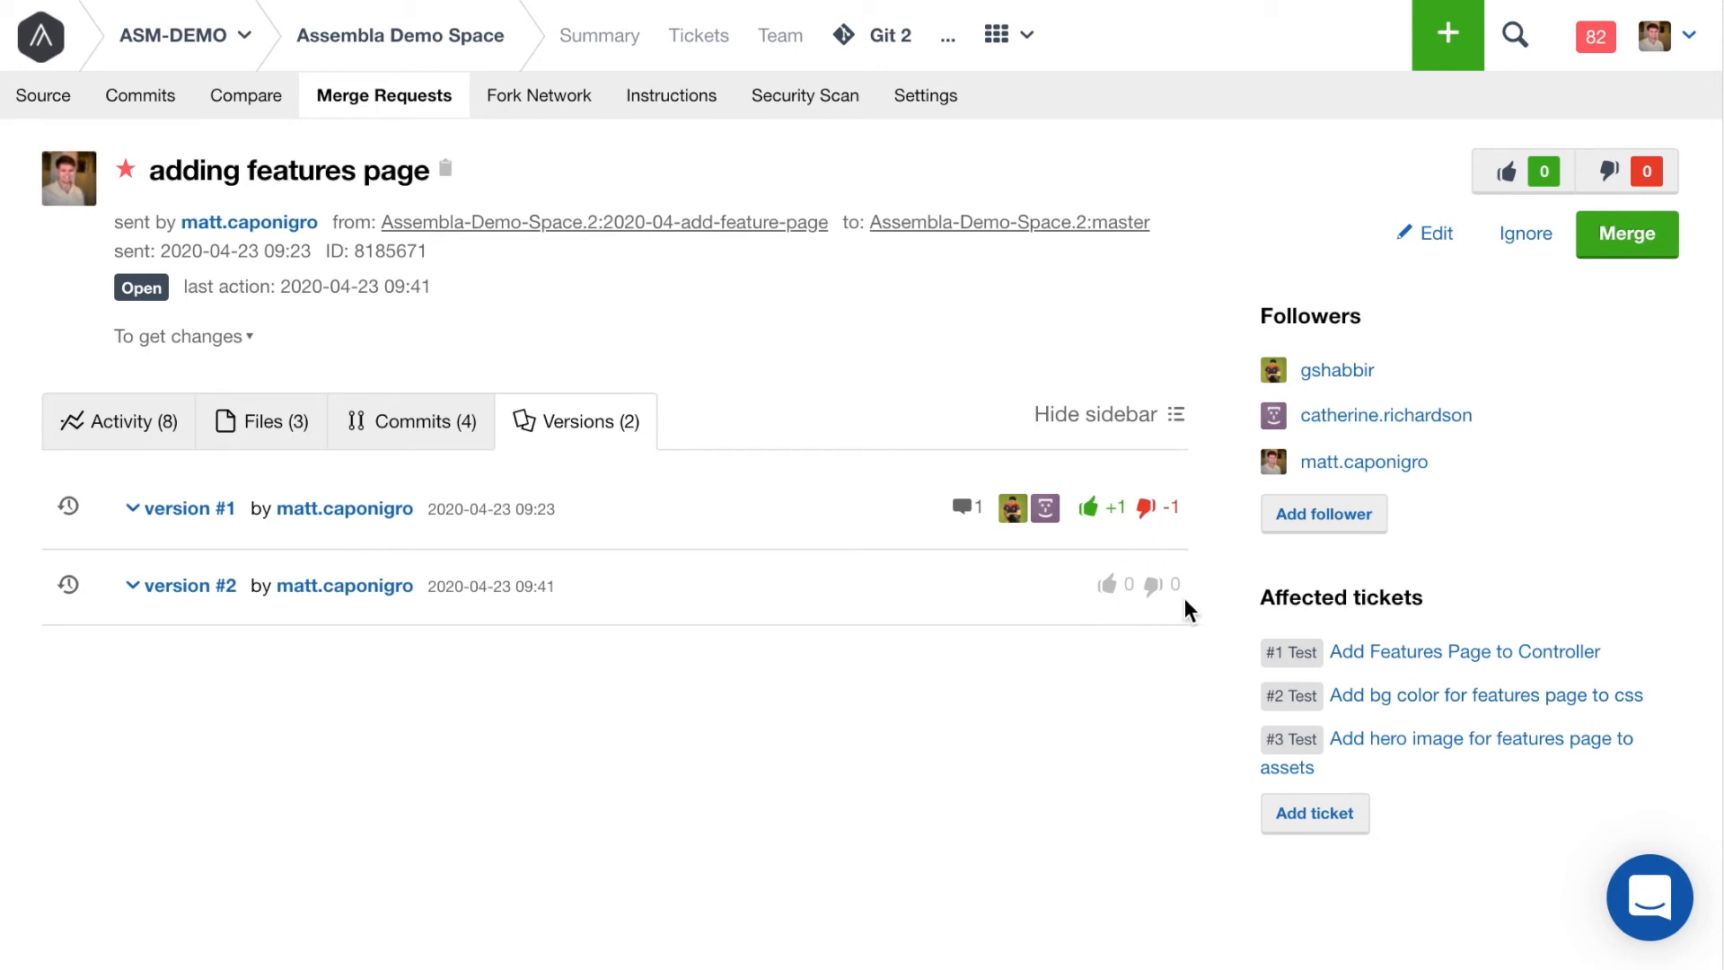
mouse_move(262, 422)
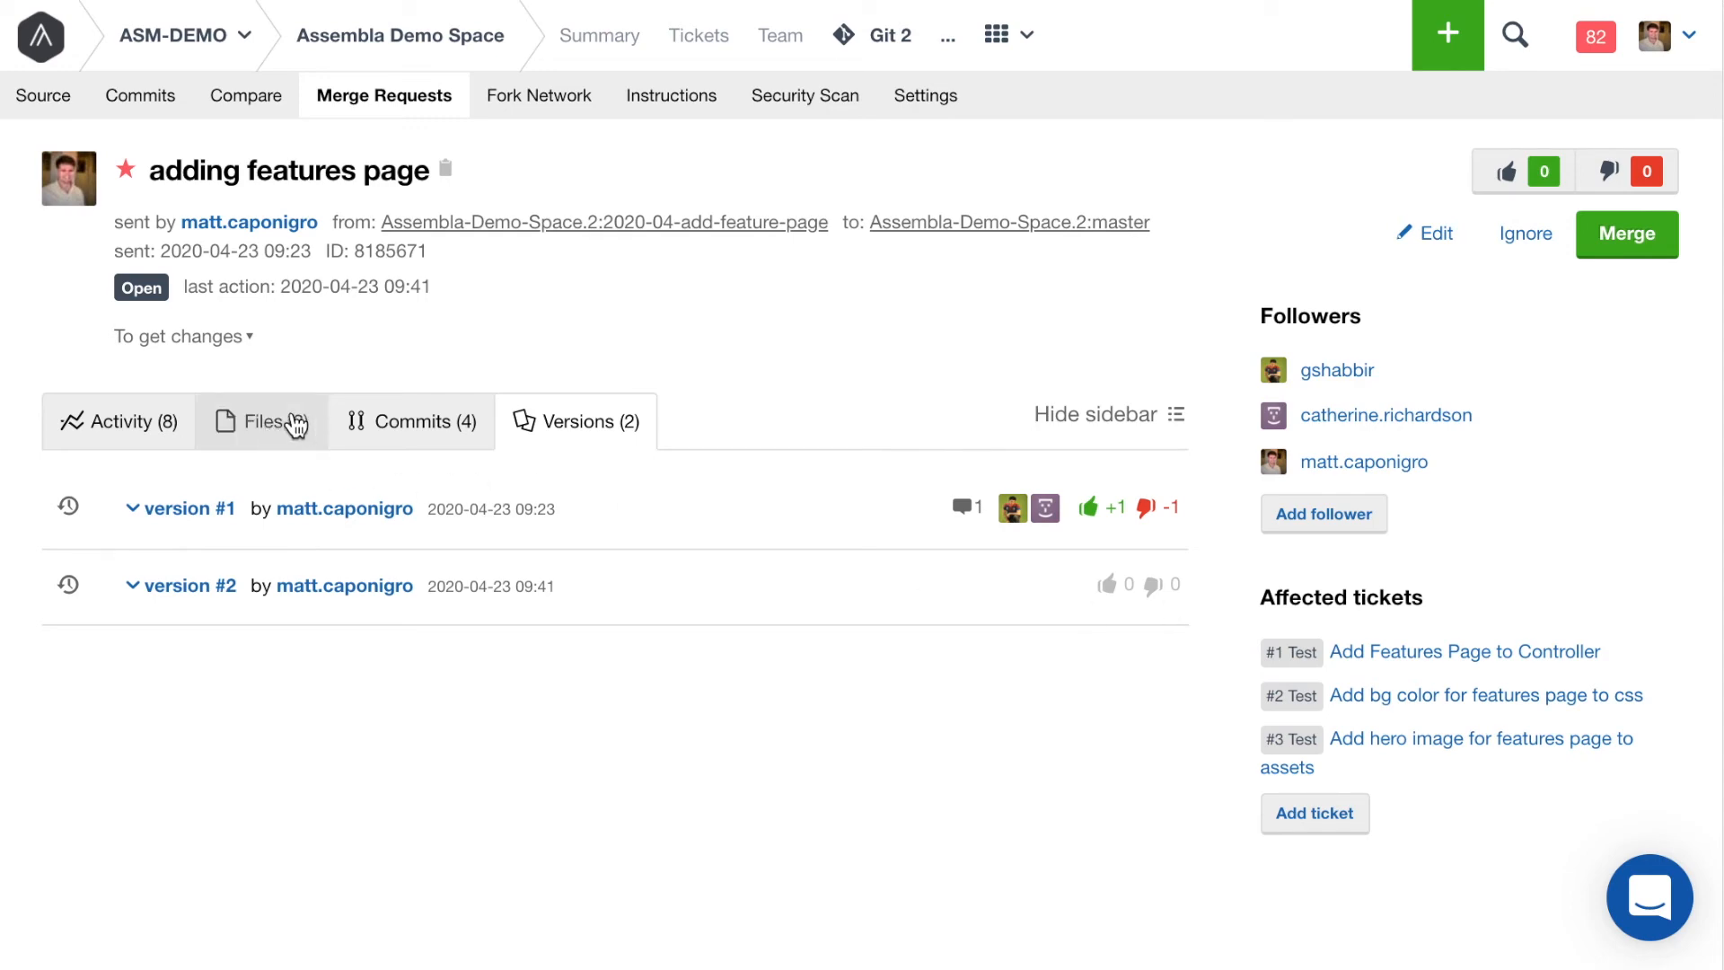
click(262, 420)
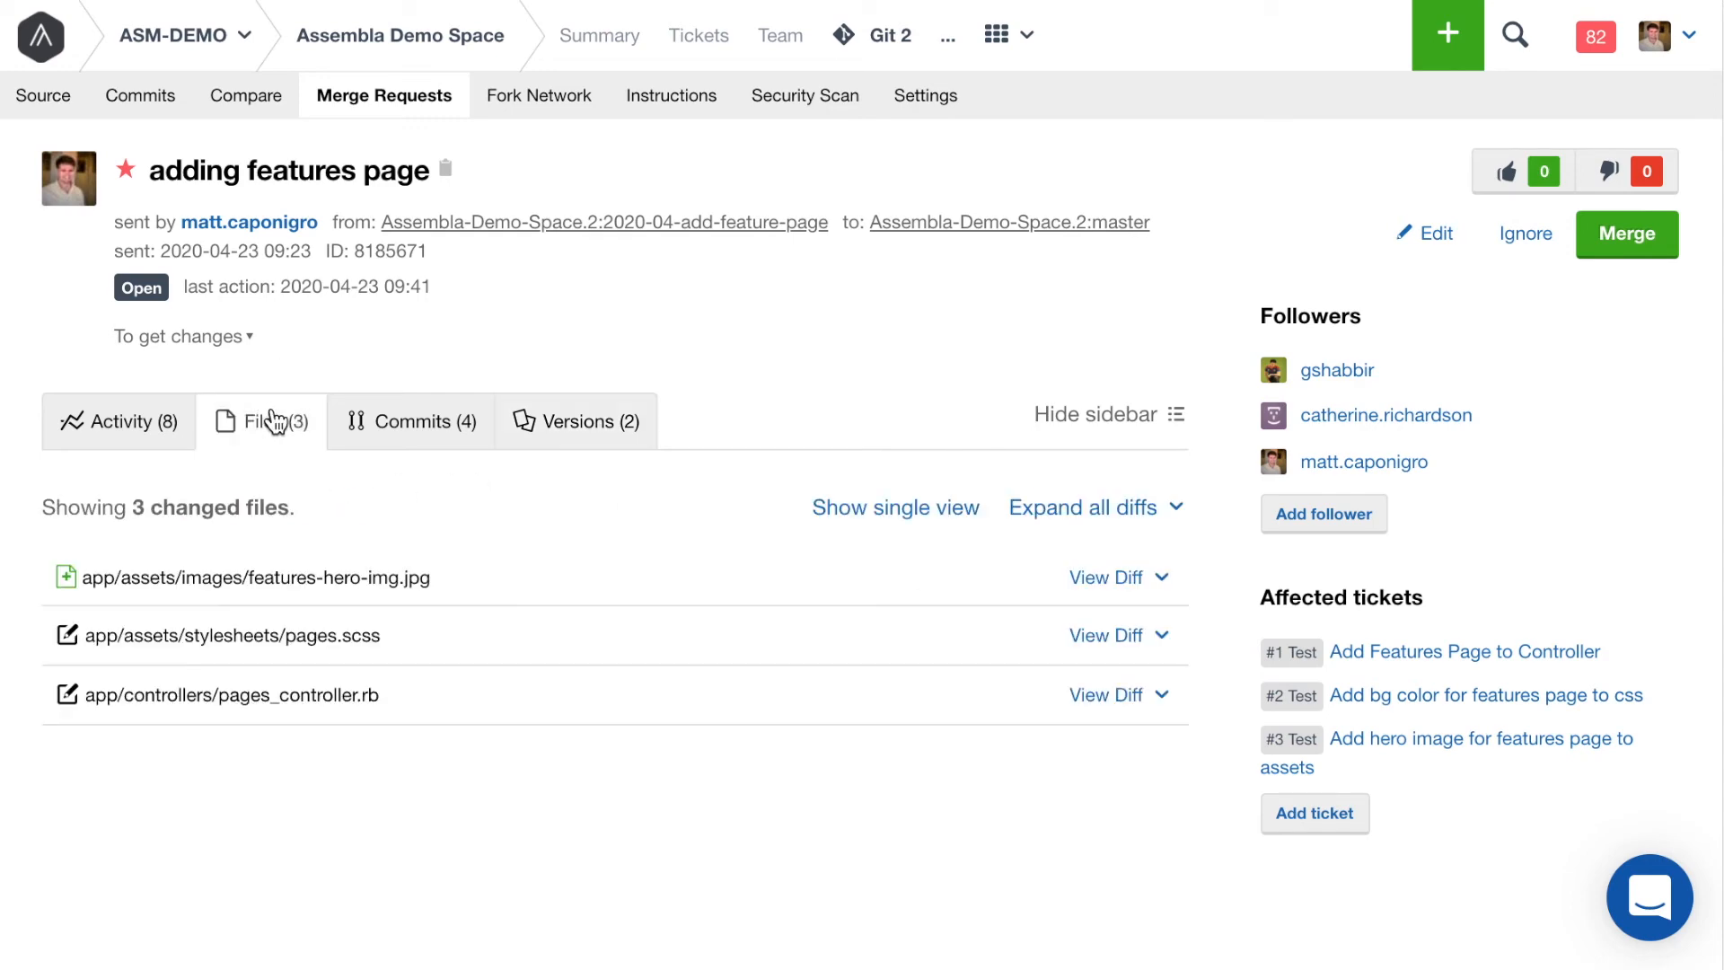
Reply 'sounds good, should be fixed now!' to the background-color review comment
scroll(down, 3)
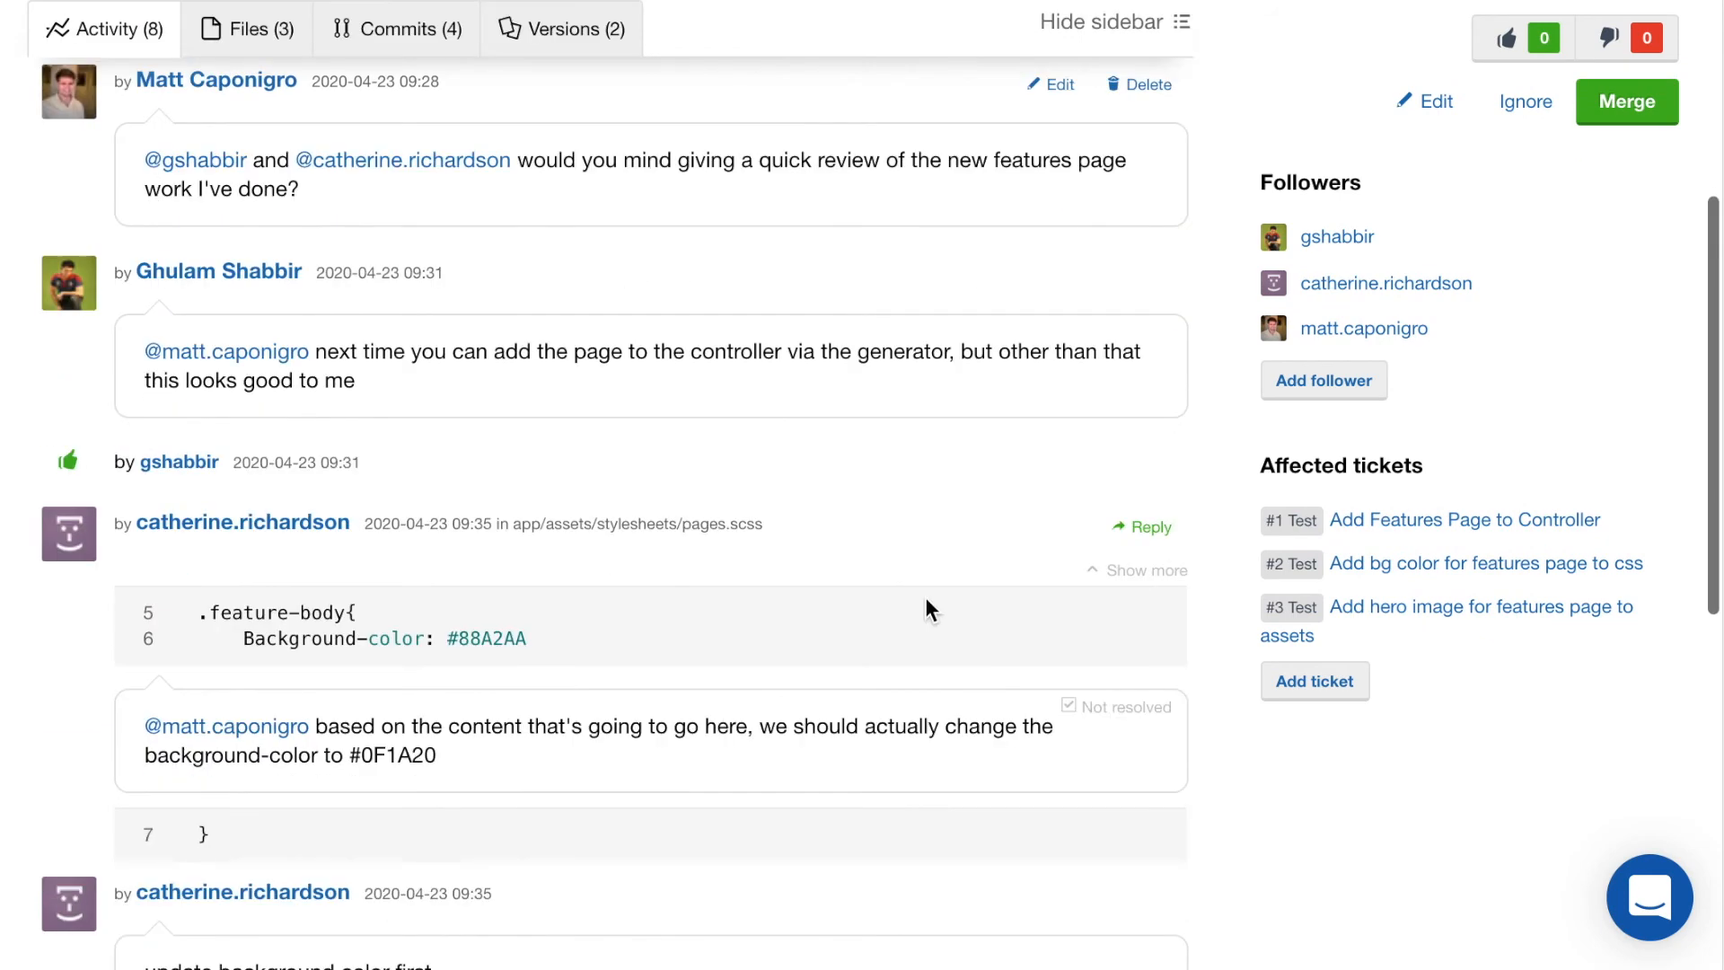
mouse_move(1147, 526)
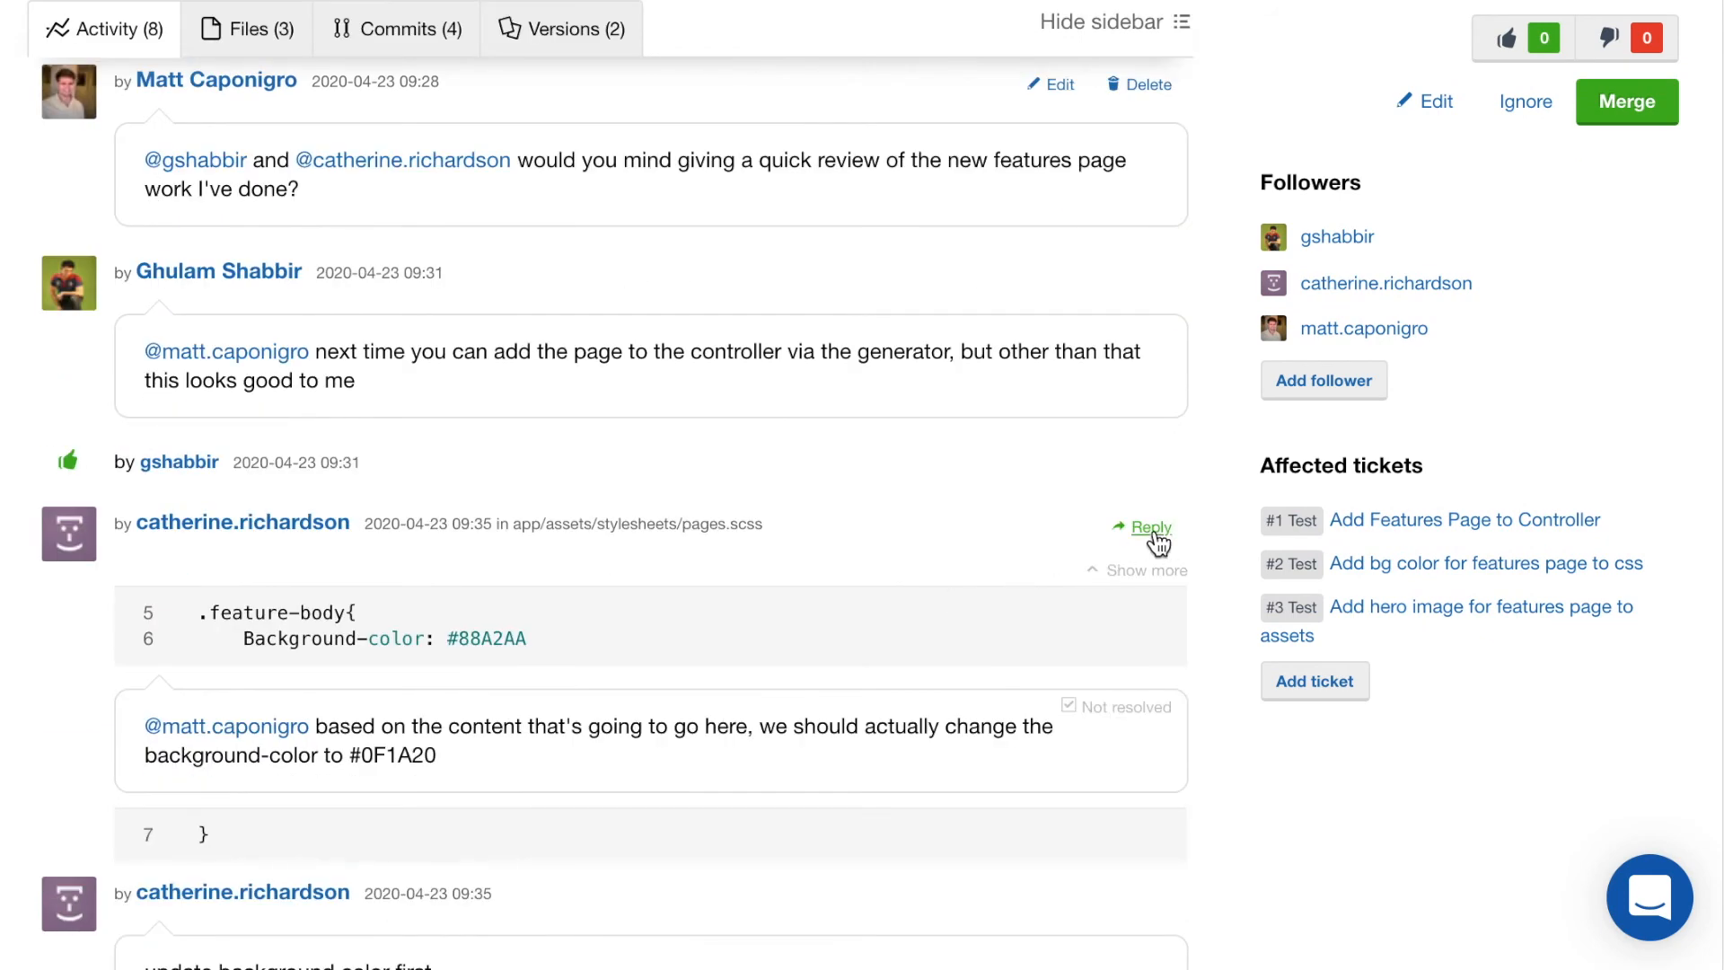
click(1149, 526)
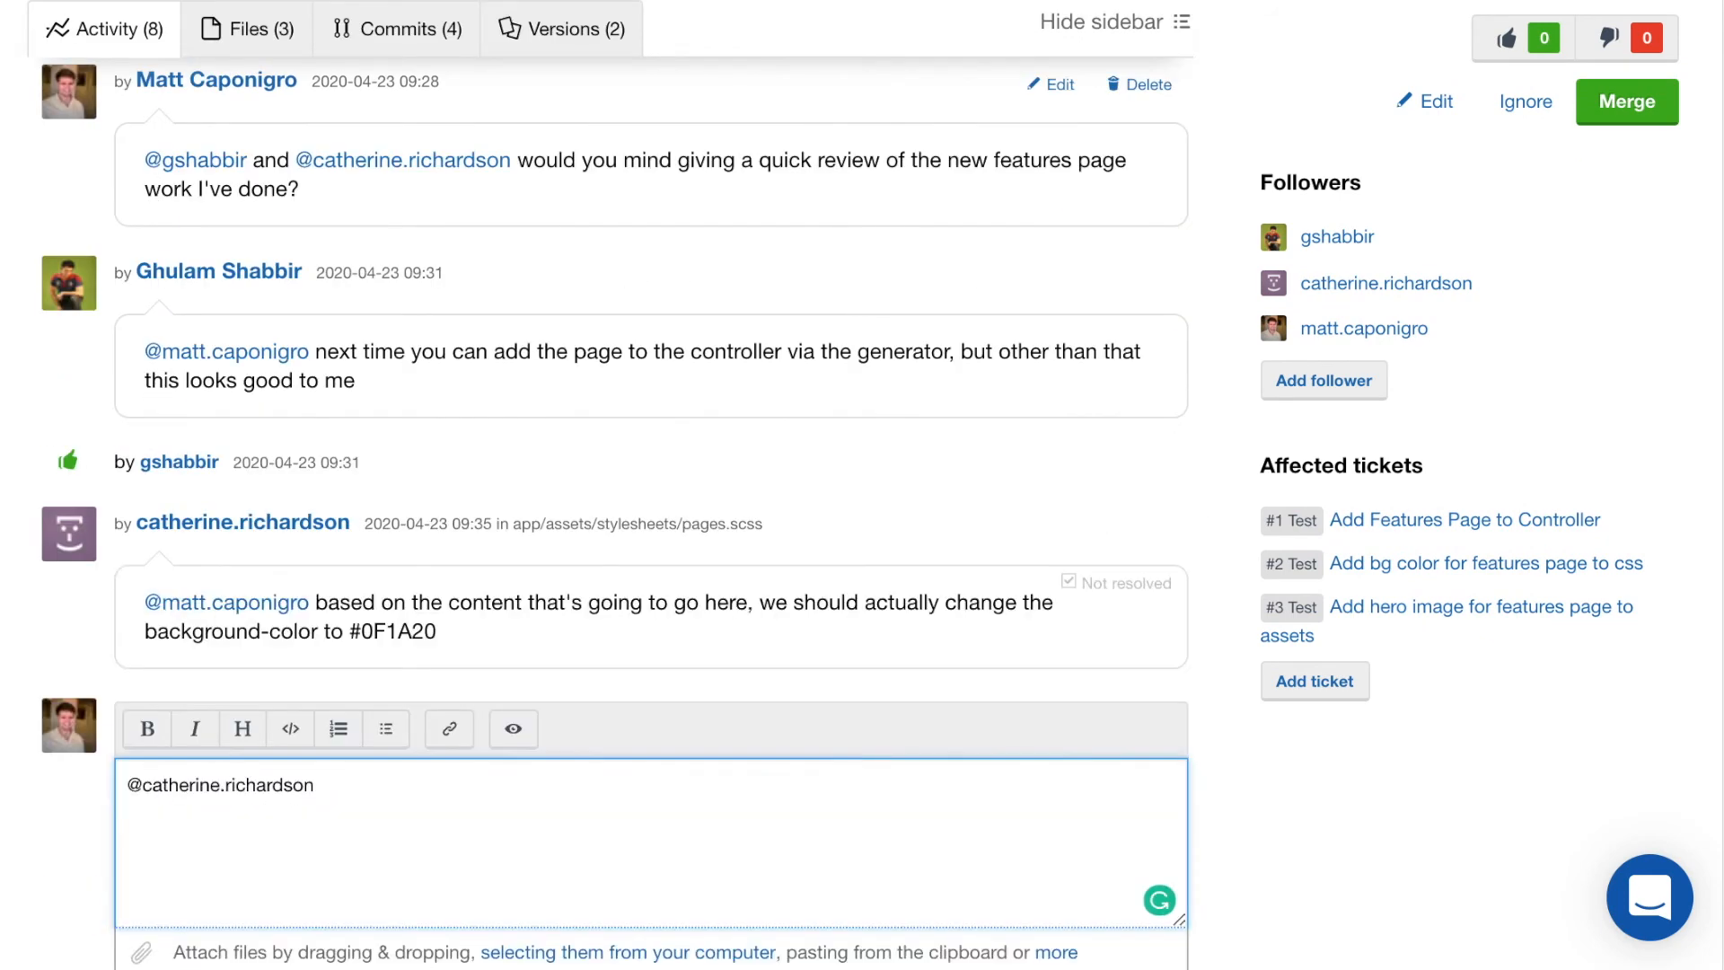
text(sounds g)
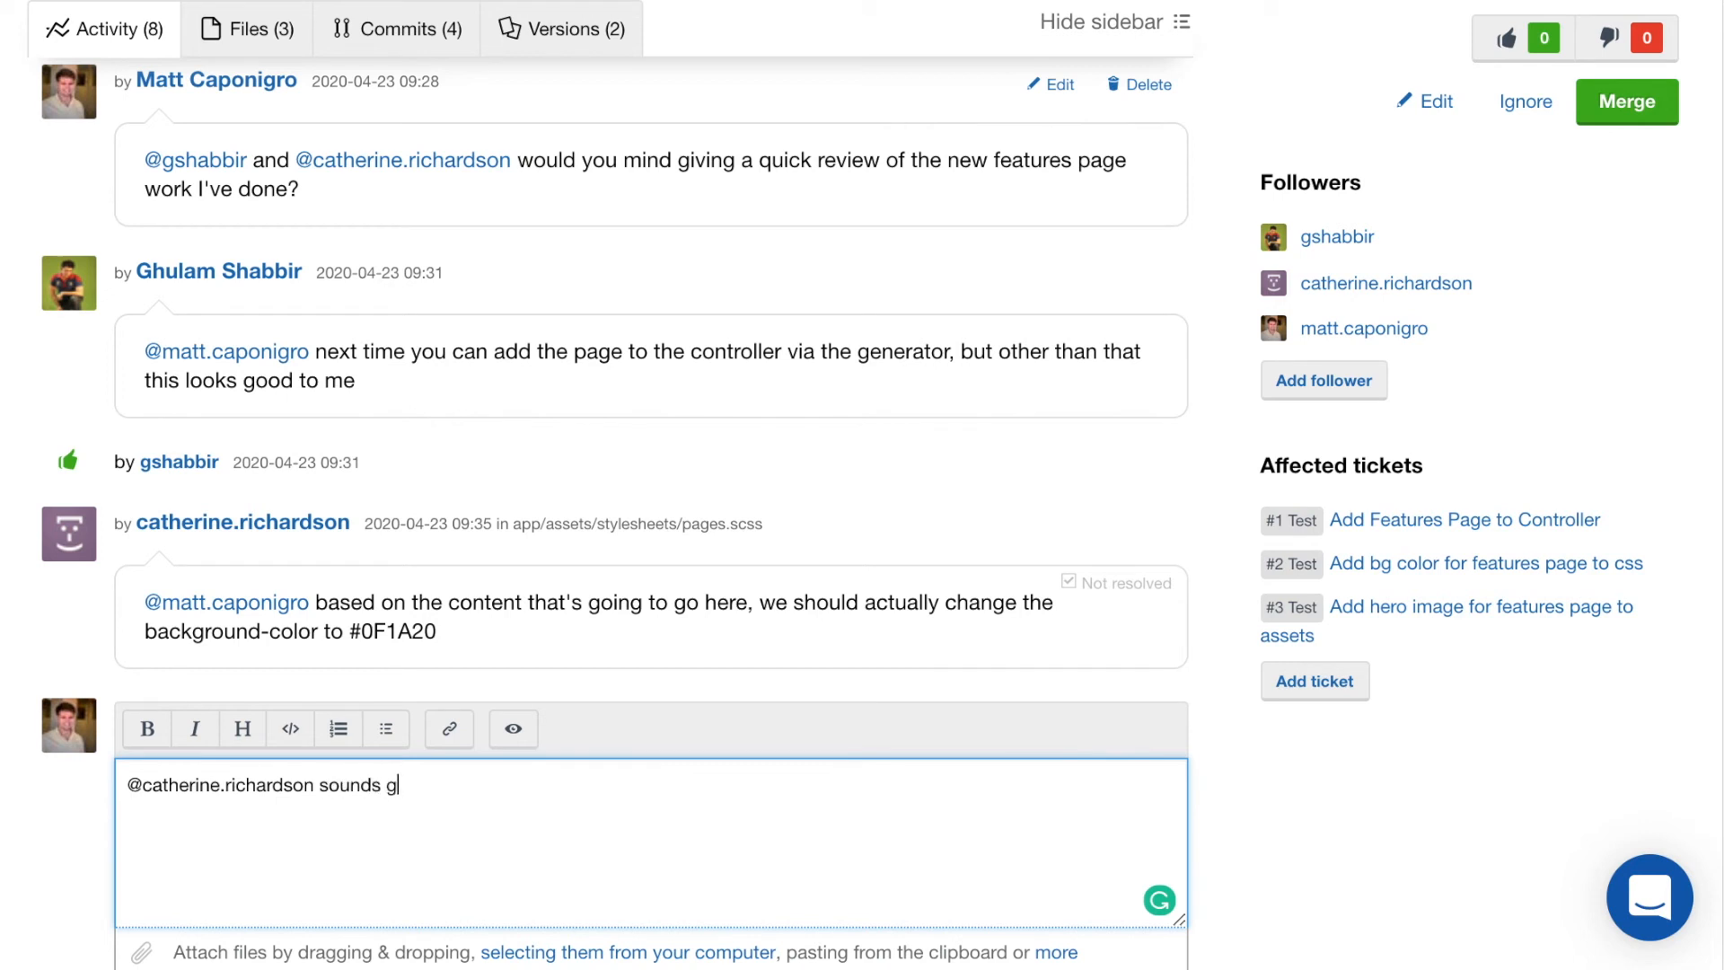
text(ood, shou)
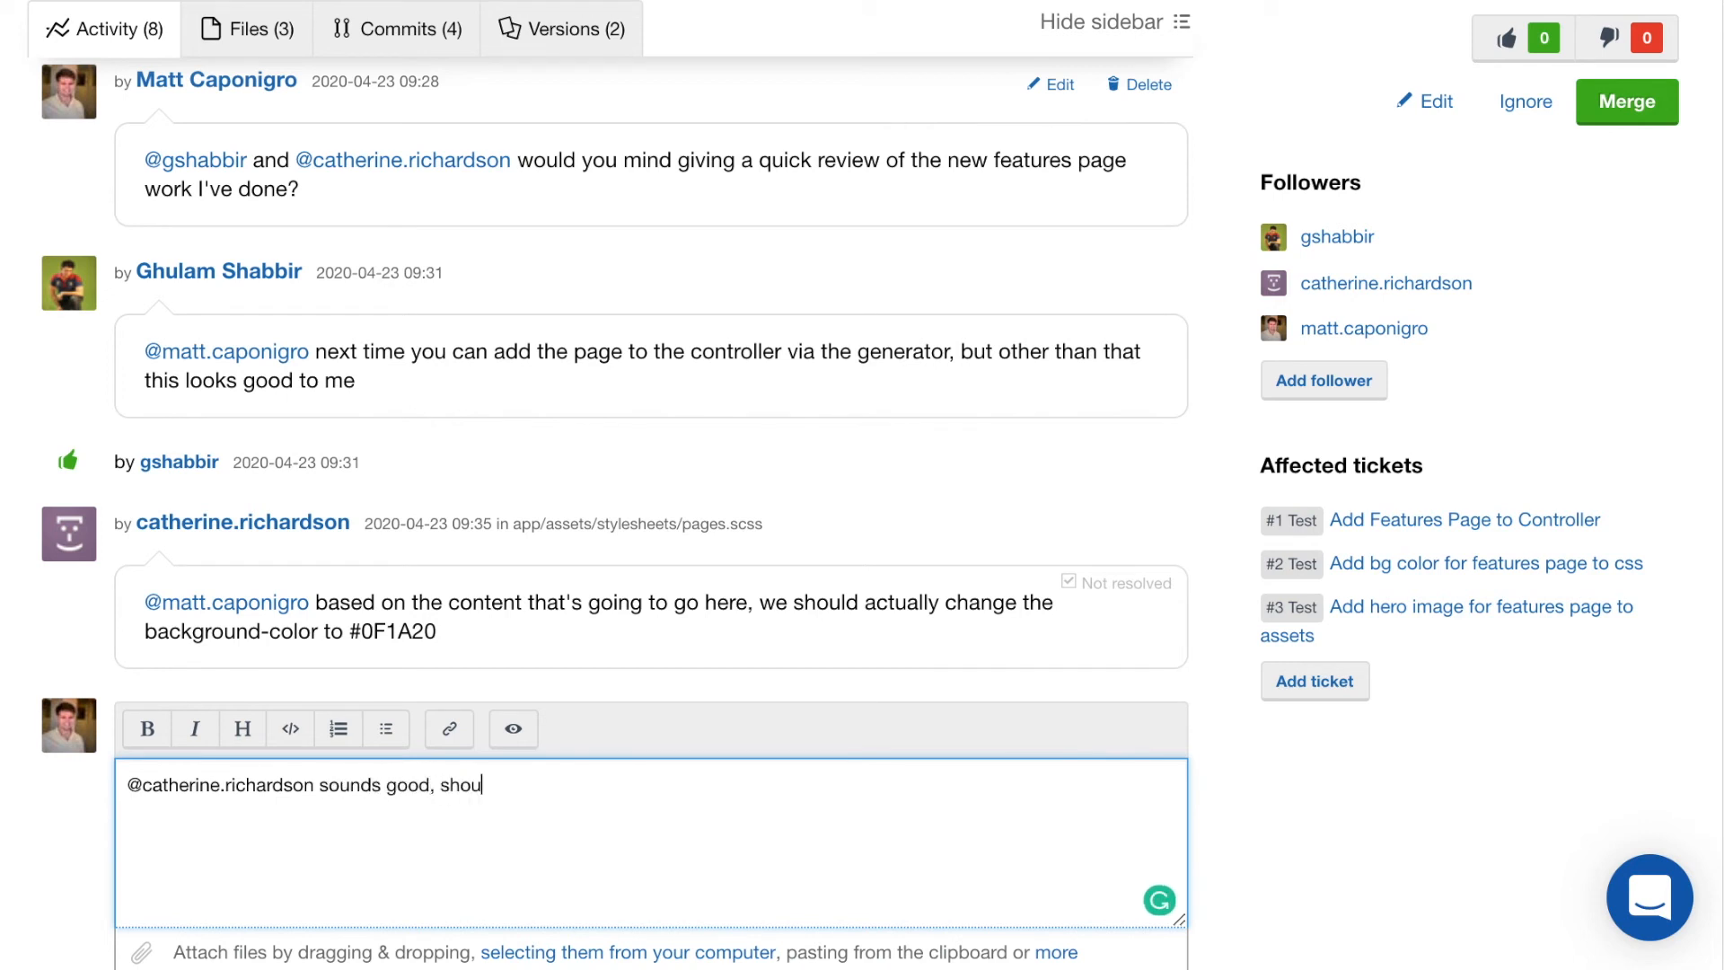
text(ld be fixed)
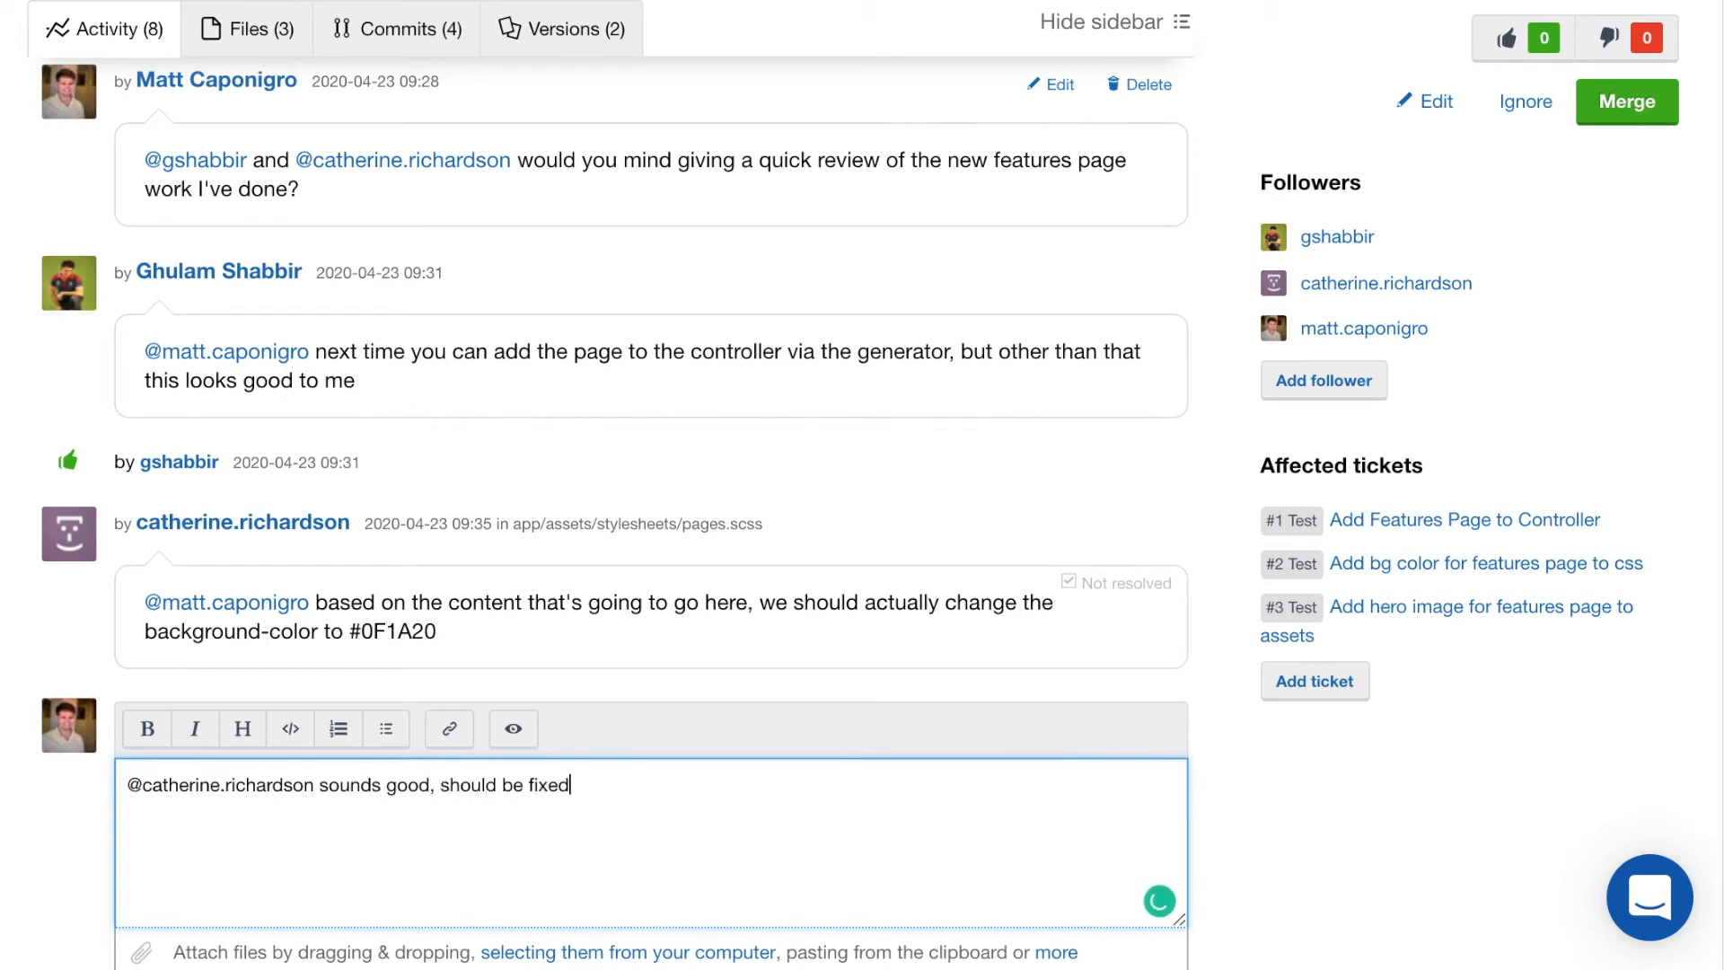
text(now!)
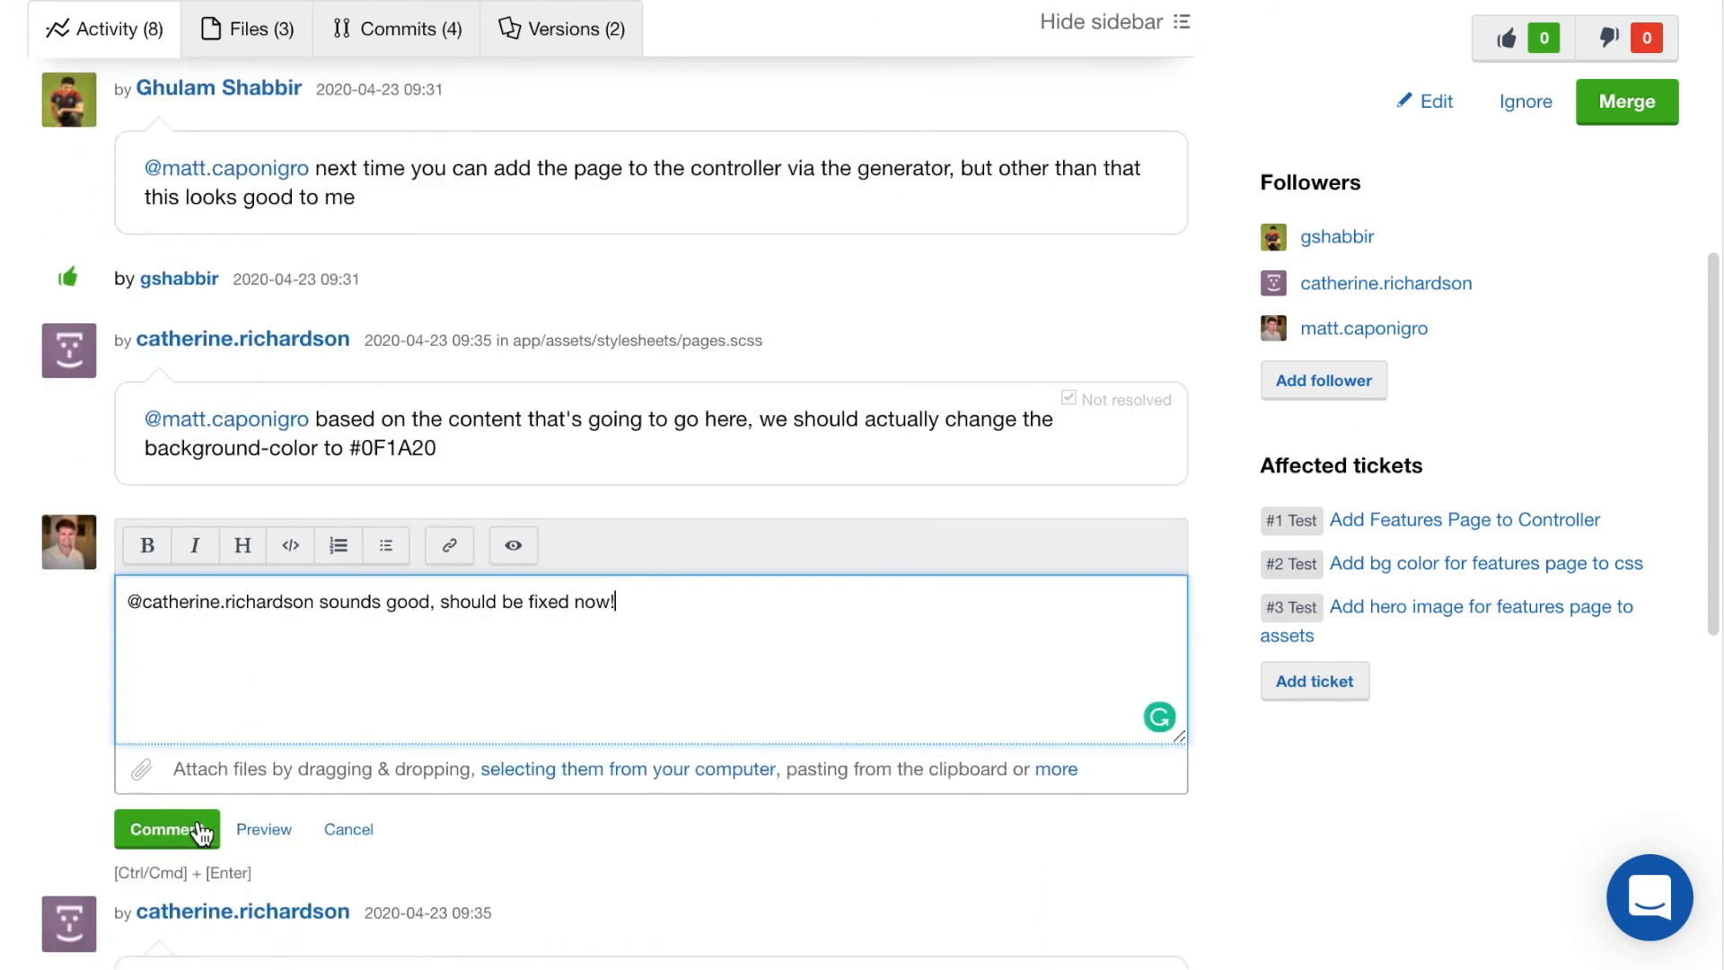
click(167, 828)
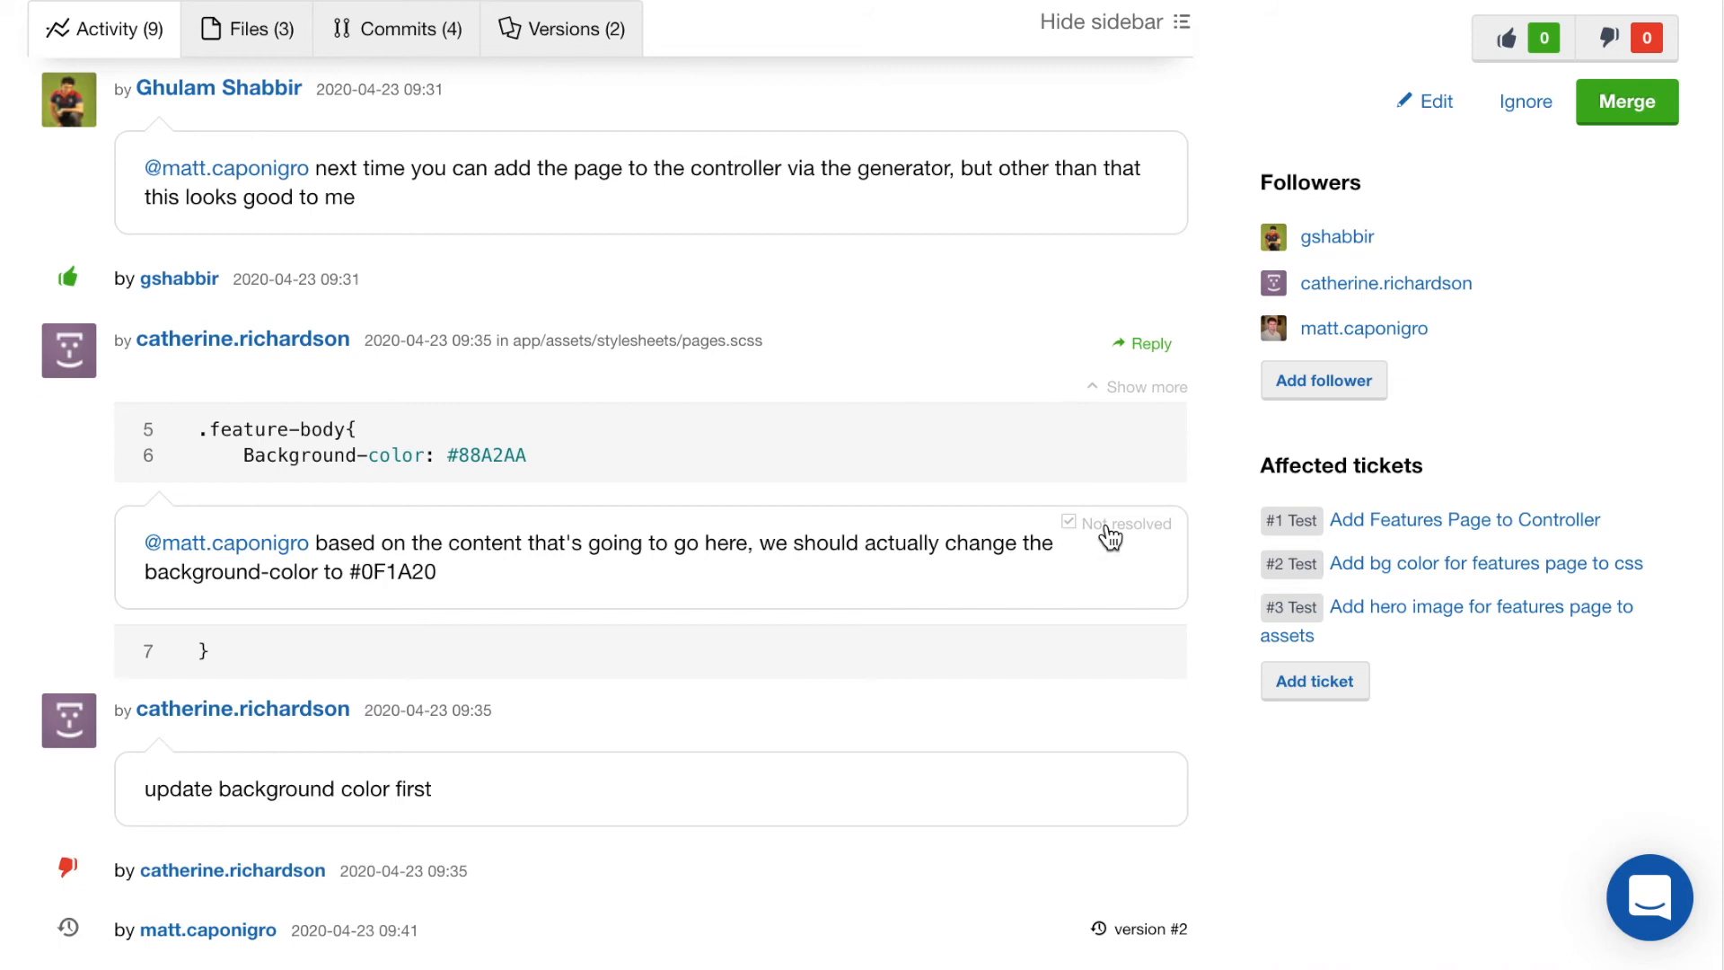
Mark the background-color review comment as resolved
click(1067, 521)
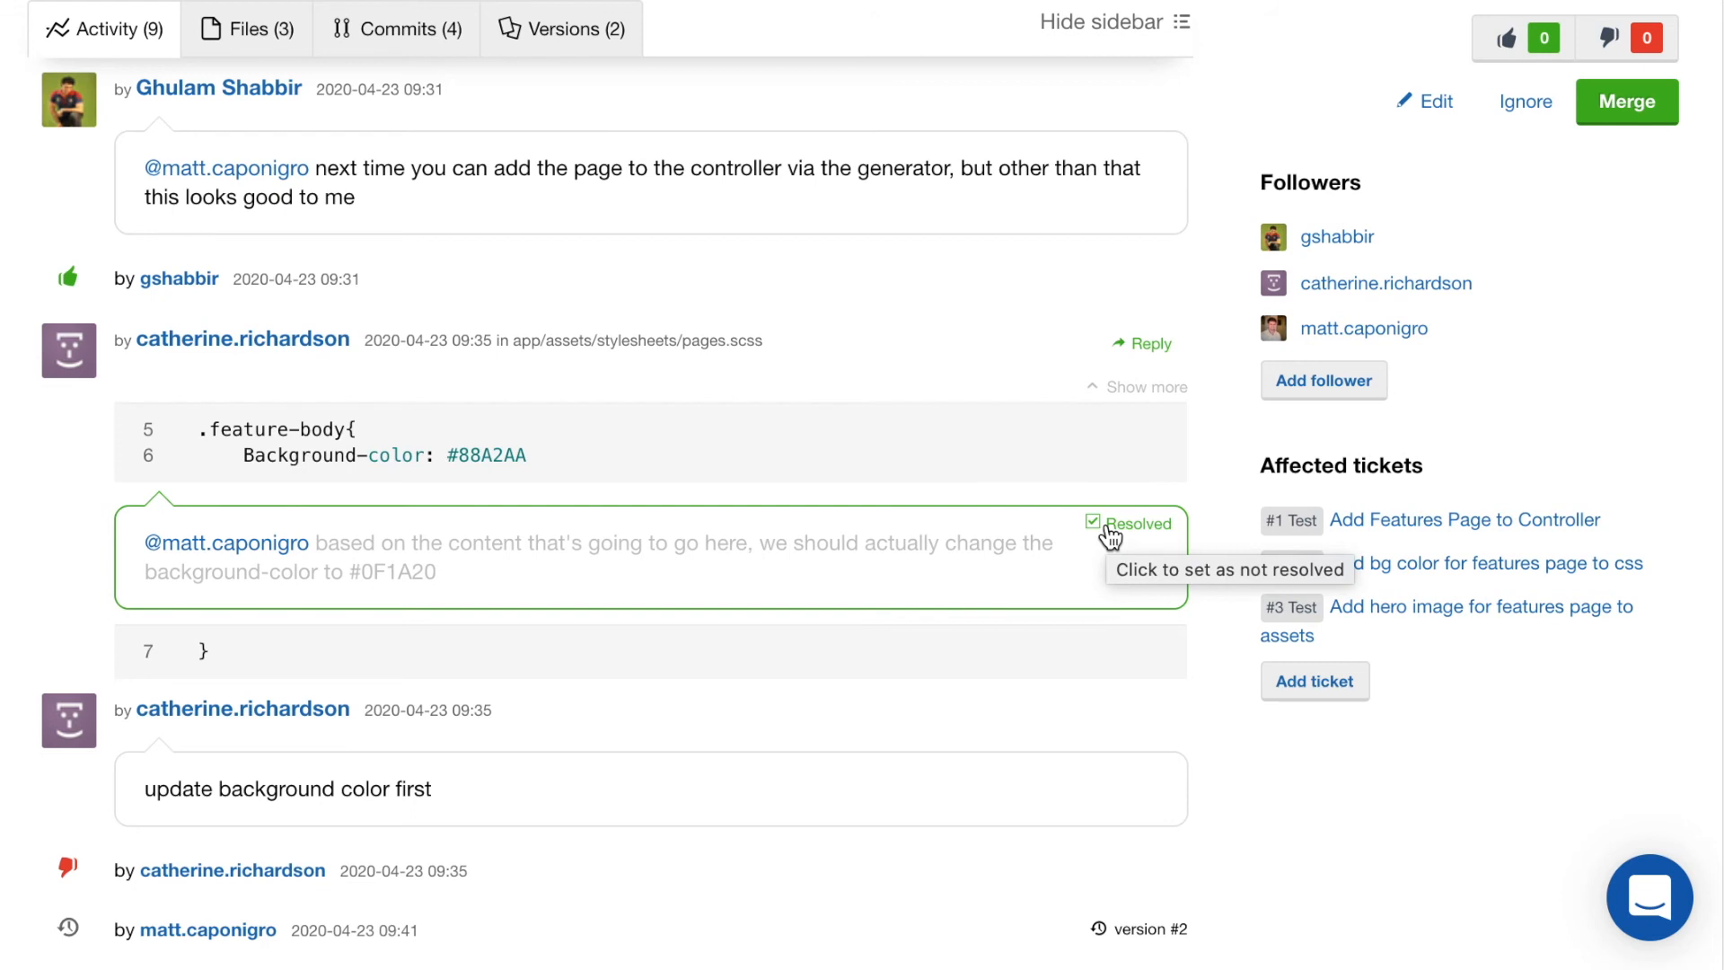
mouse_move(1164, 795)
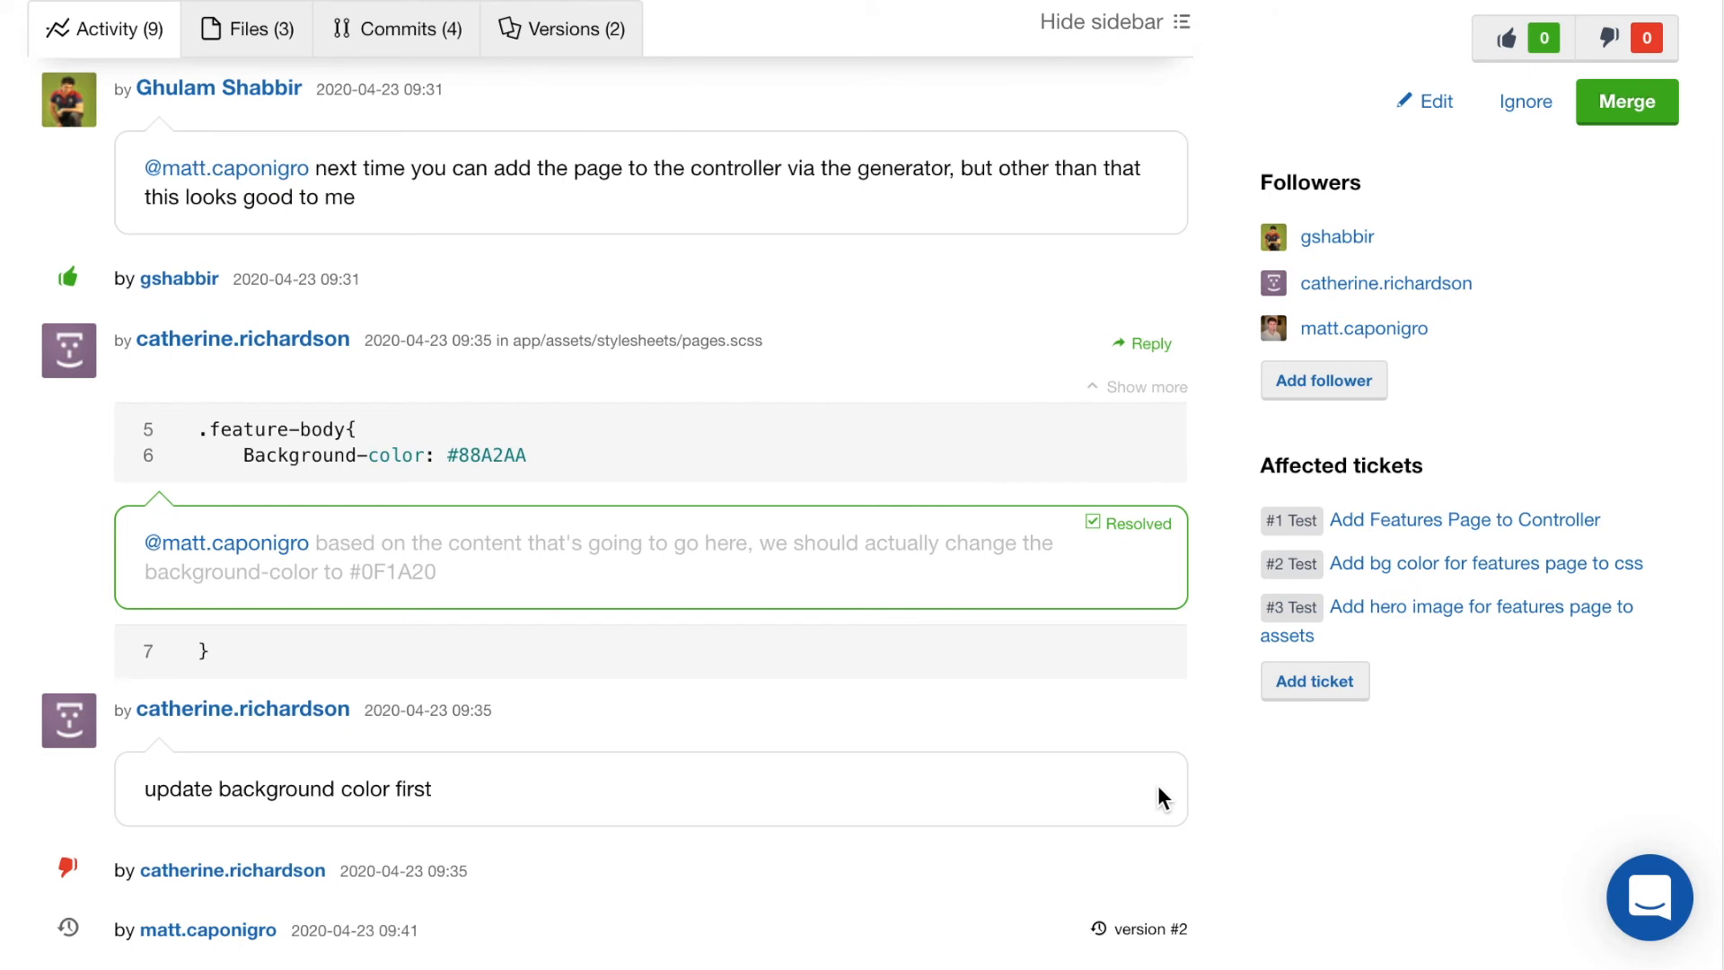
mouse_move(1171, 734)
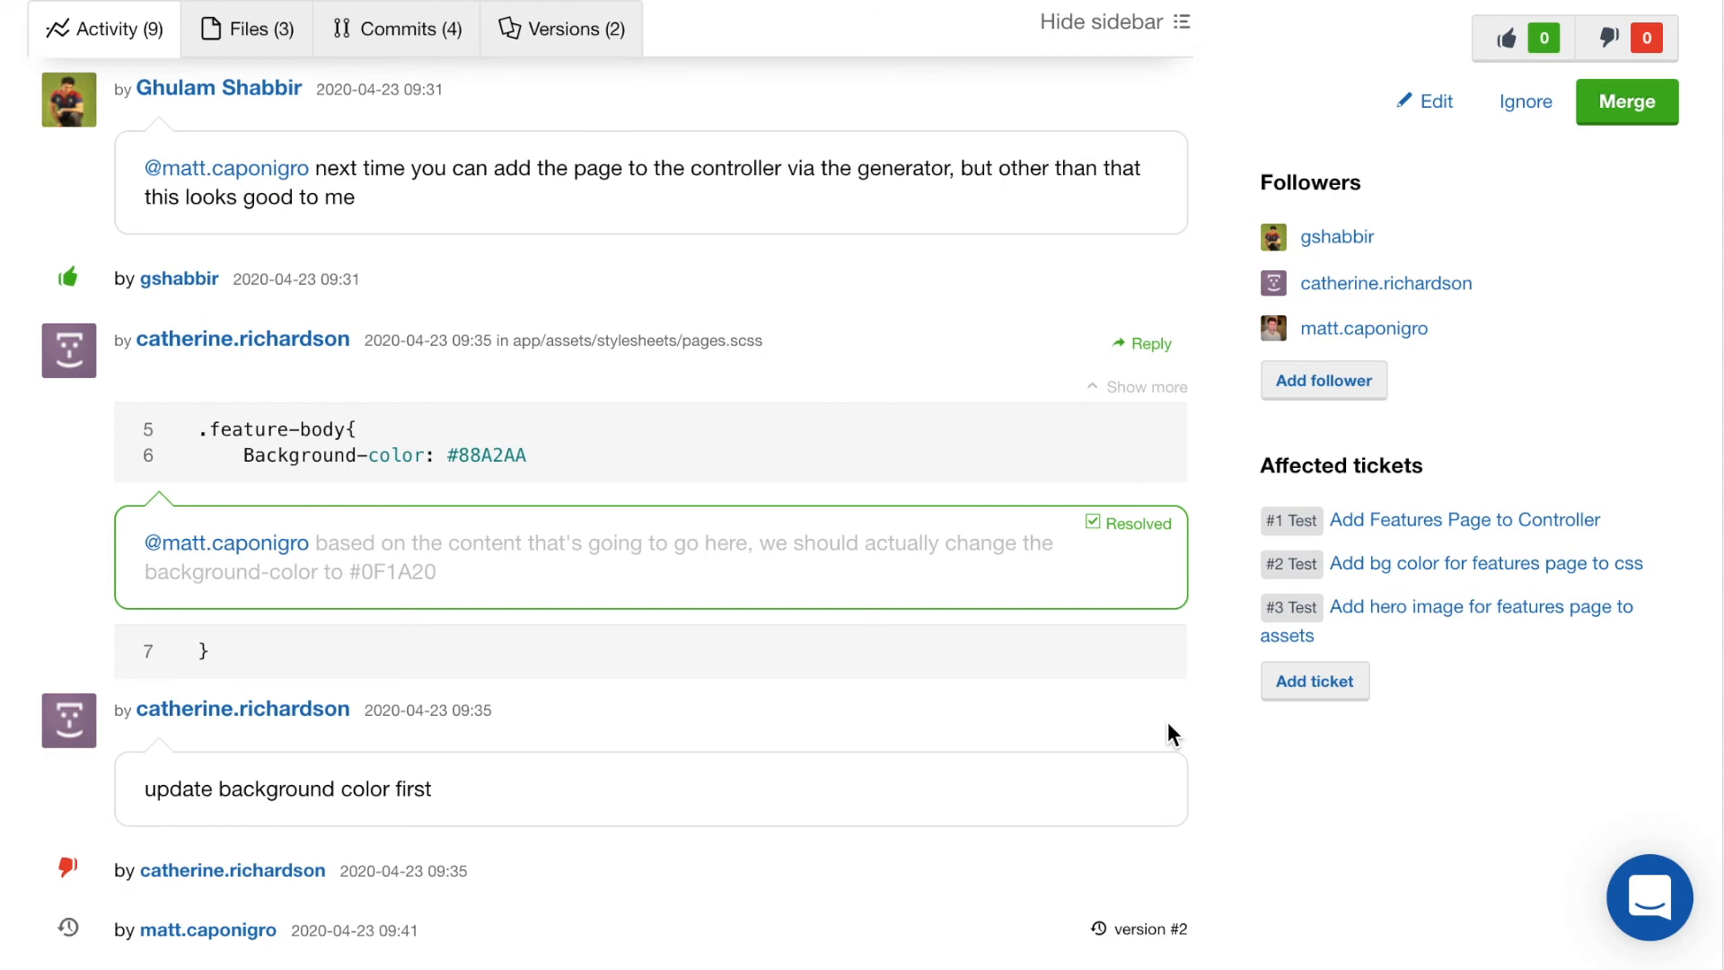
scroll(down, 3)
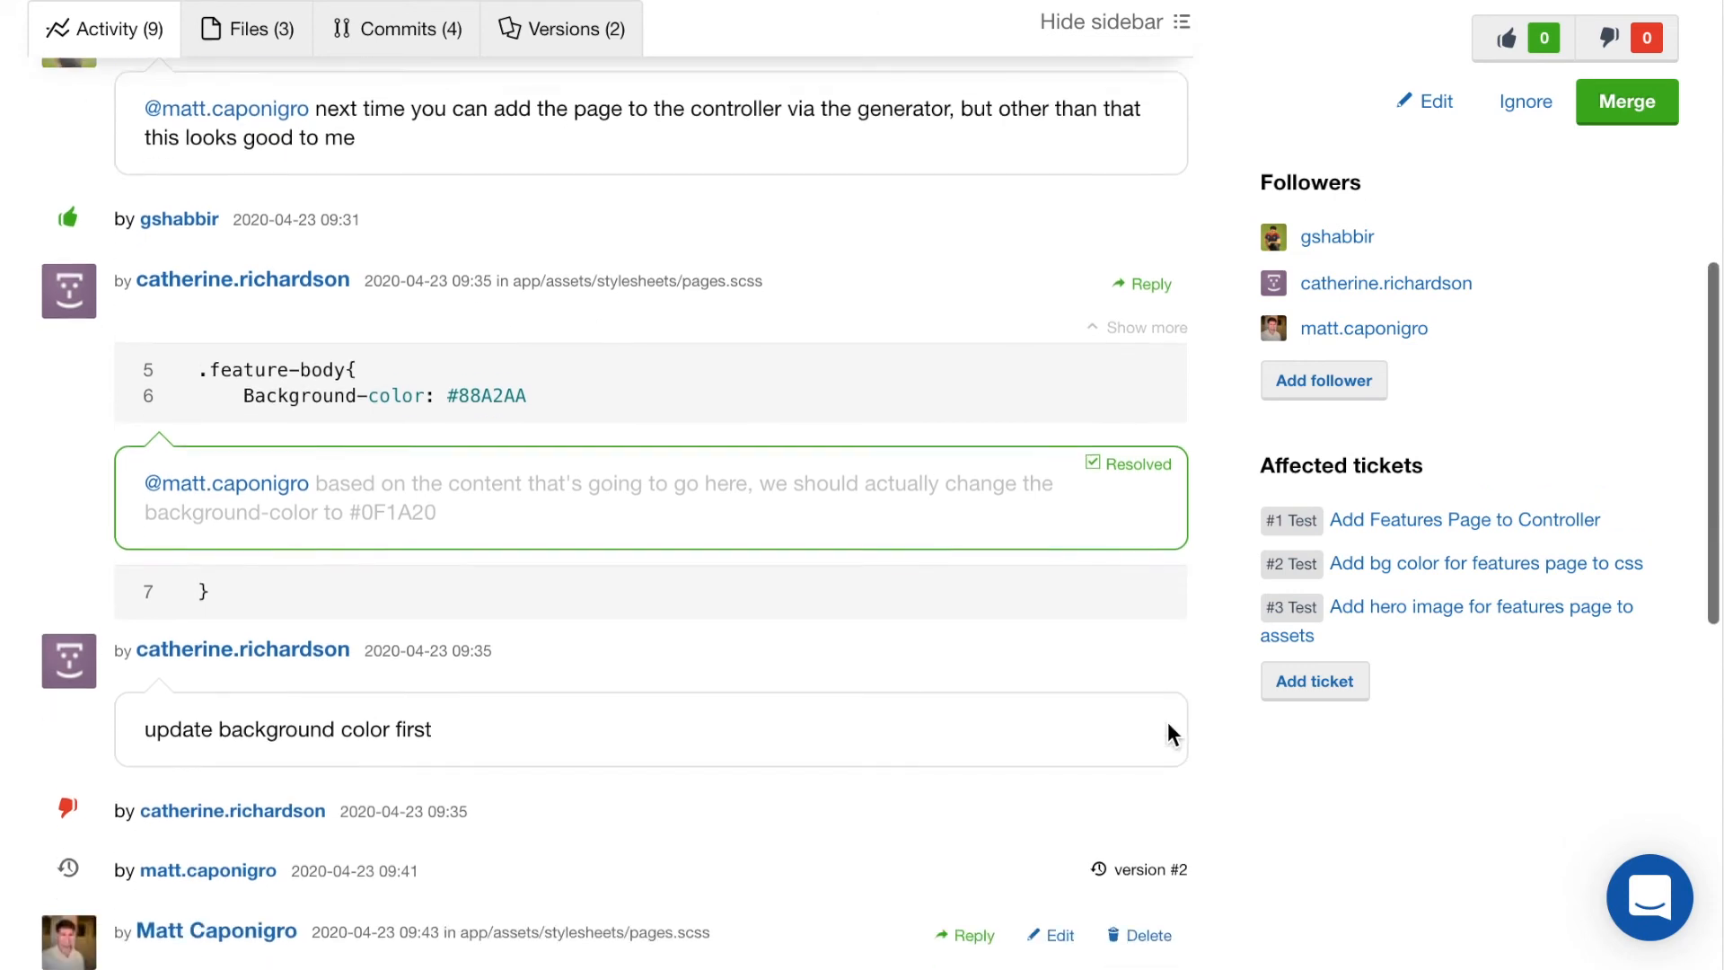
scroll(down, 3)
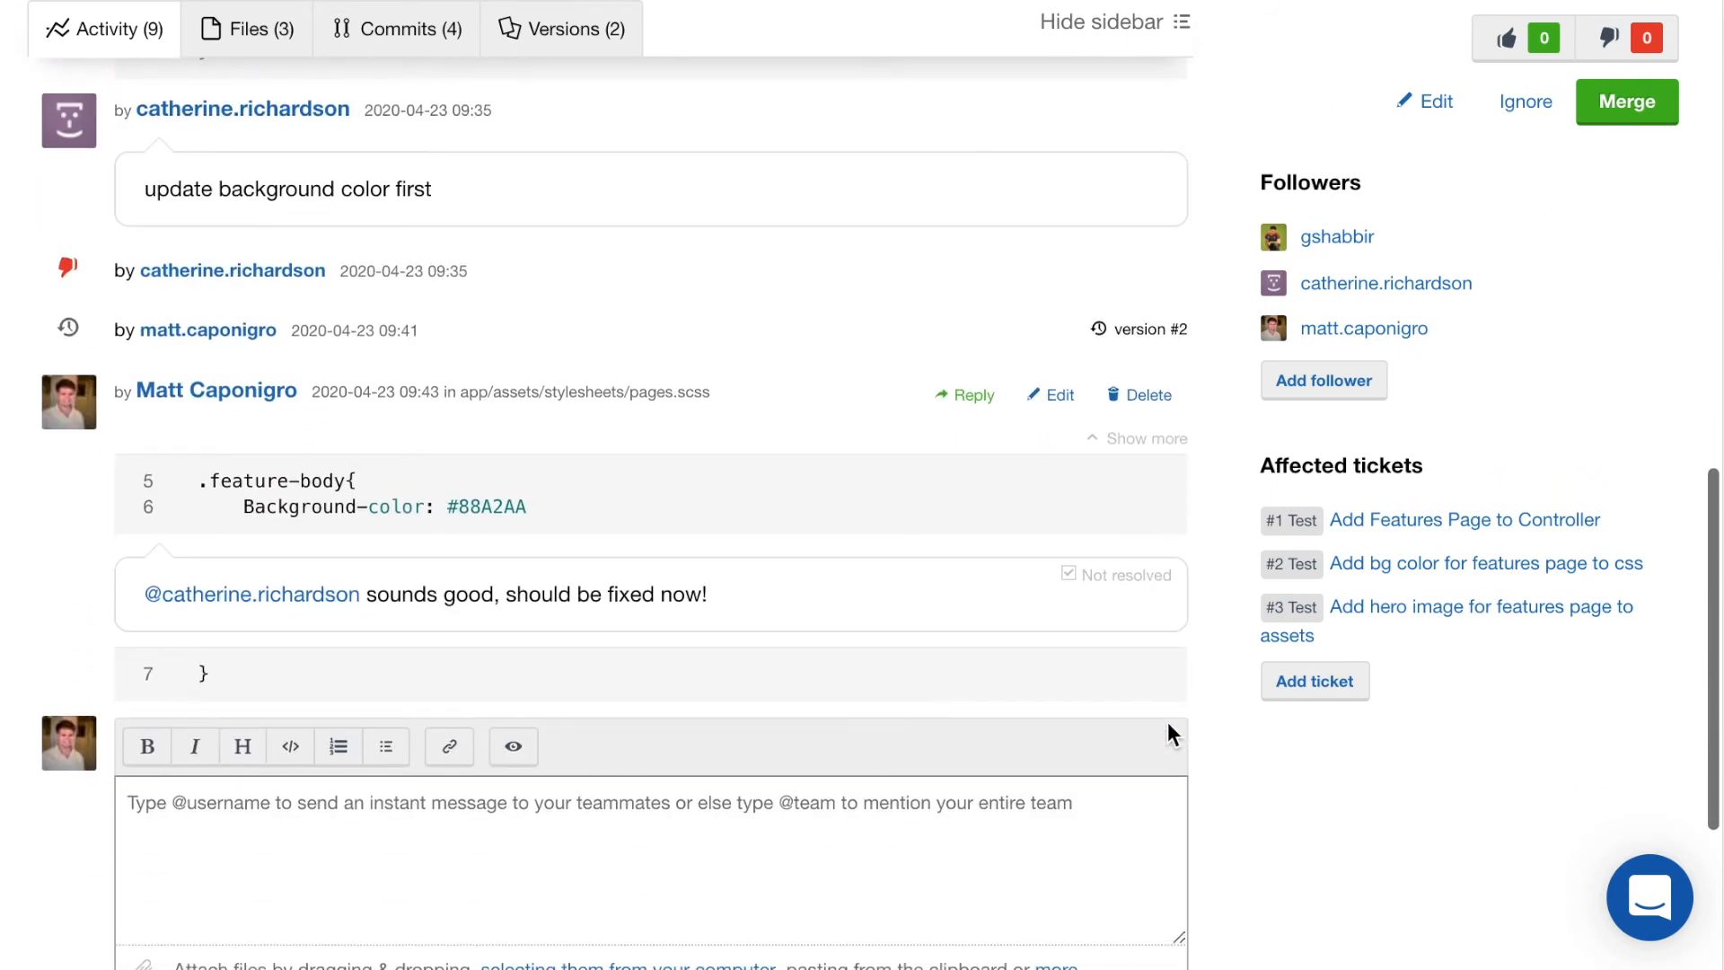
click(648, 858)
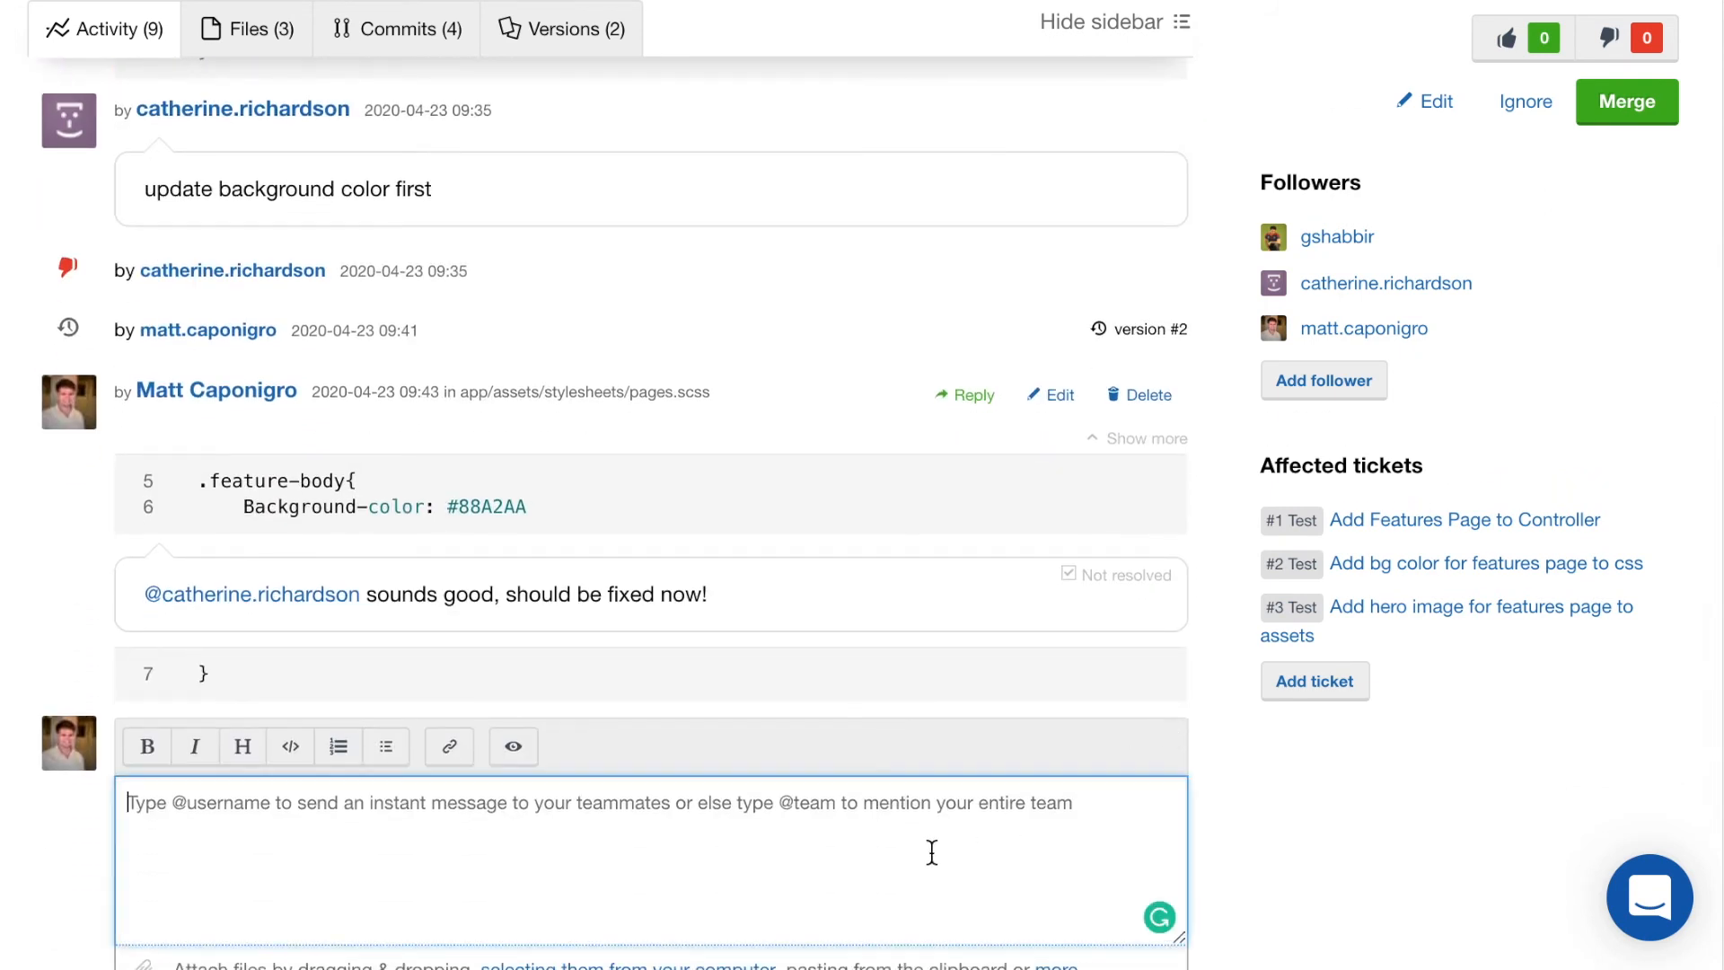
text(@)
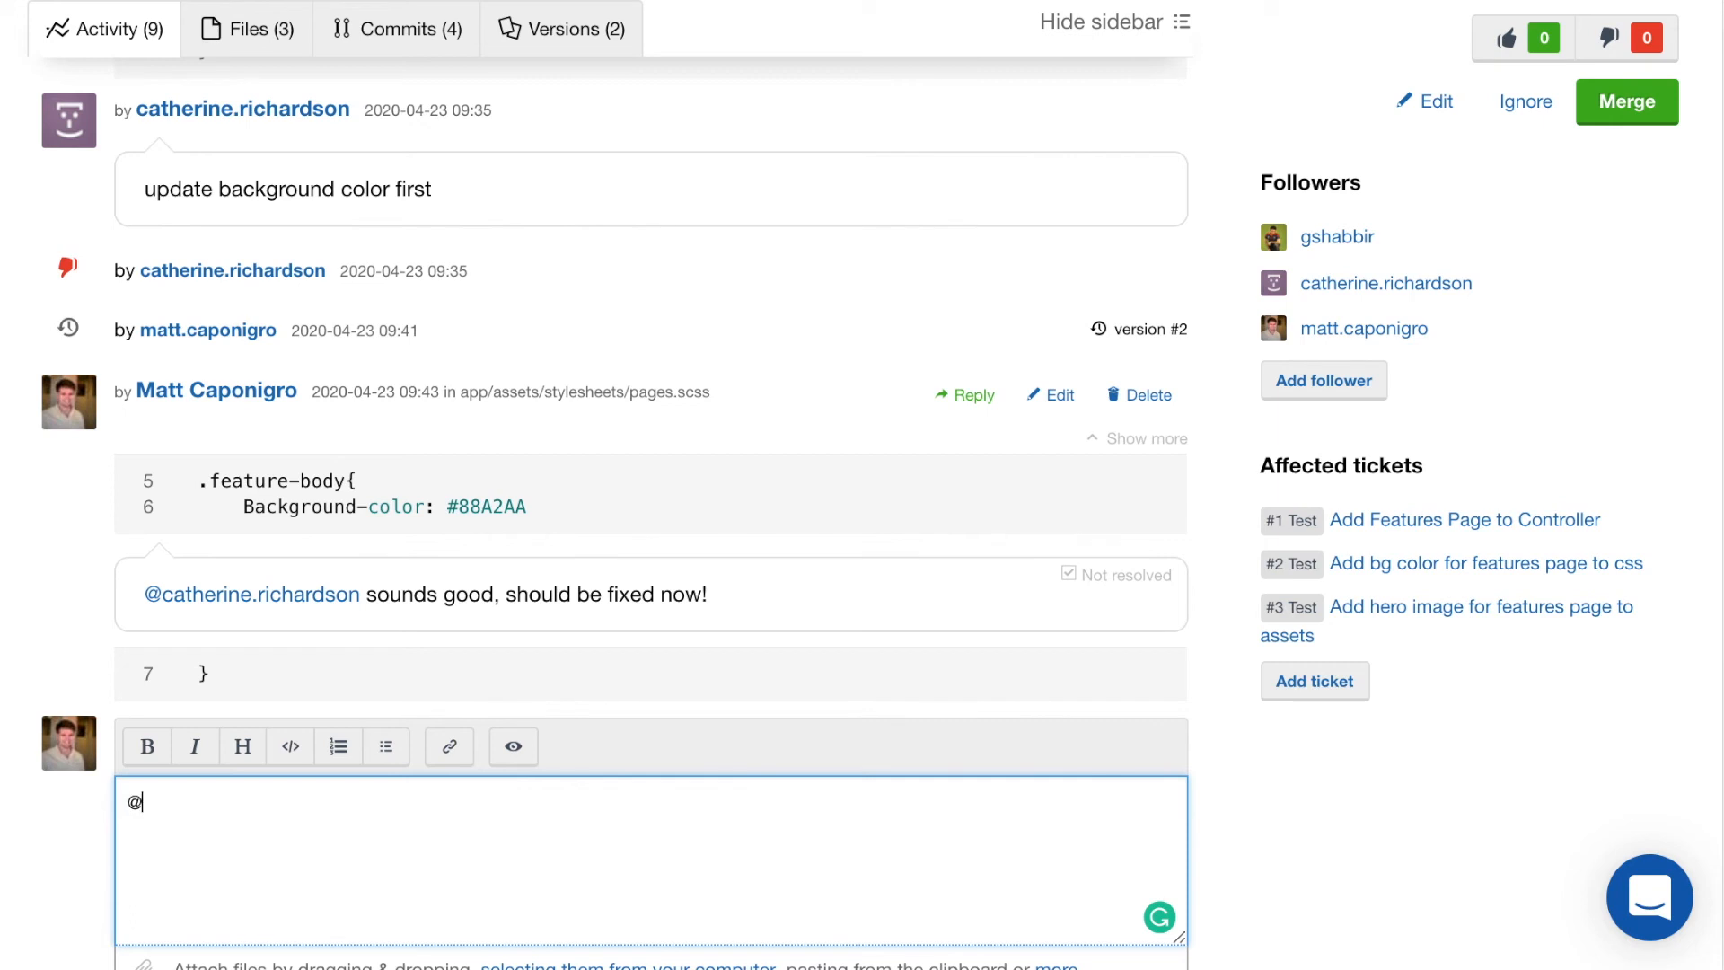
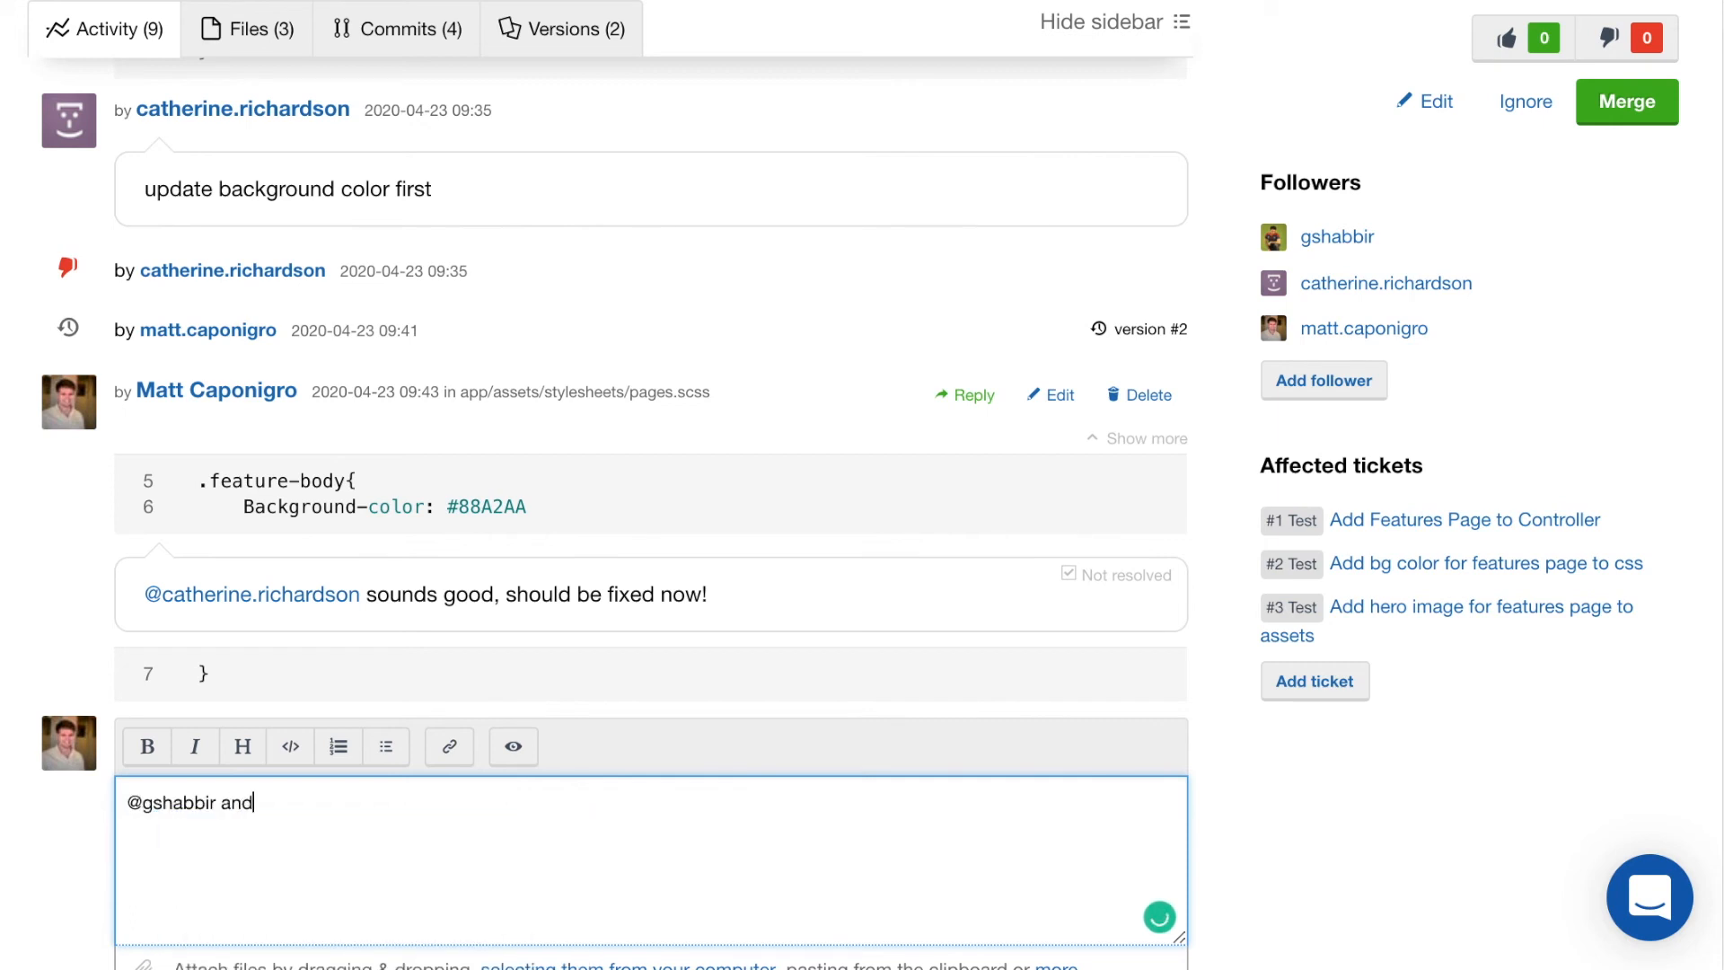
text(@ca)
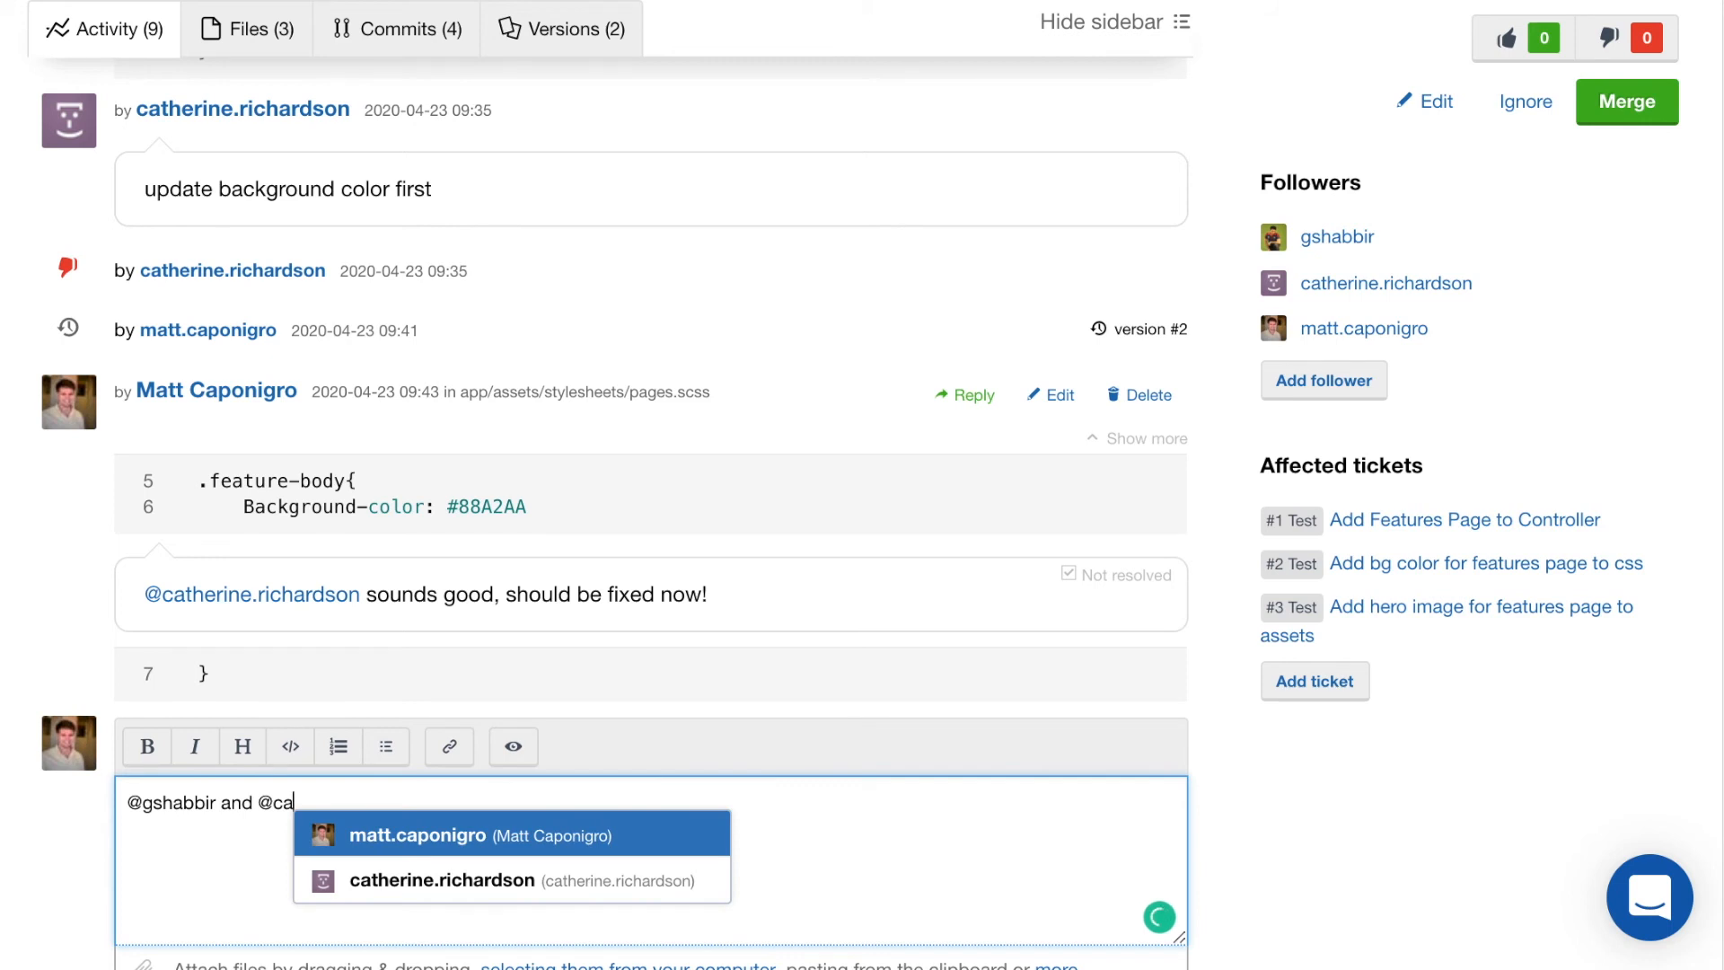
click(442, 879)
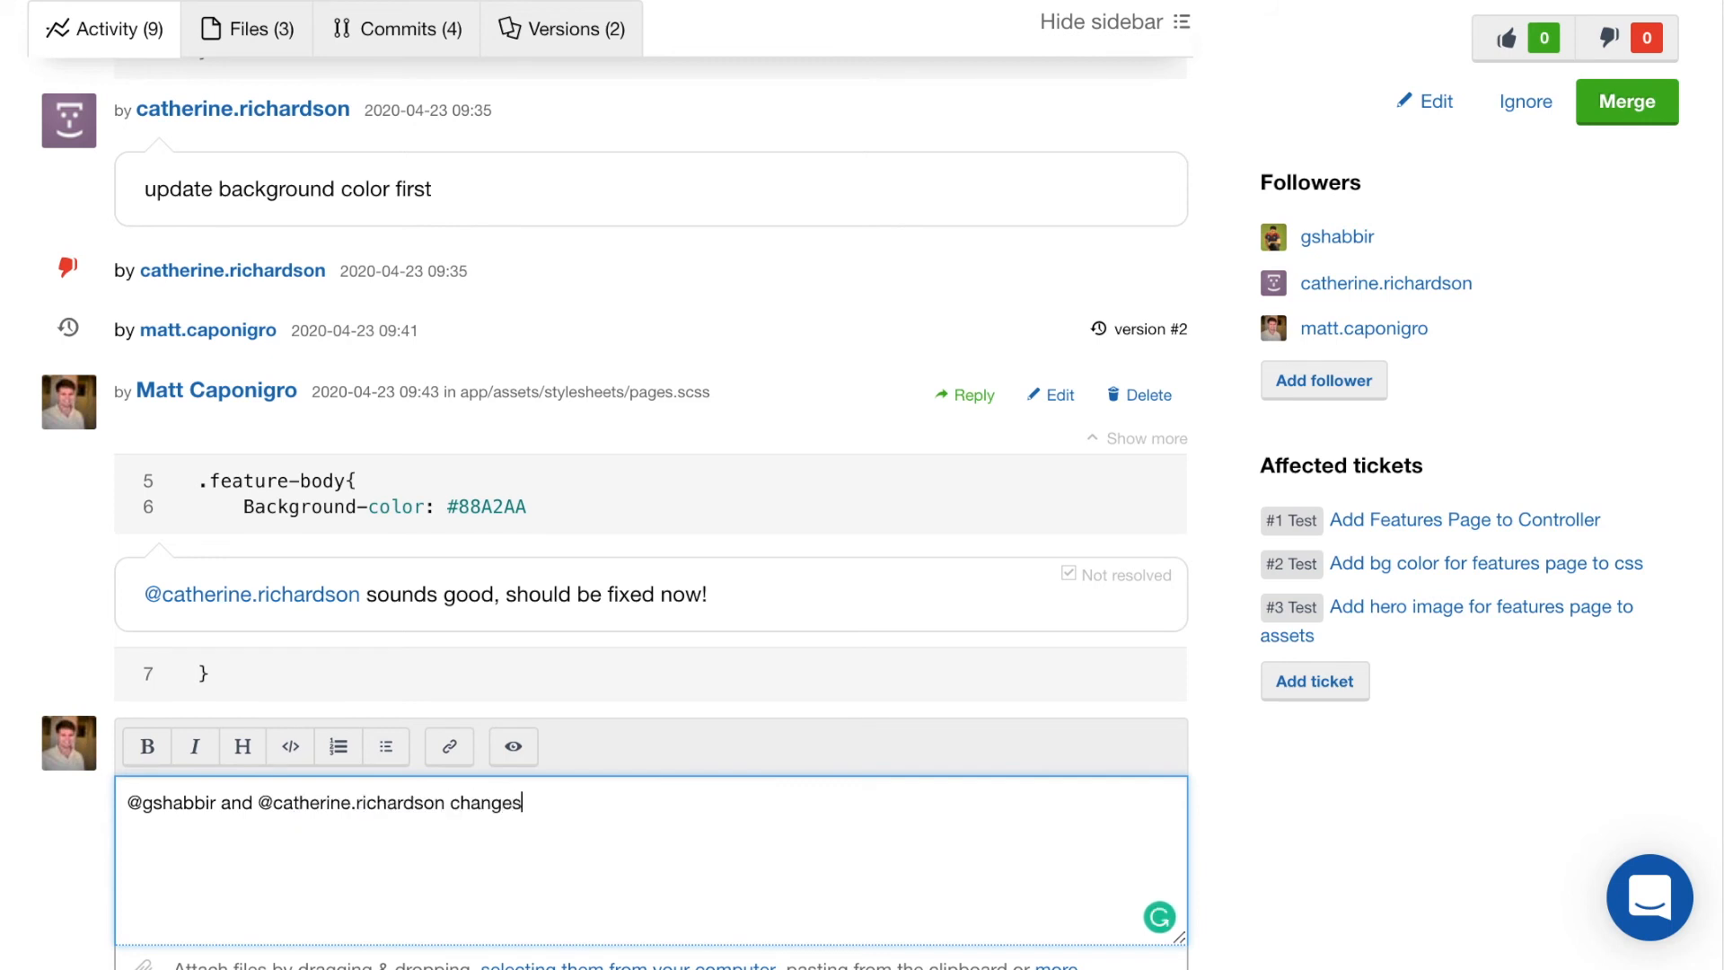
text(made)
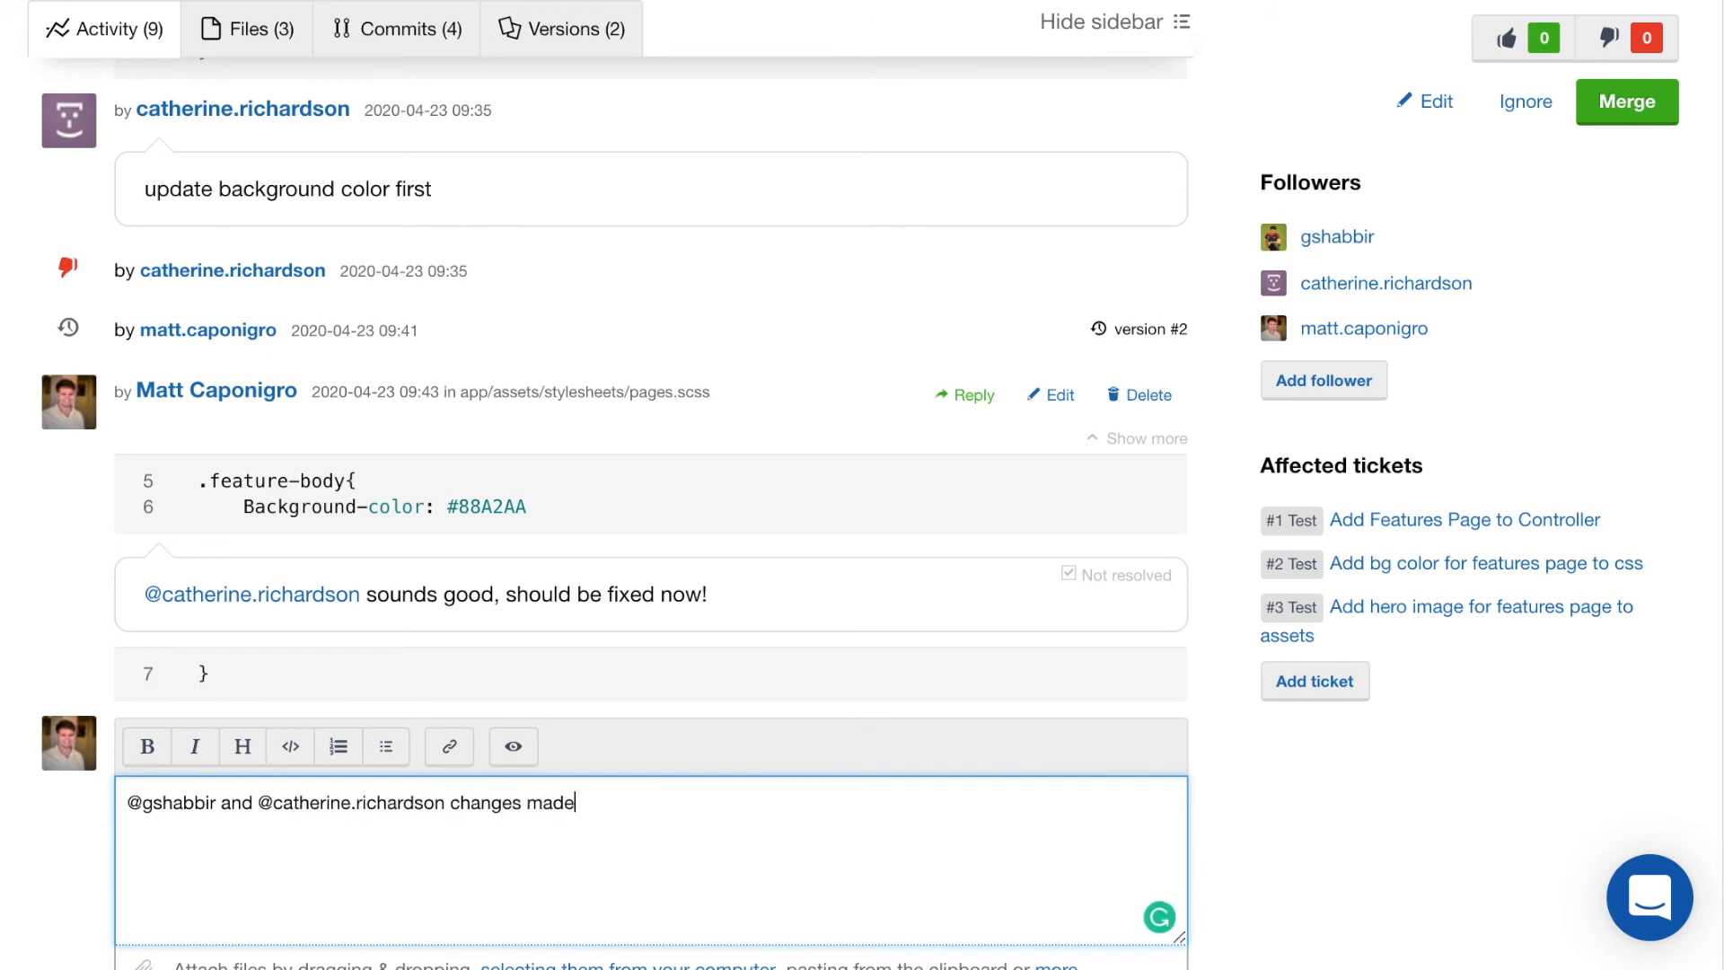
text(, can you review aga)
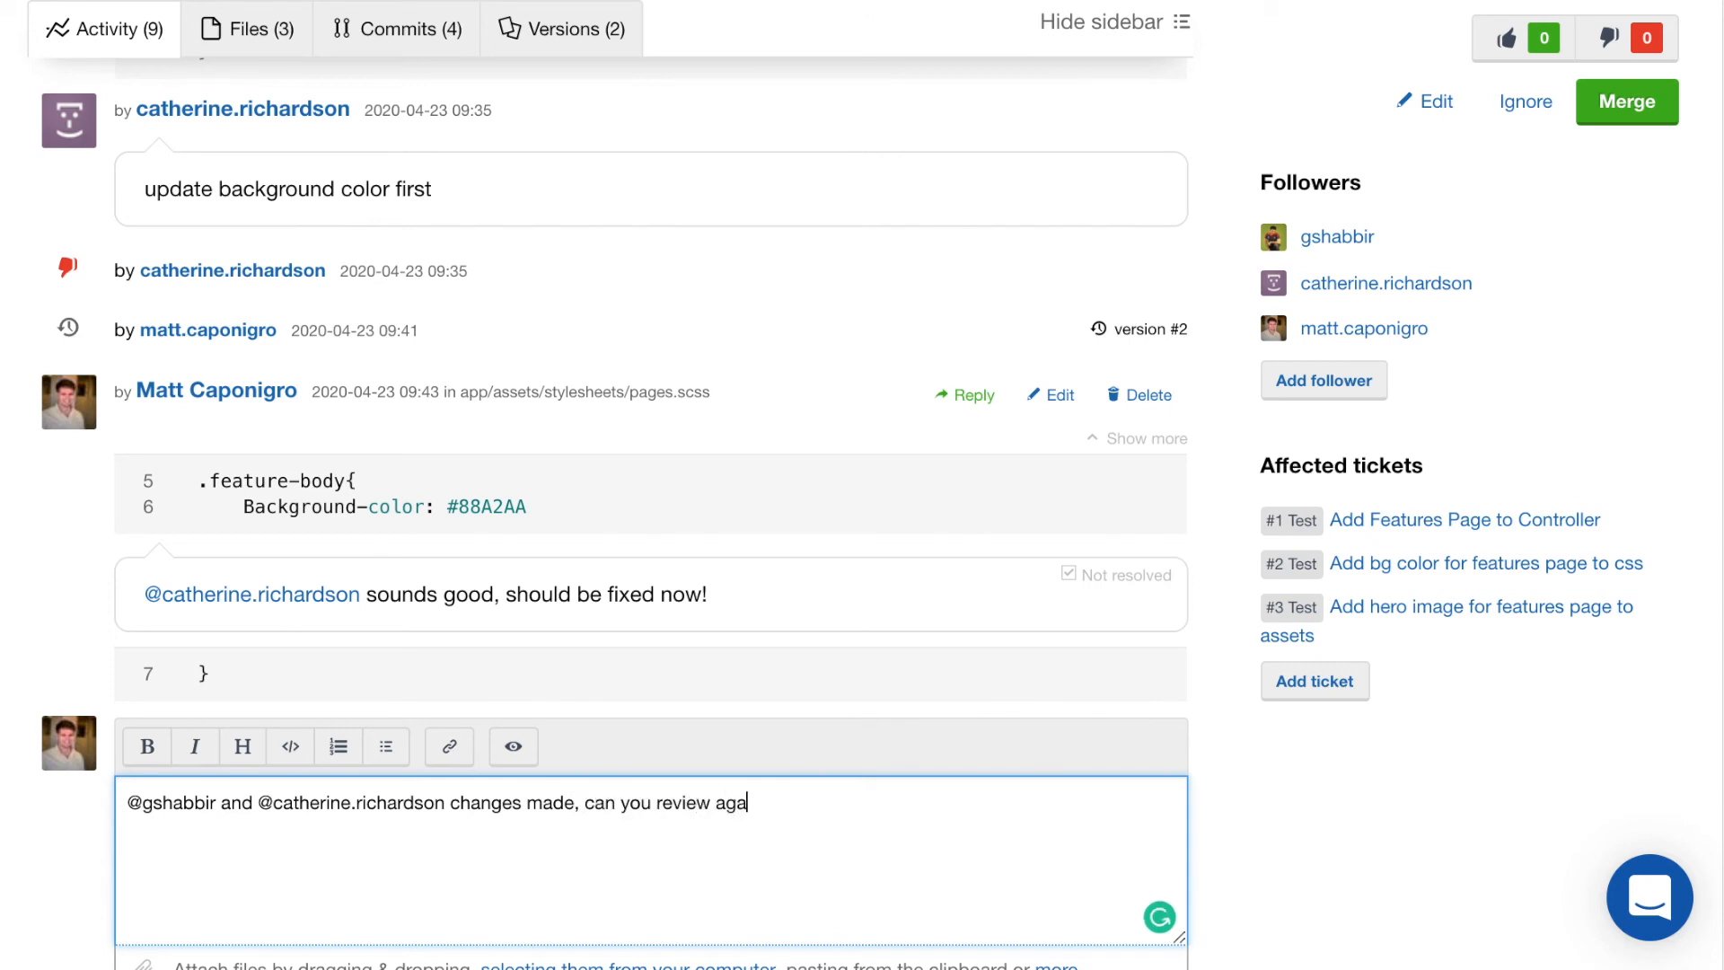
text(in please?)
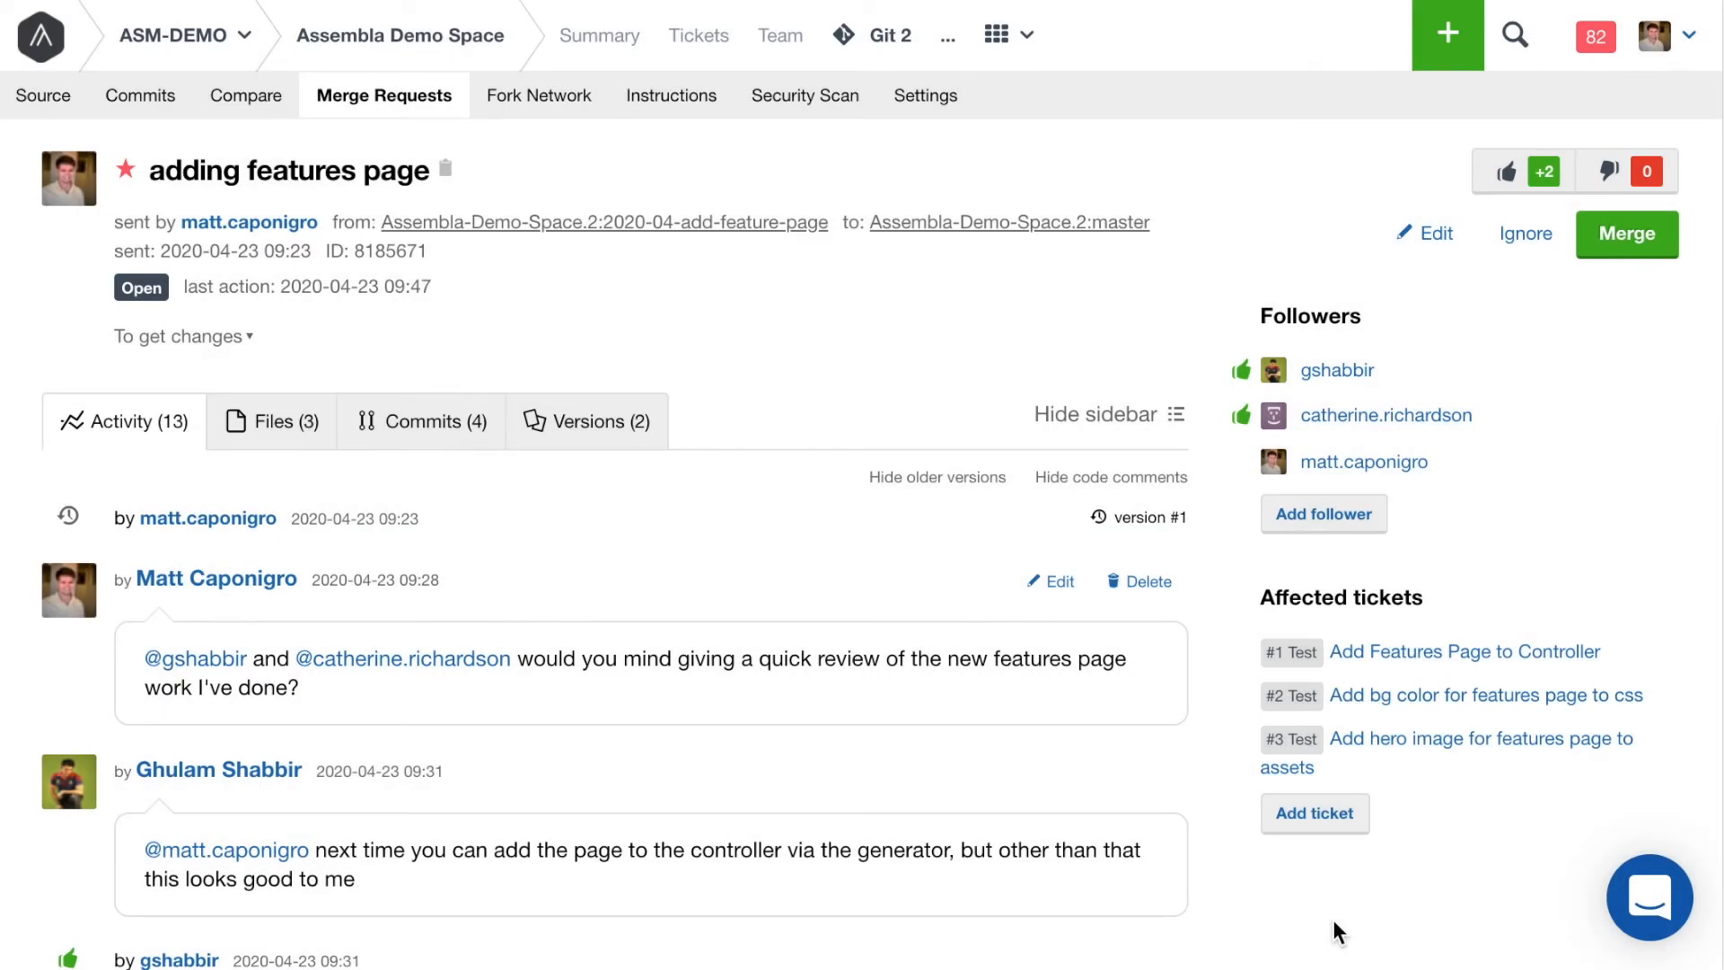
mouse_move(1187, 760)
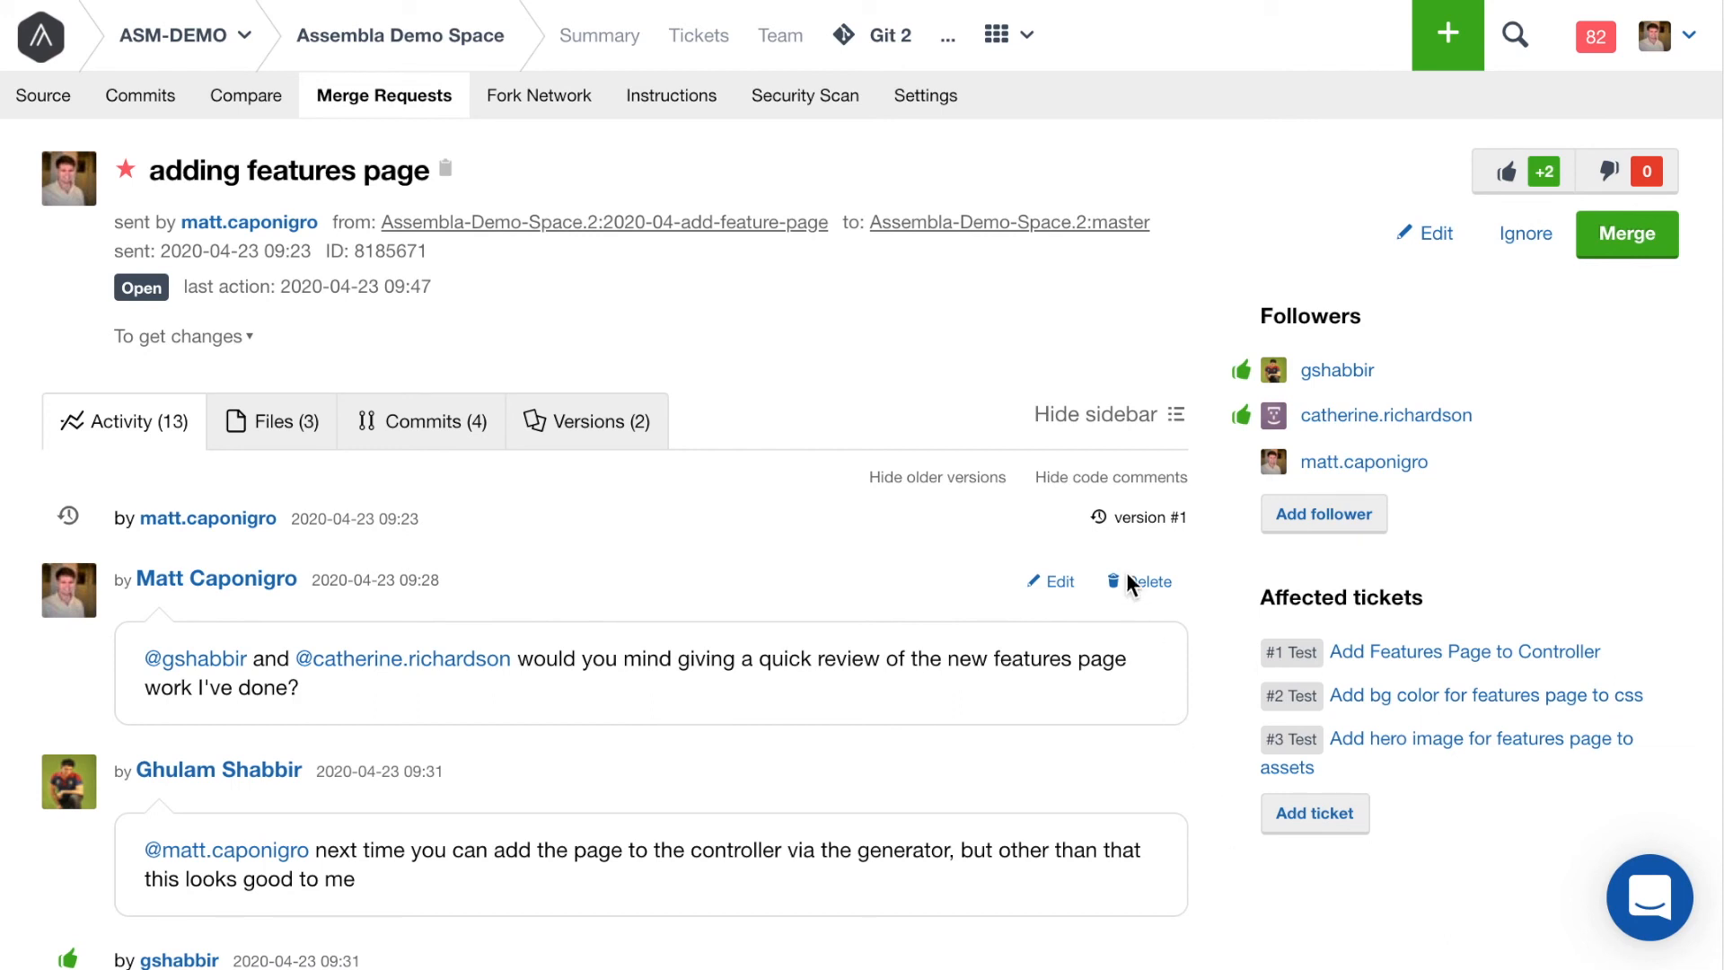
mouse_move(1123, 583)
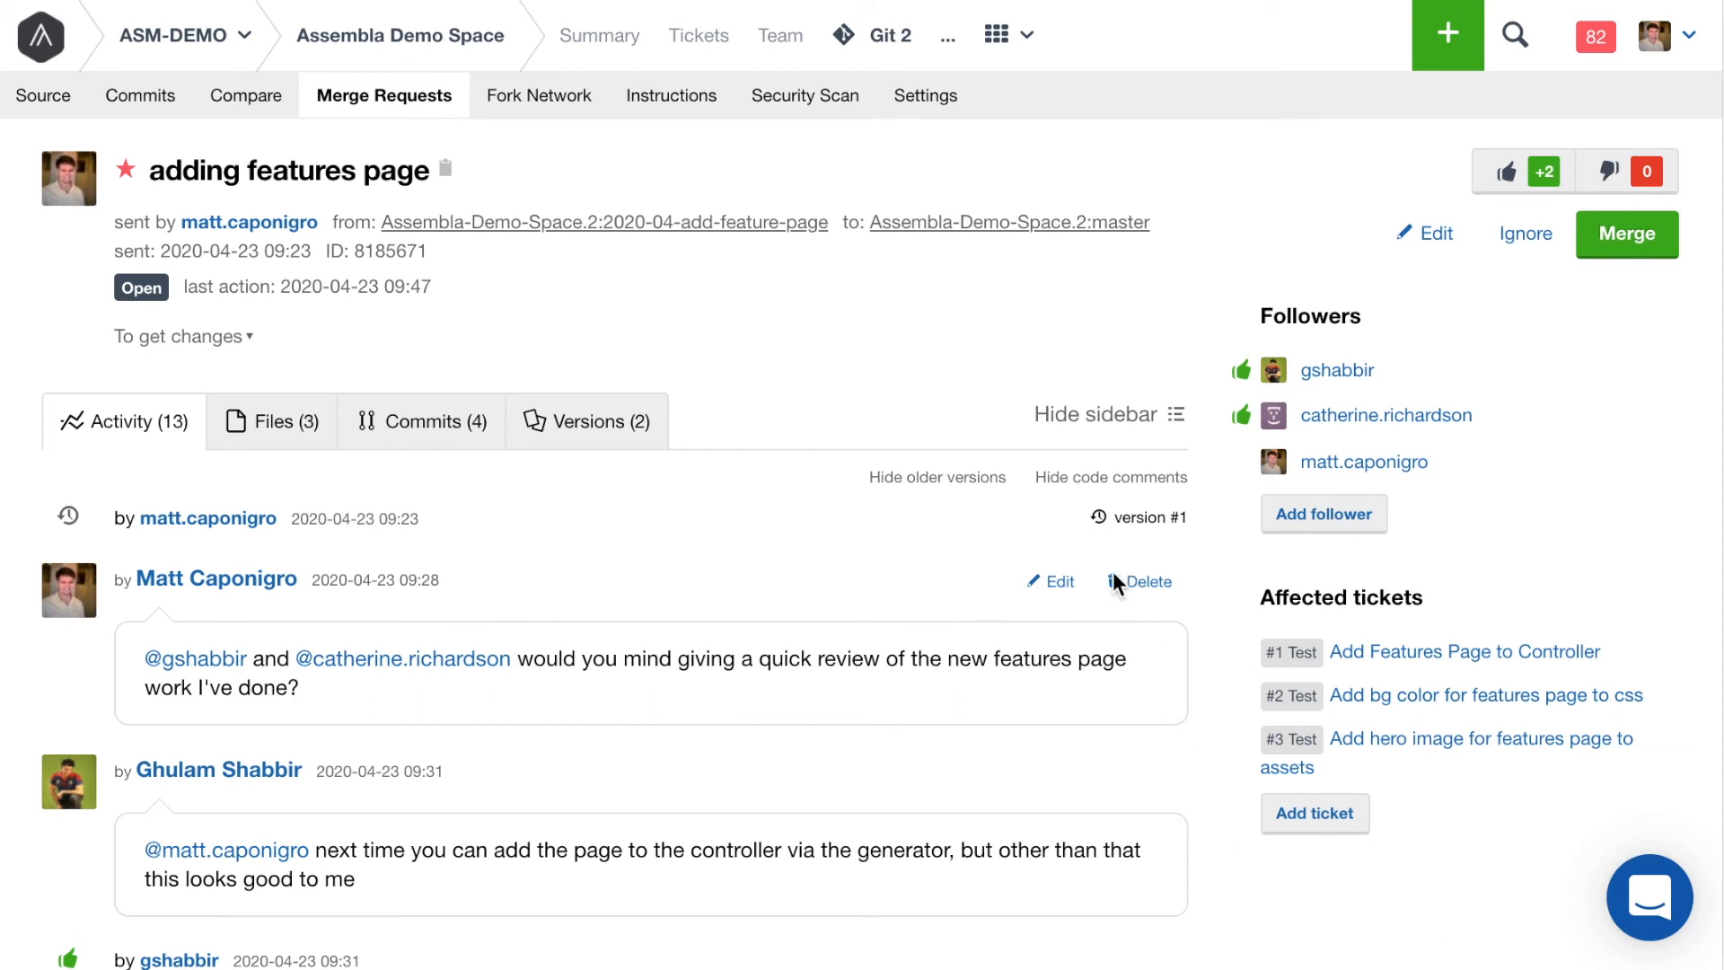
mouse_move(966, 345)
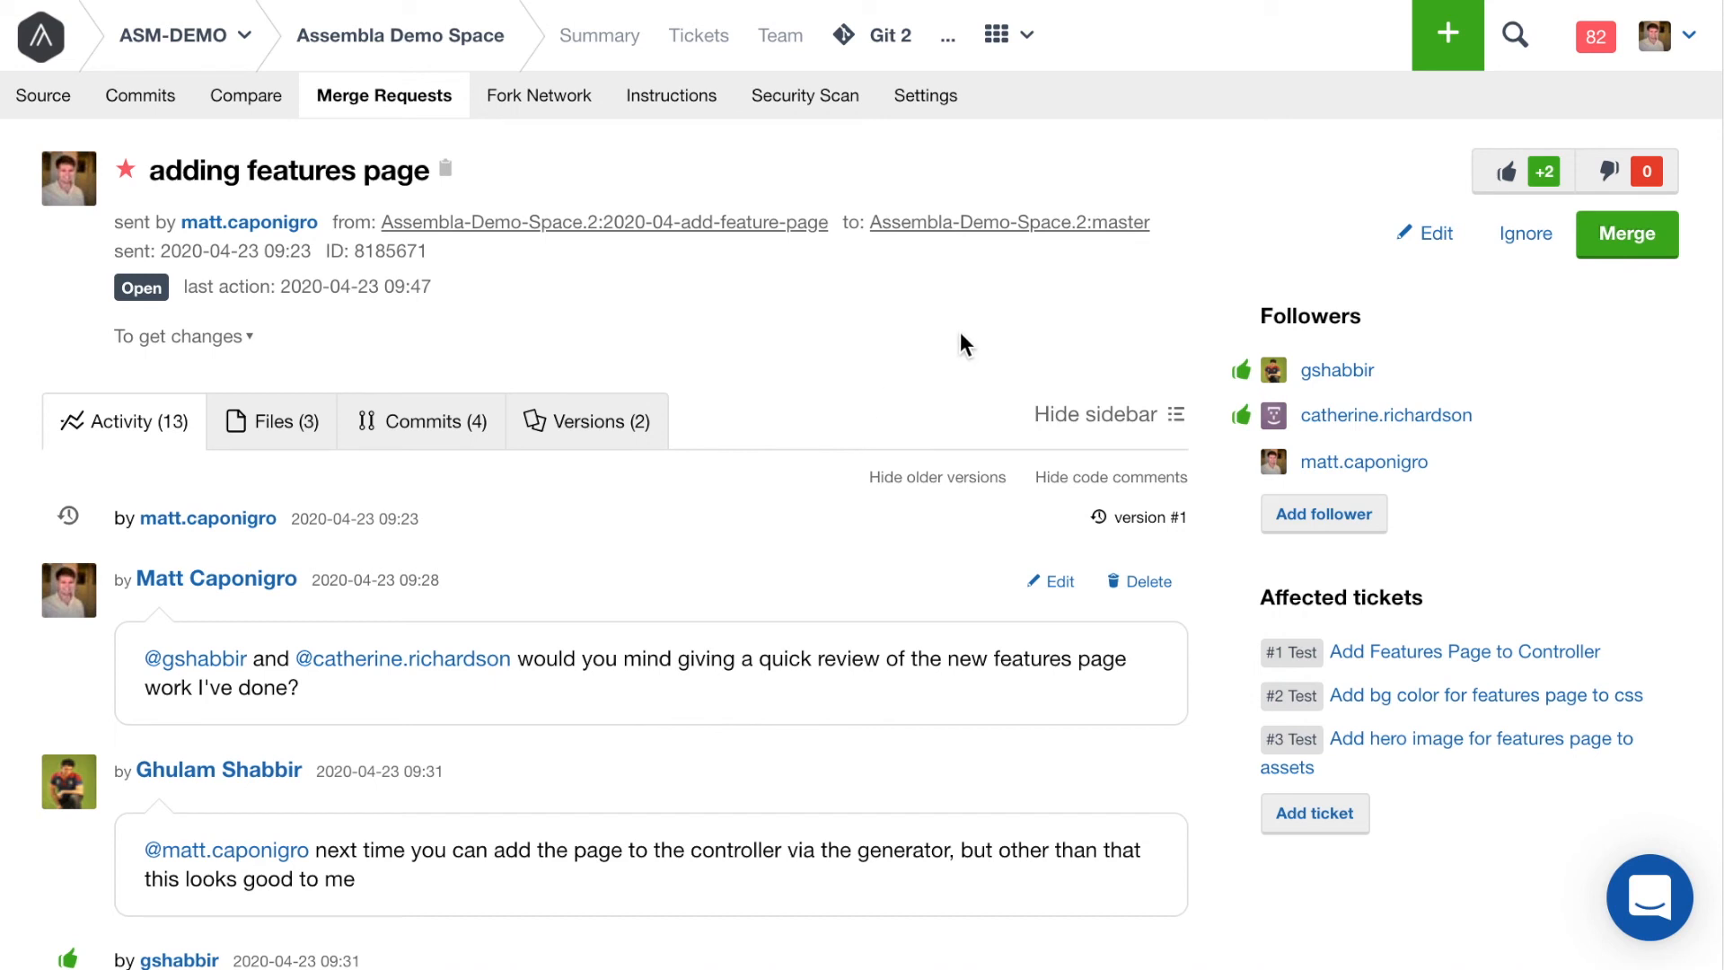
mouse_move(919, 300)
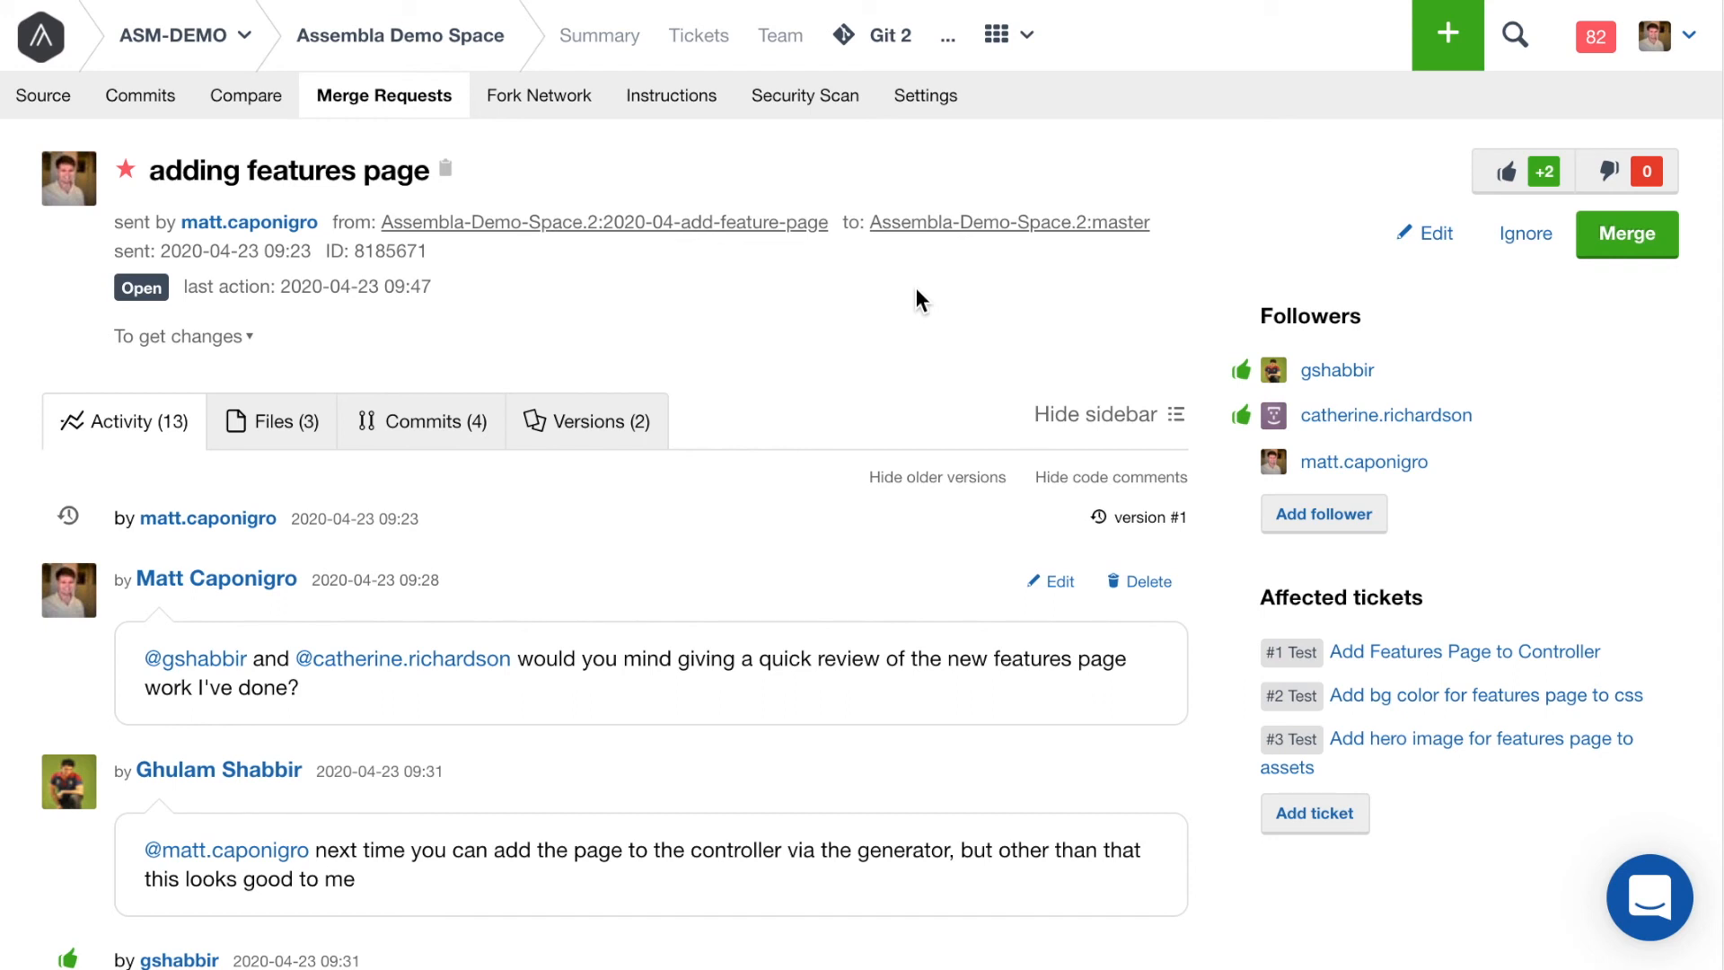
mouse_move(1541, 186)
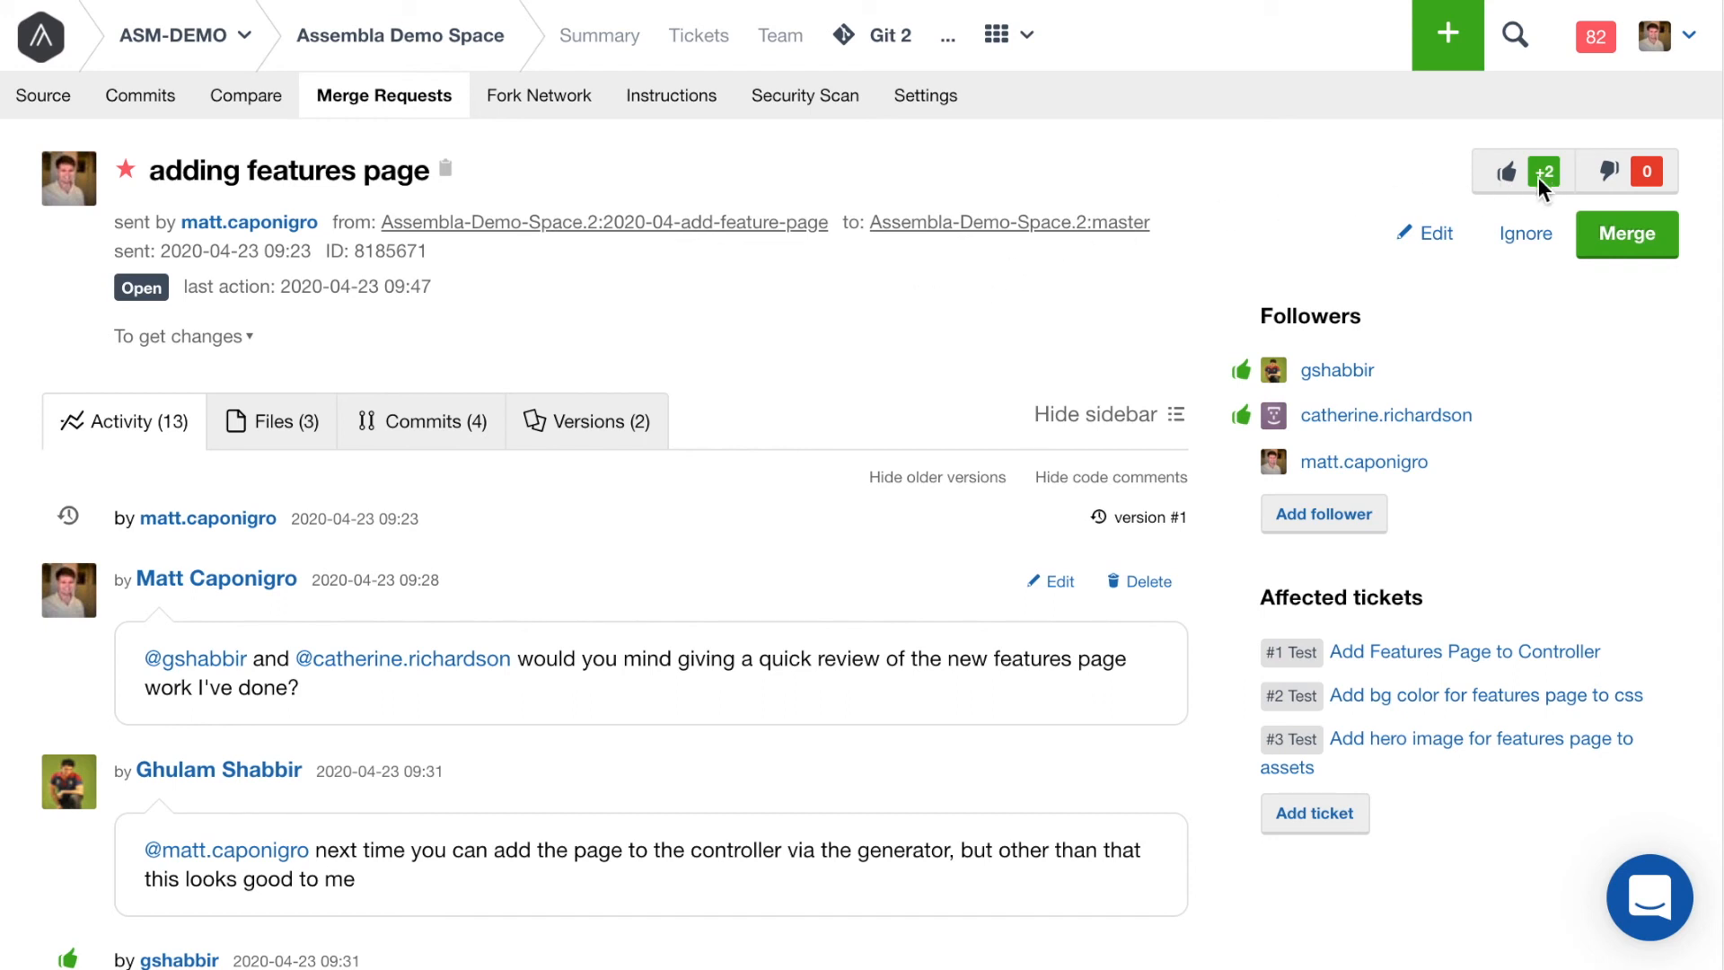
mouse_move(1320, 185)
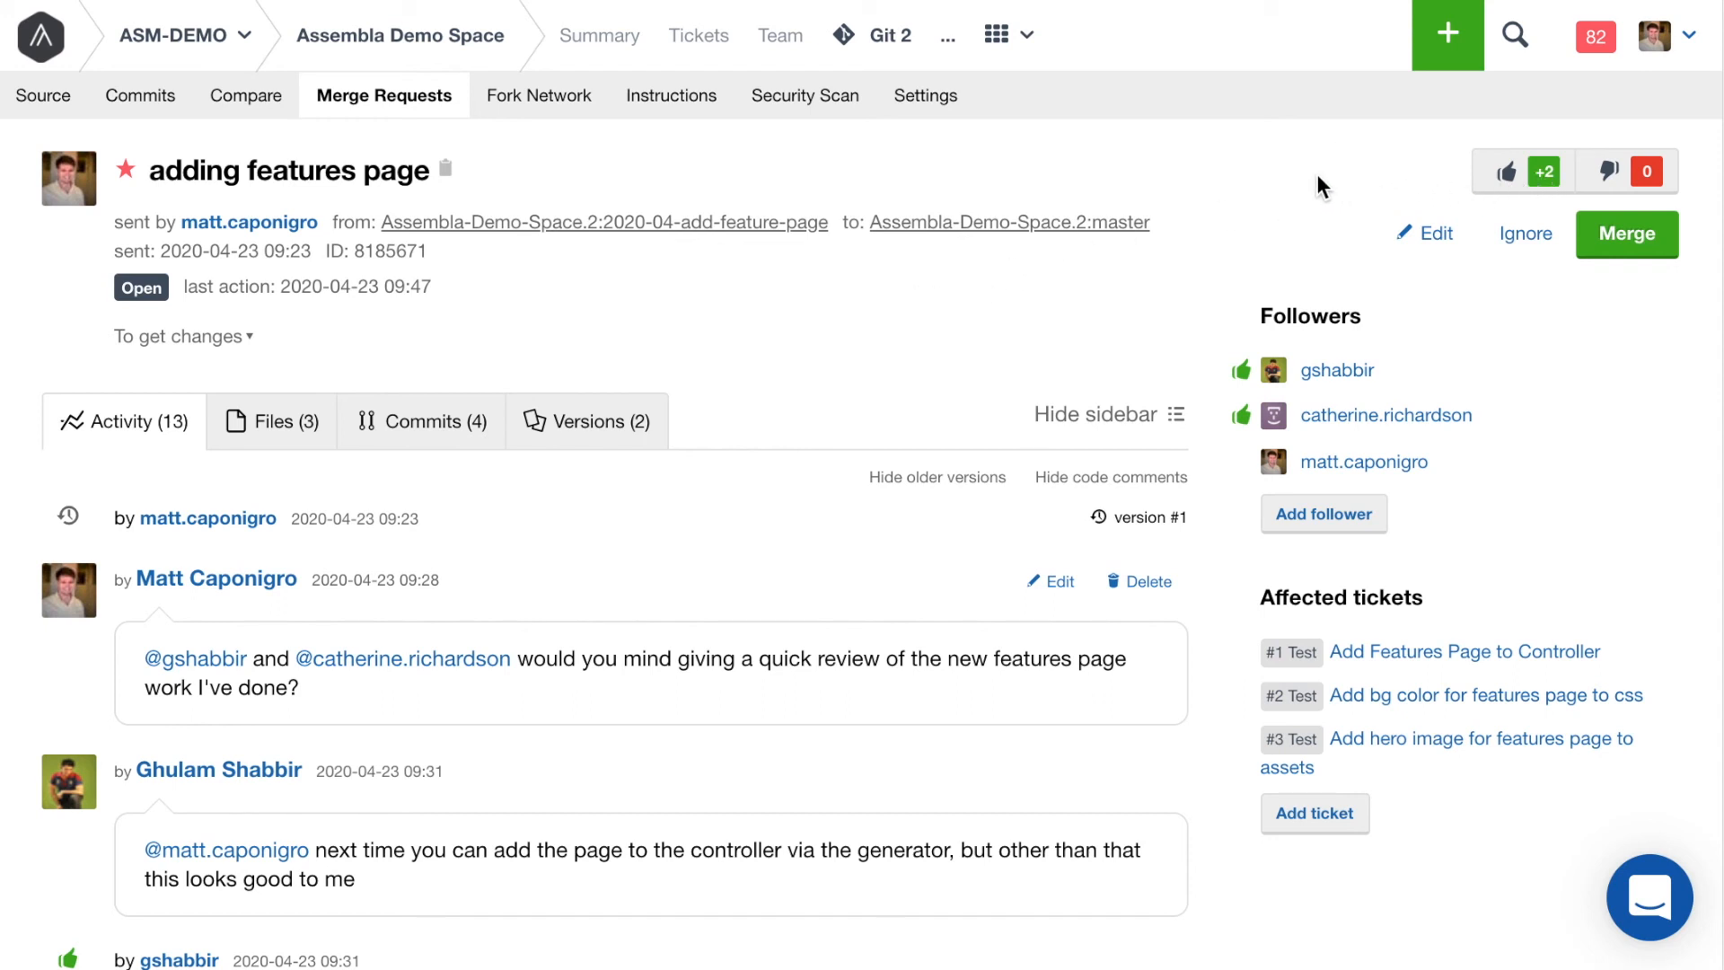
mouse_move(546, 442)
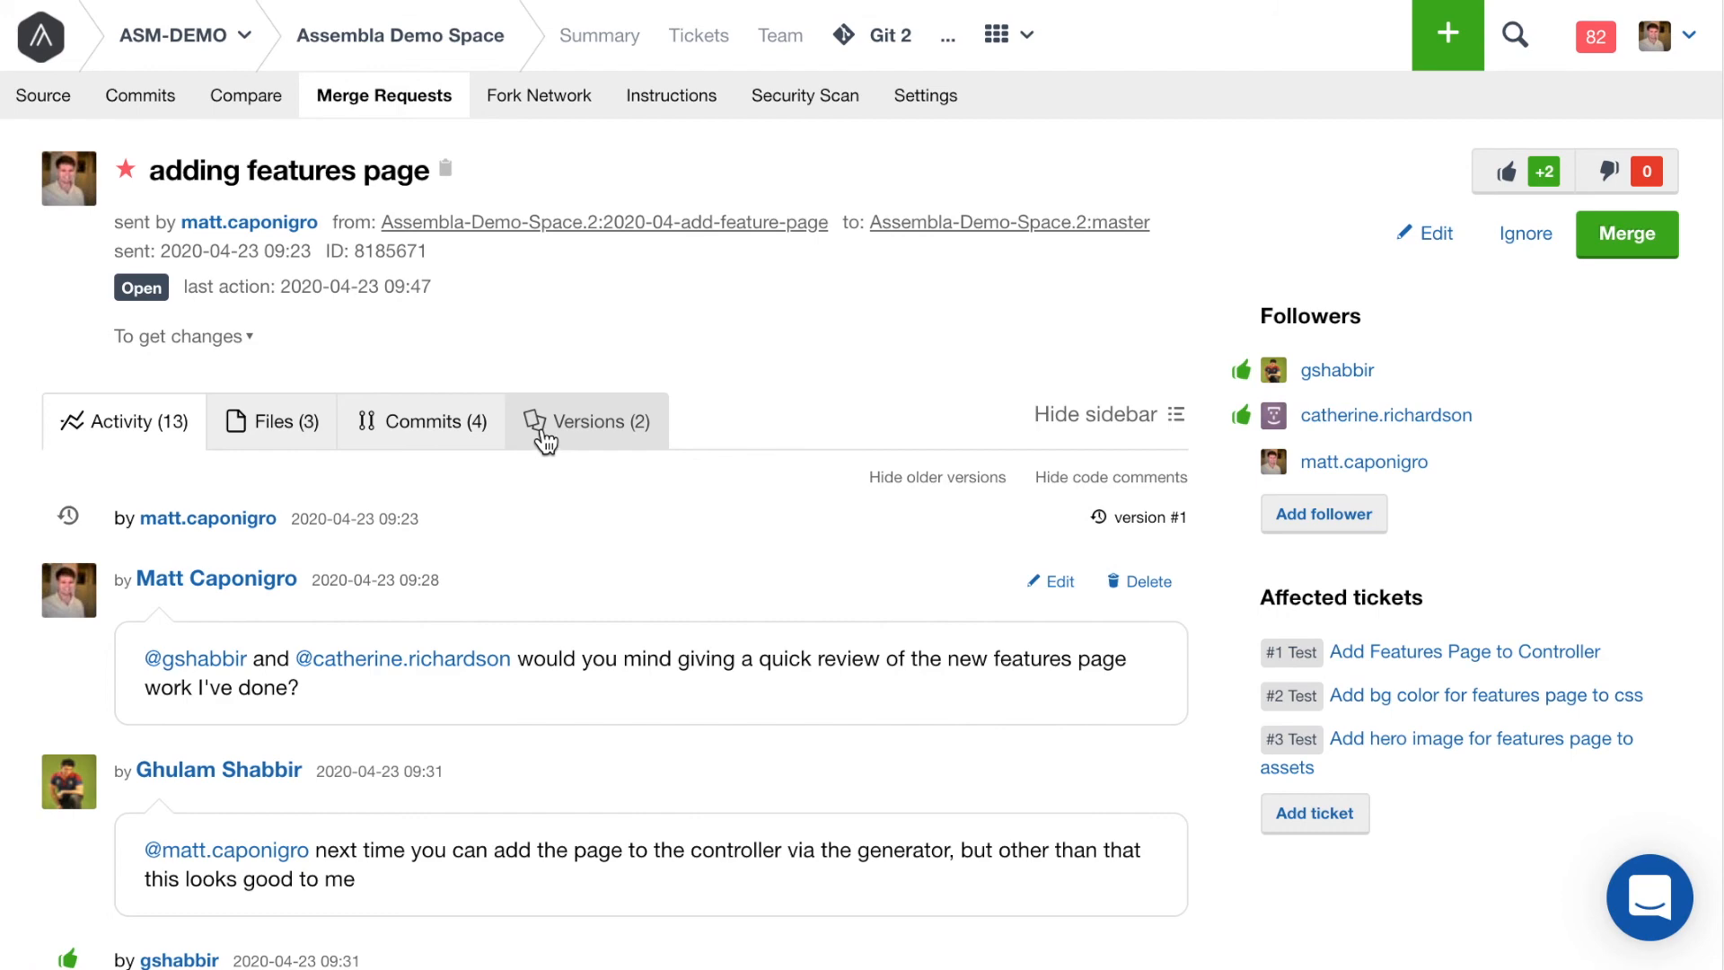
scroll(down, 3)
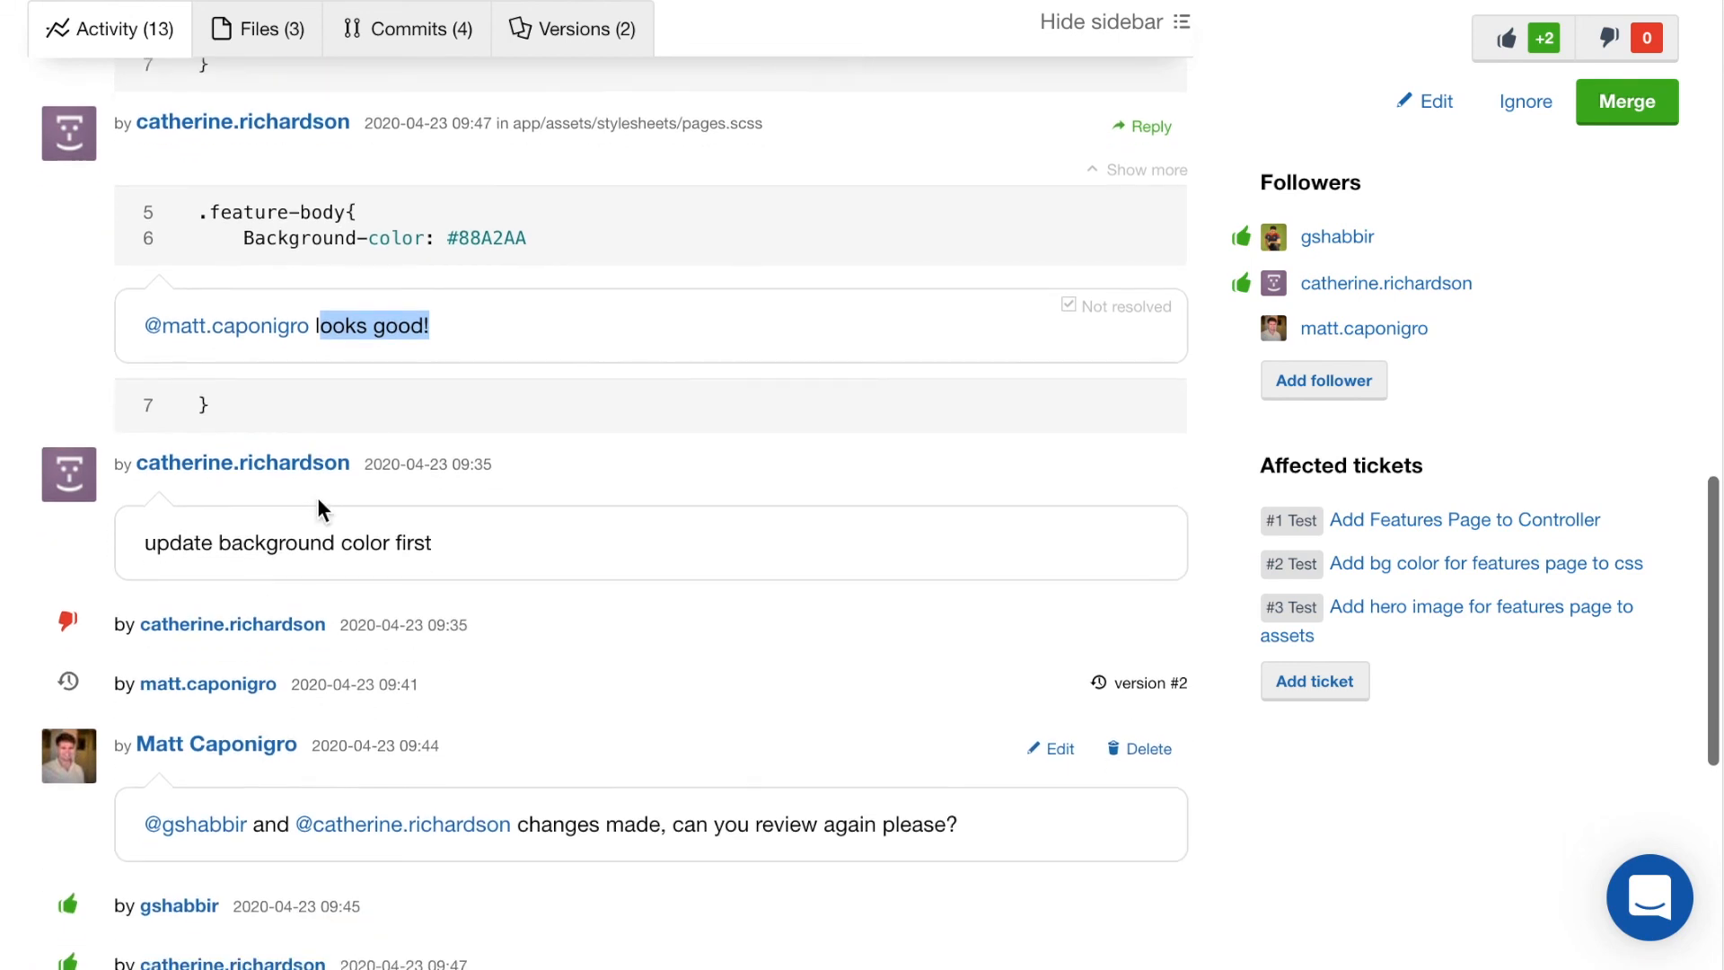
scroll(down, 3)
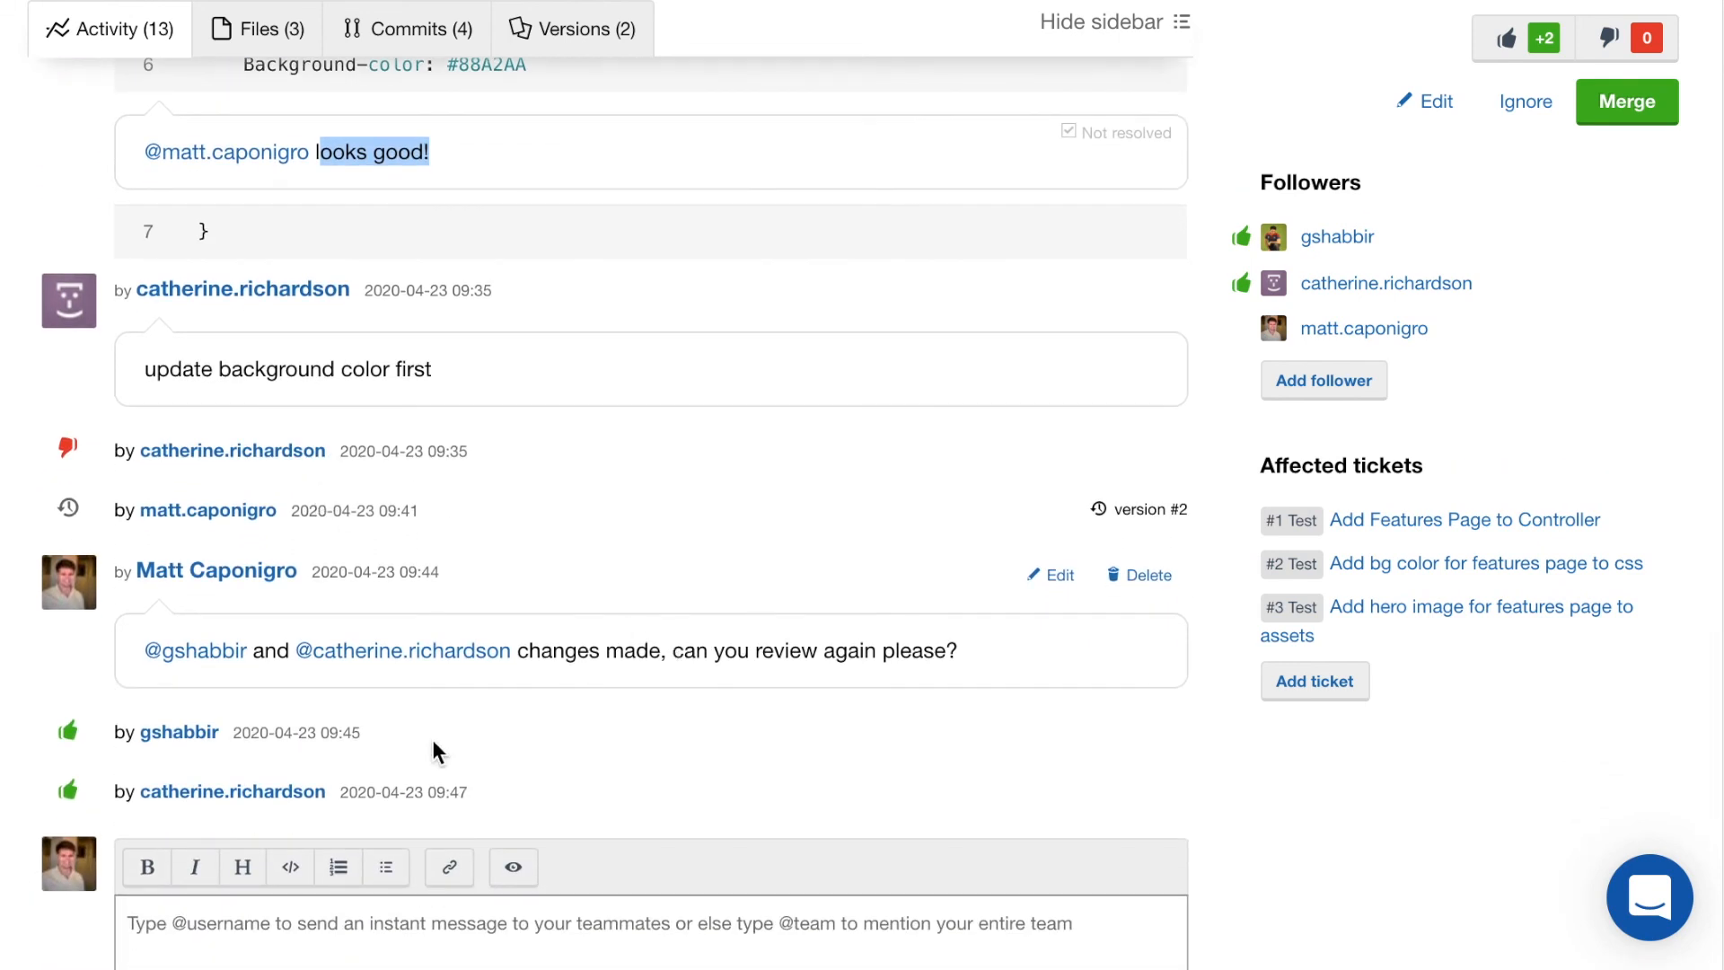
mouse_move(338, 763)
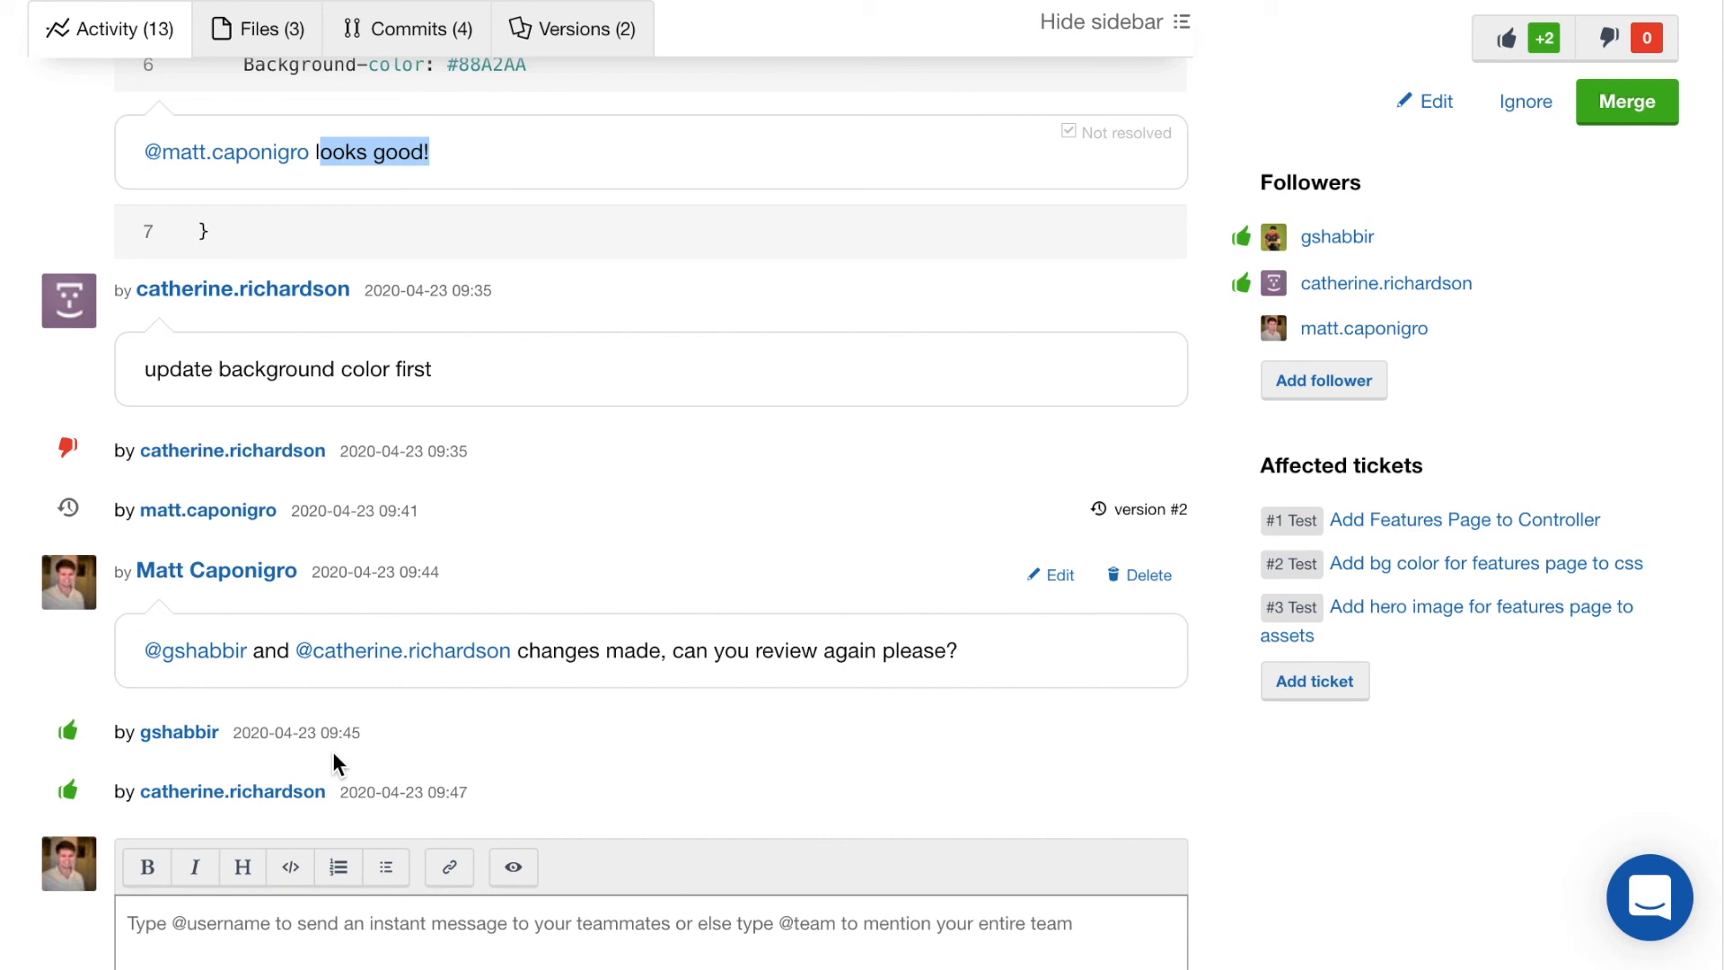
scroll(down, 3)
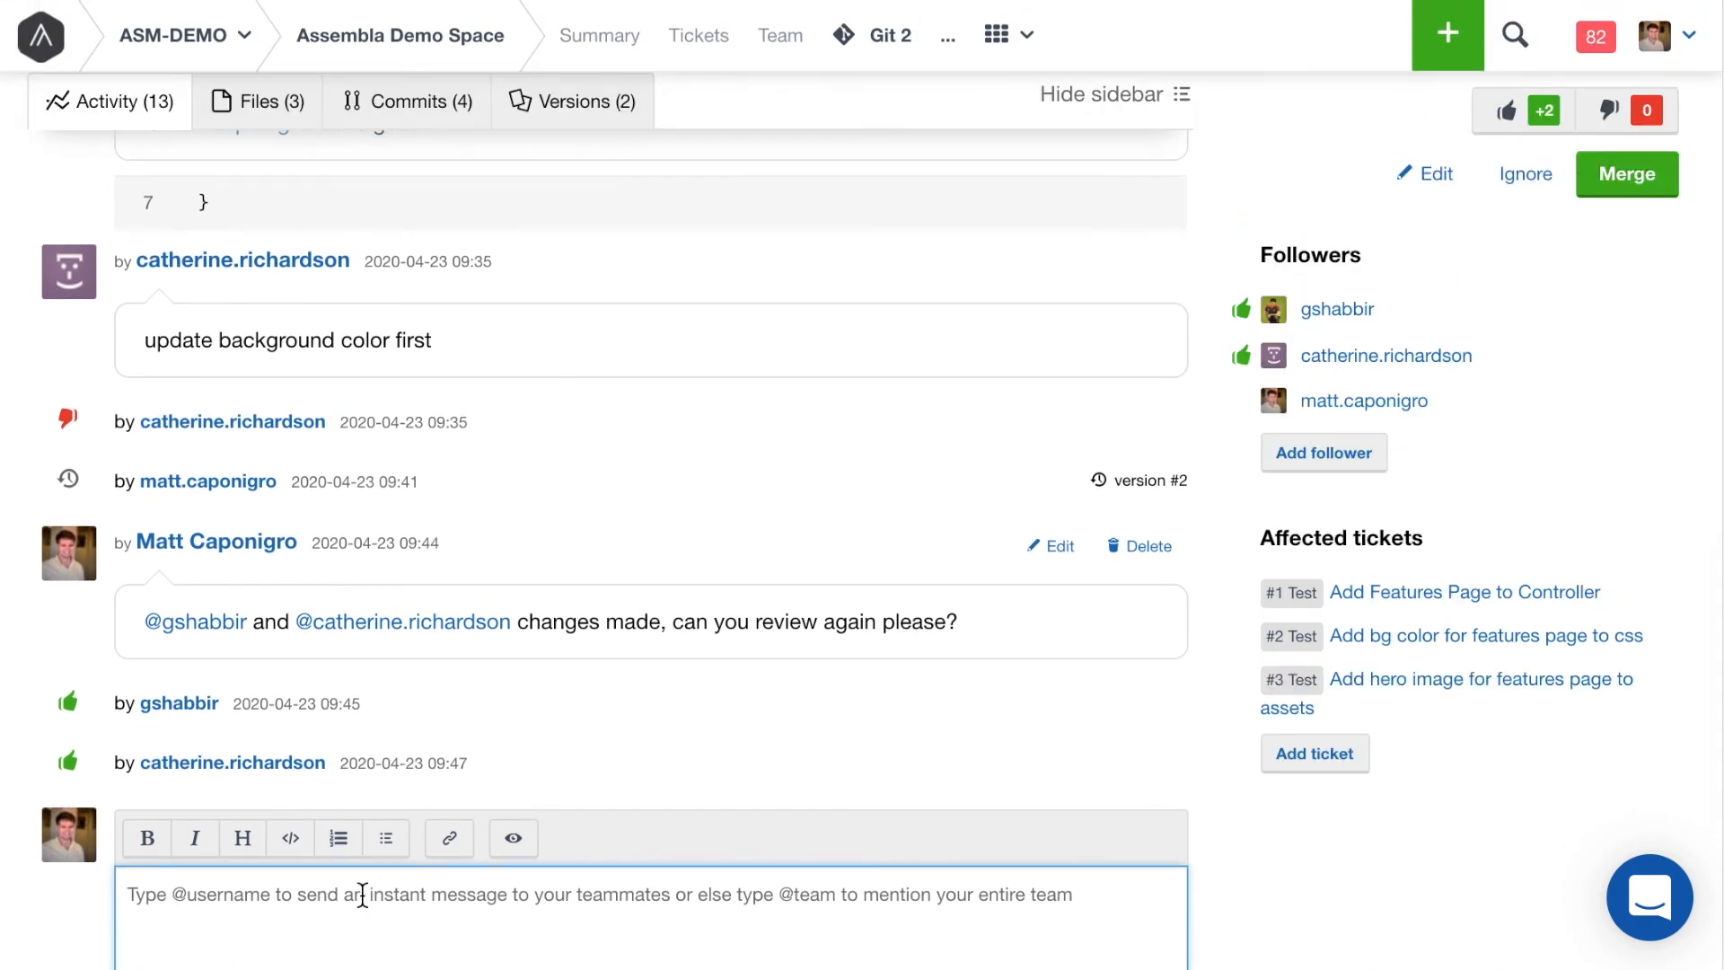
text(@)
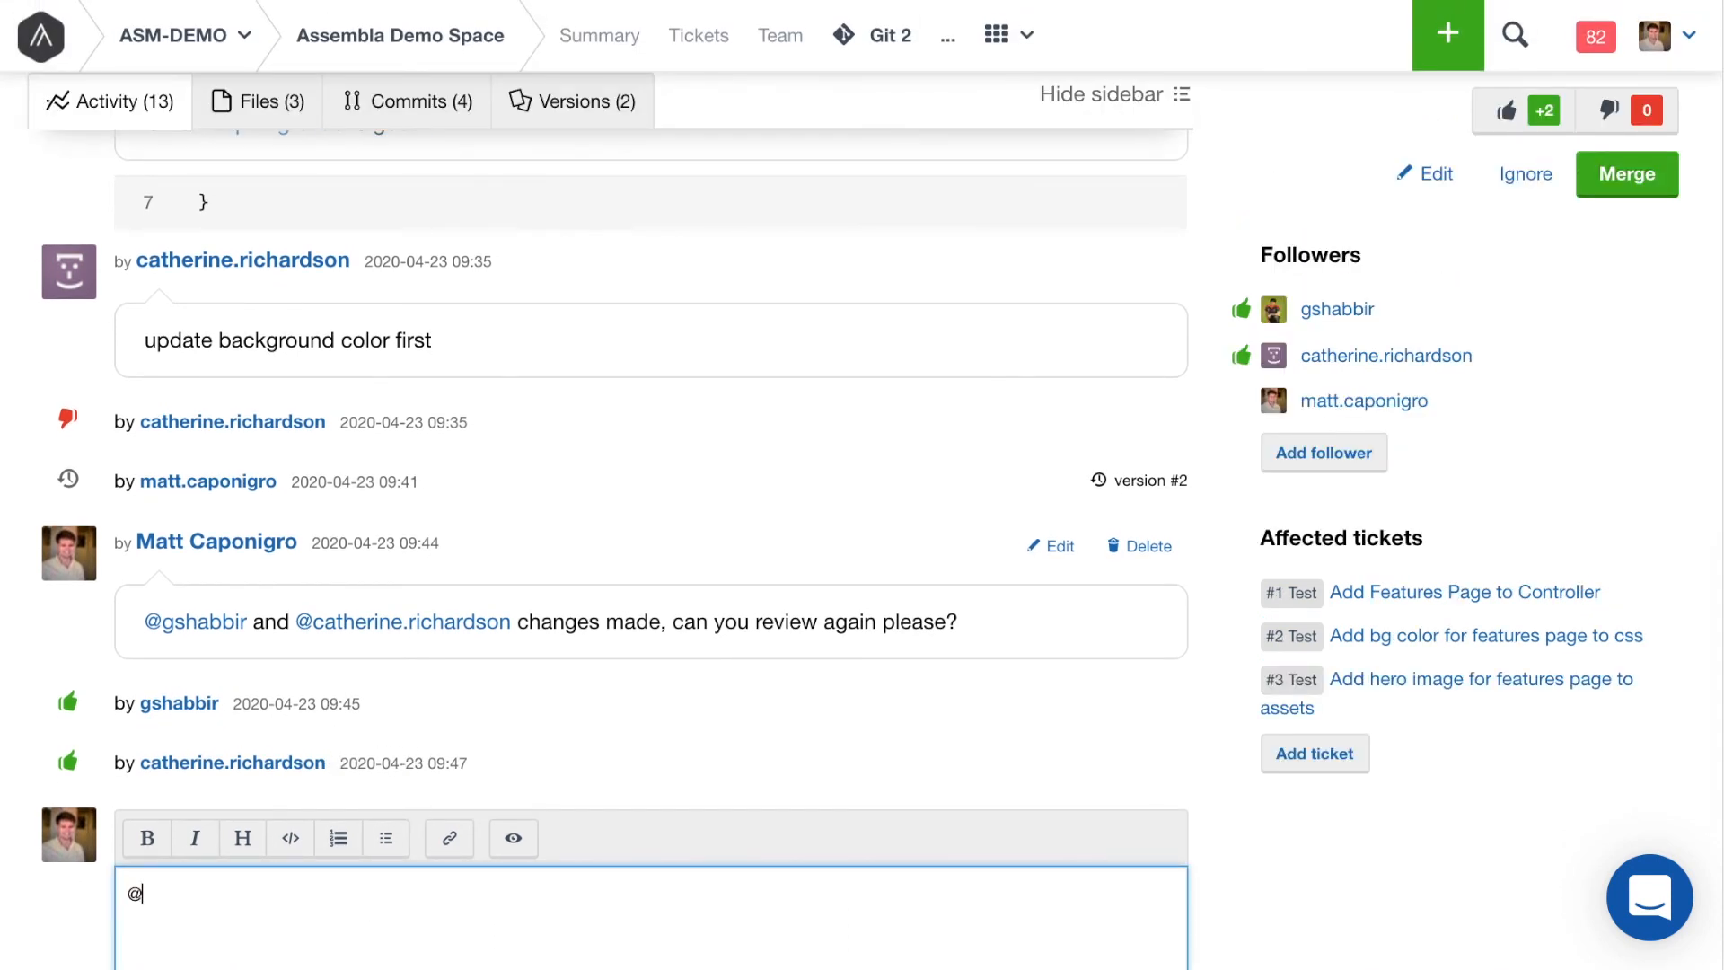
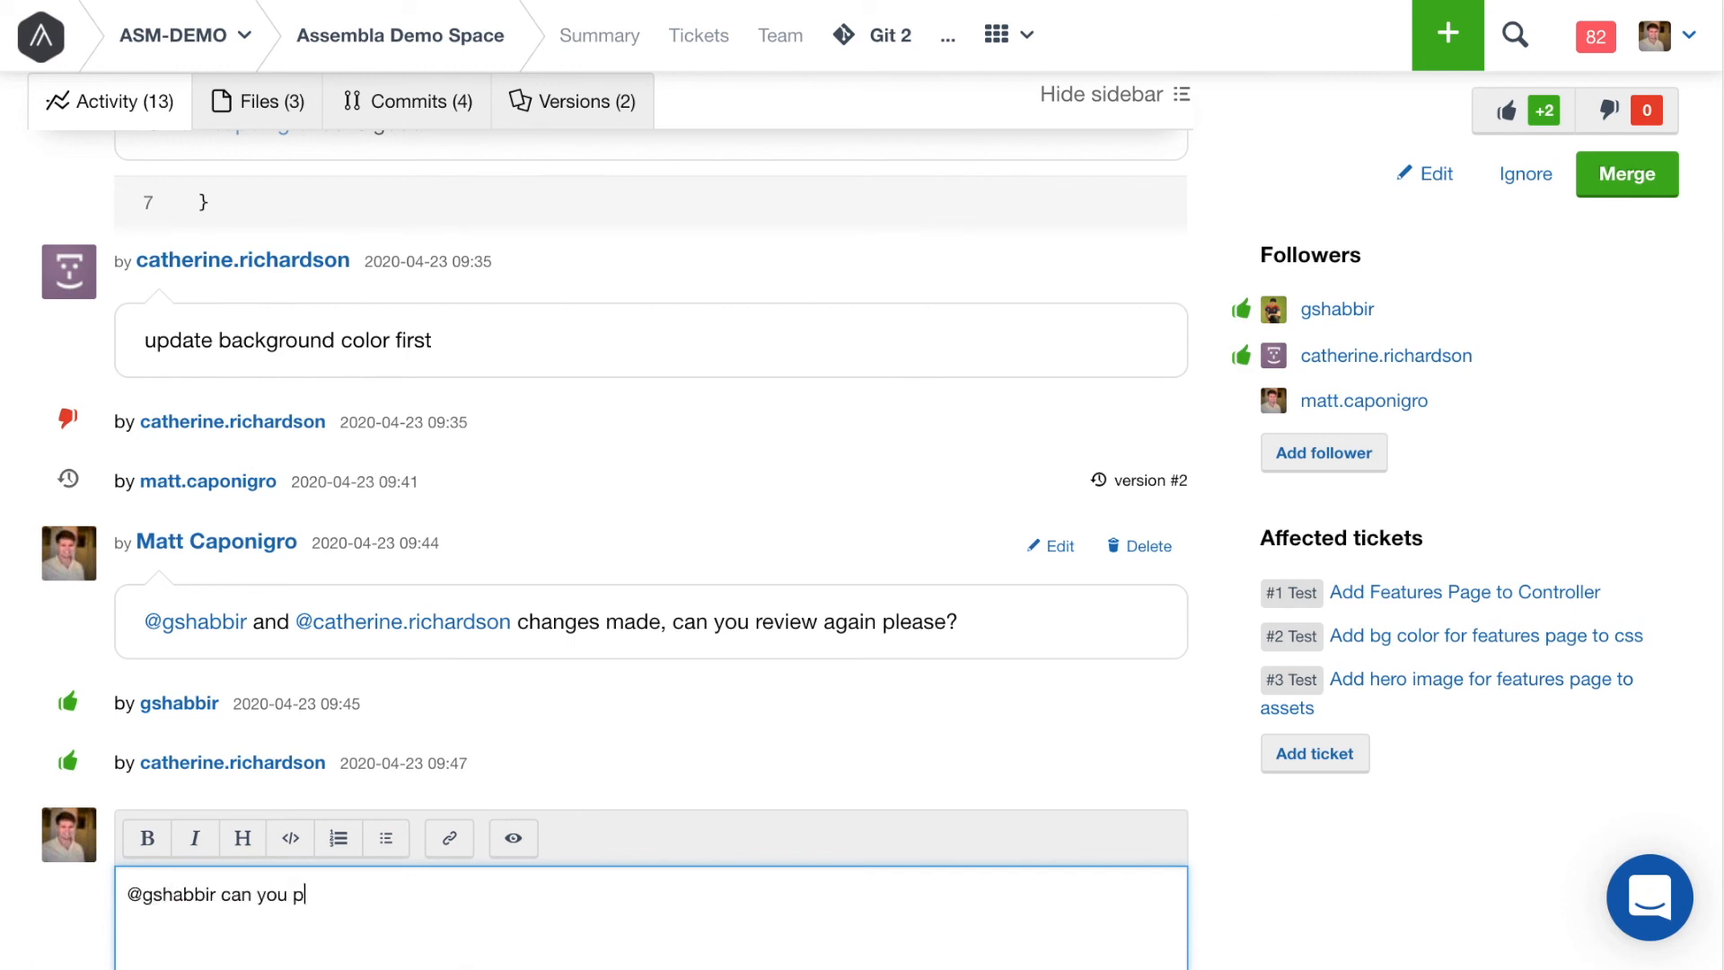
text(lease merge?)
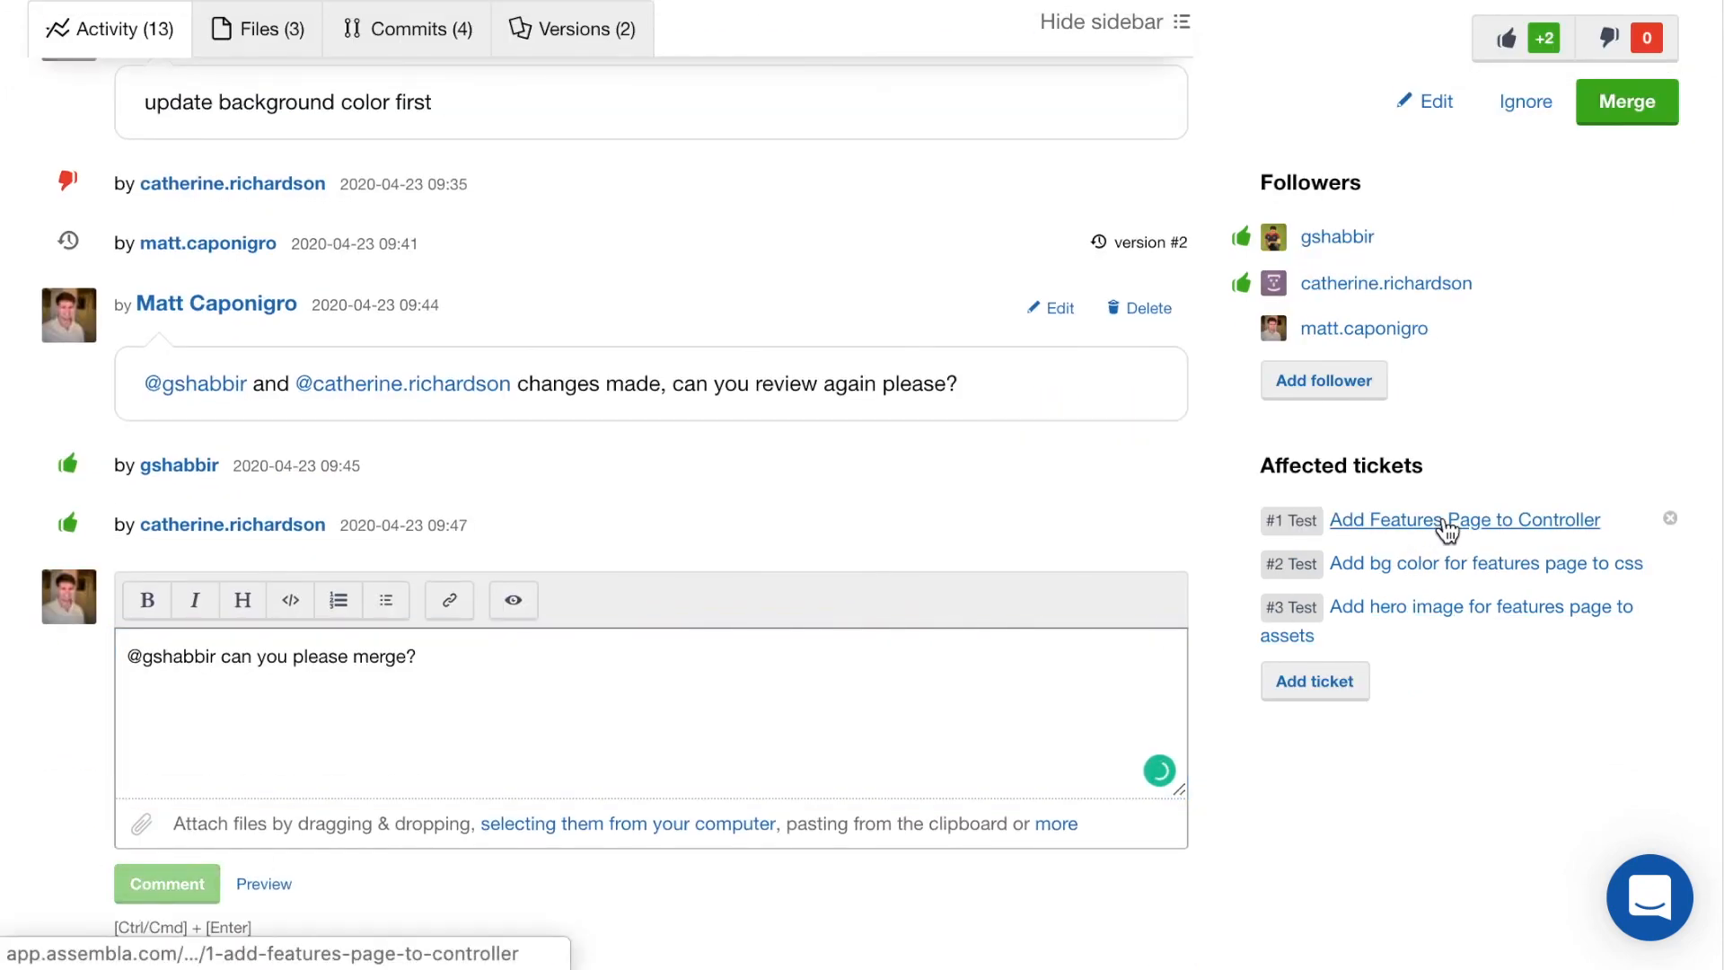
View the ticket 'Add Features Page to Controller' and its Merge Requests listing 'adding features page'
click(1464, 518)
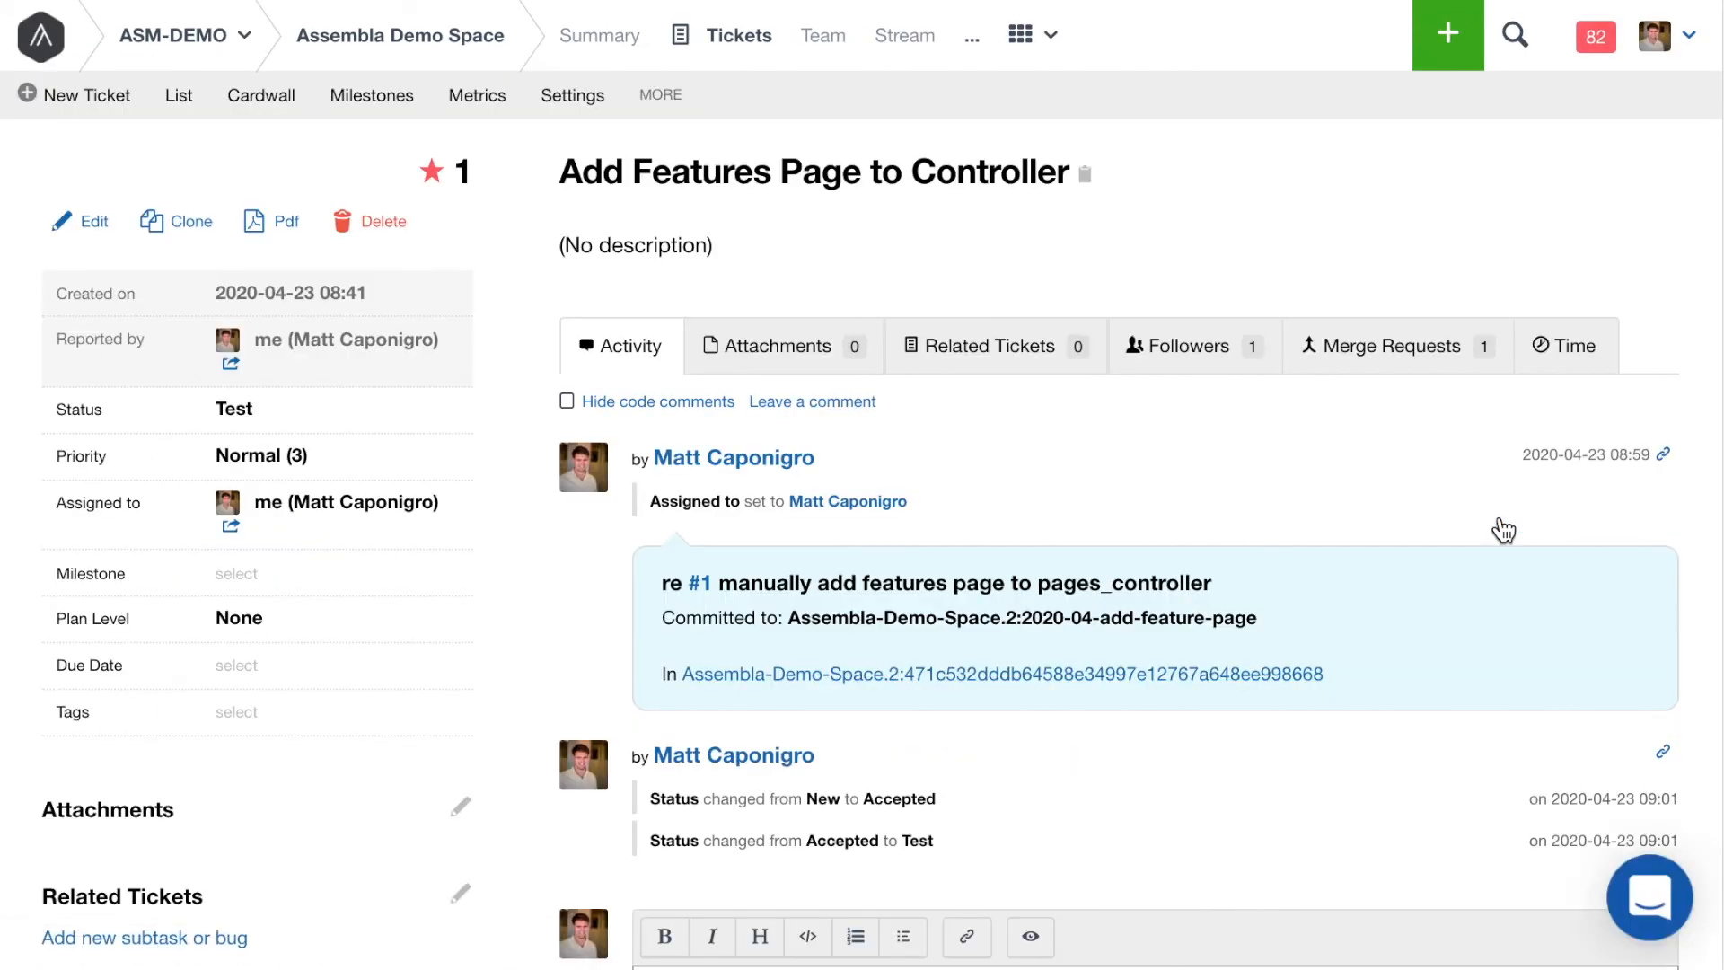
mouse_move(770, 582)
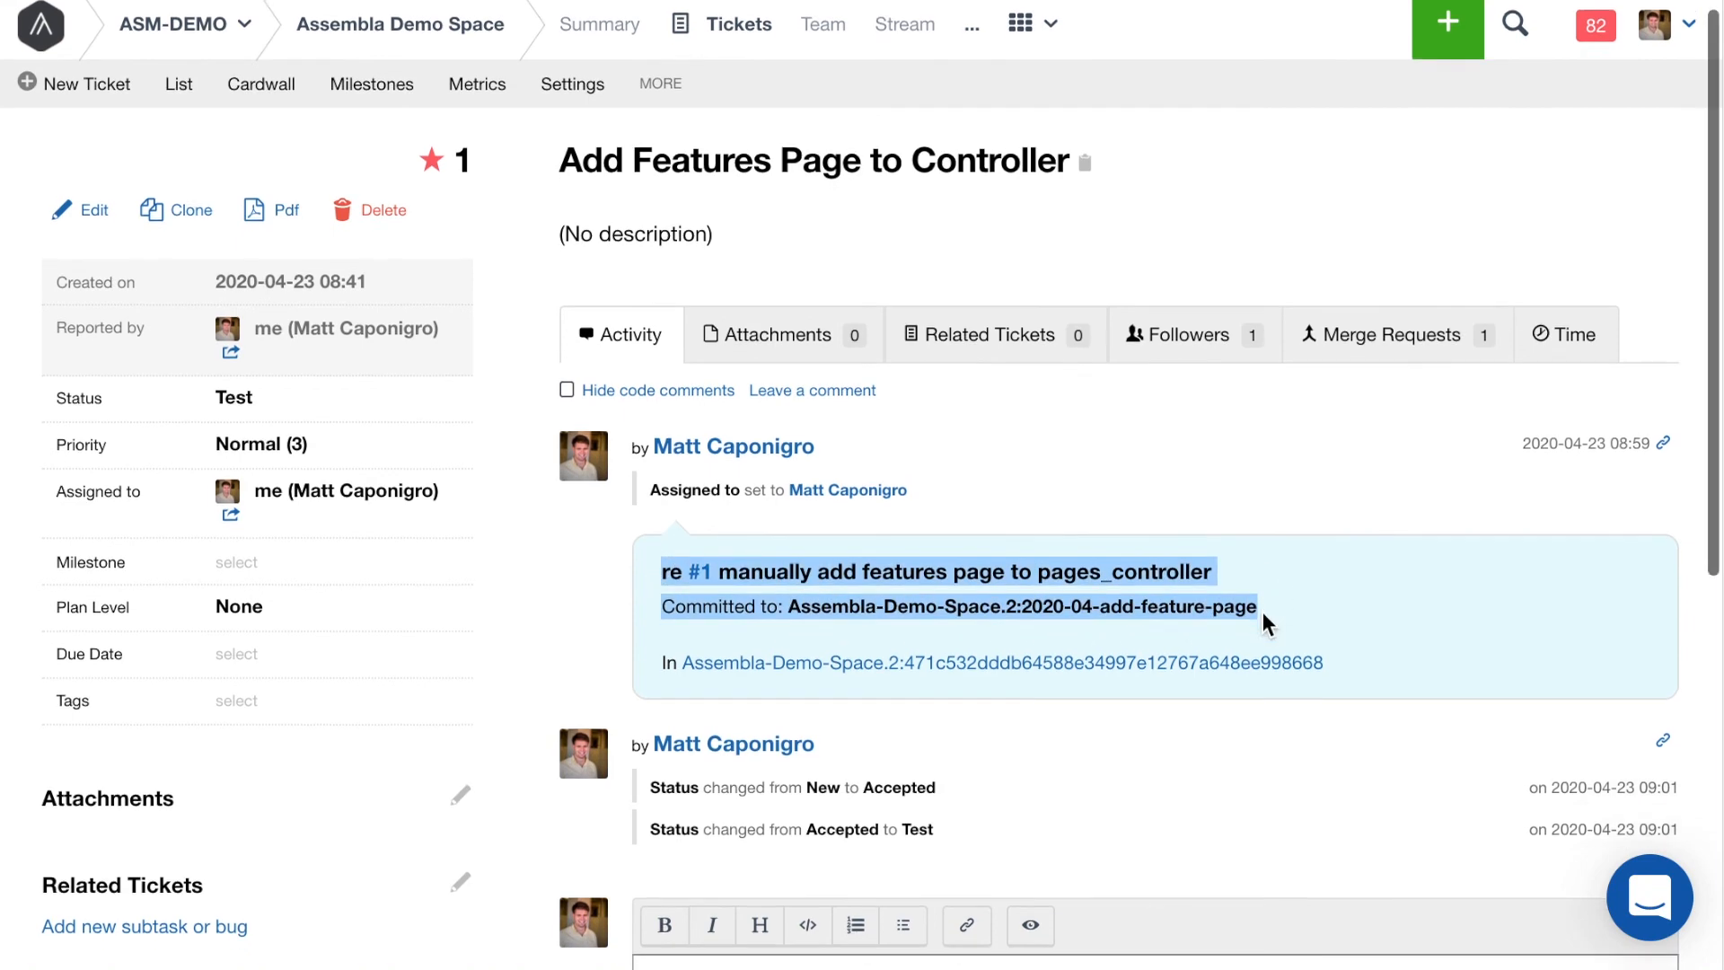
scroll(down, 3)
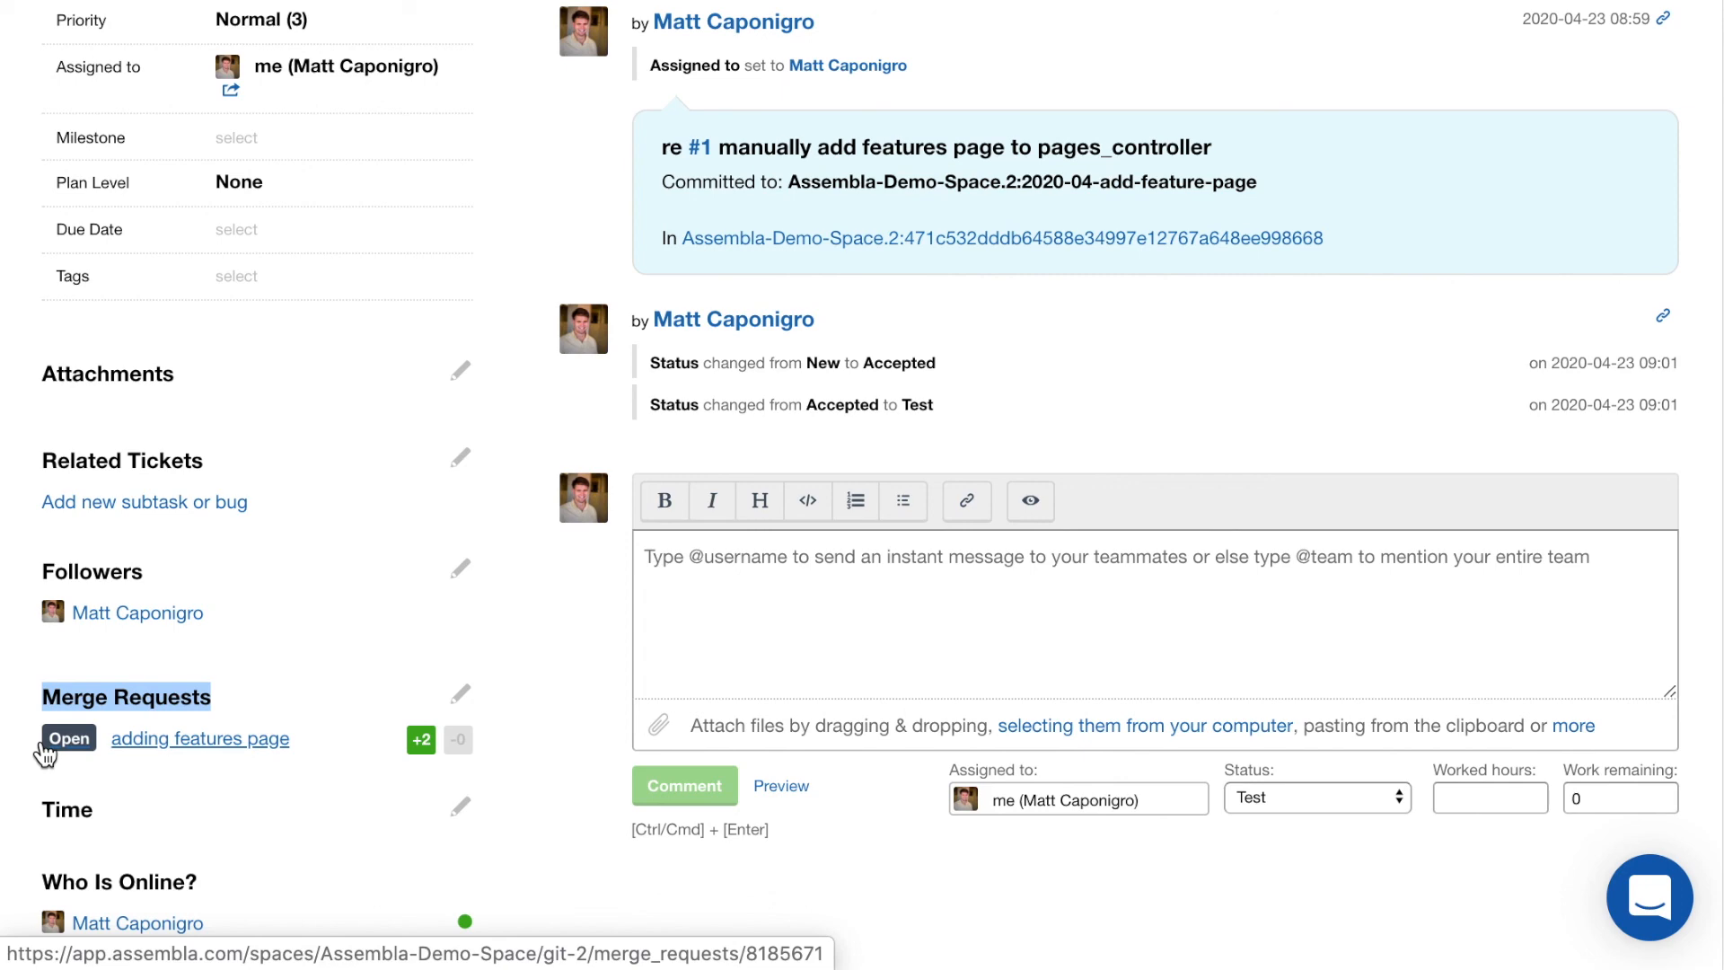
scroll(up, 3)
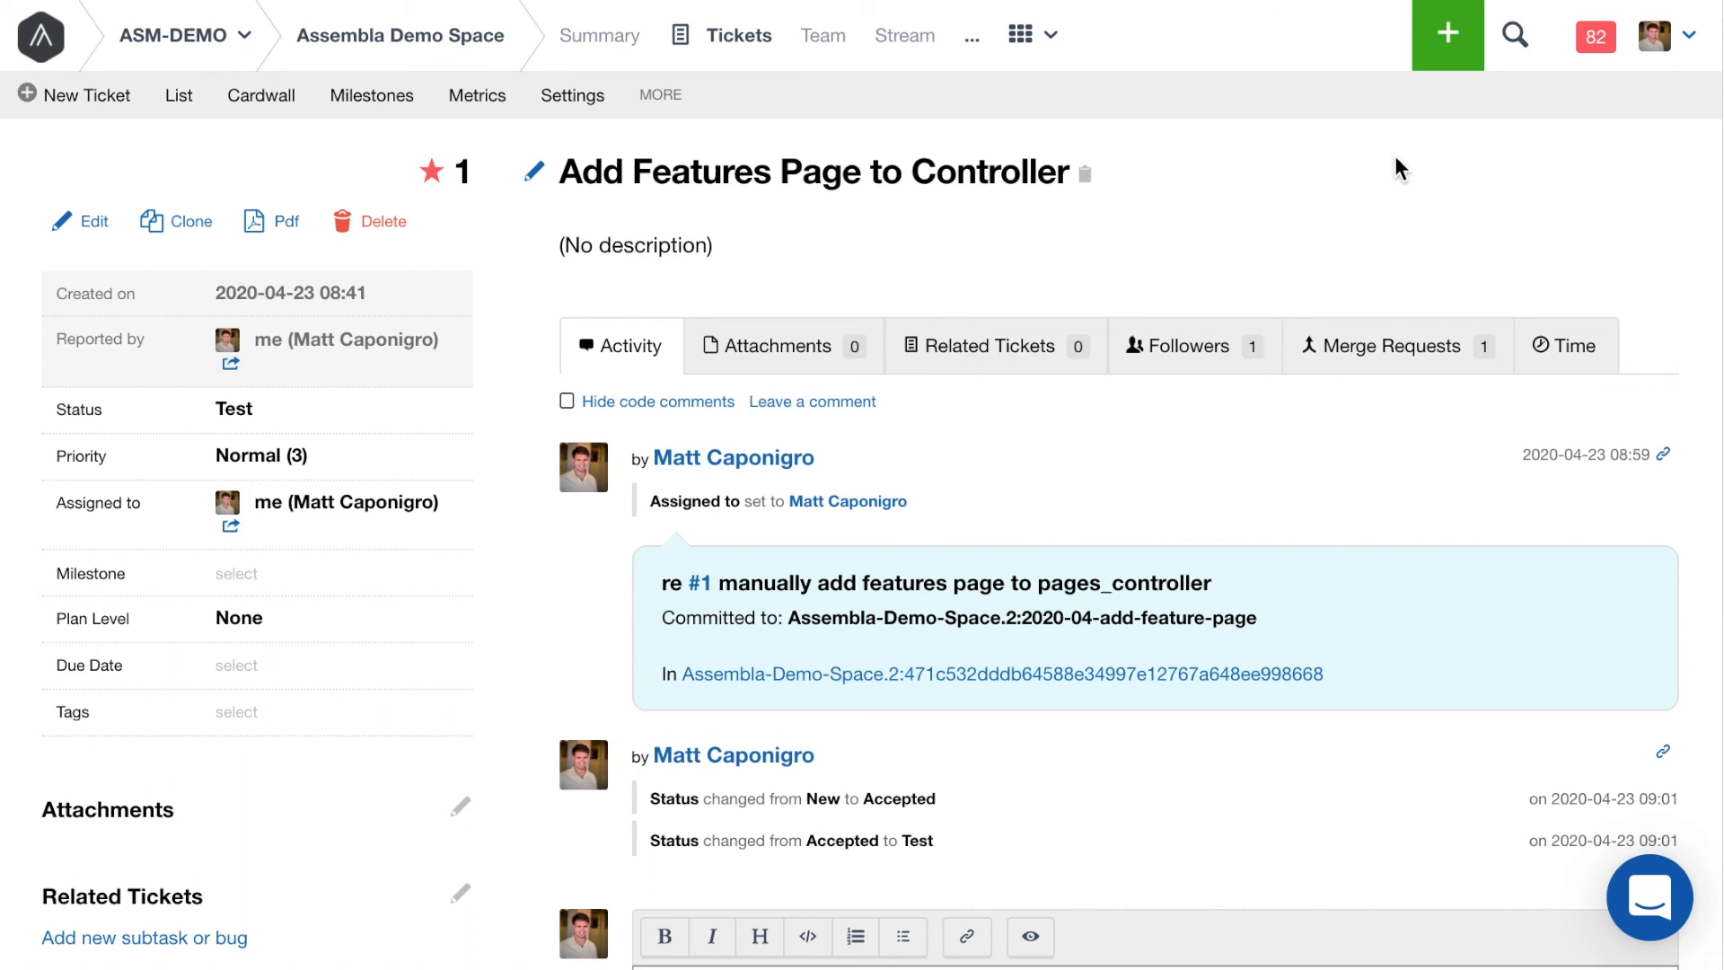
mouse_move(1697, 727)
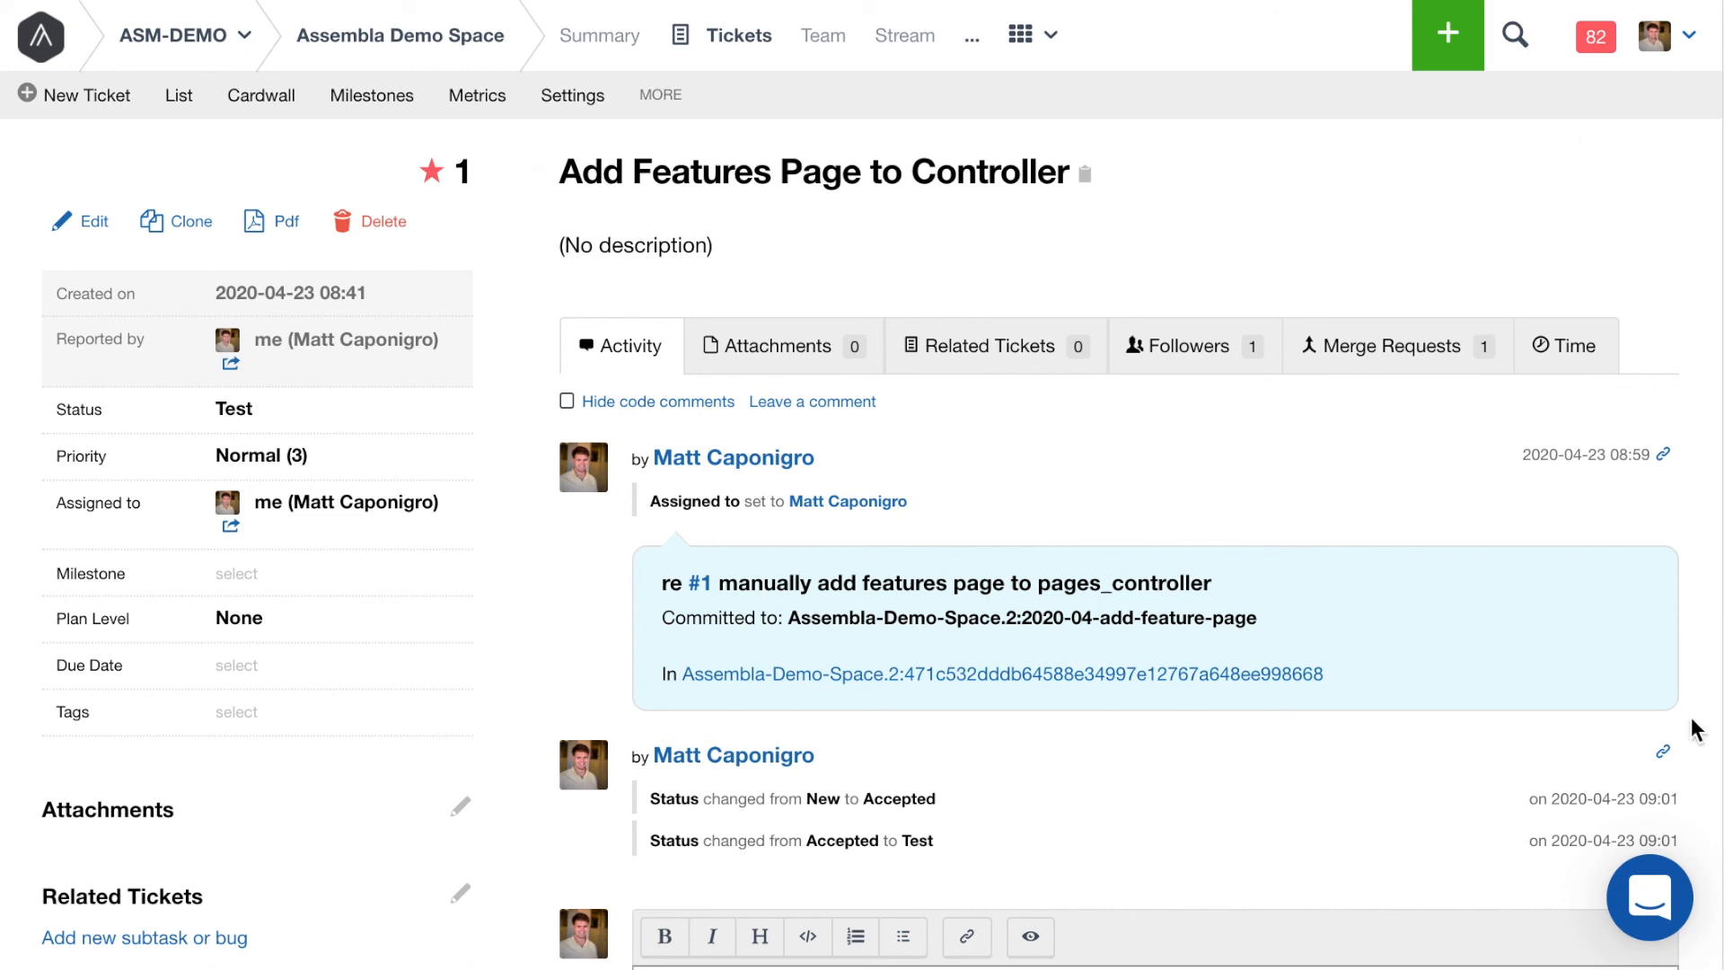
click(1648, 896)
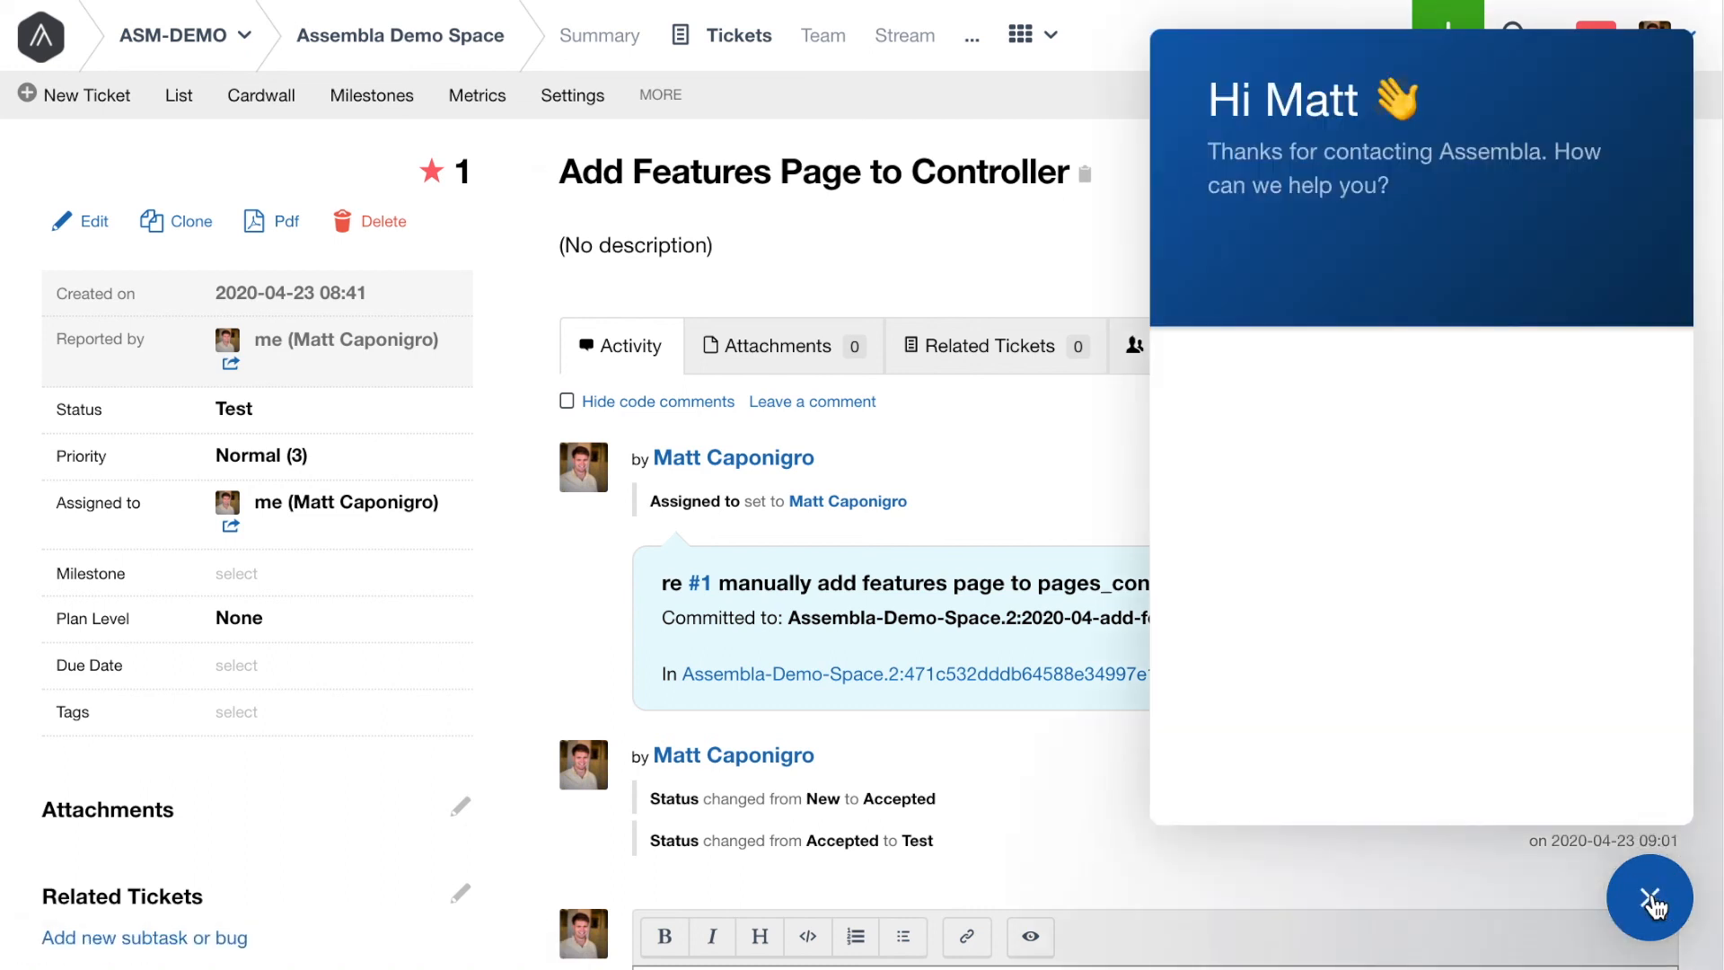